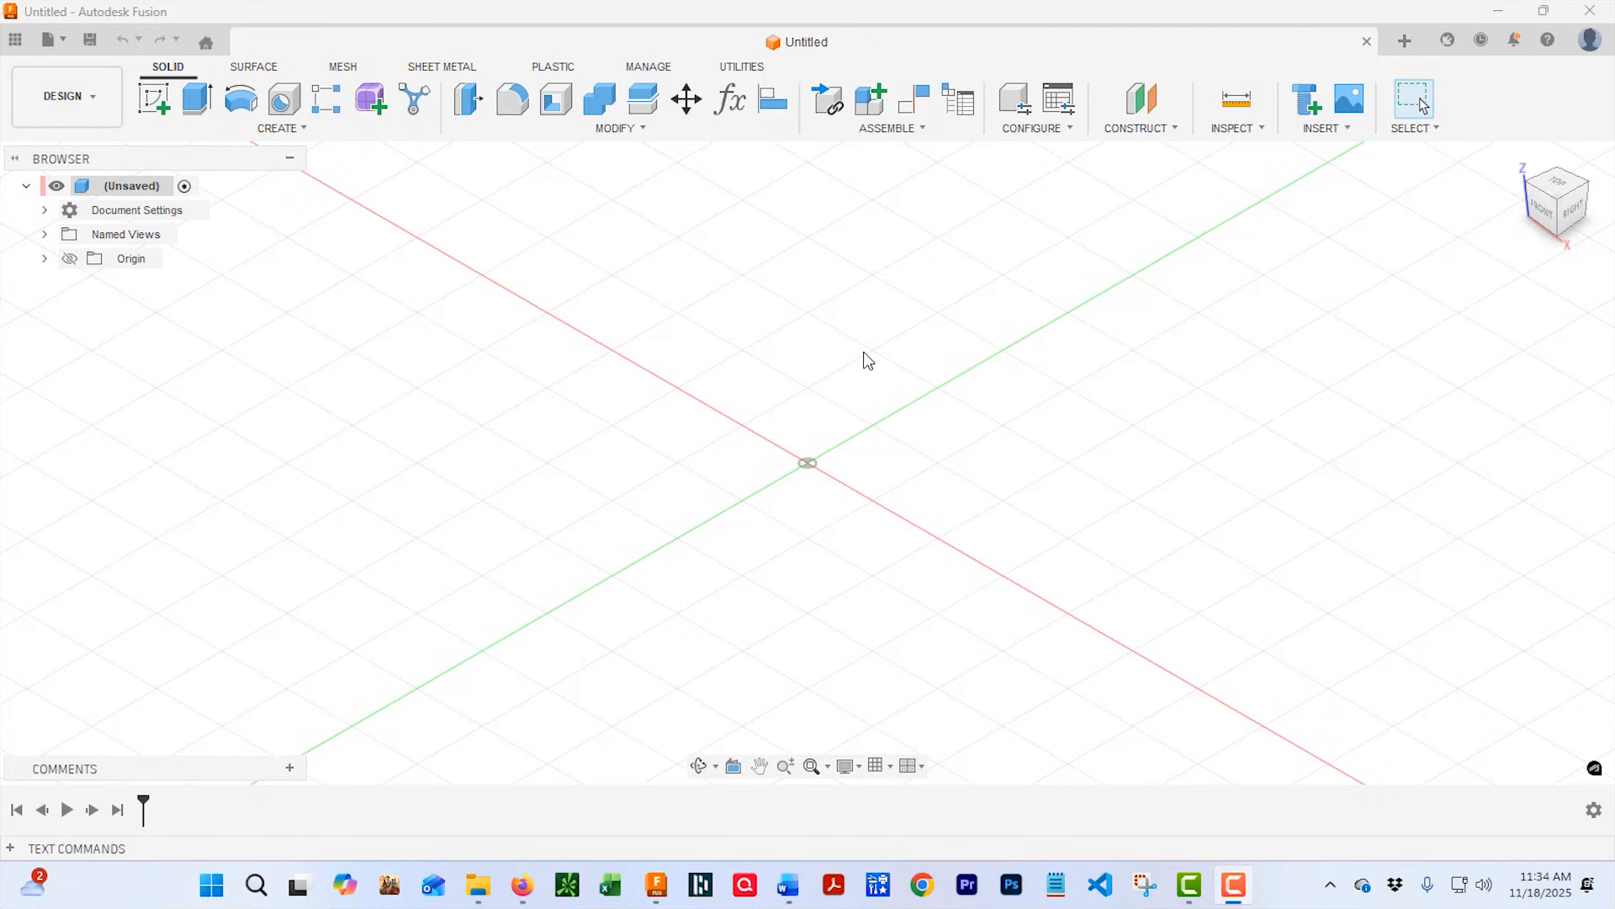
mouse_move(679, 180)
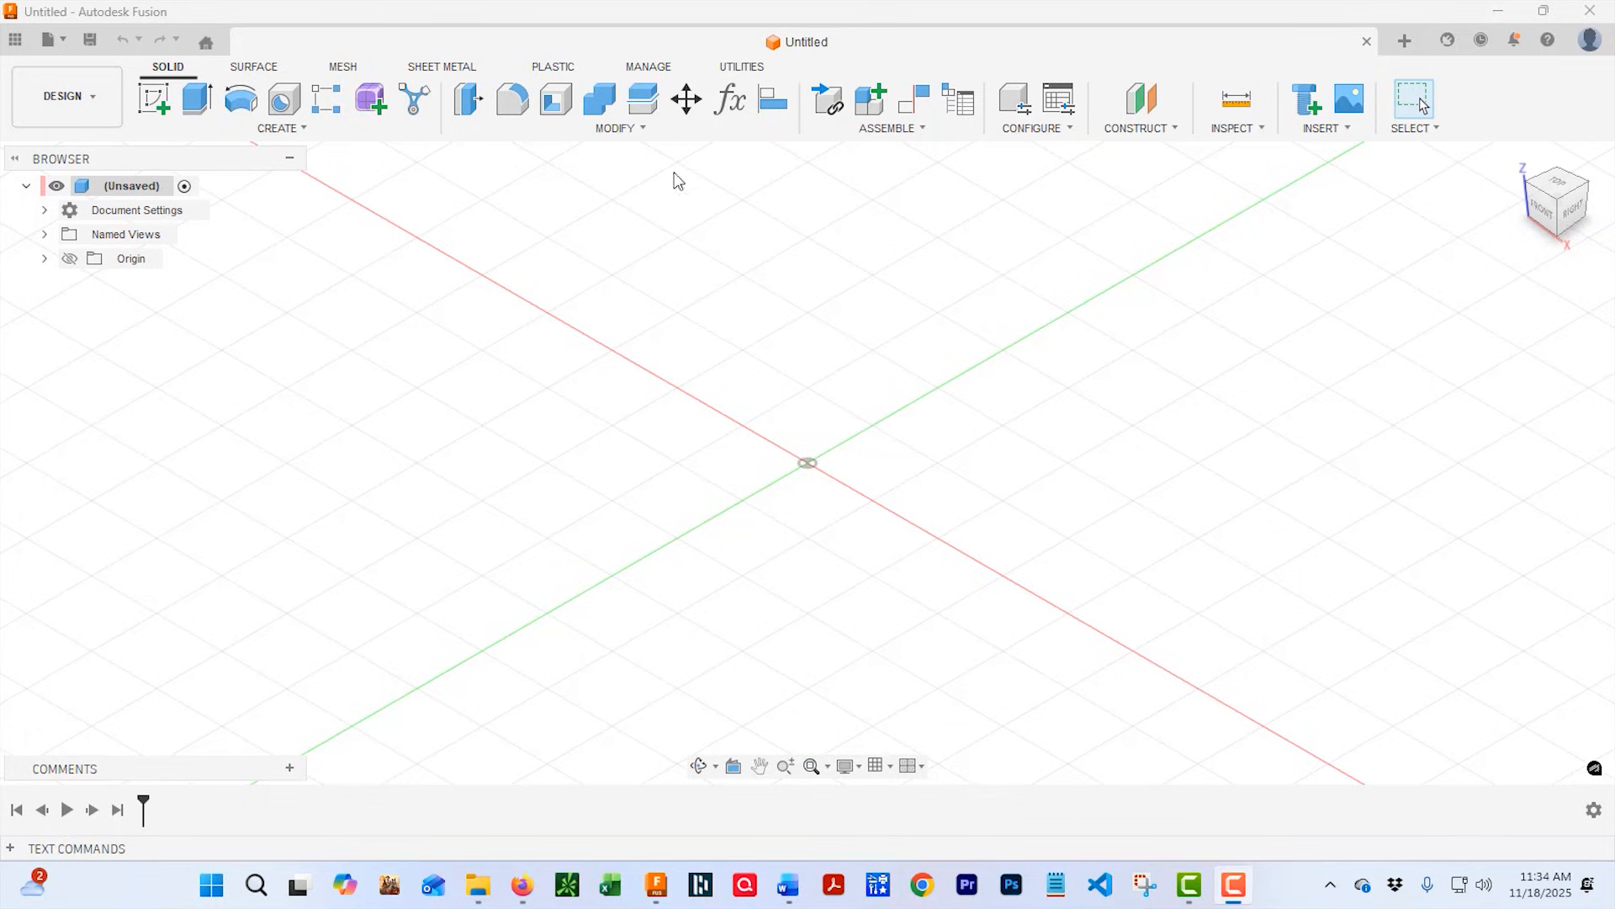
Save the untitled design under the name 'Jones' in ETSY Cabinet Builds.
click(52, 40)
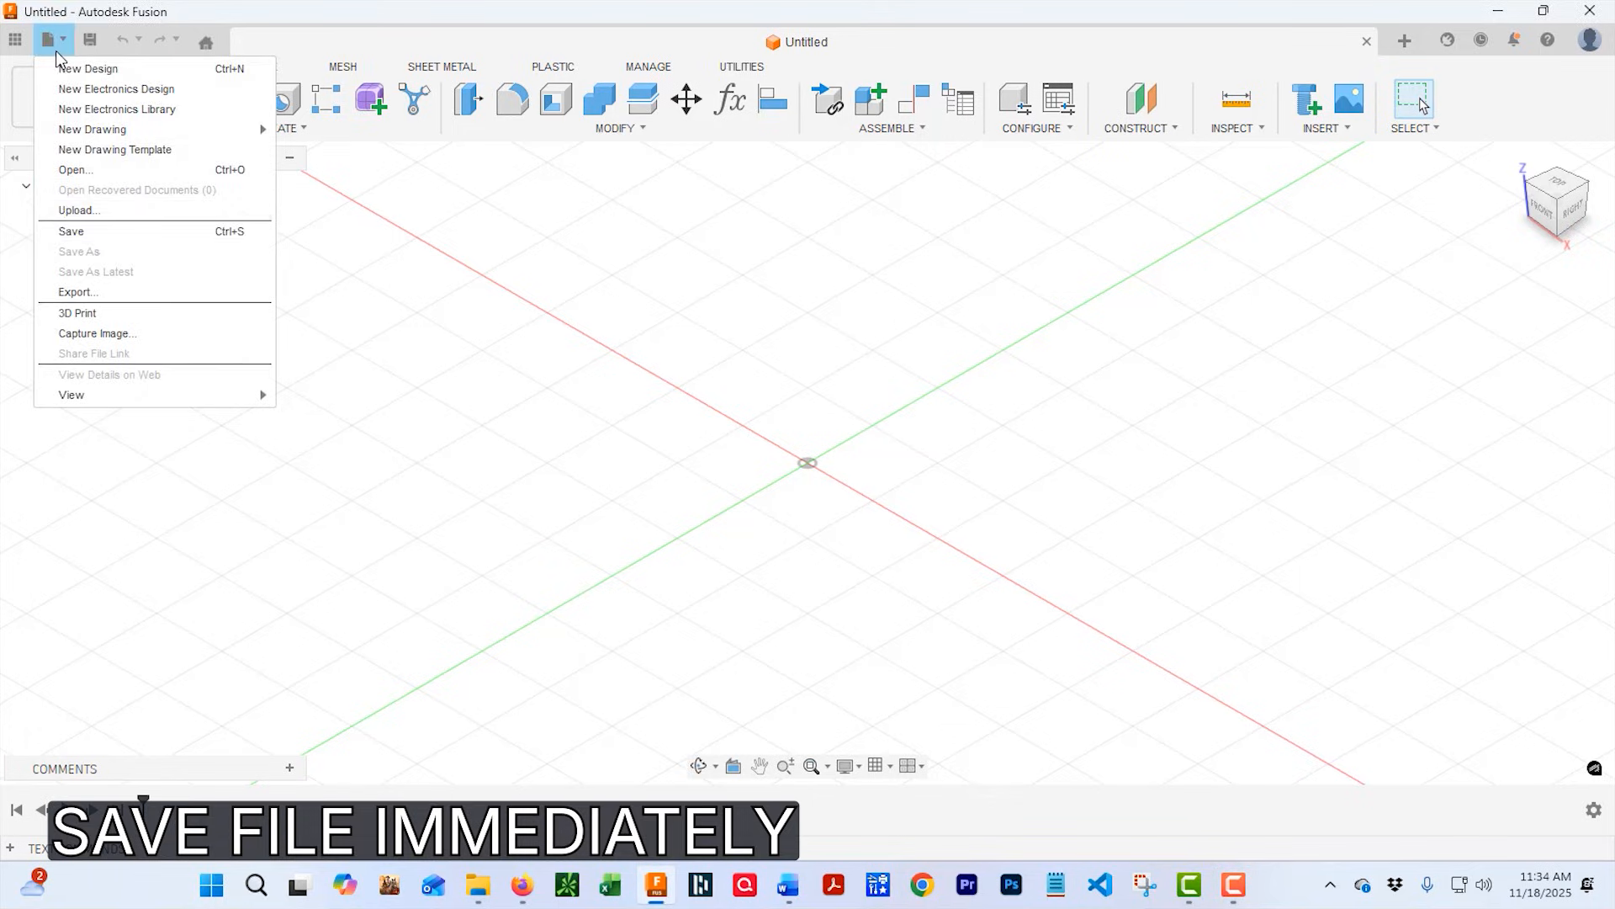
click(52, 41)
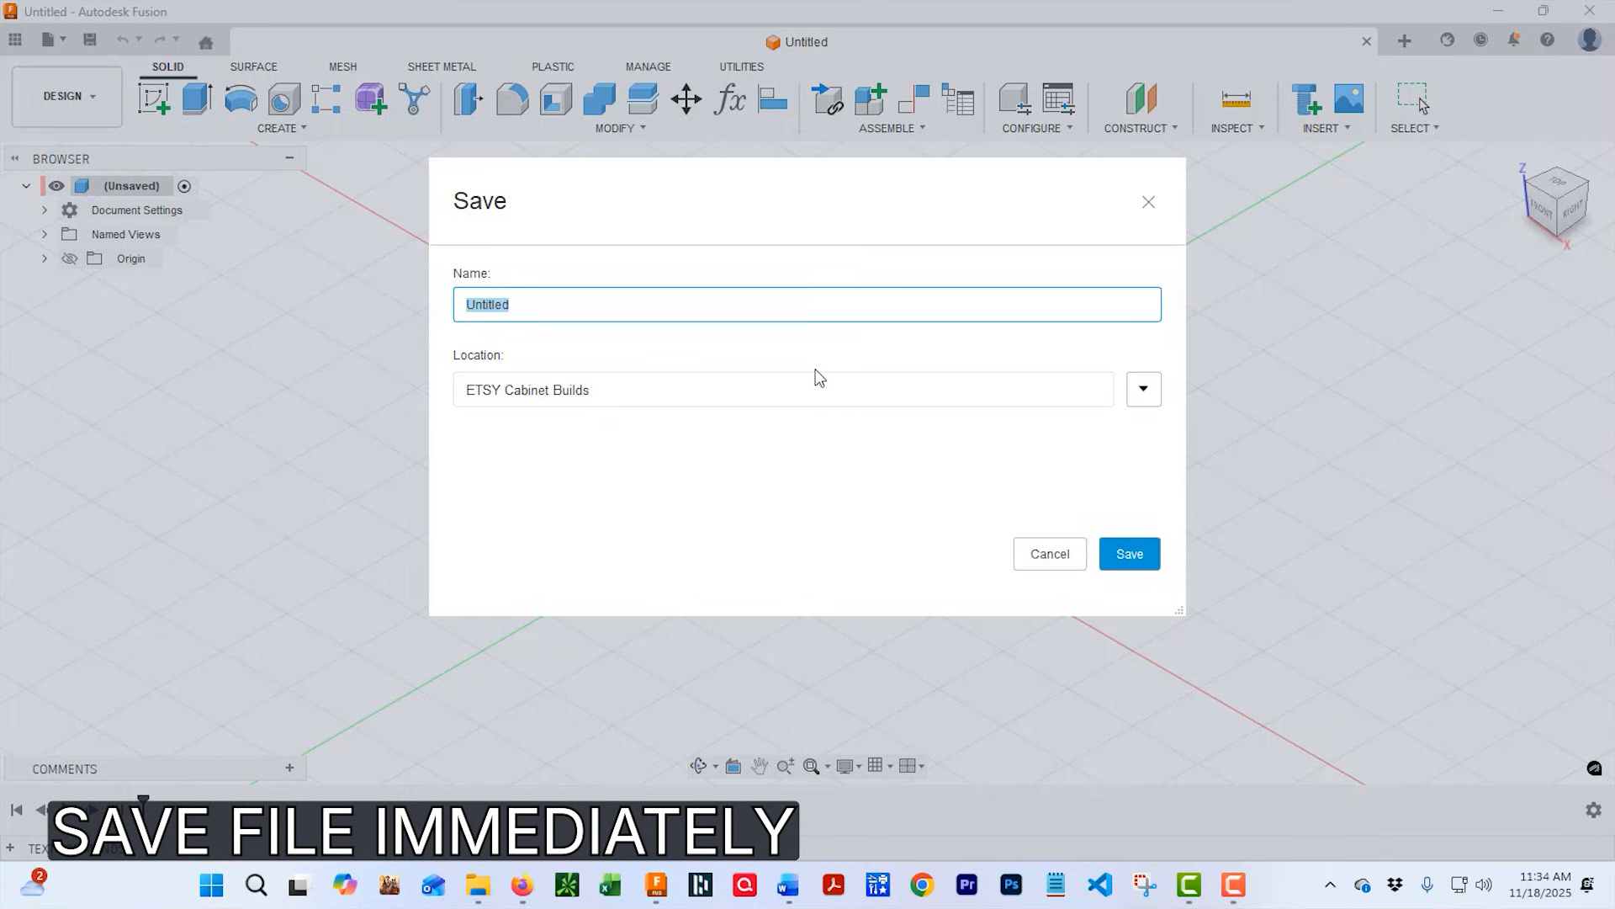
text(Jones)
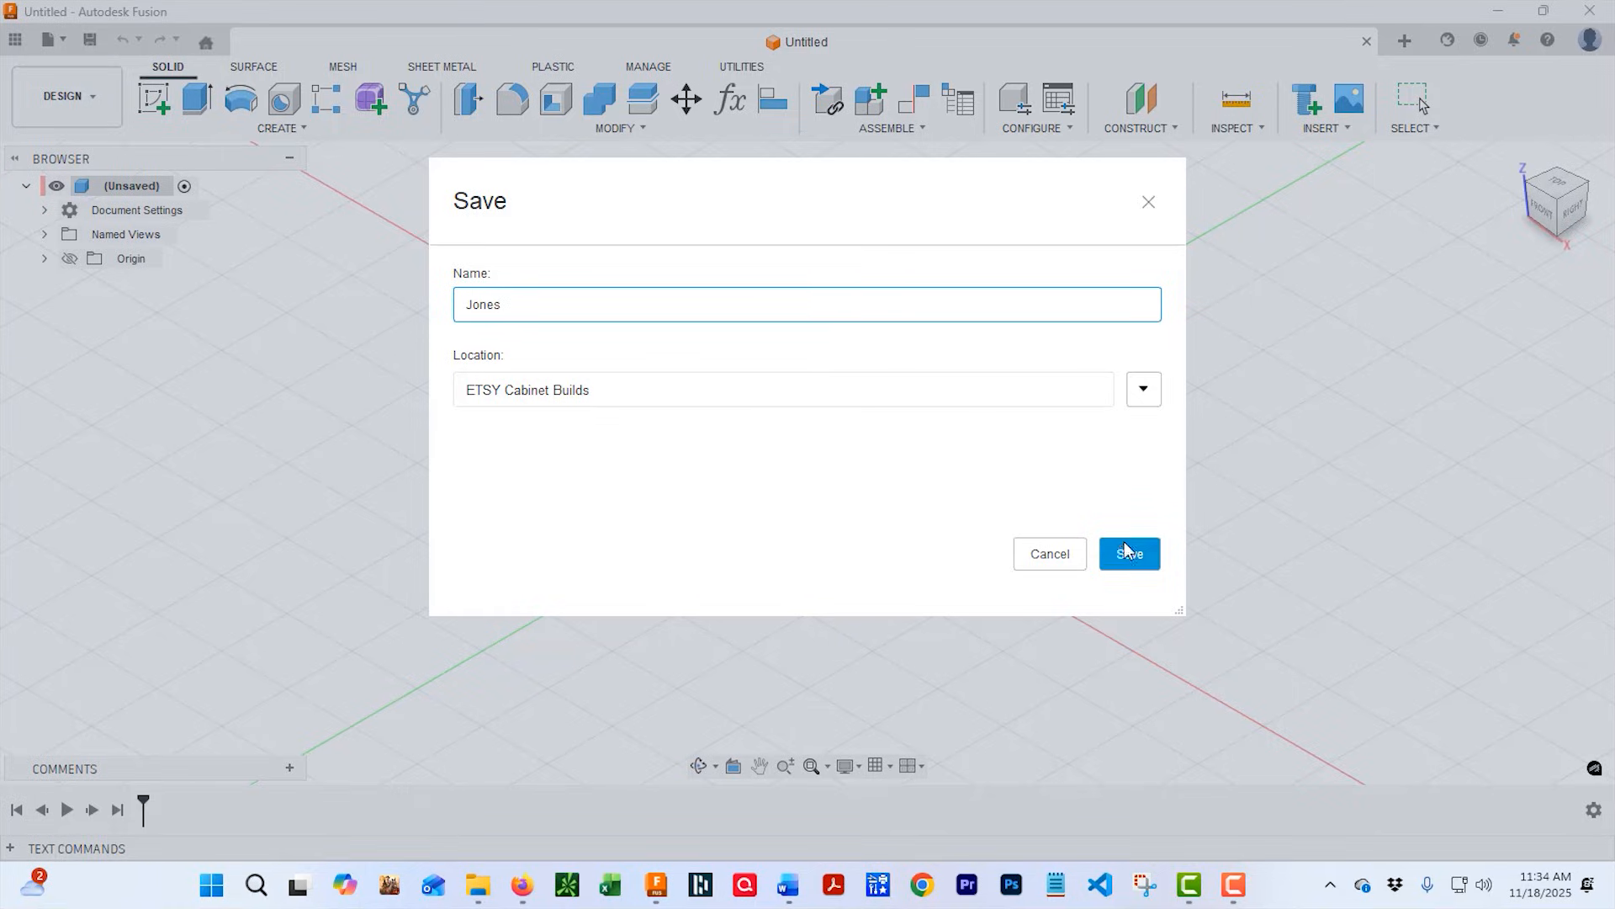
click(1128, 554)
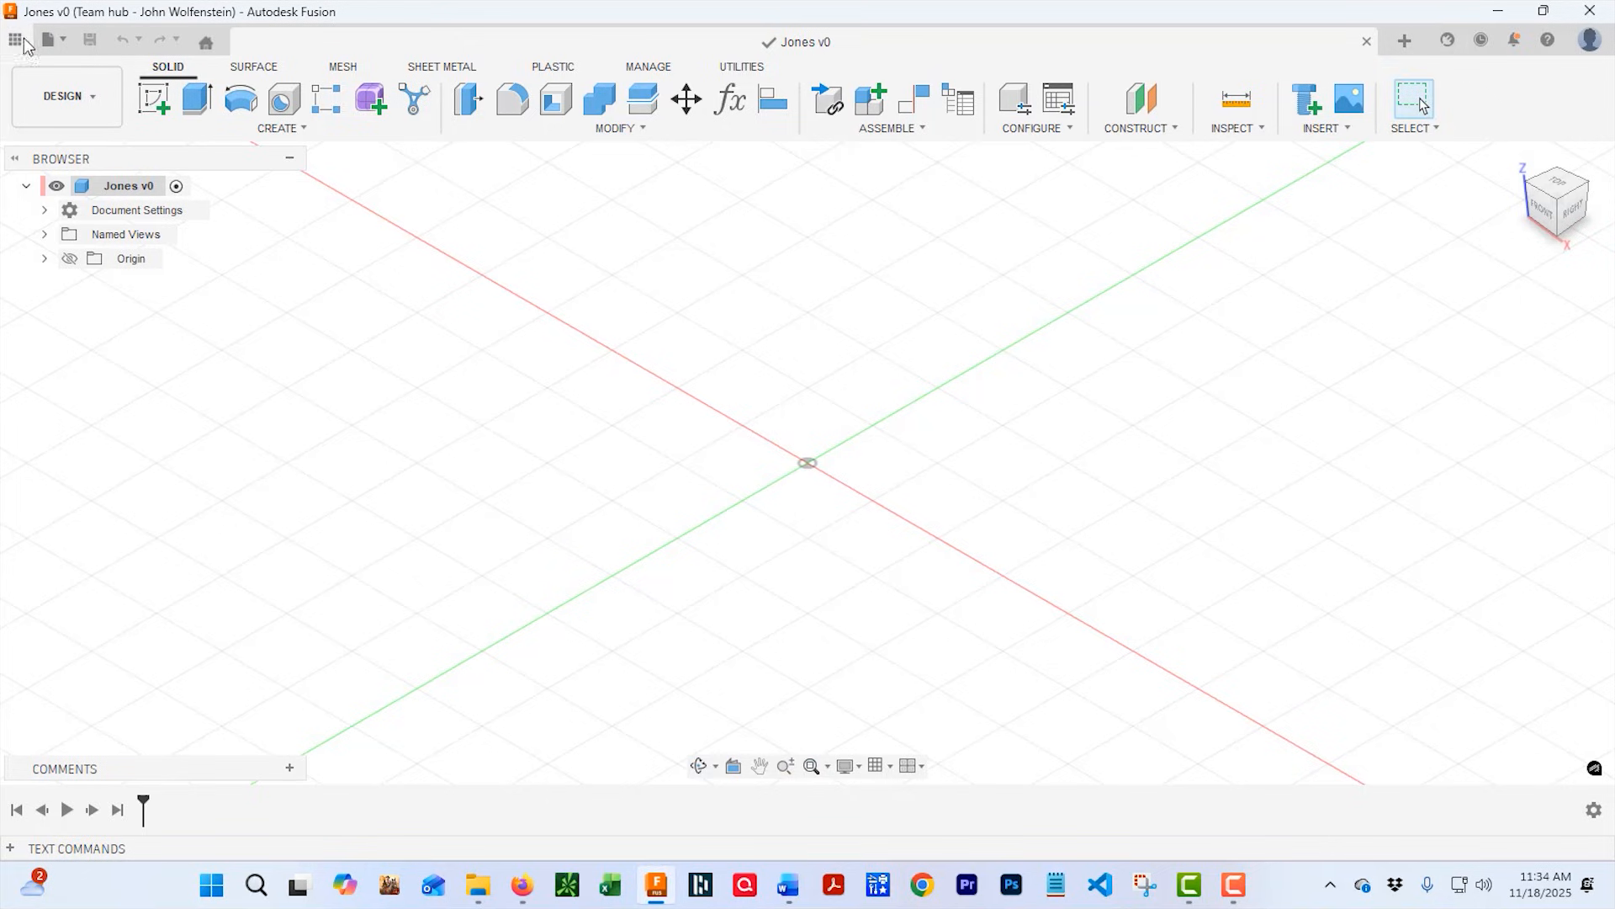
Open B-1DwrDr from the Data Panel and bring up its Change Parameters dialog.
click(15, 39)
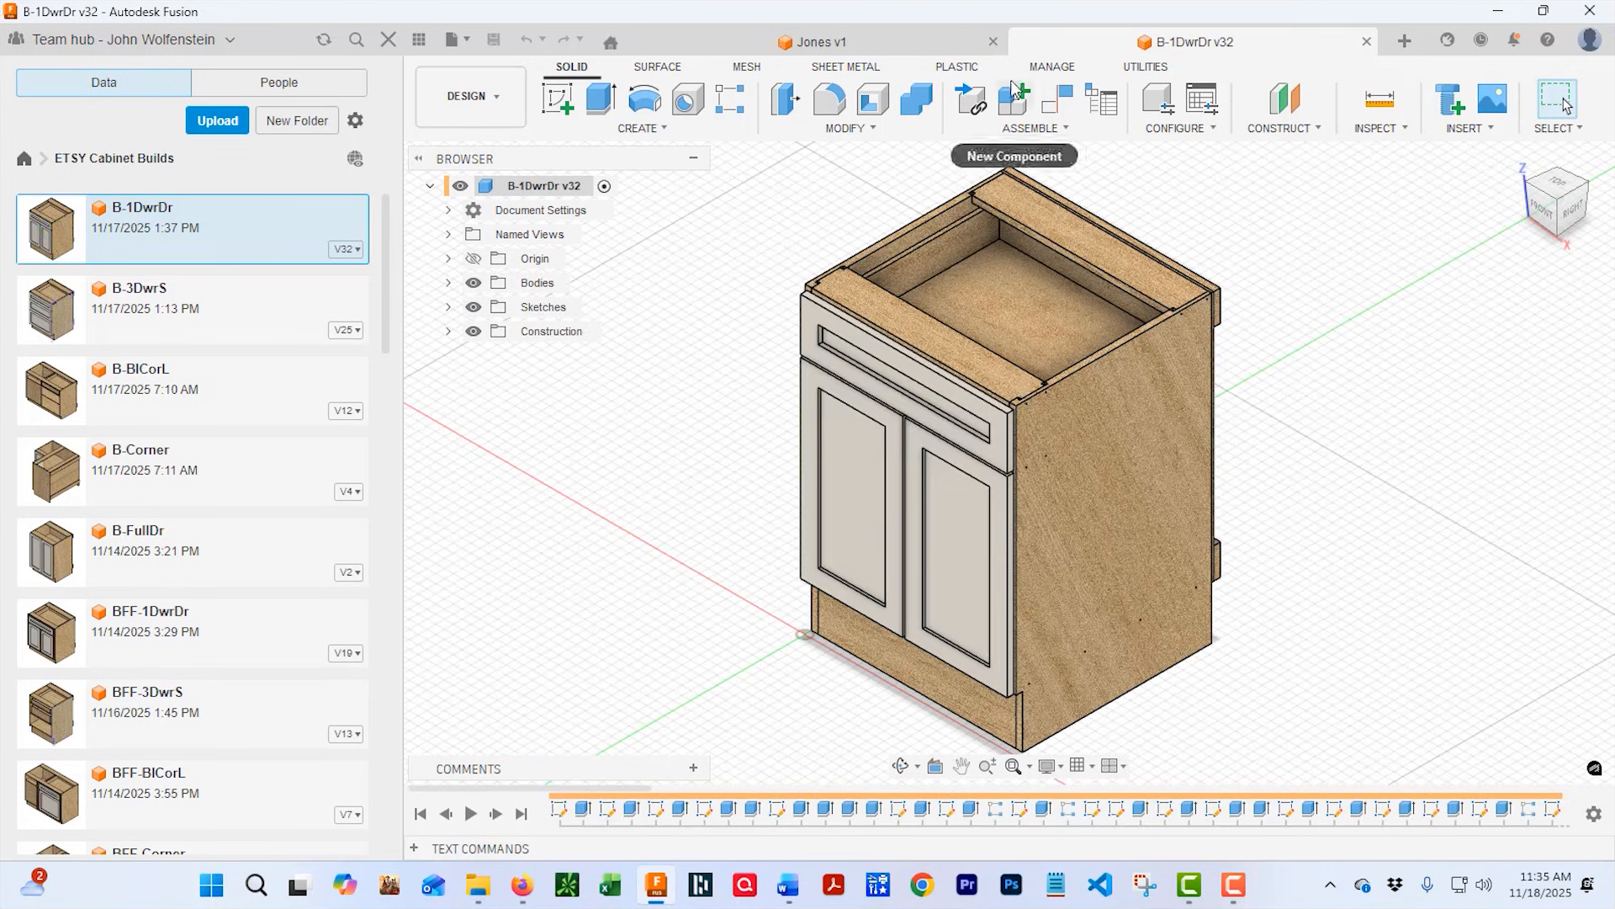
mouse_move(912, 100)
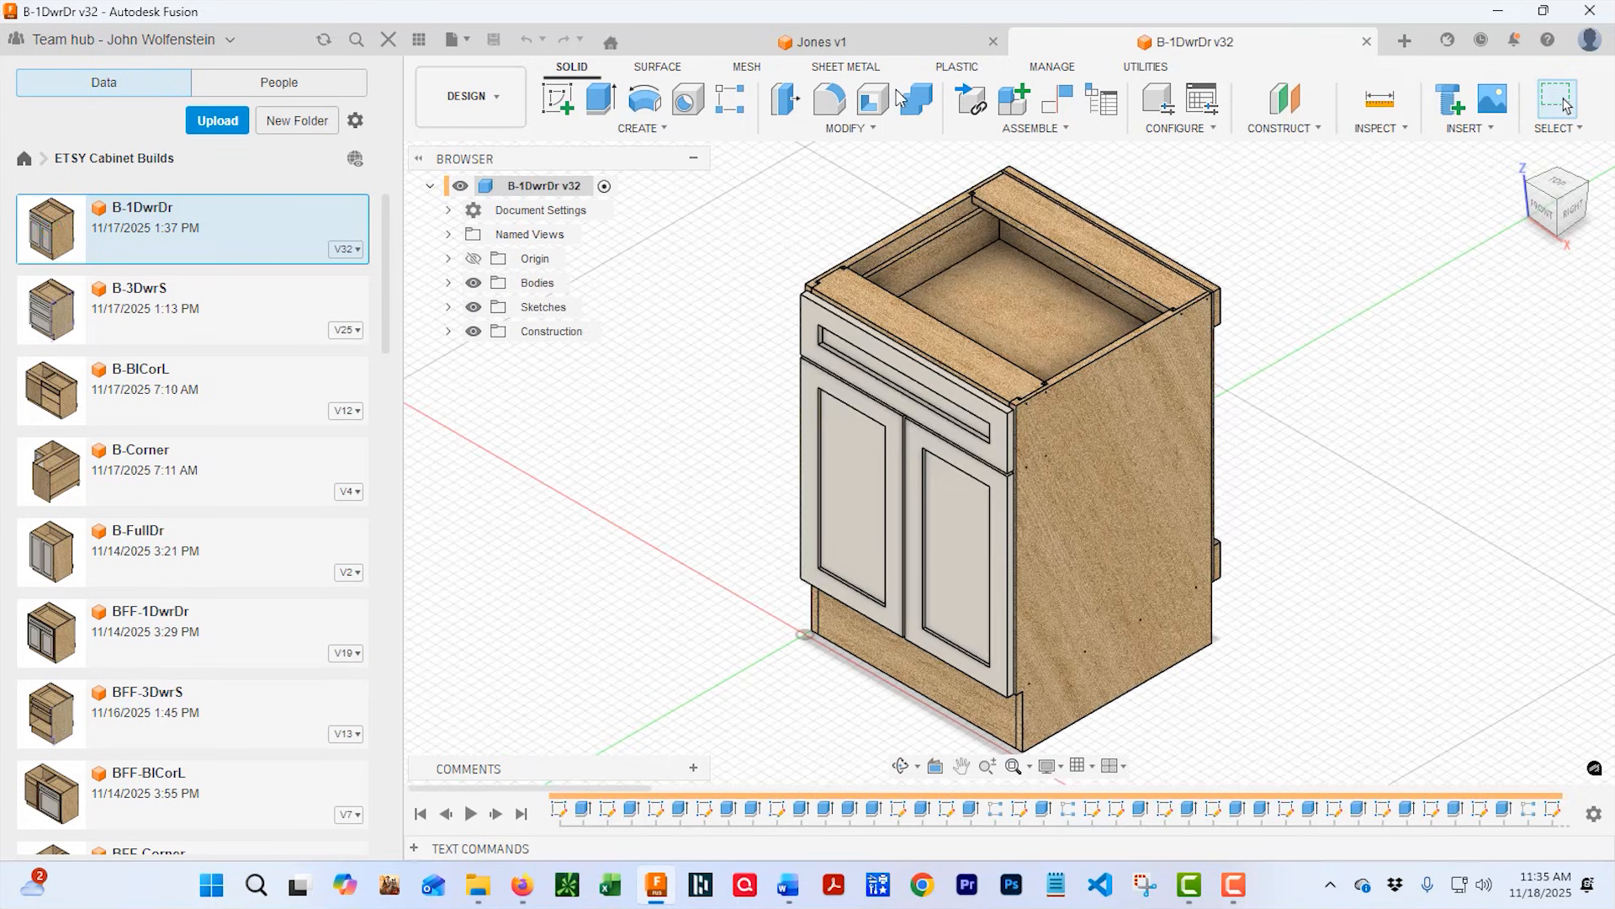
mouse_move(919, 278)
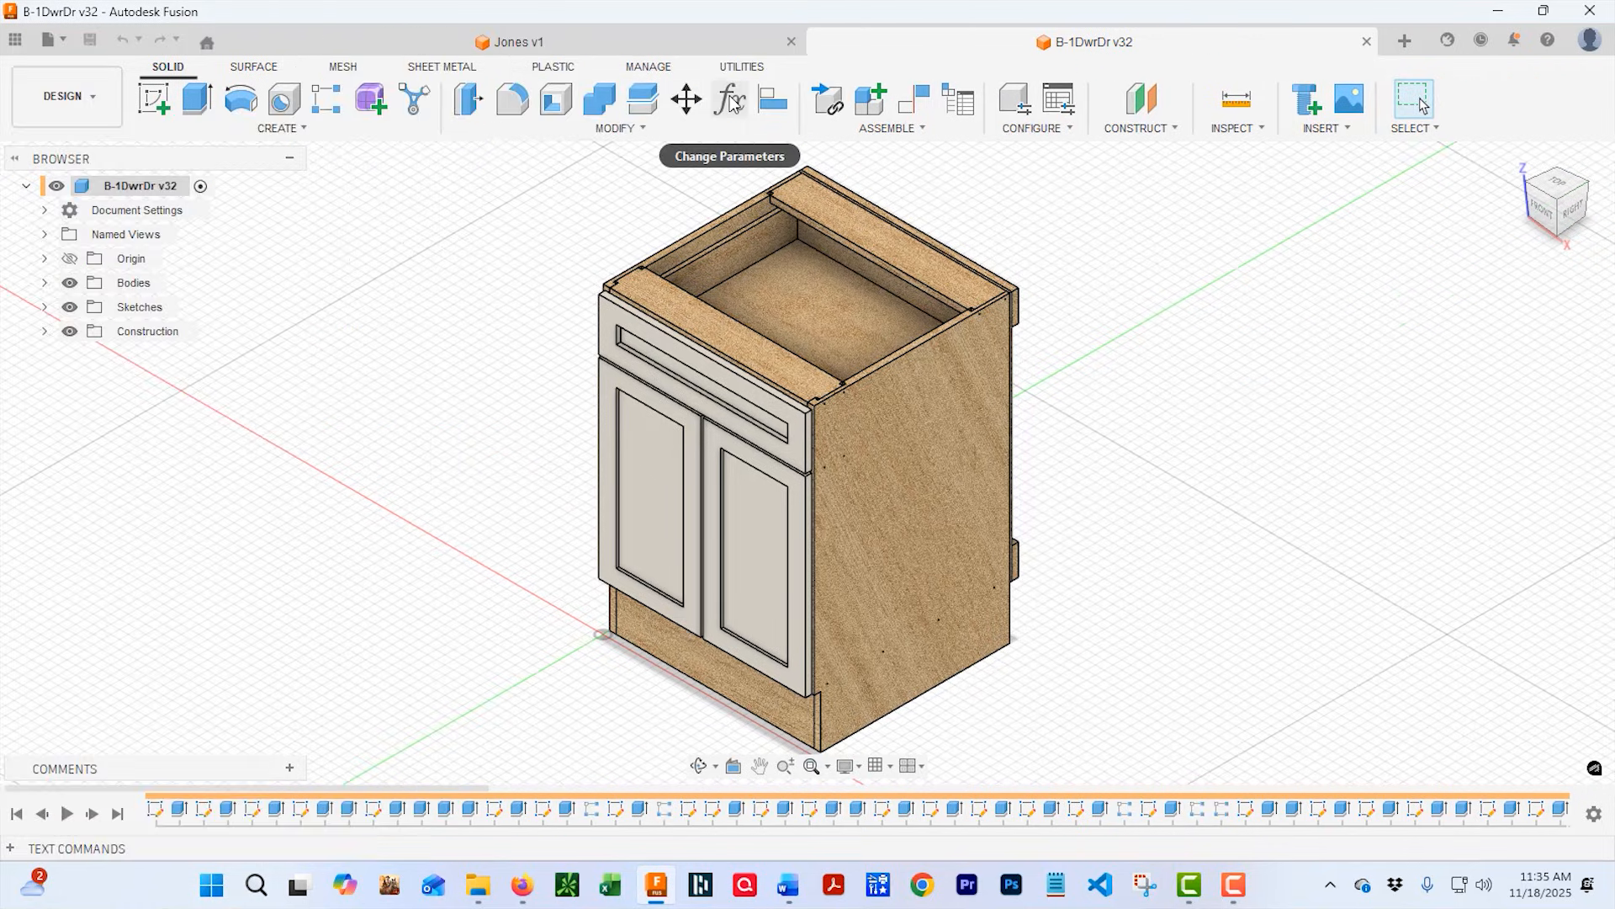
click(620, 128)
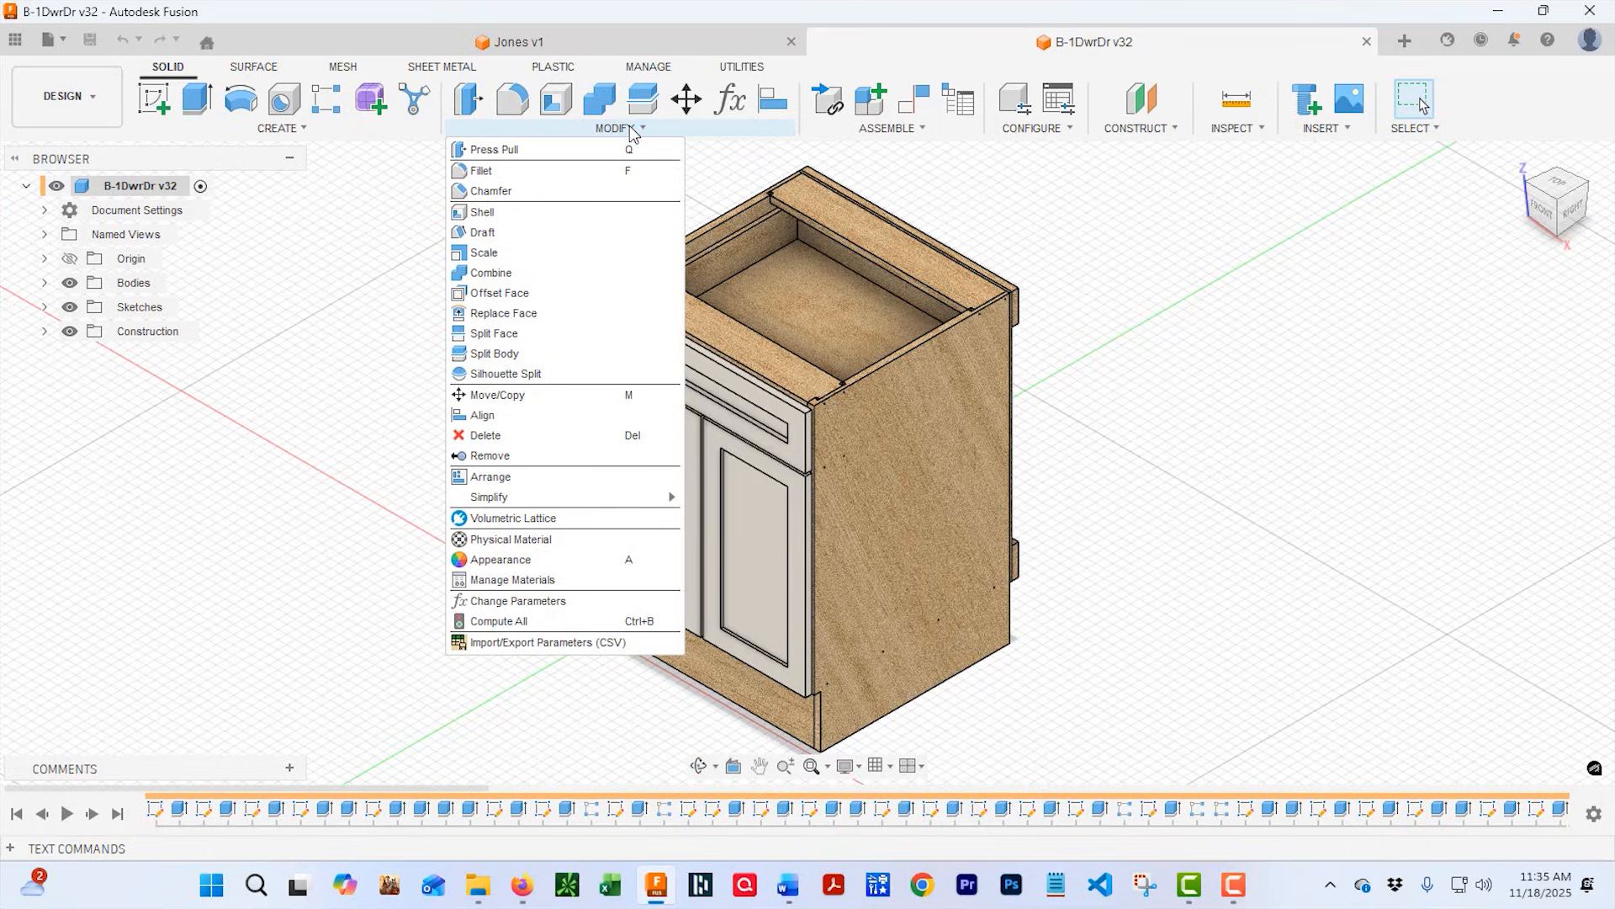
click(517, 601)
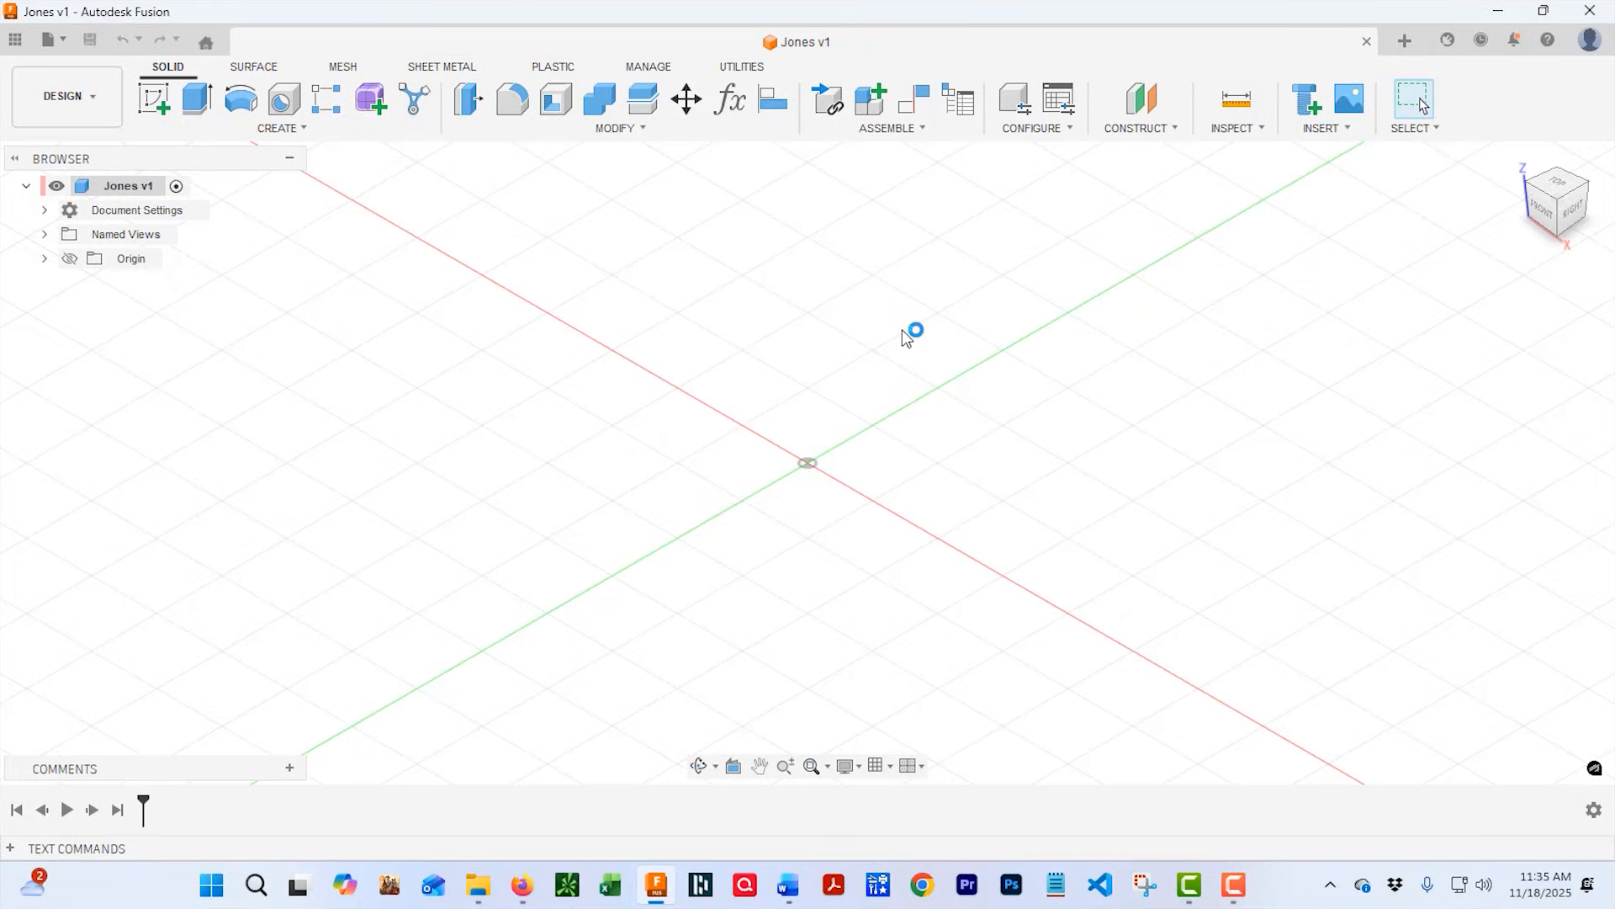
mouse_move(15, 40)
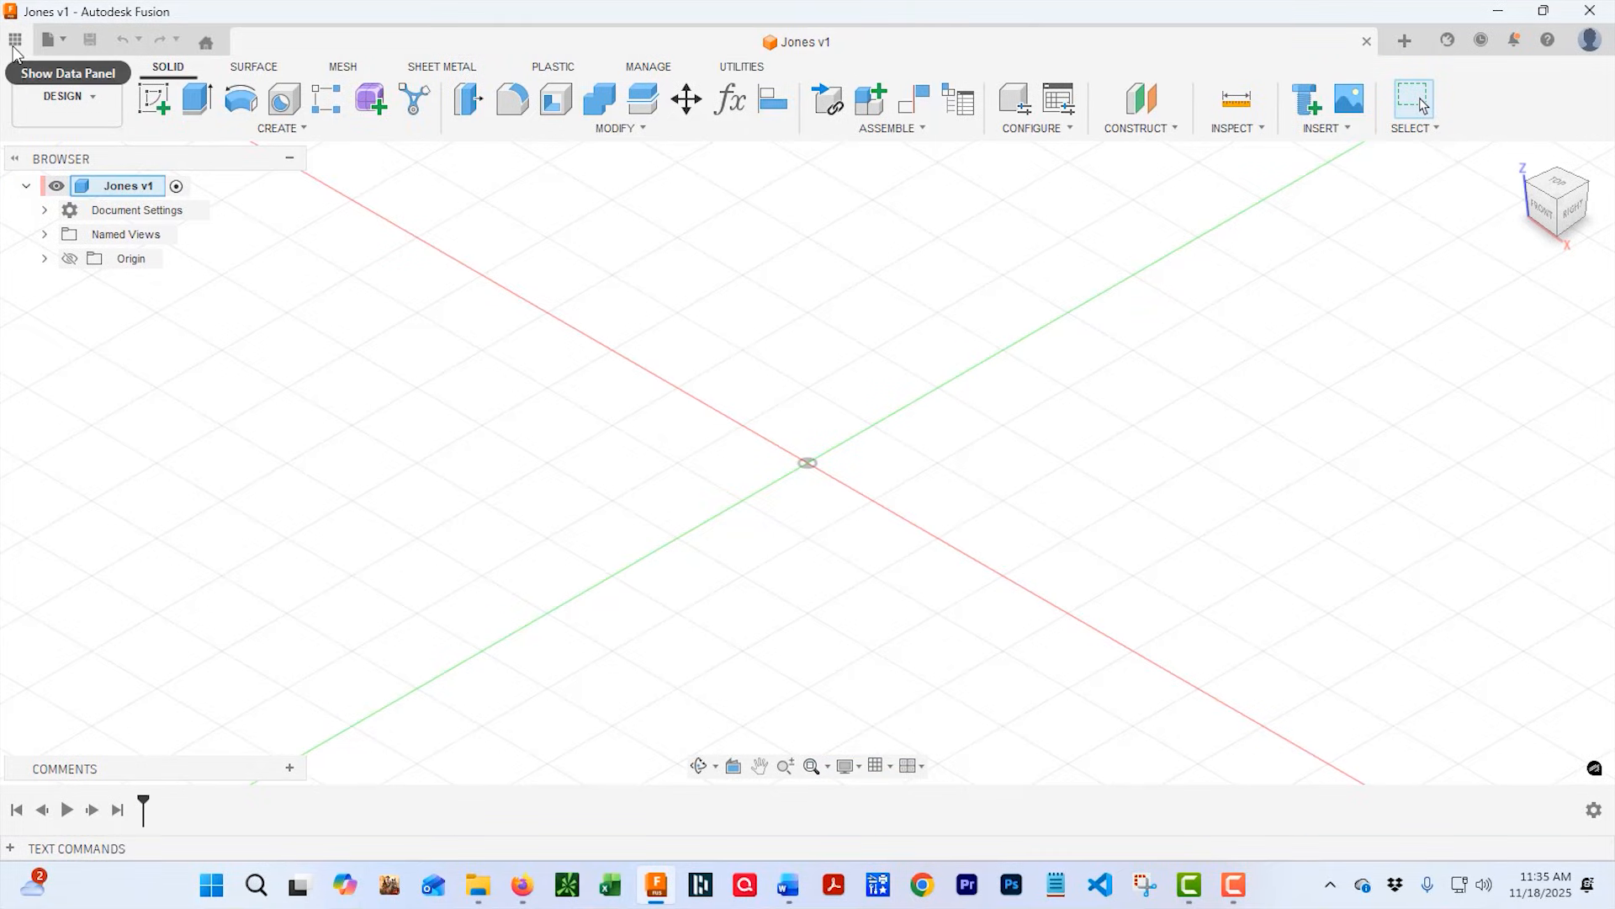
Insert B-1DwrDr into Jones at a -90° Z angle, then open its source design.
click(16, 41)
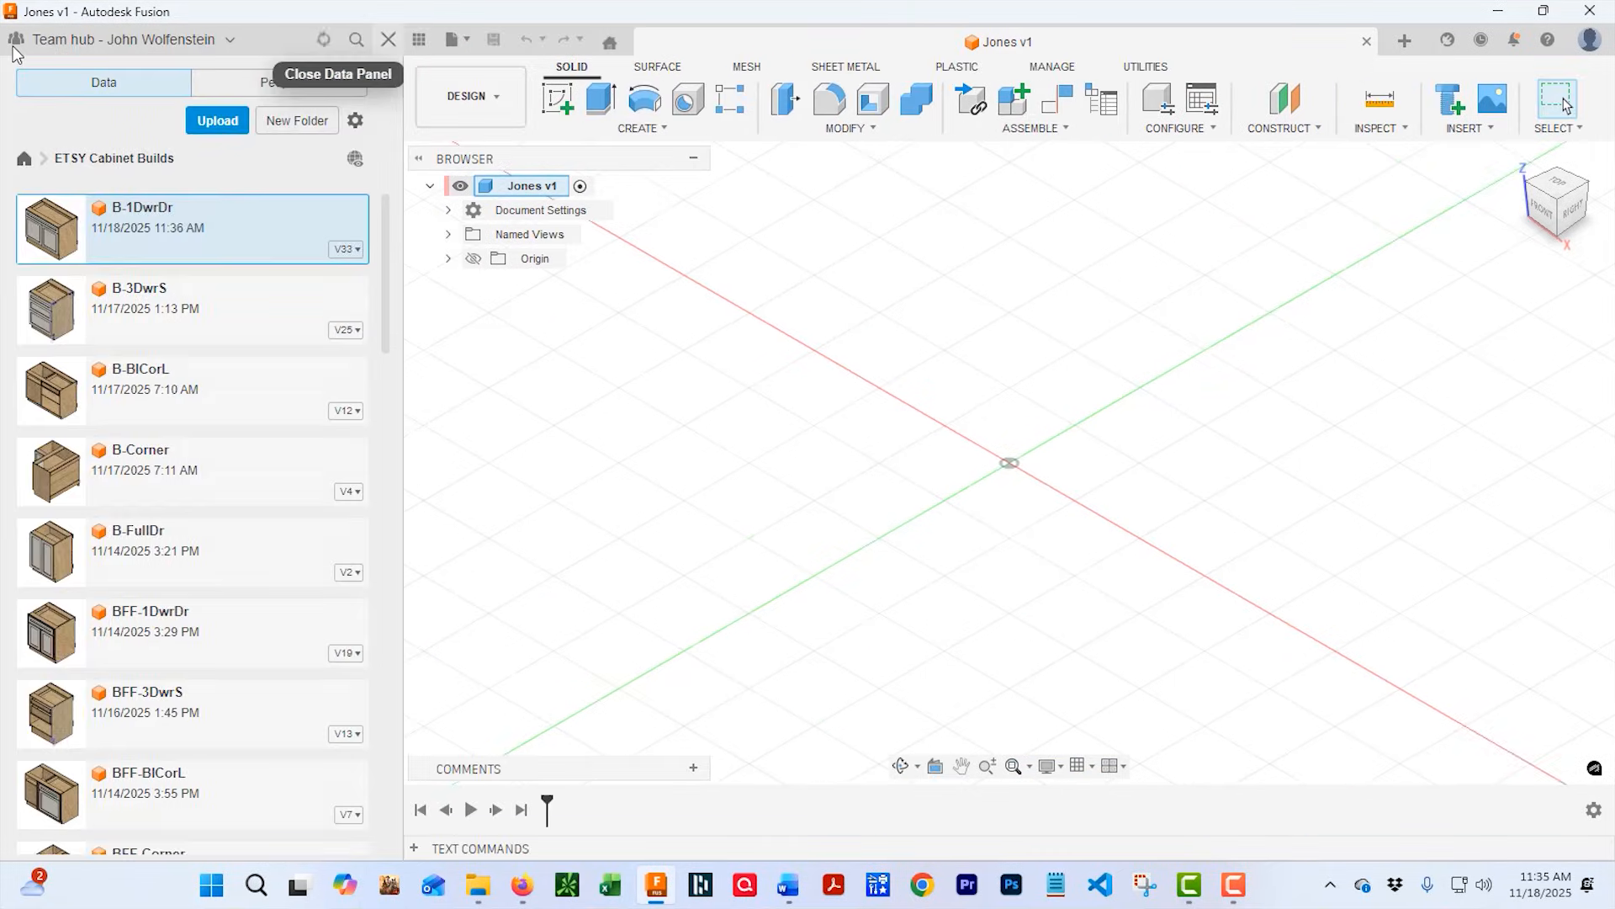
mouse_move(182, 222)
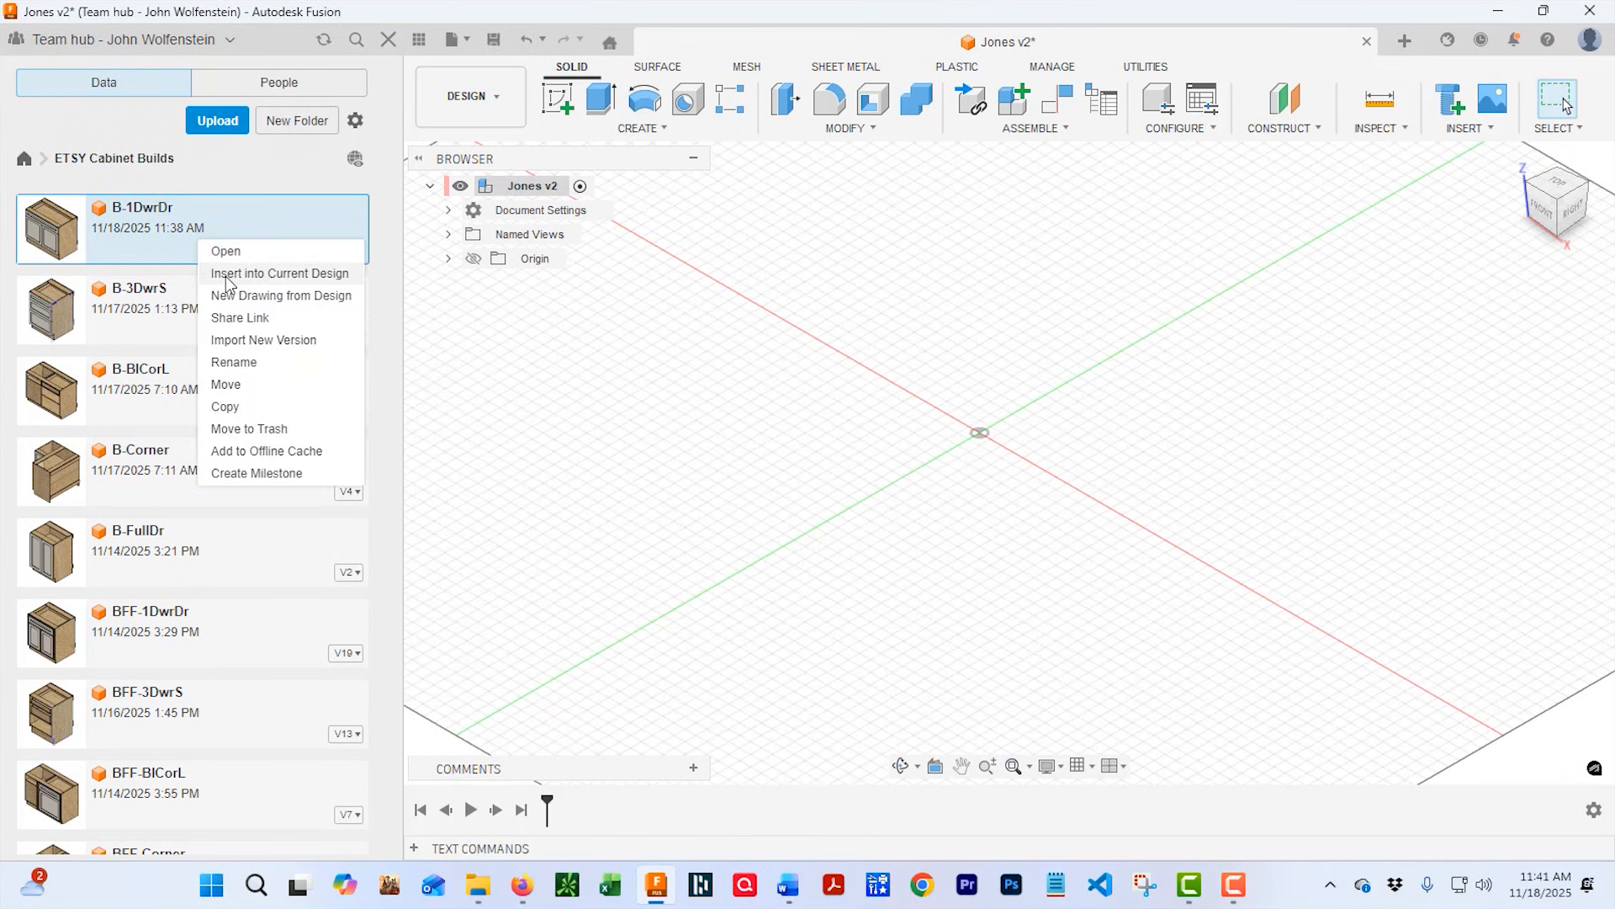
click(225, 251)
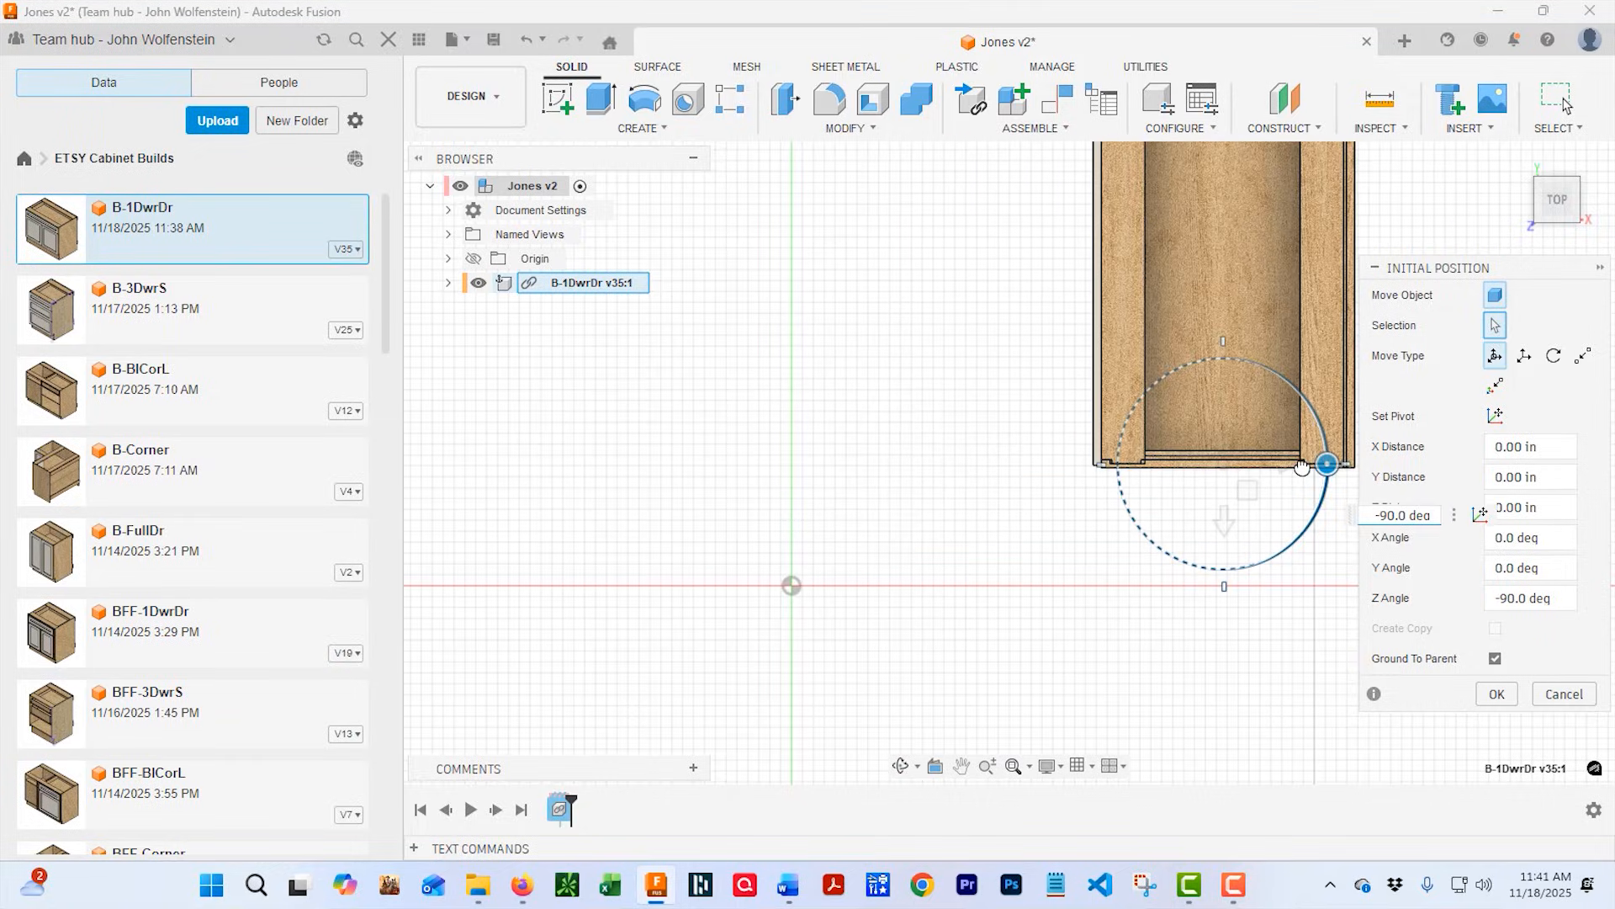
click(1495, 692)
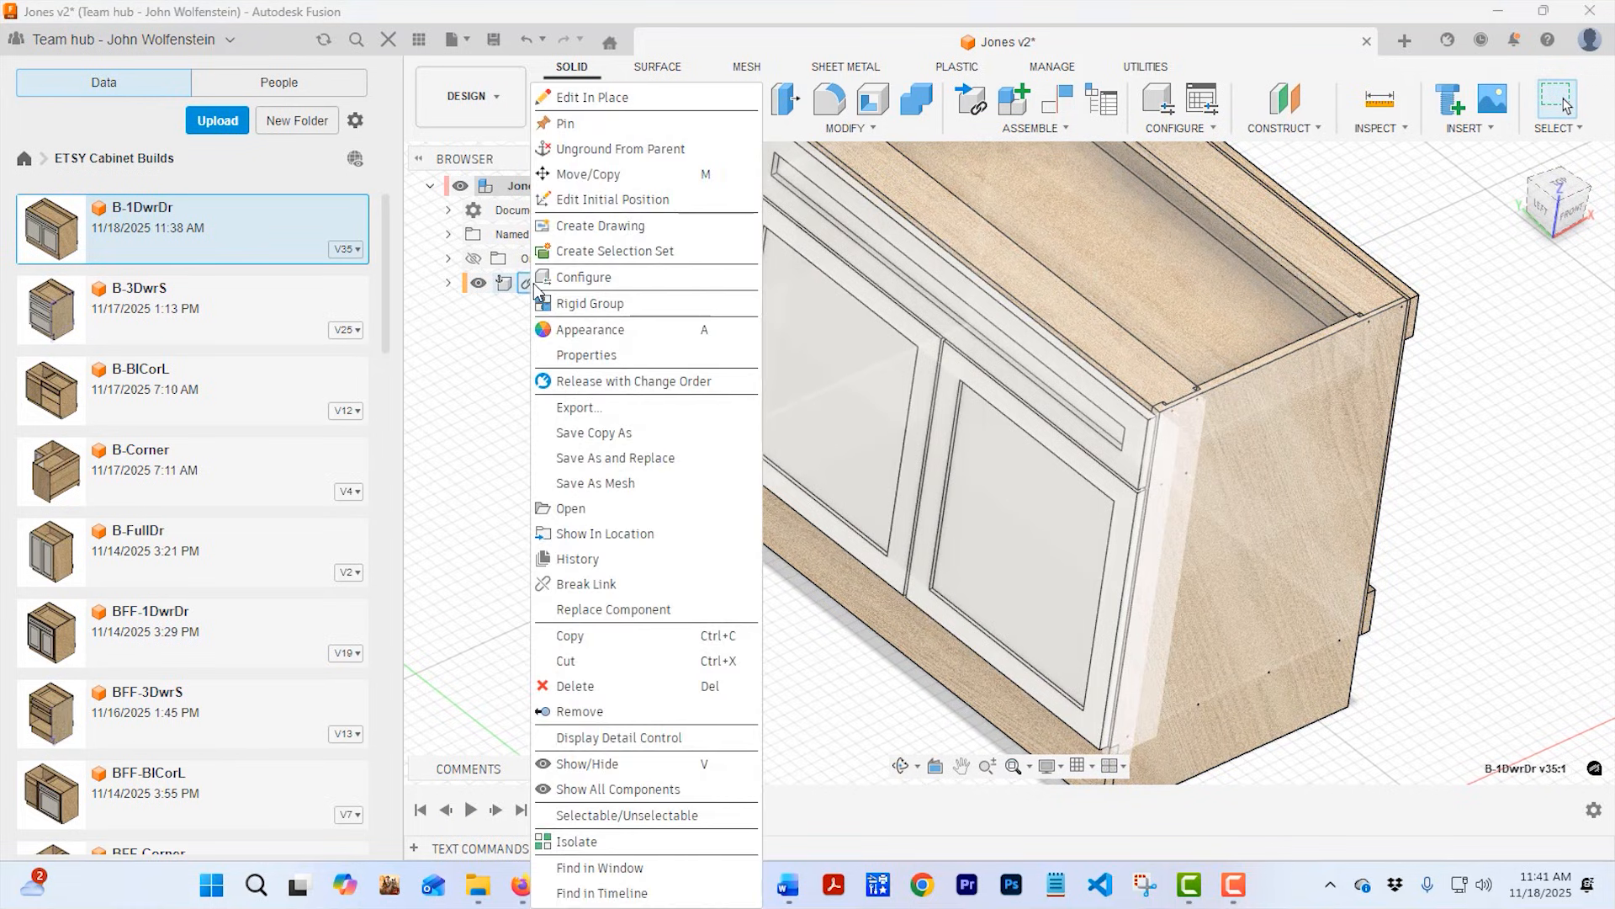
click(586, 584)
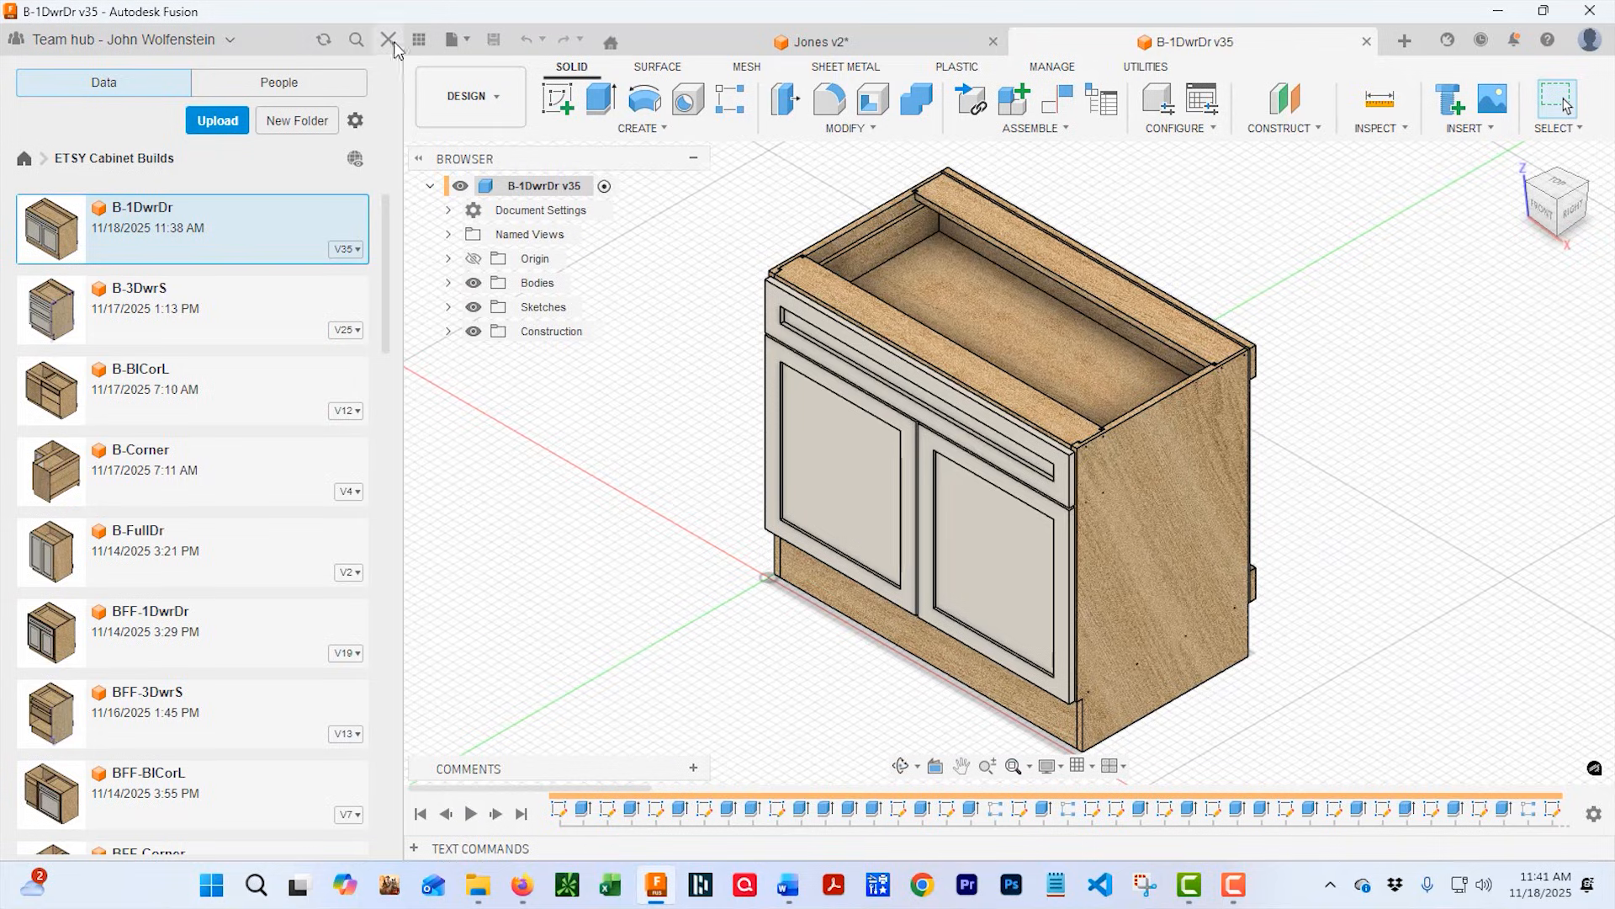
Apply WidthCabinet 24 in to B-1DwrDr and insert the updated cabinet into Jones.
click(729, 100)
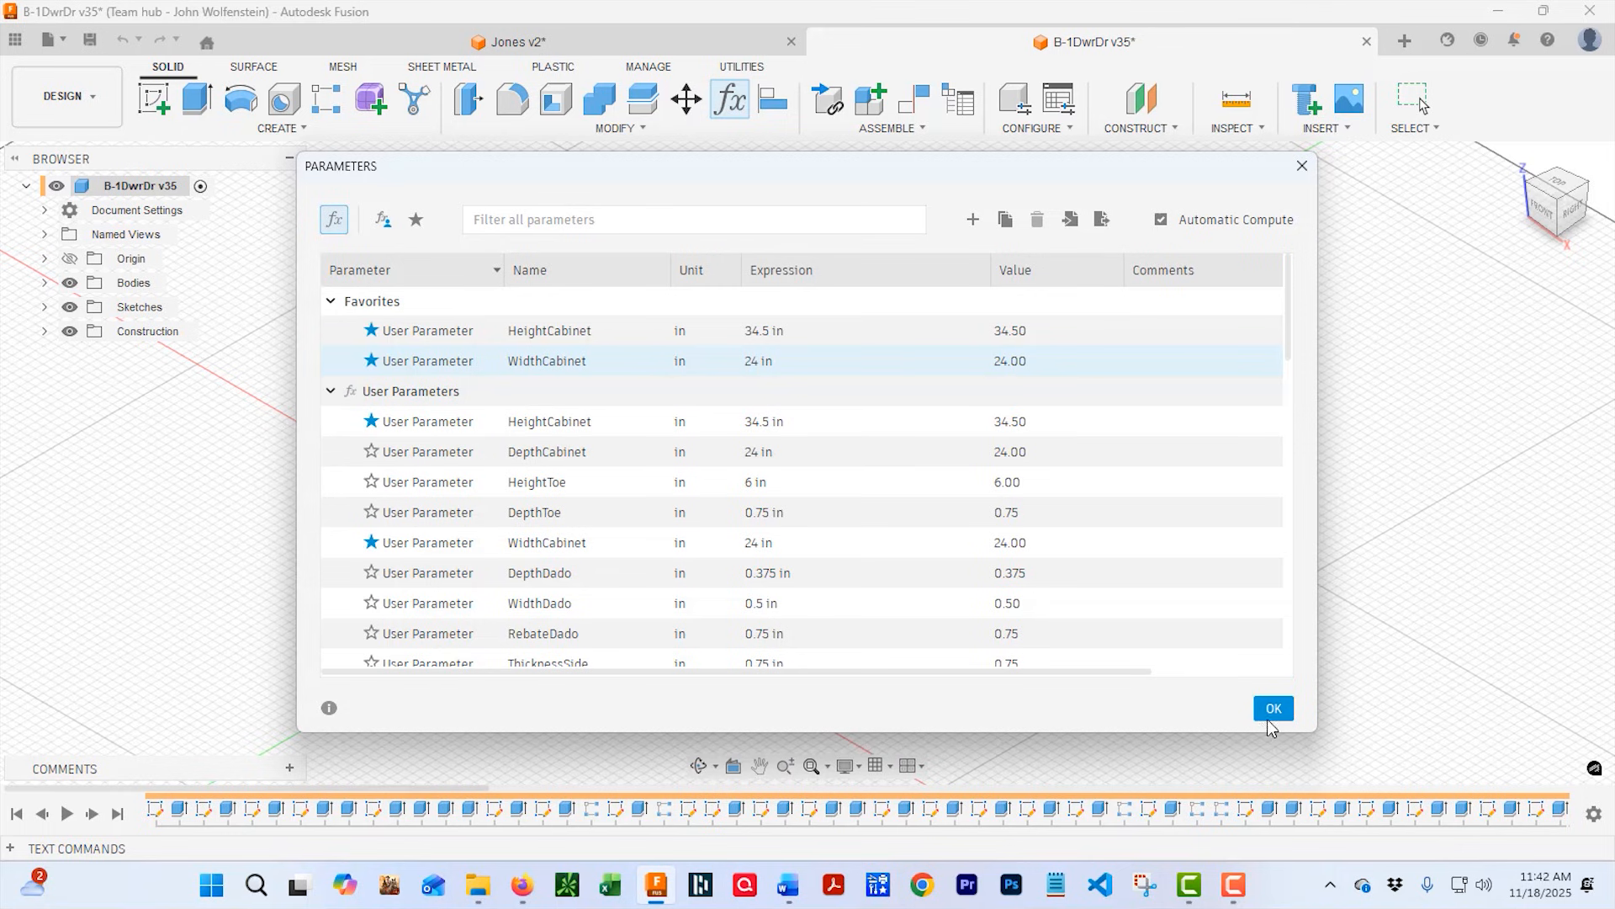
click(1273, 708)
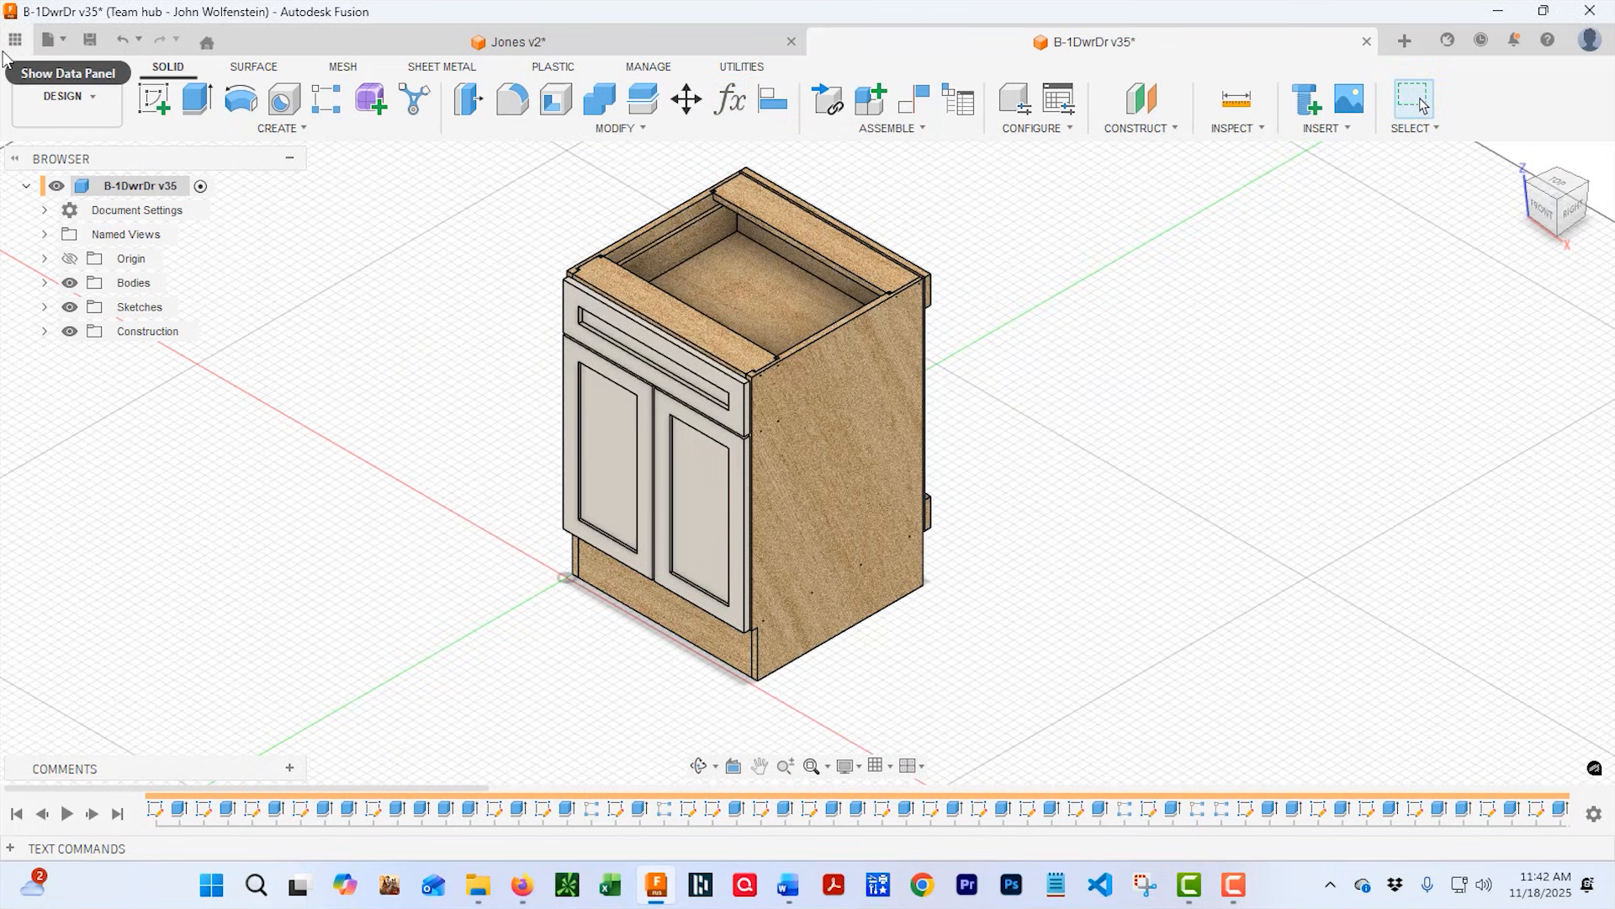
click(14, 39)
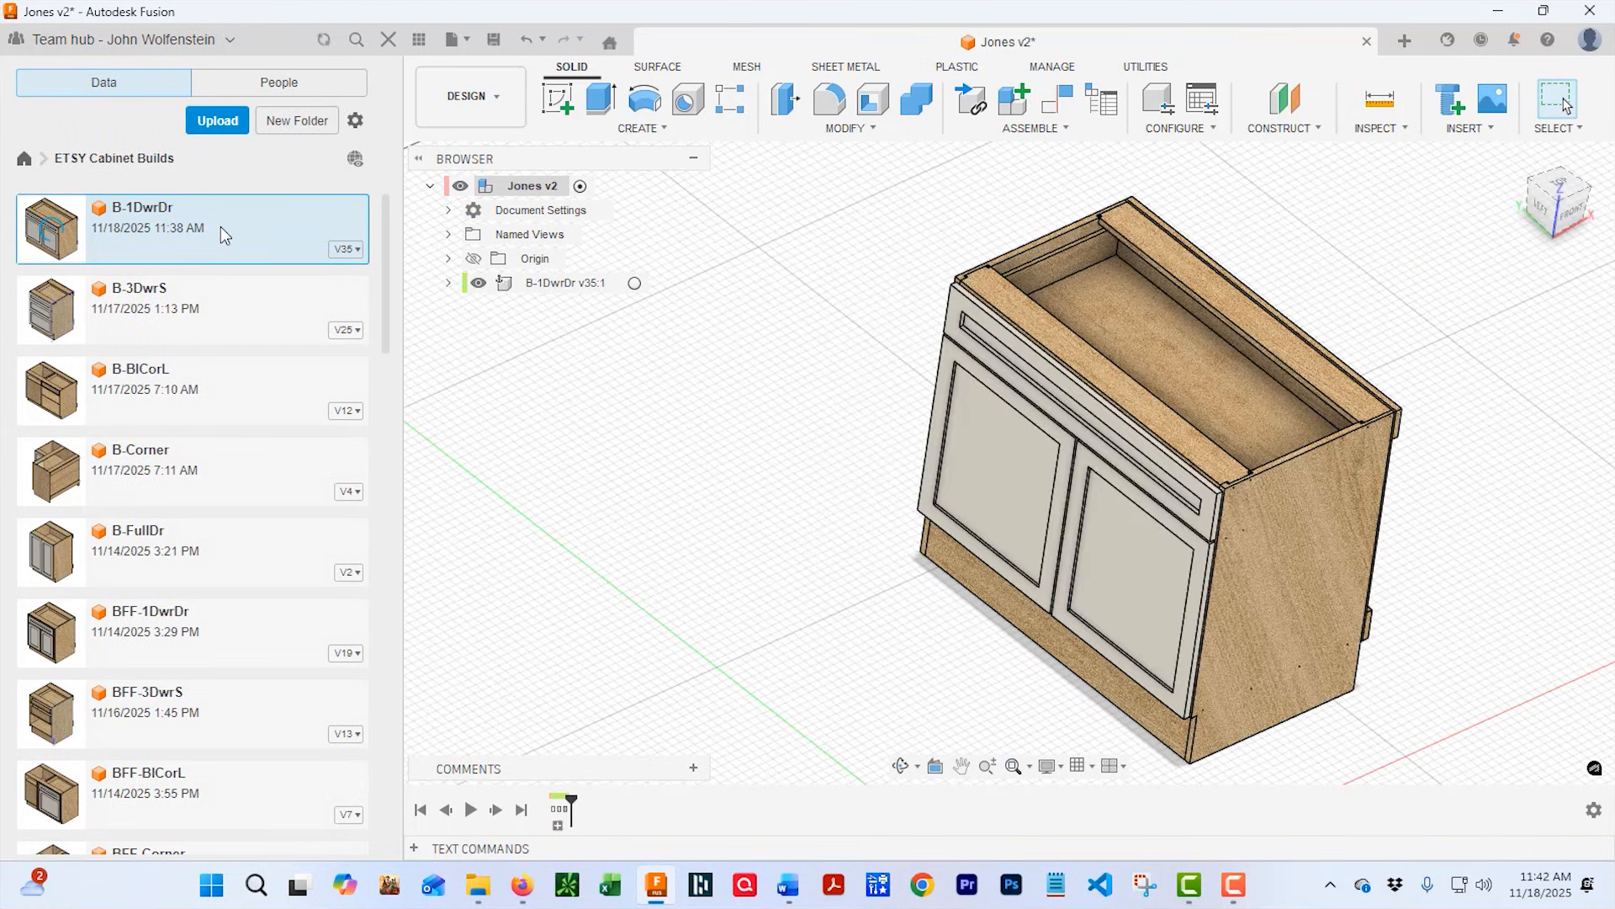
click(217, 121)
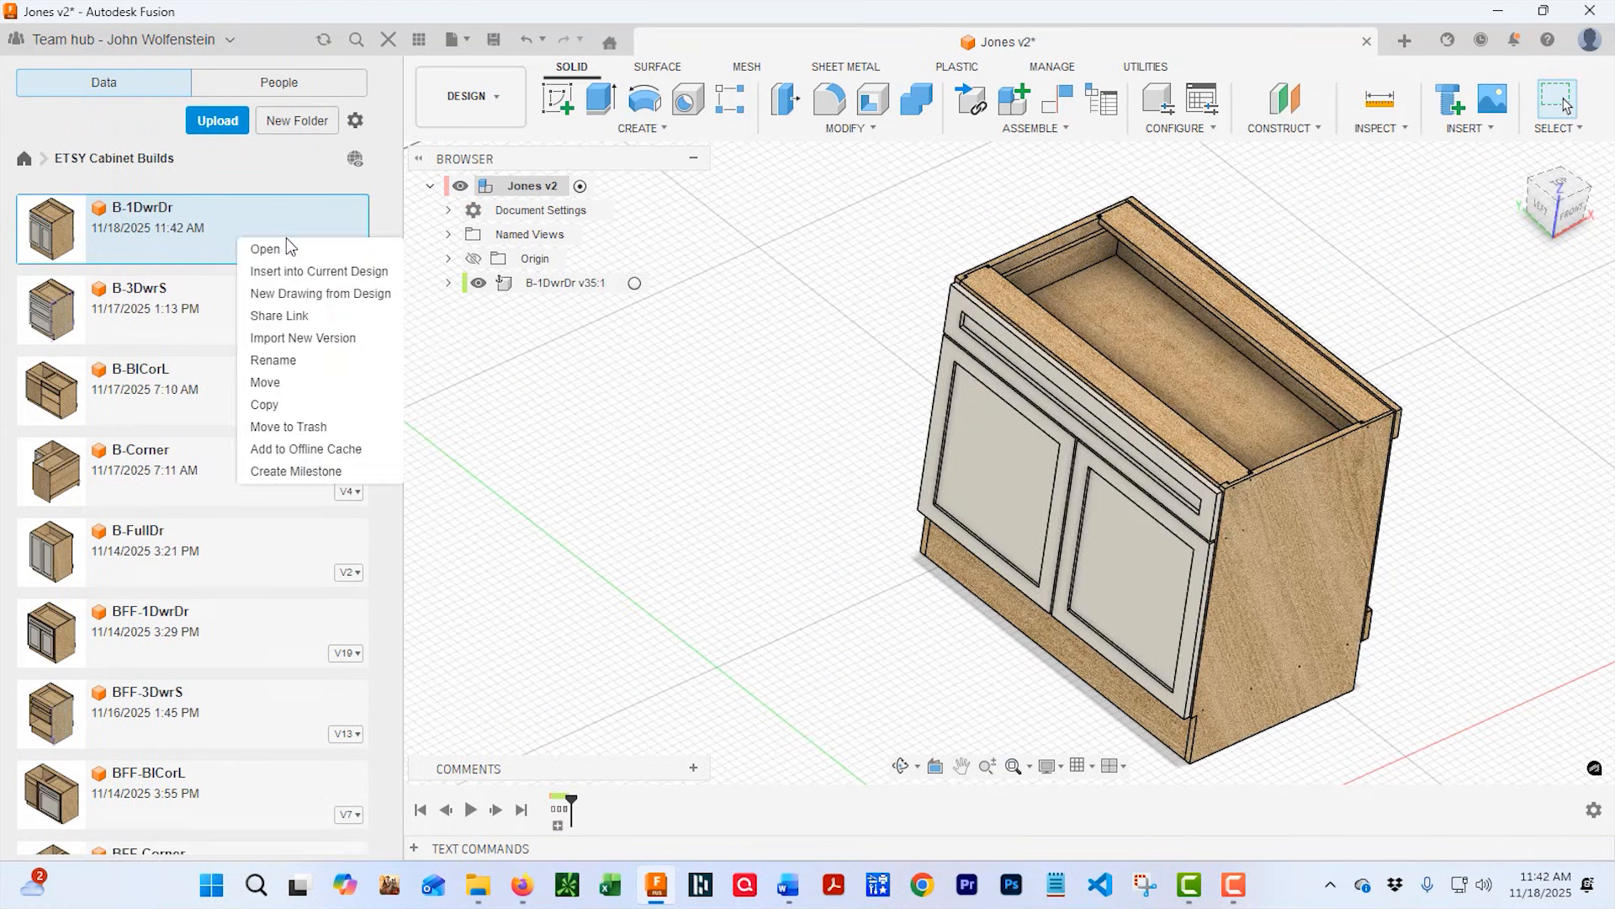
click(317, 271)
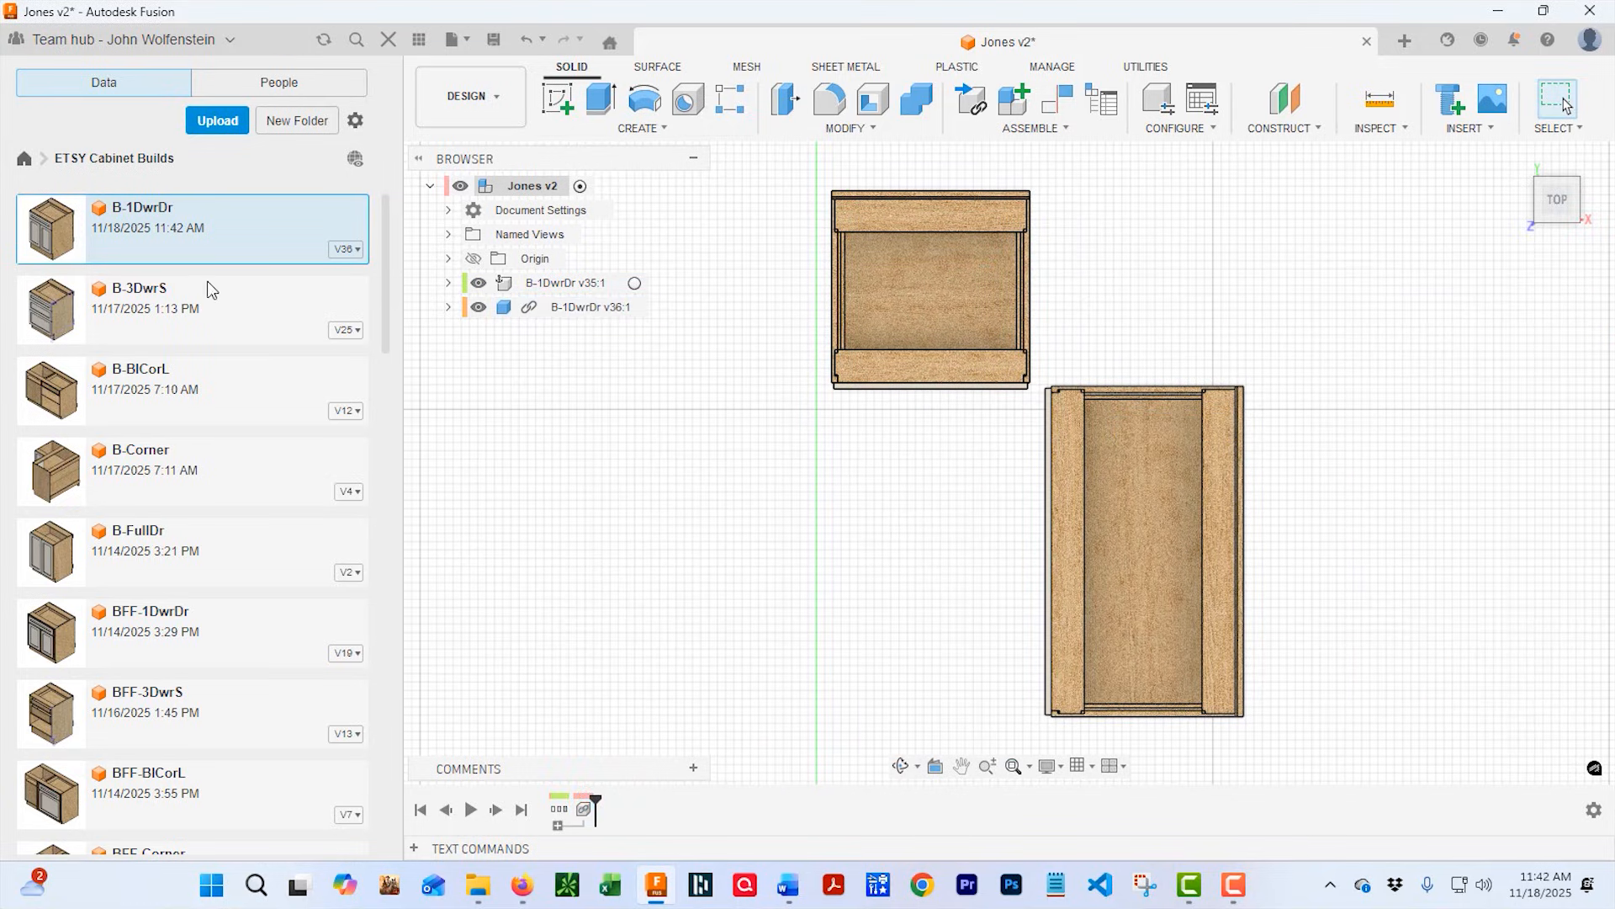
Insert the BFF-3DwrS cabinet from the Data Panel into Jones.
scroll(down, 3)
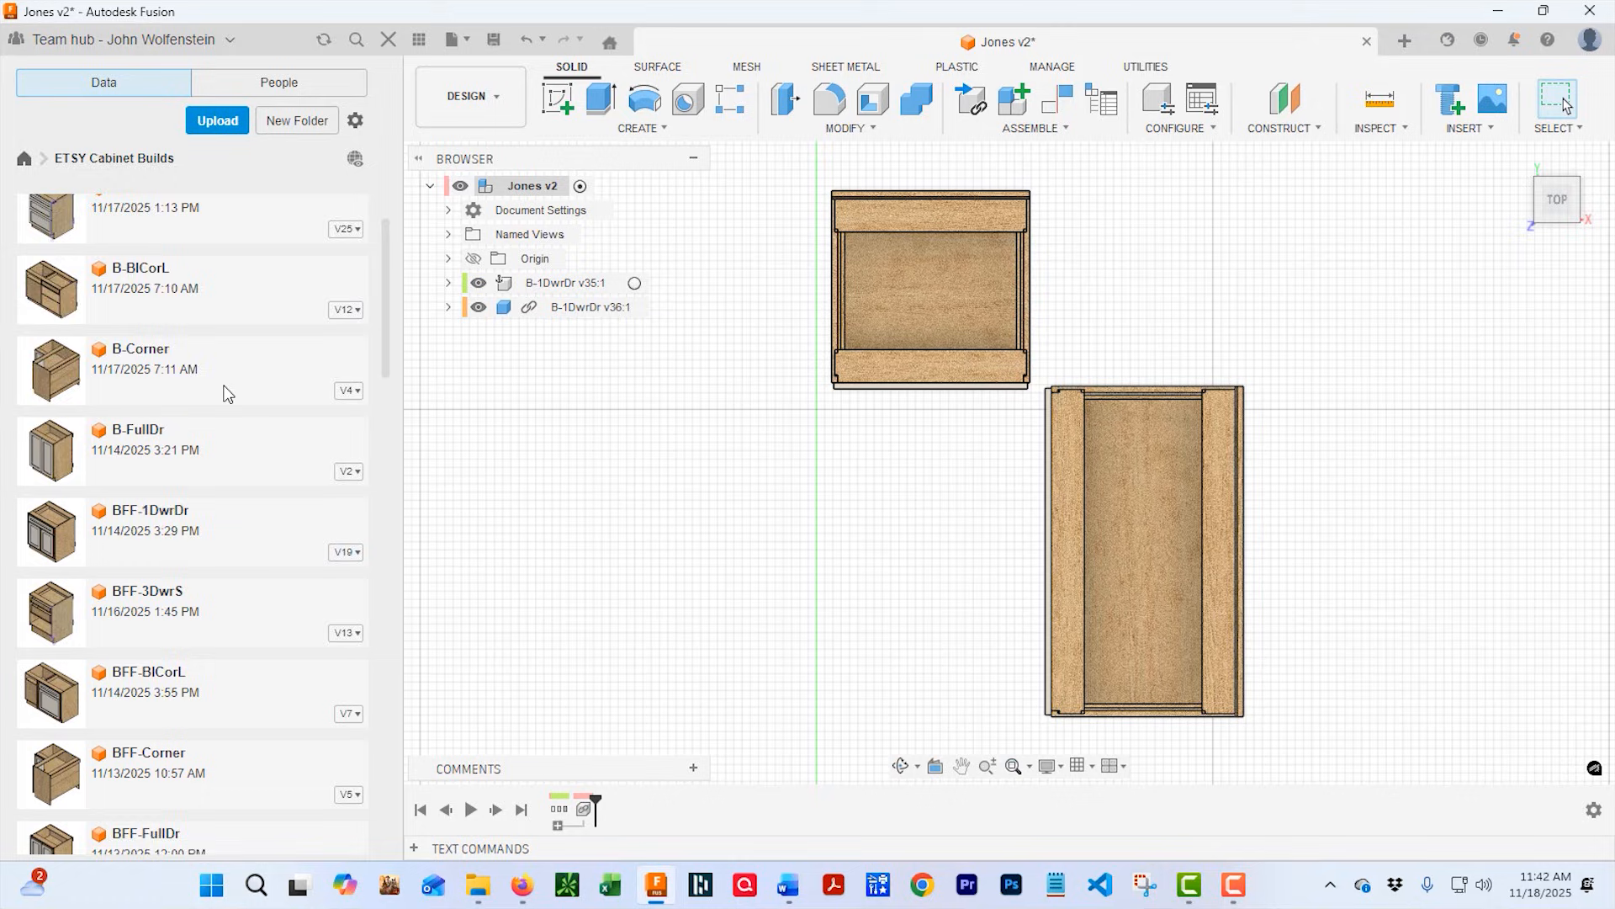
scroll(down, 3)
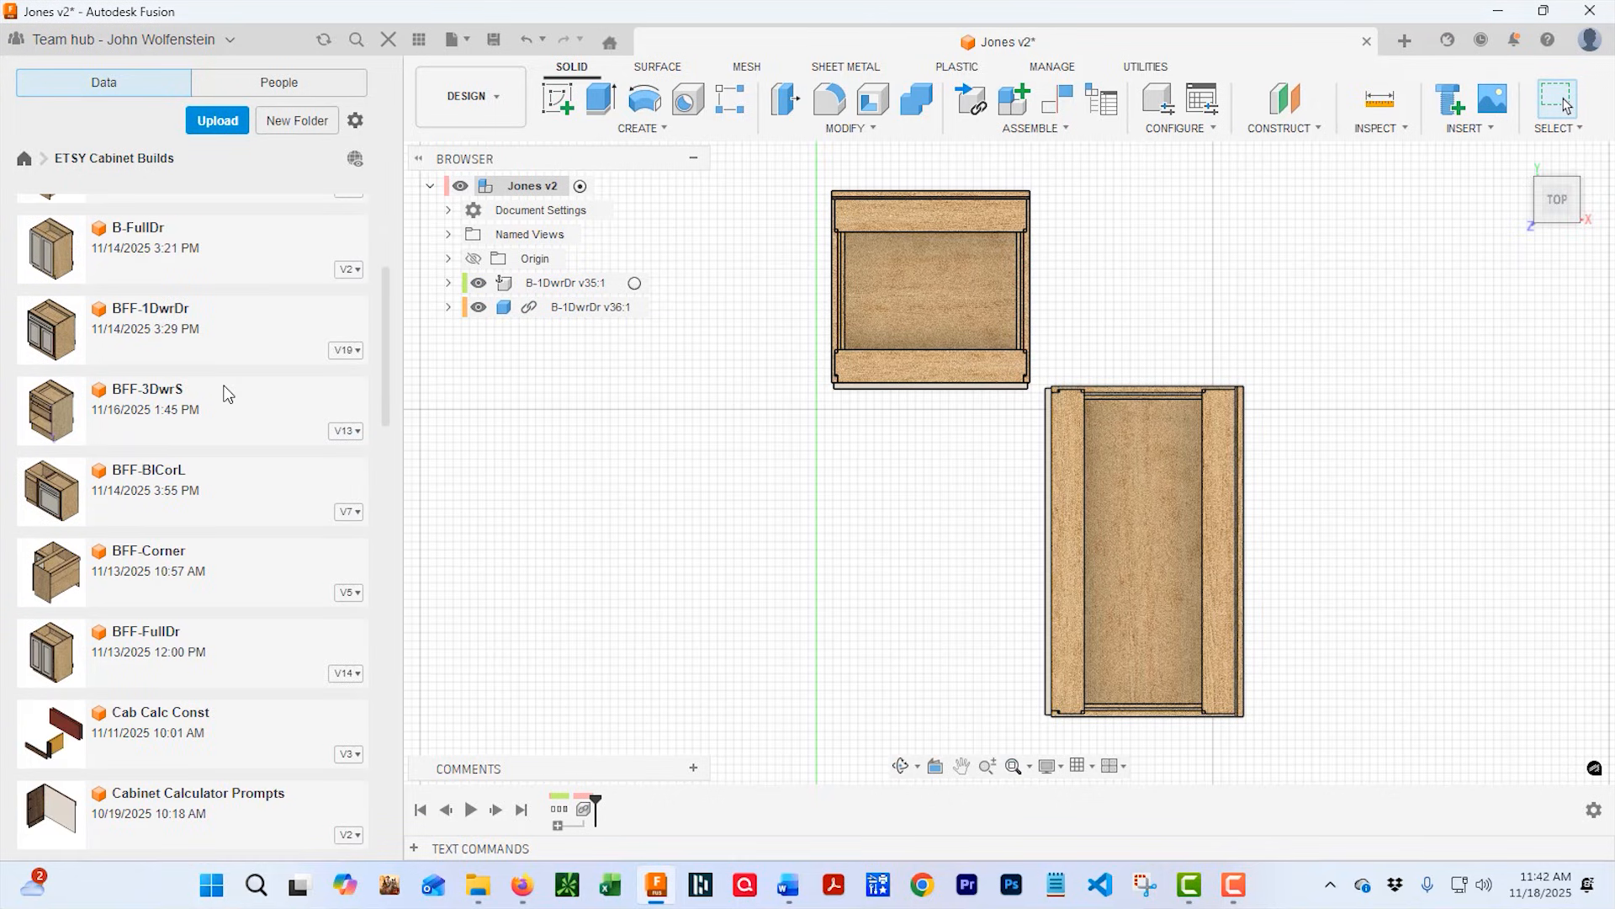
scroll(up, 3)
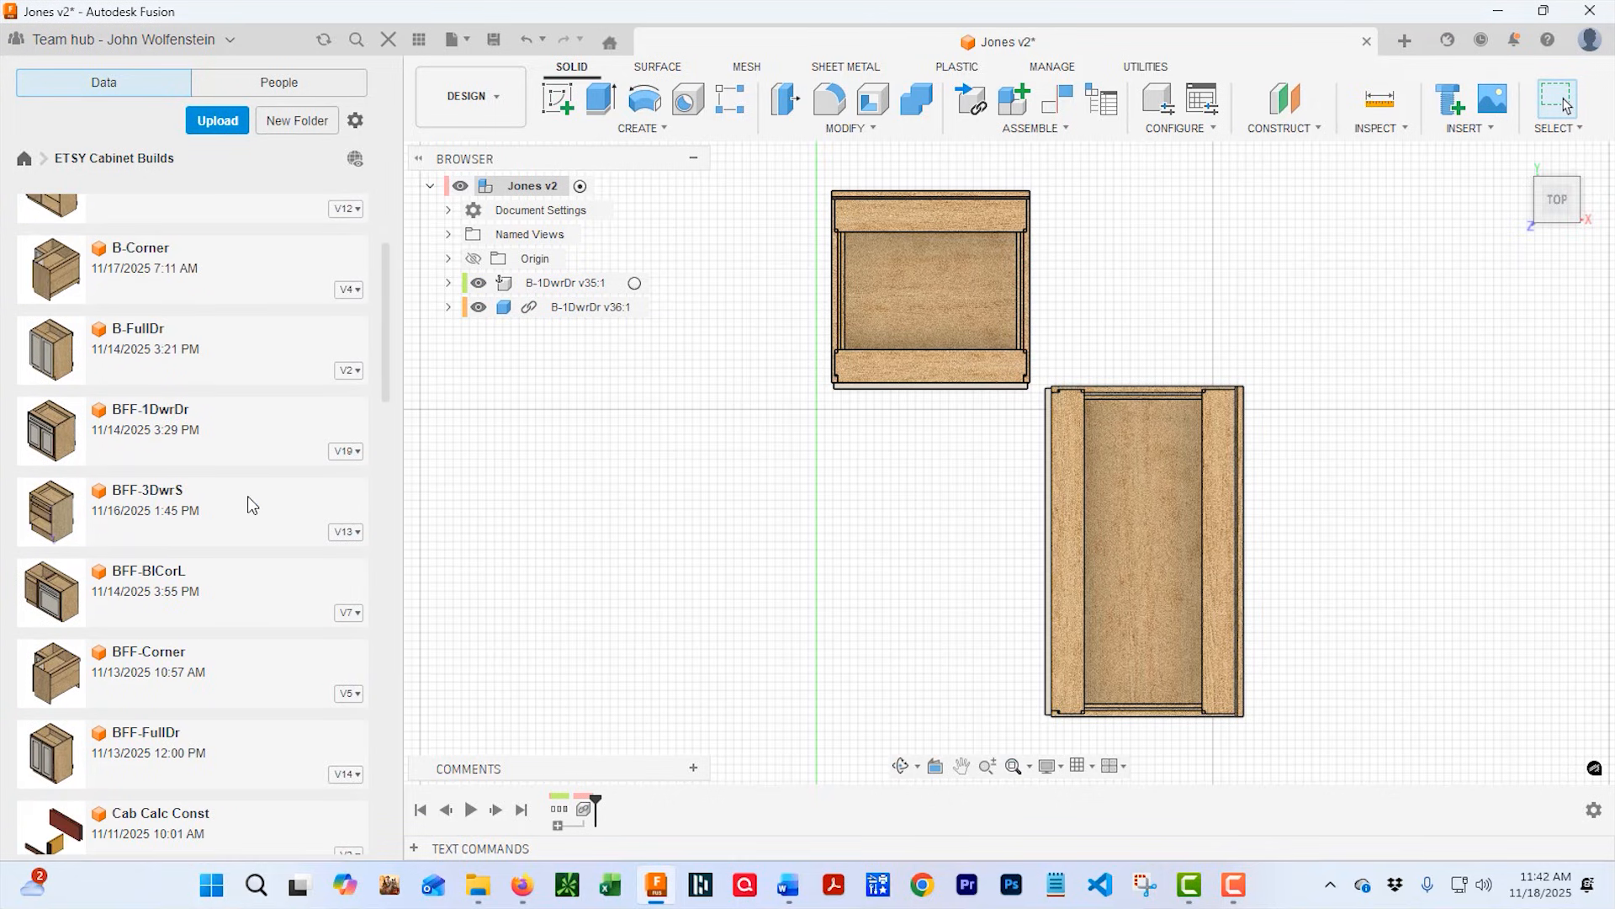
right_click(144, 505)
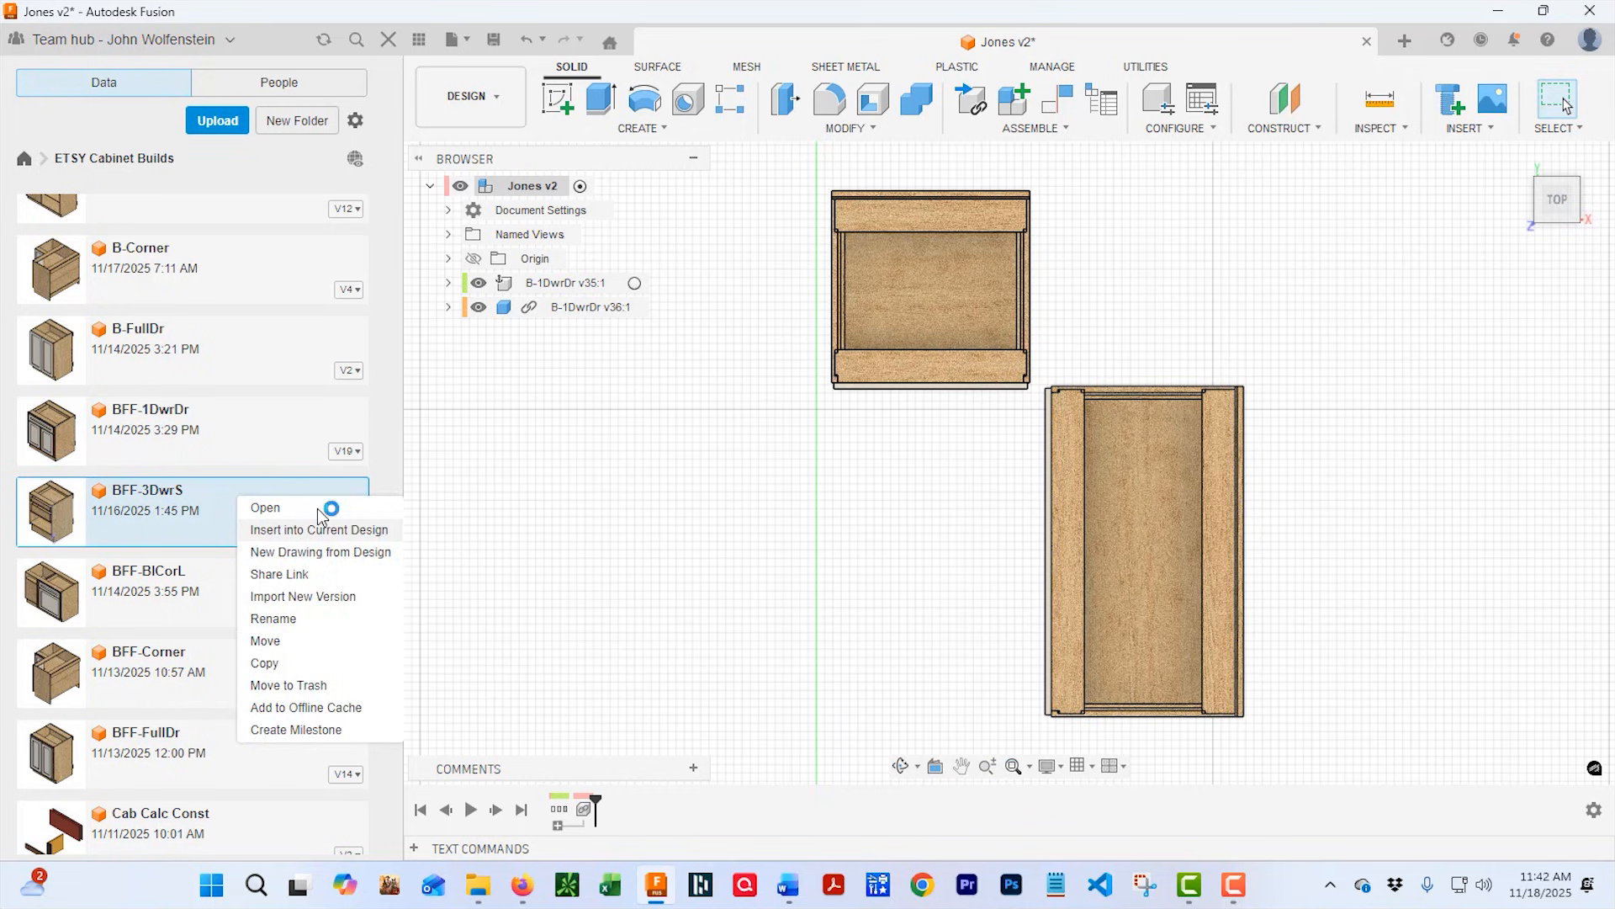
click(320, 529)
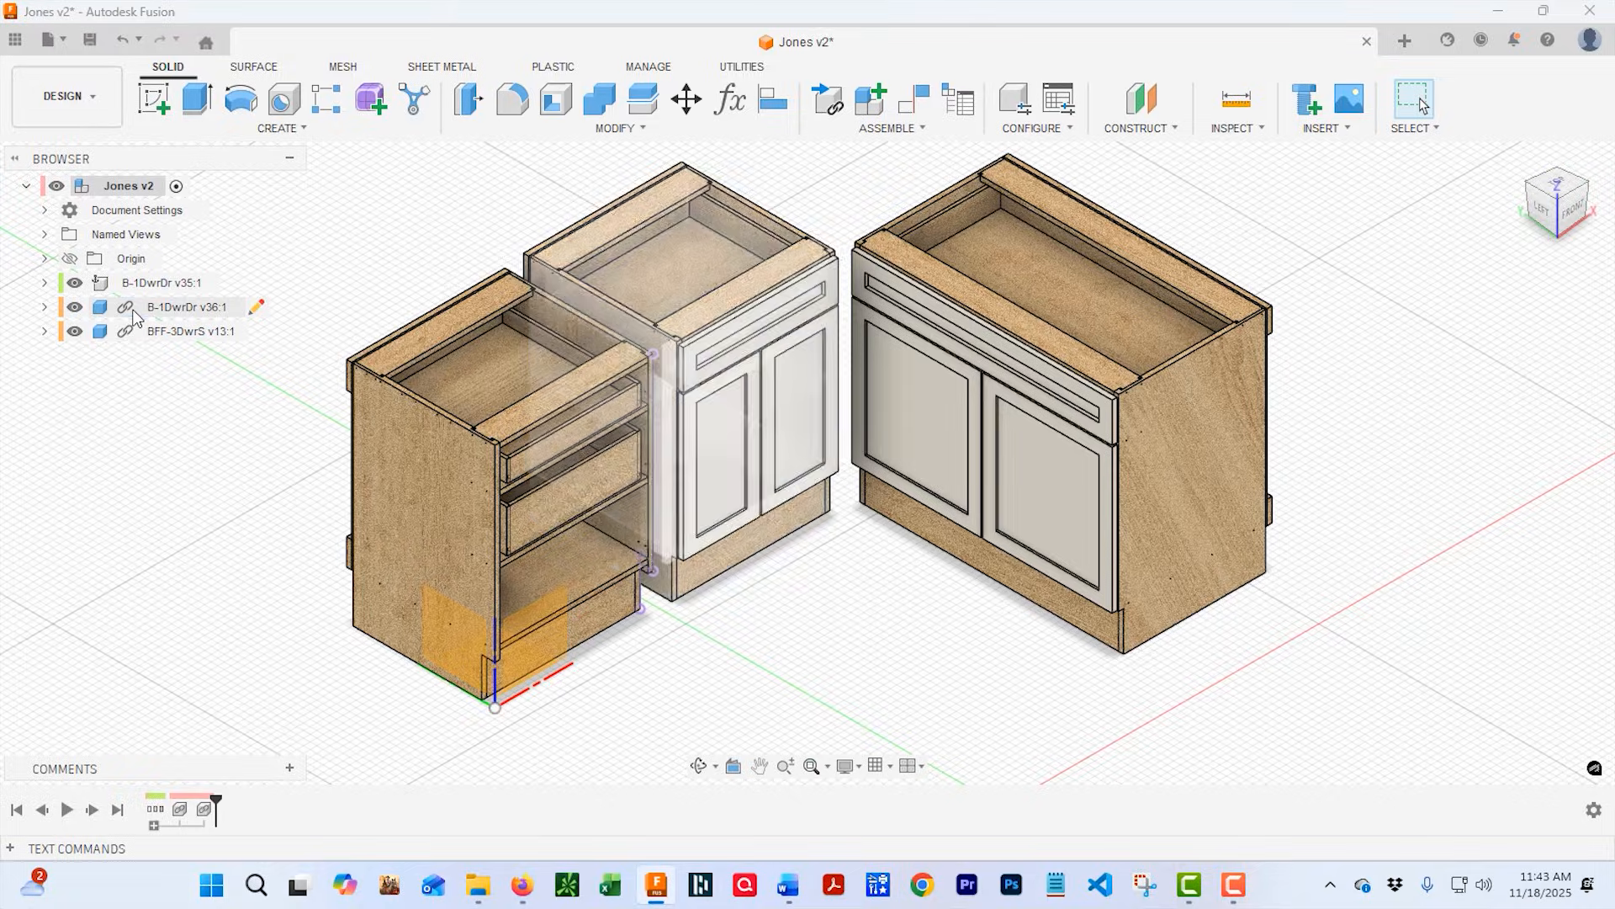
Break the BFF-3DwrS component's link to its source design.
right_click(185, 306)
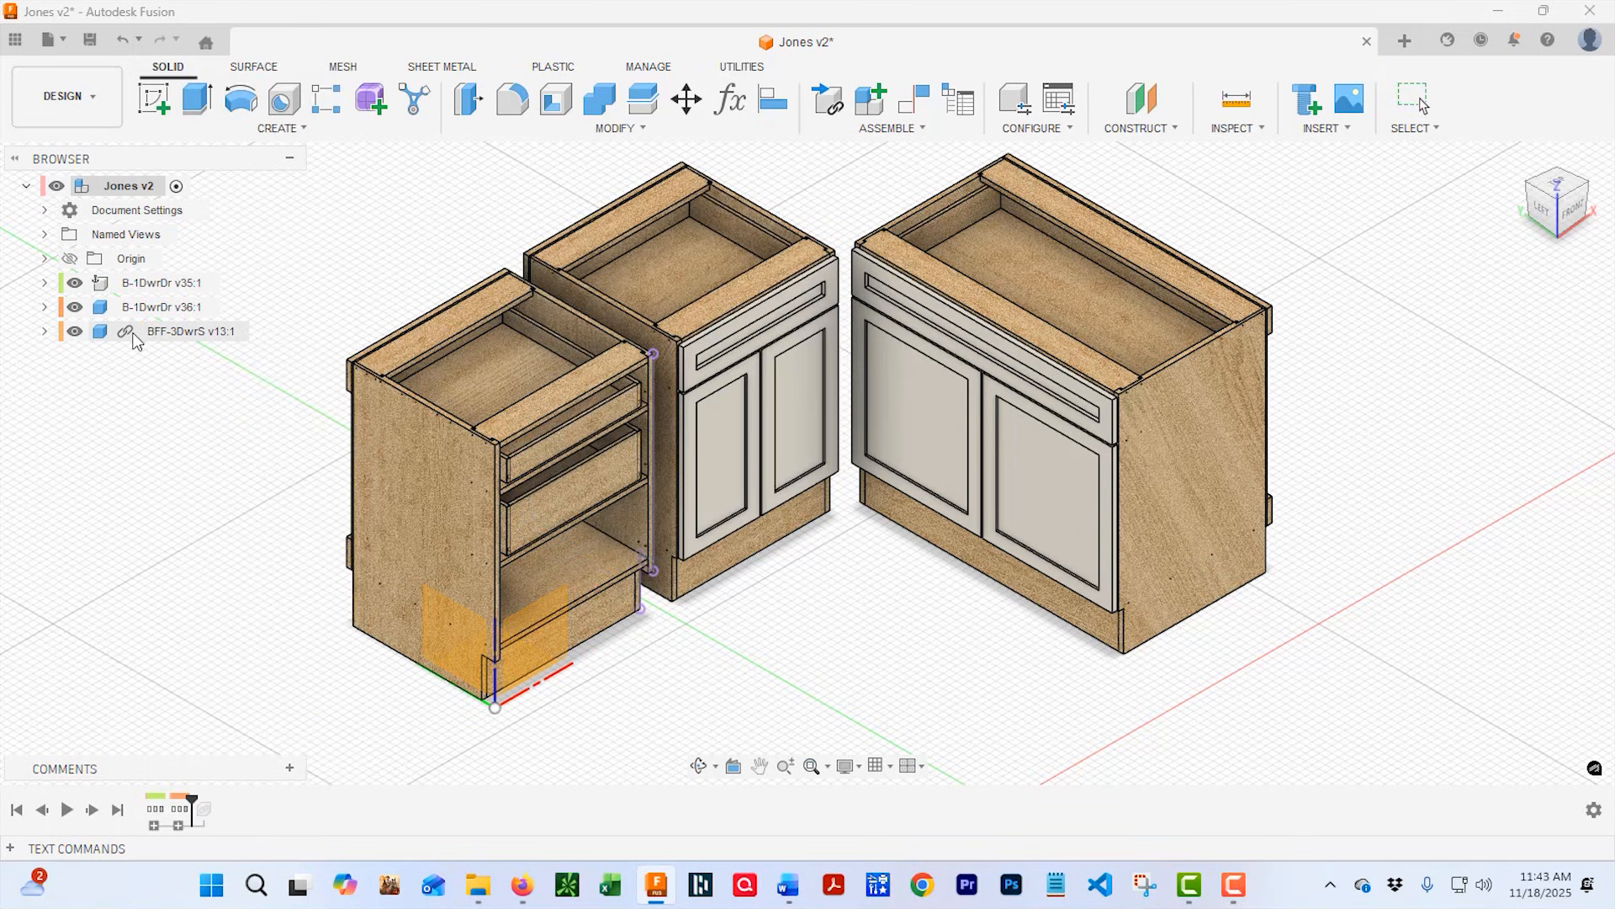
right_click(190, 330)
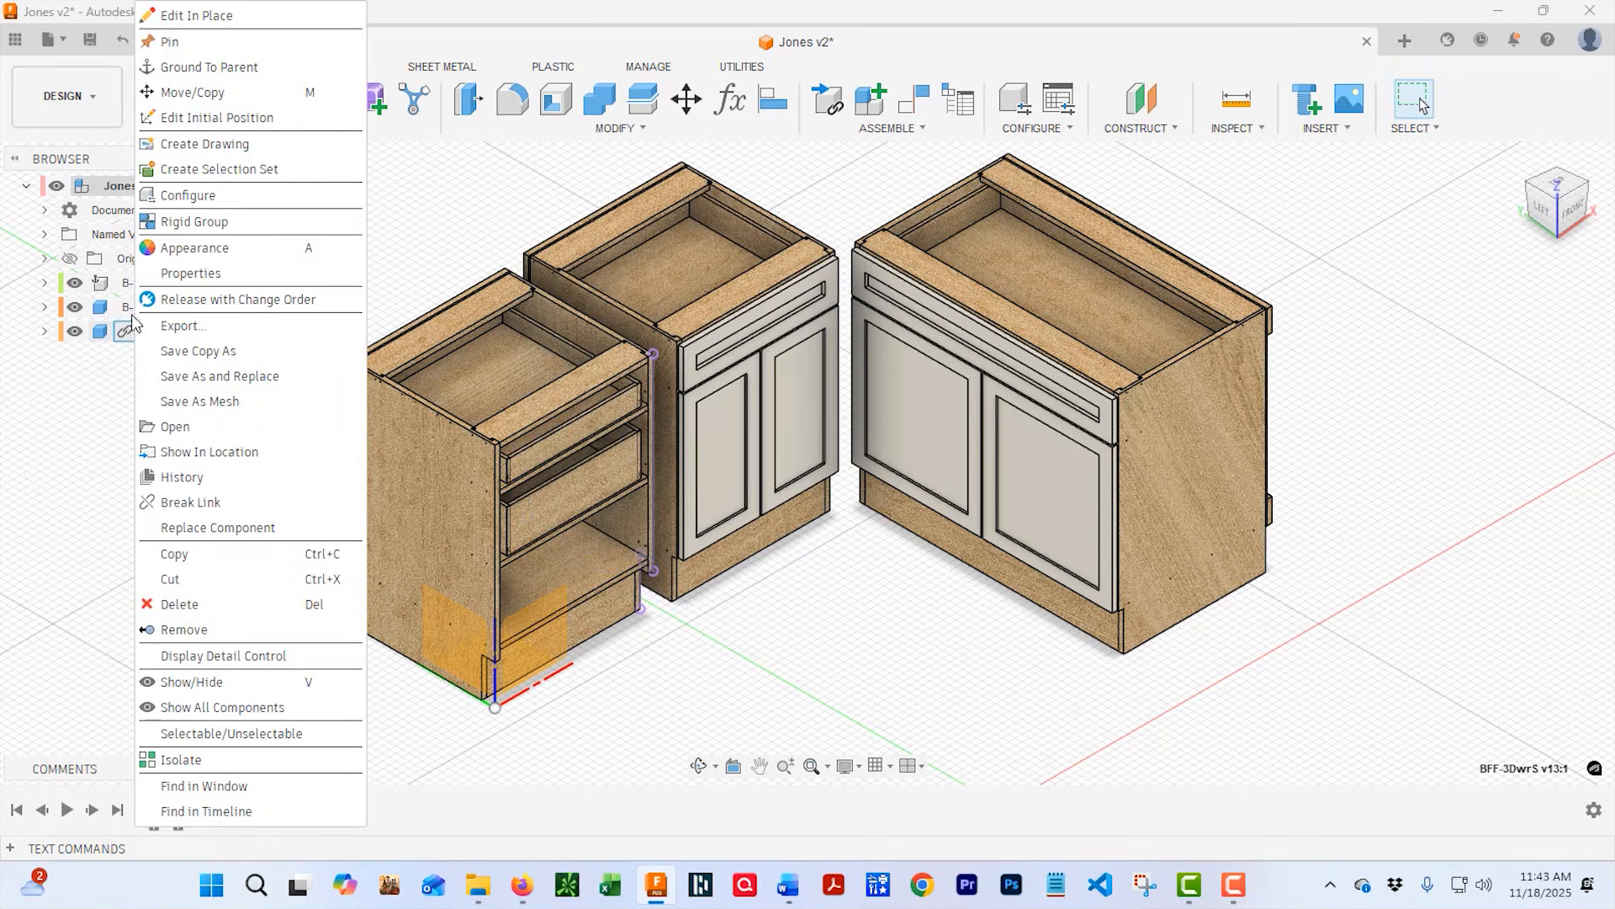
mouse_move(189, 501)
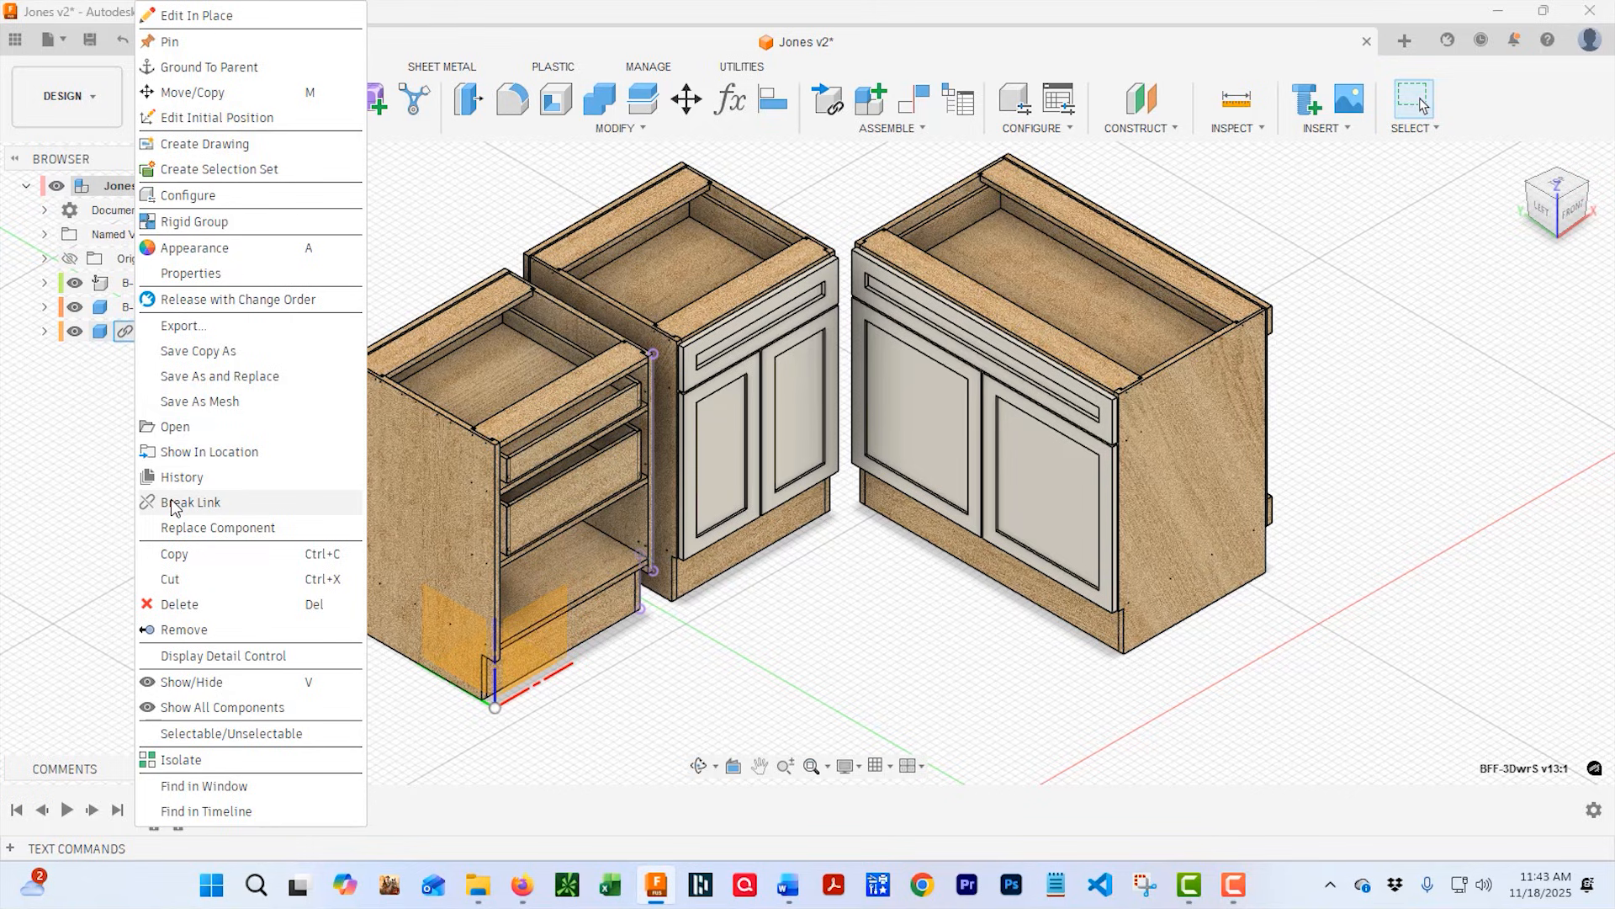
click(189, 501)
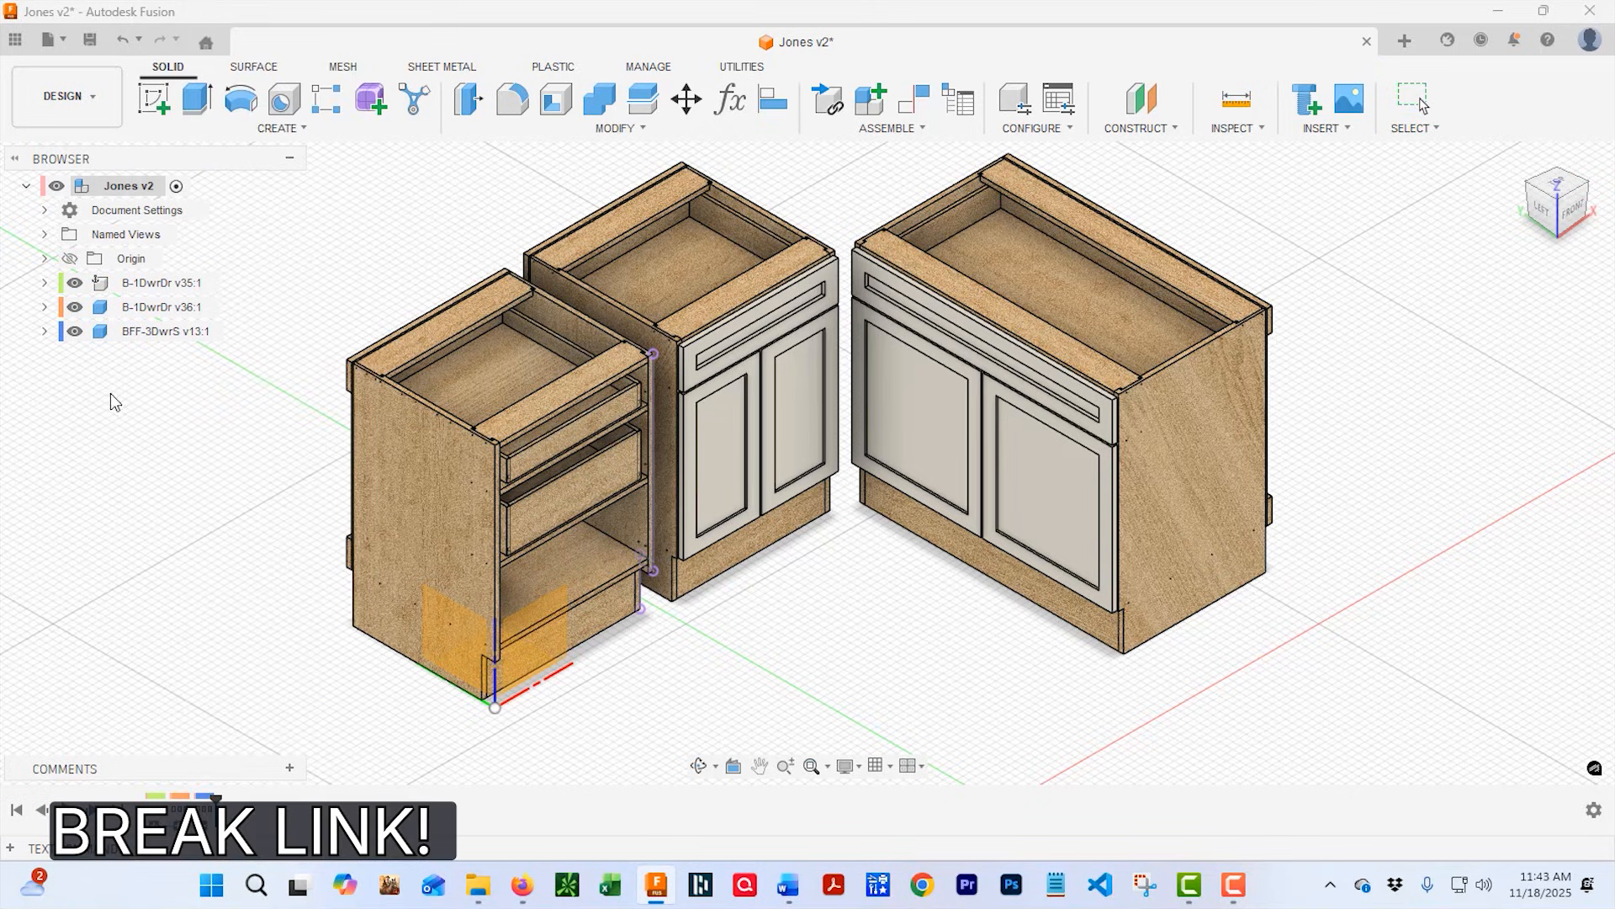
mouse_move(729, 100)
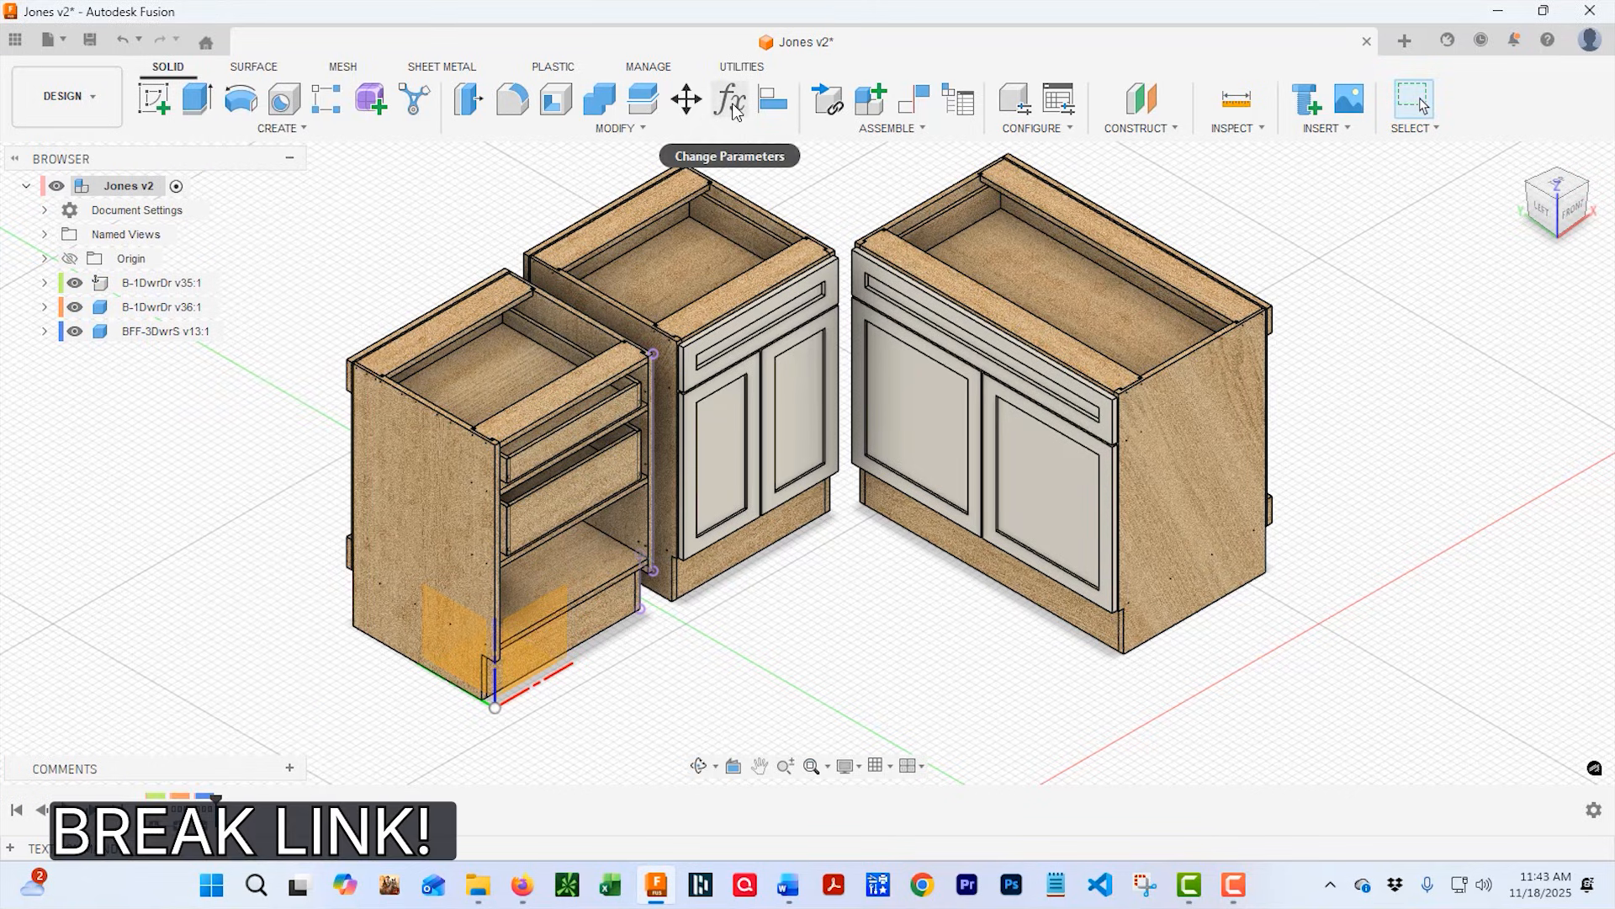
mouse_move(729, 100)
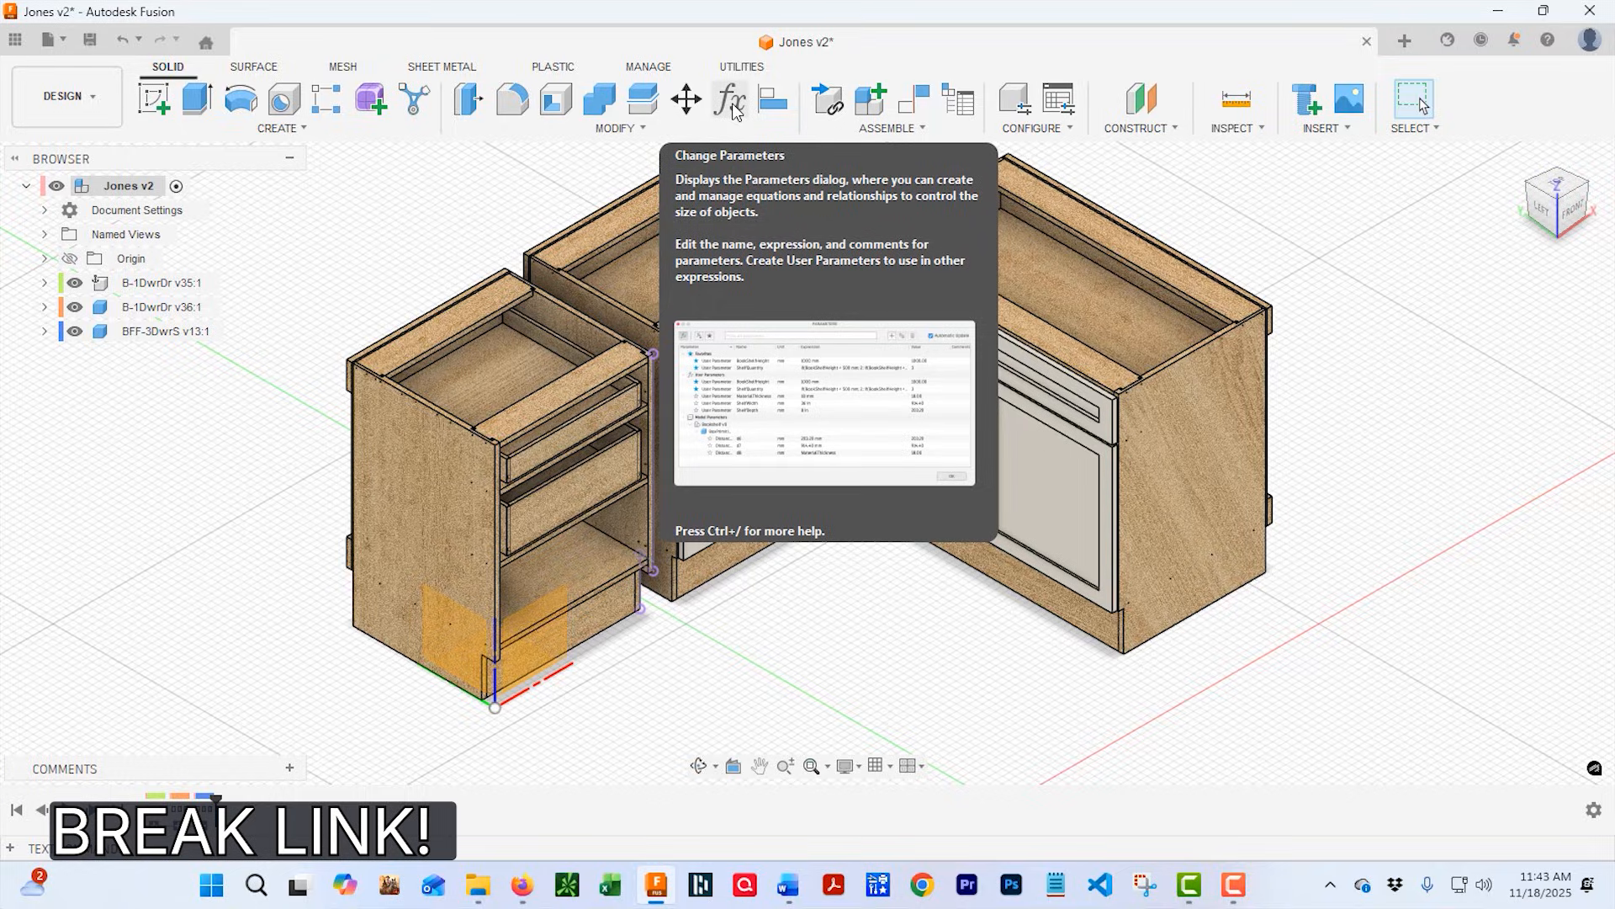
click(730, 100)
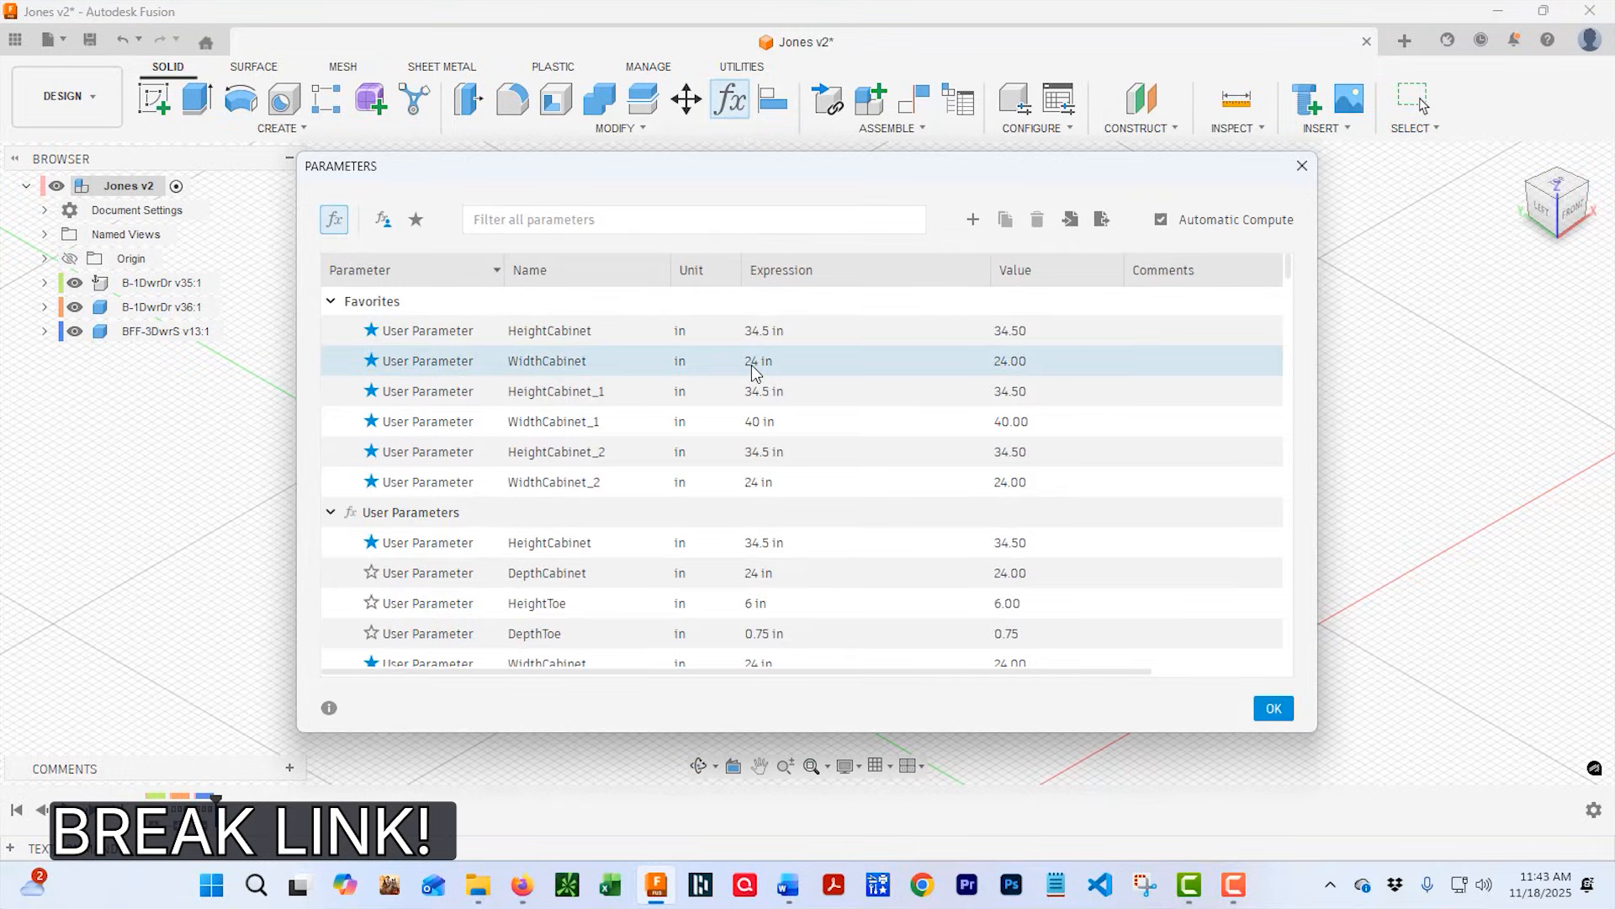
scroll(down, 3)
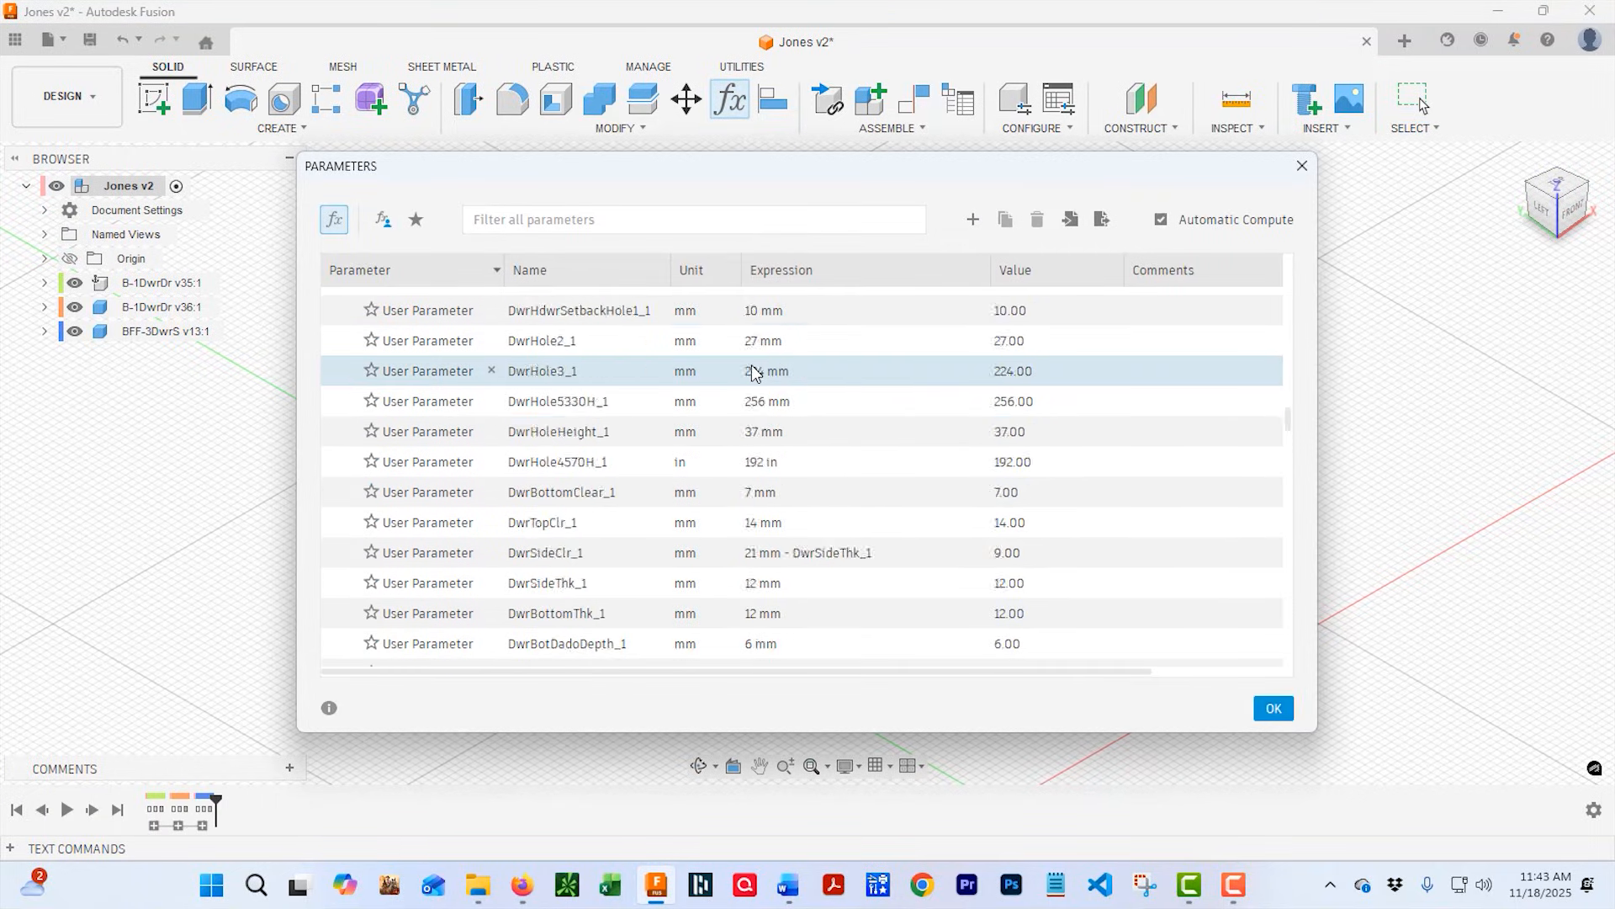
scroll(down, 3)
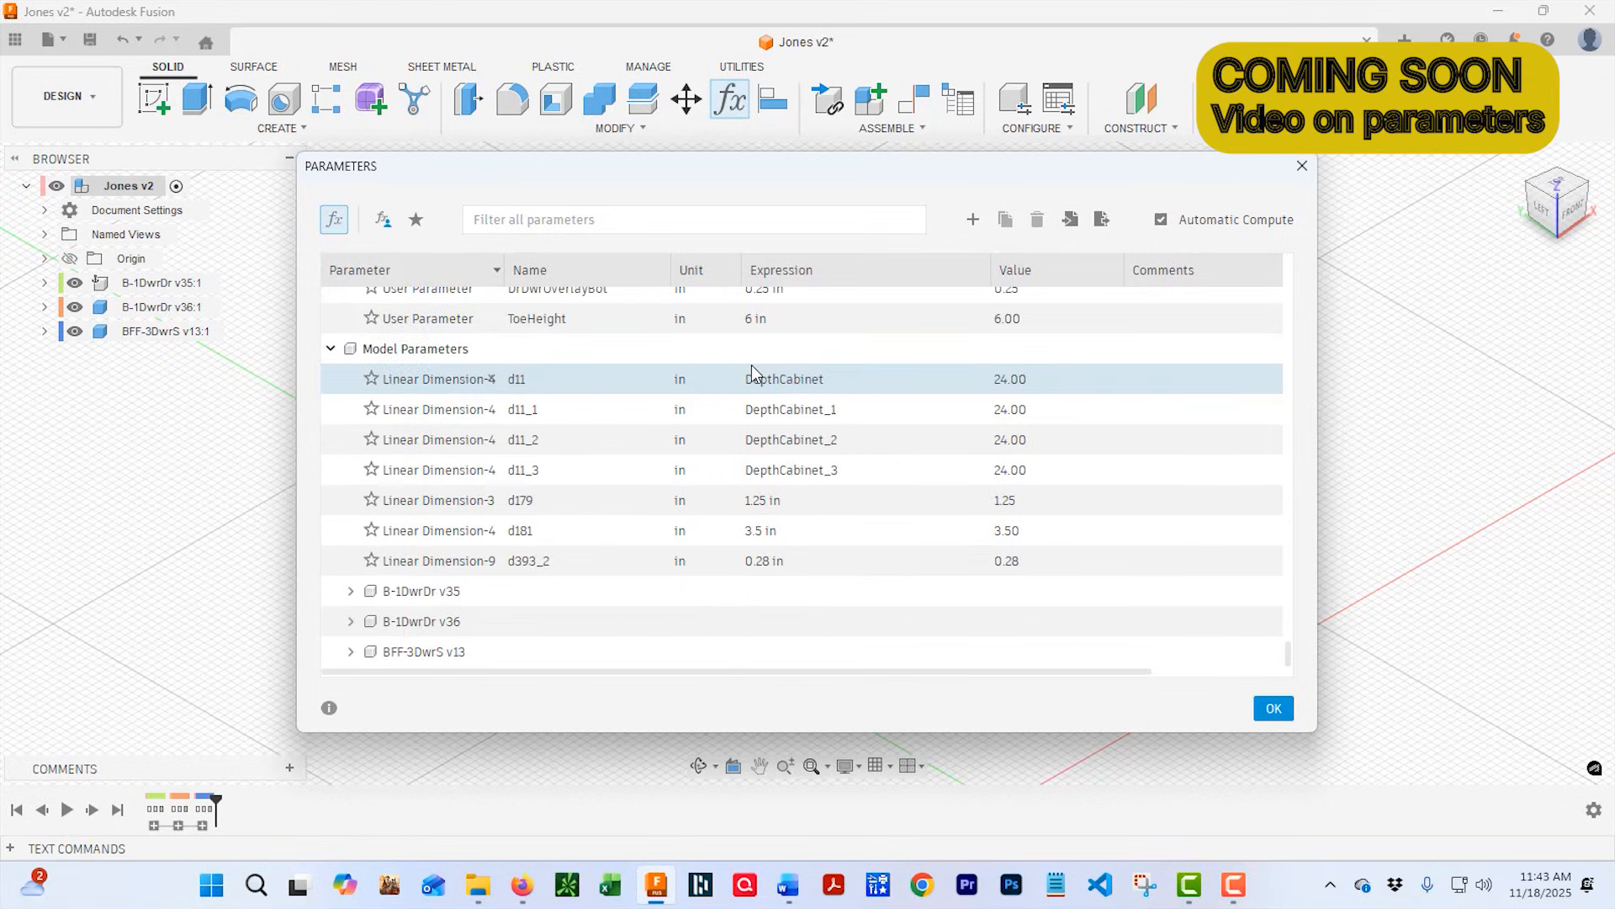
scroll(up, 3)
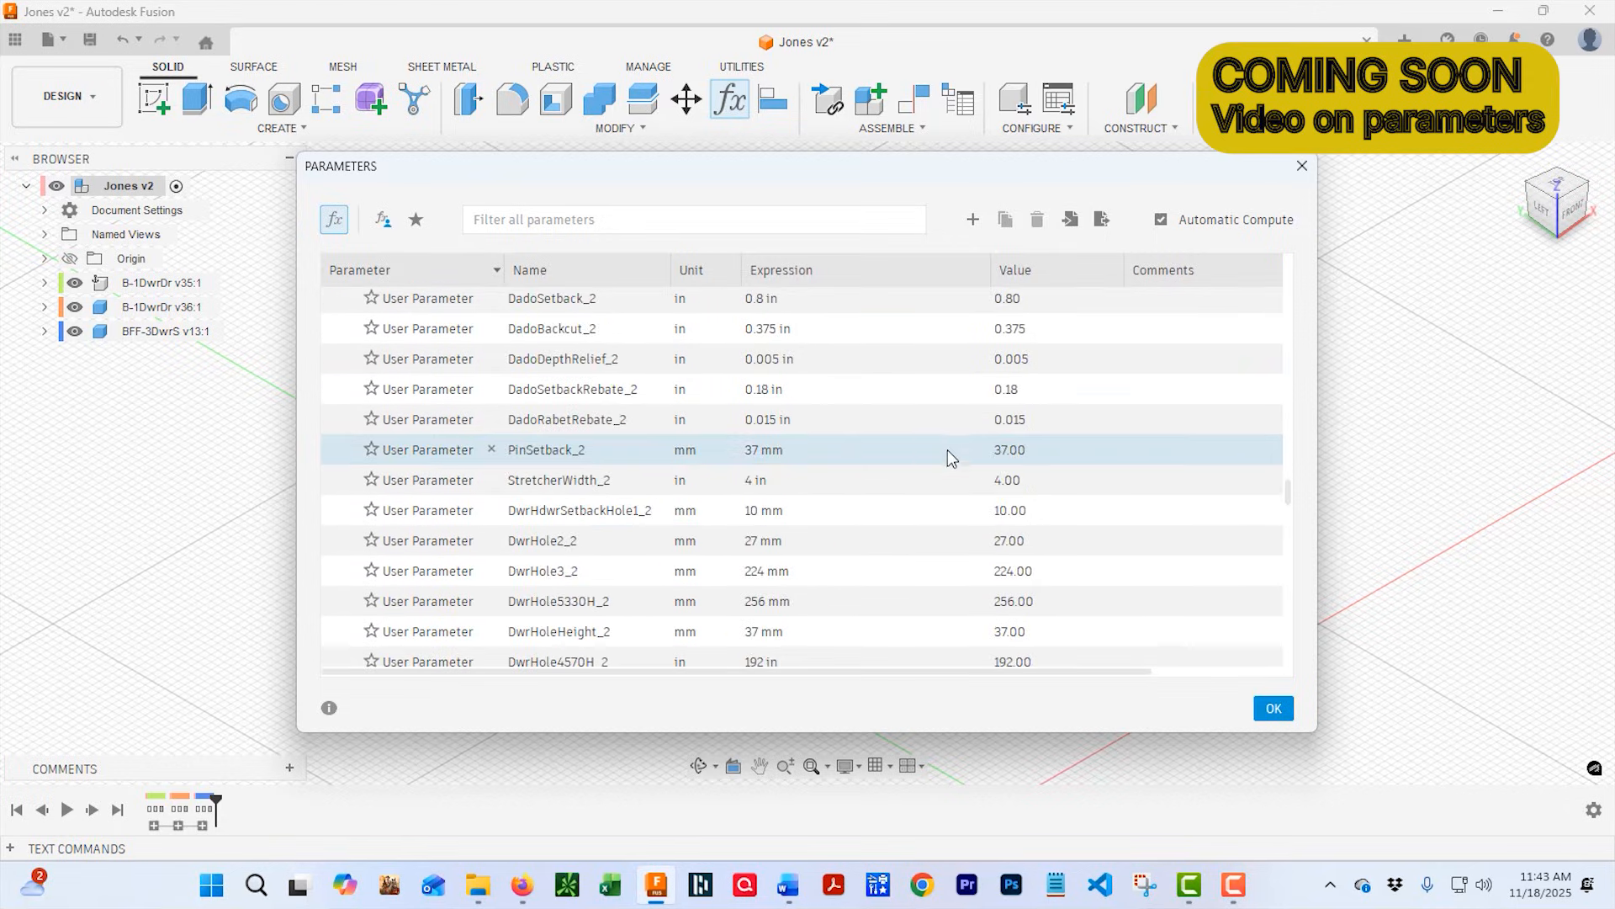
scroll(up, 3)
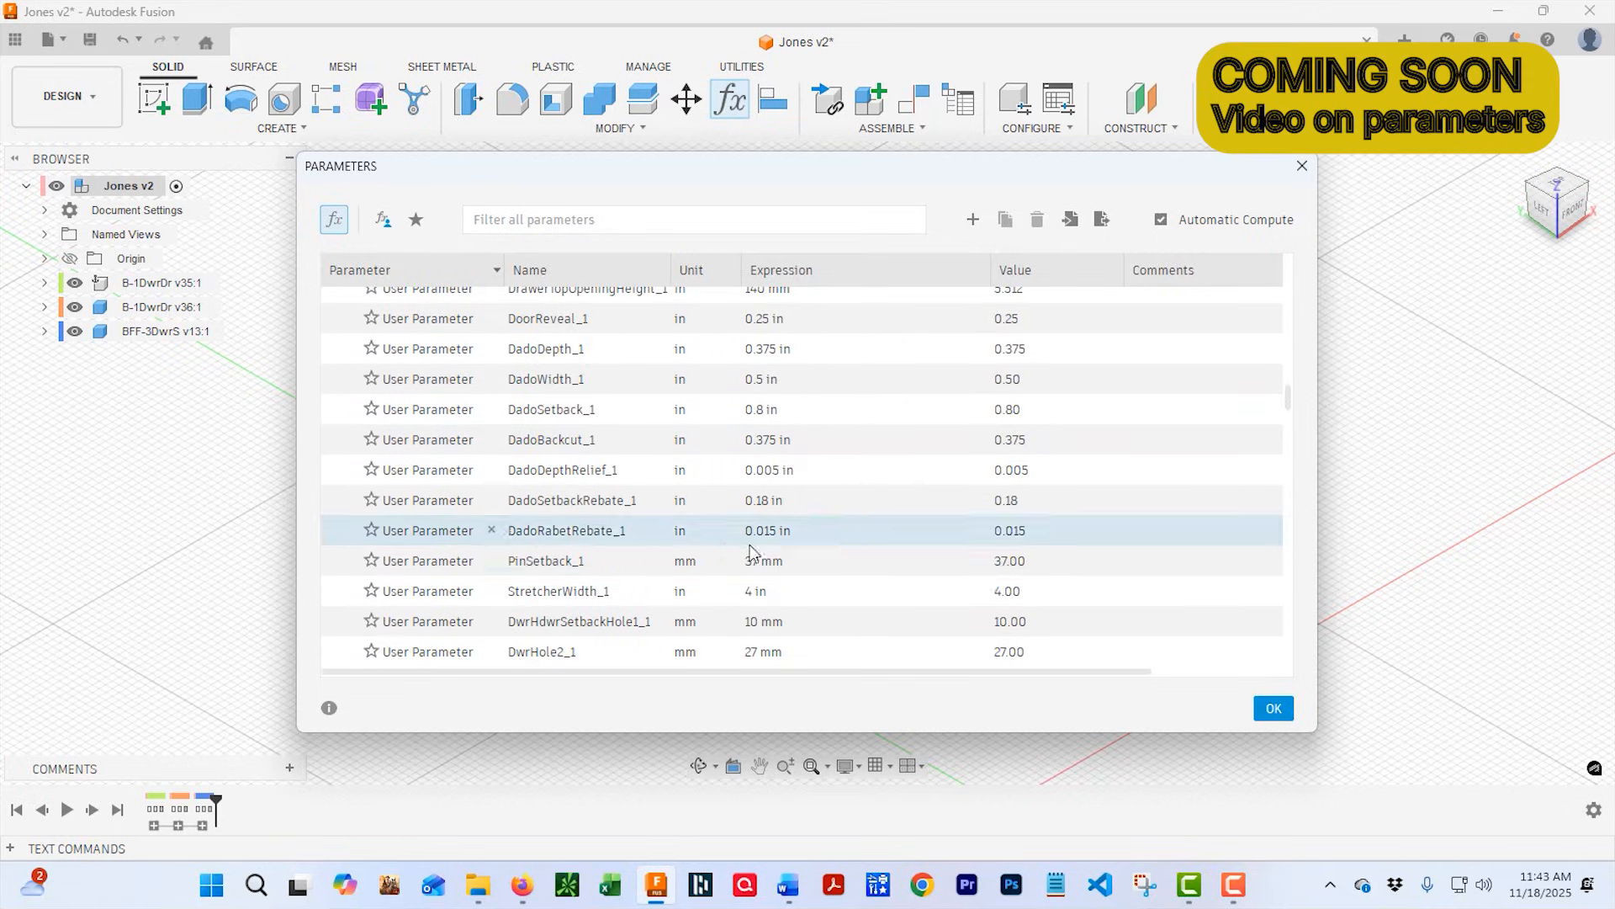
click(1273, 707)
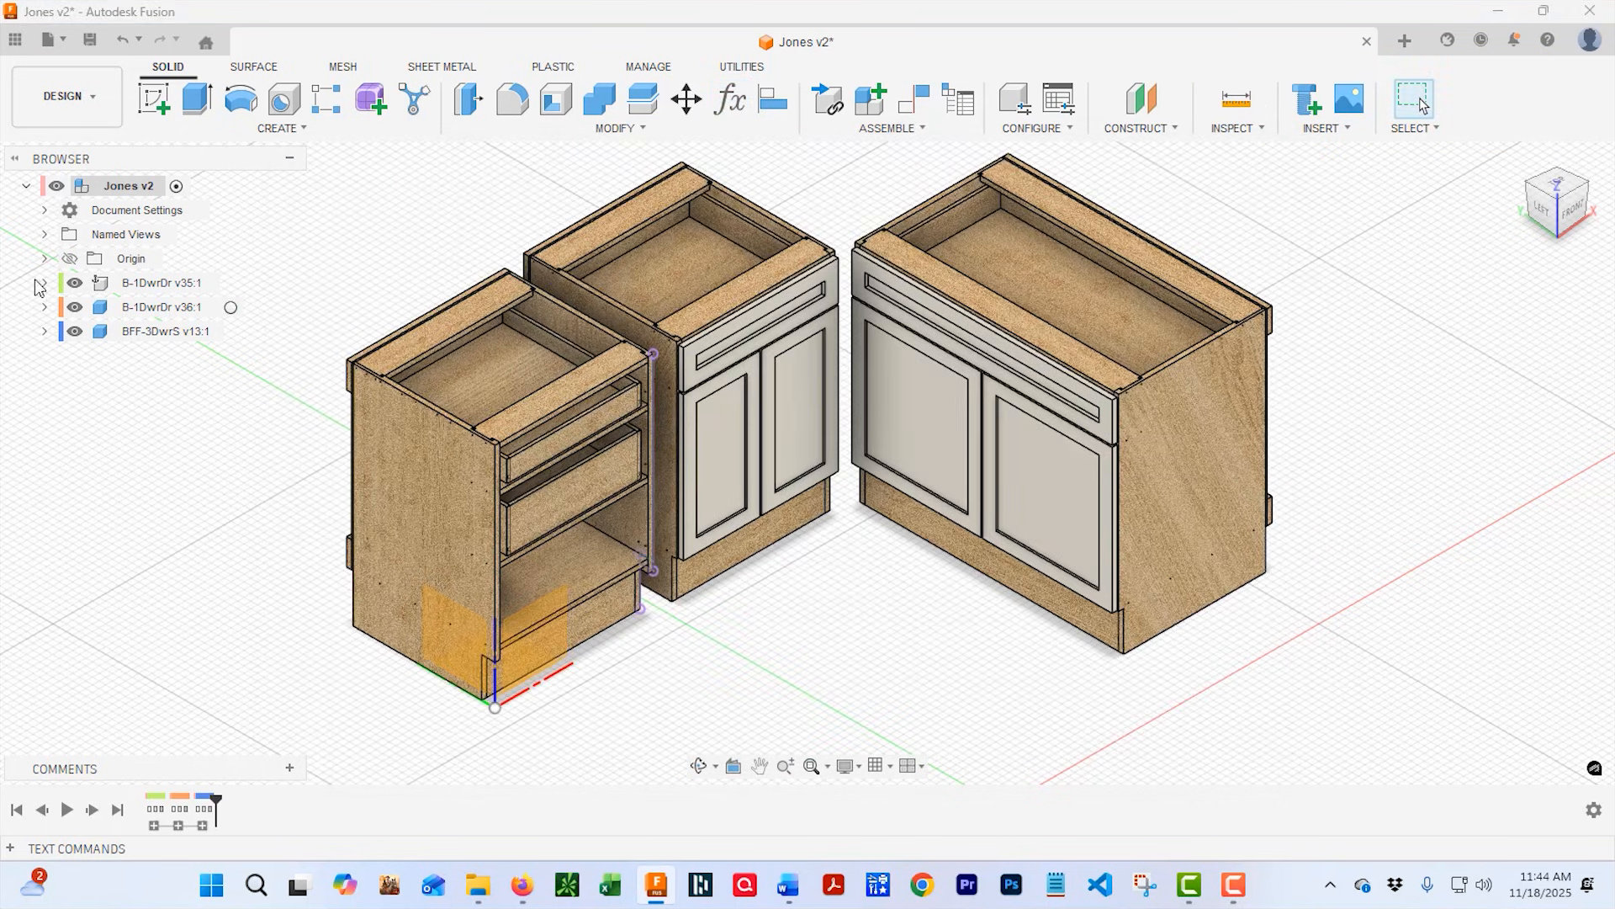
Hide B-1DwrDr v35's Drawer Parts bodies, including DwrFront, and expand Door/Drawer Faces.
click(1178, 391)
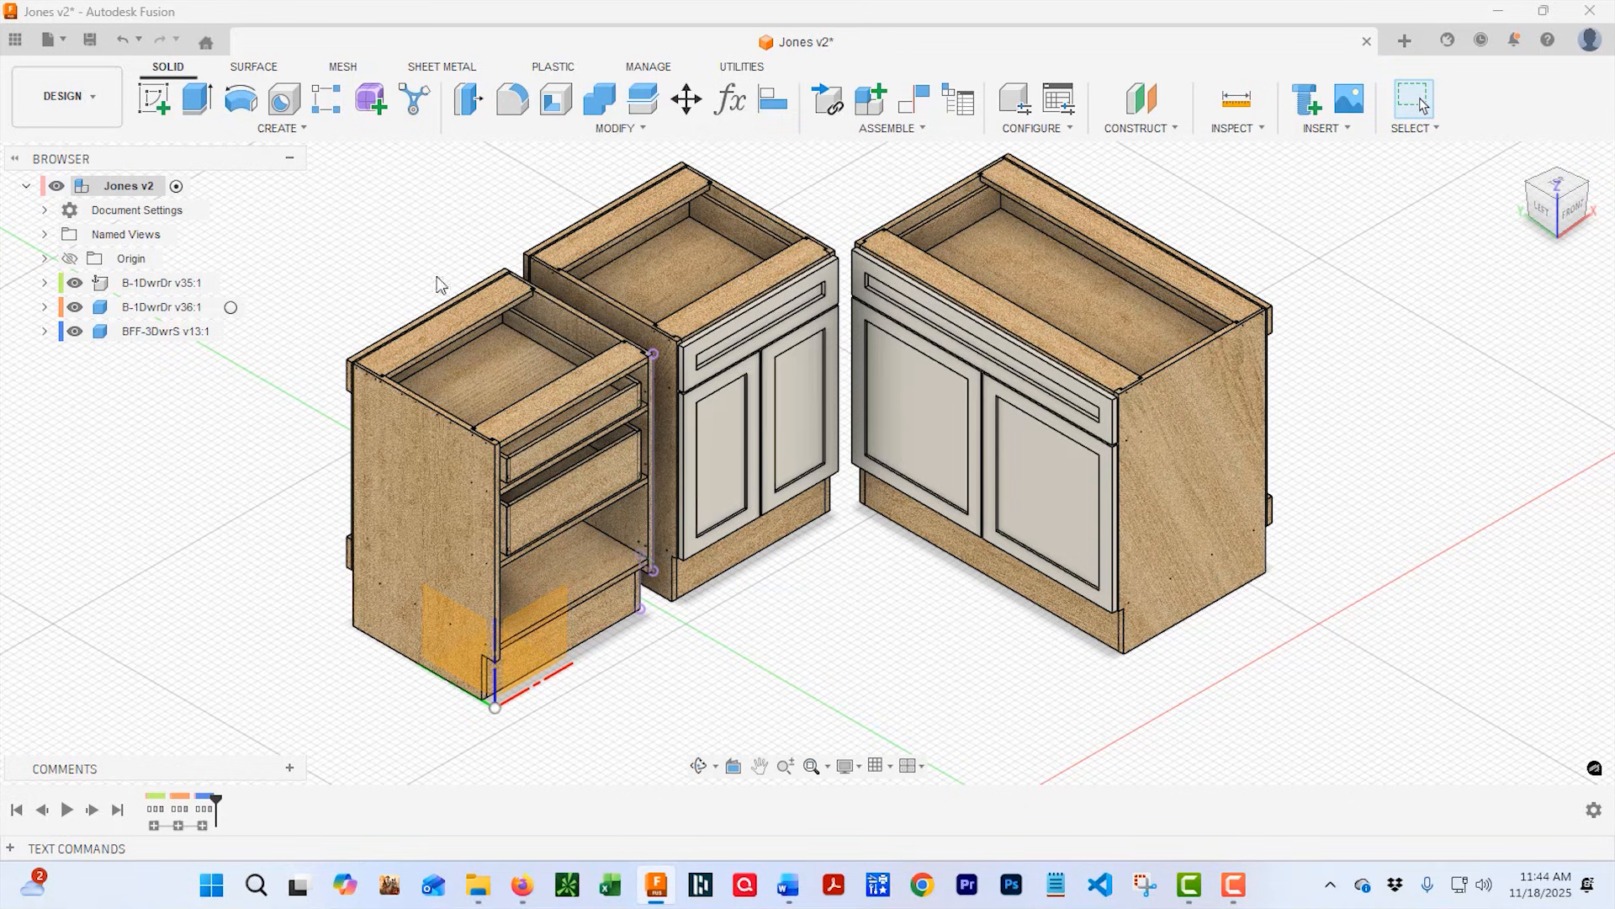
mouse_move(644, 525)
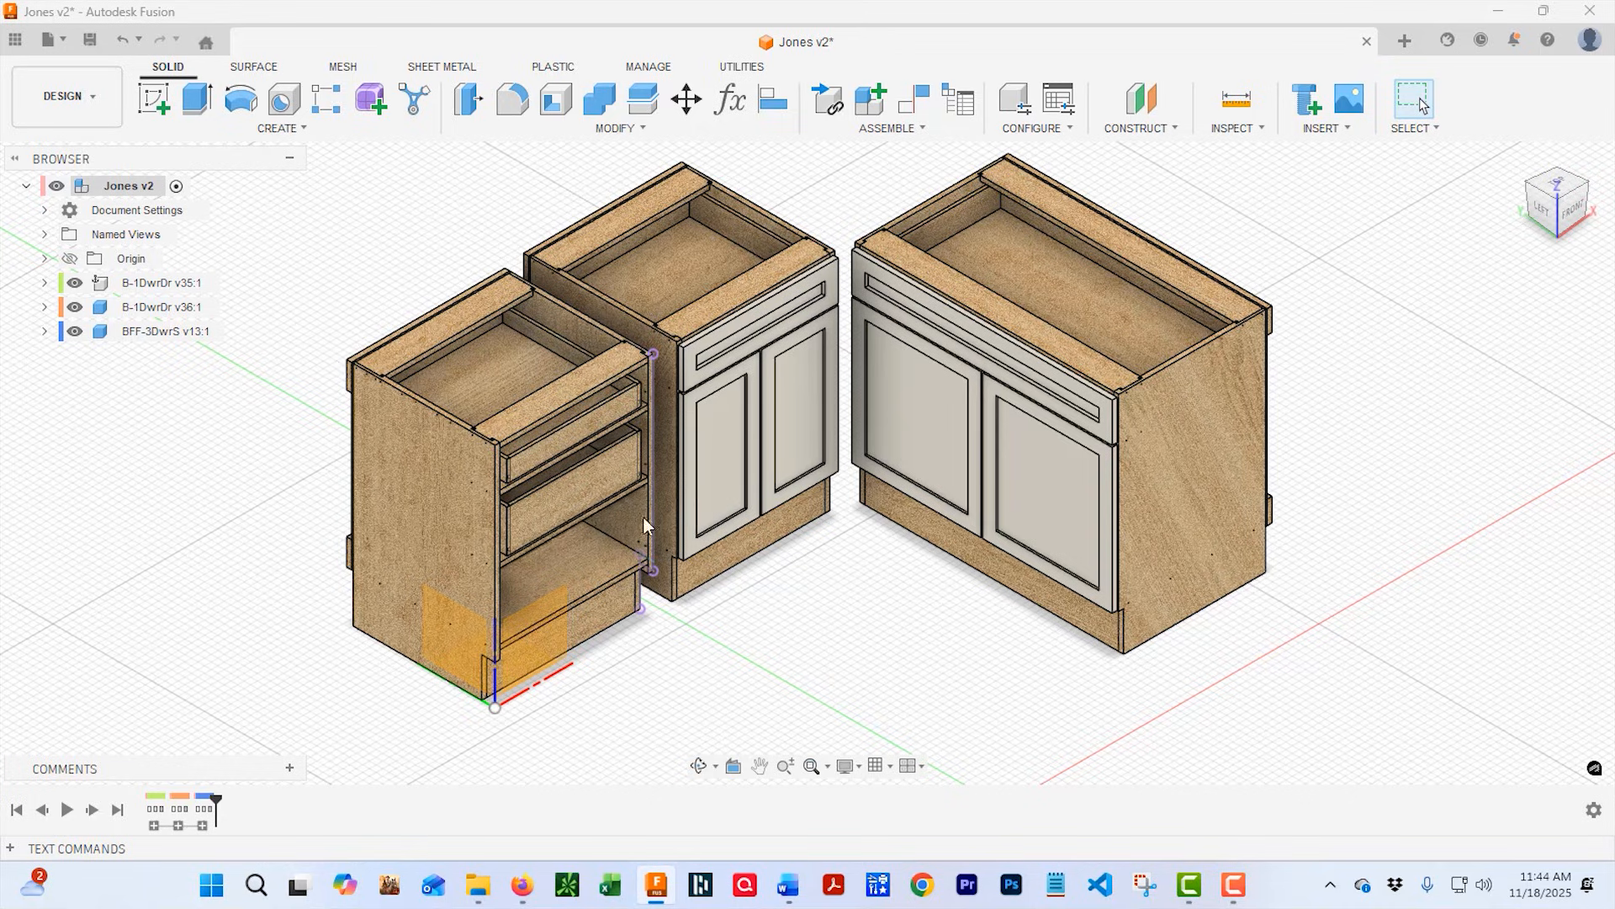
mouse_move(737, 537)
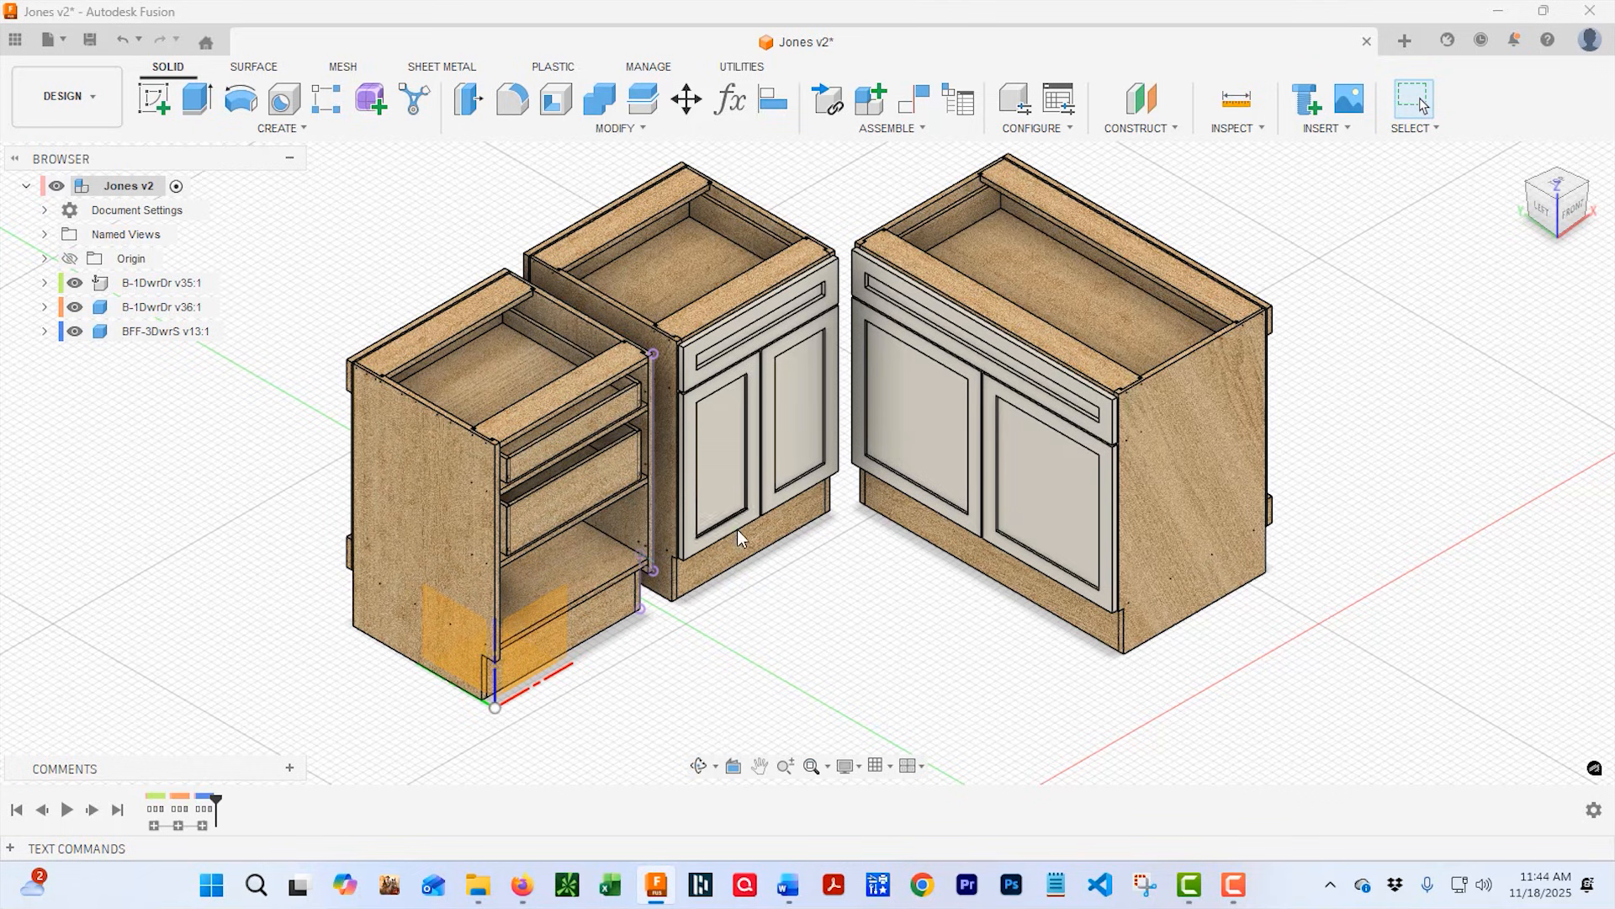
mouse_move(808, 493)
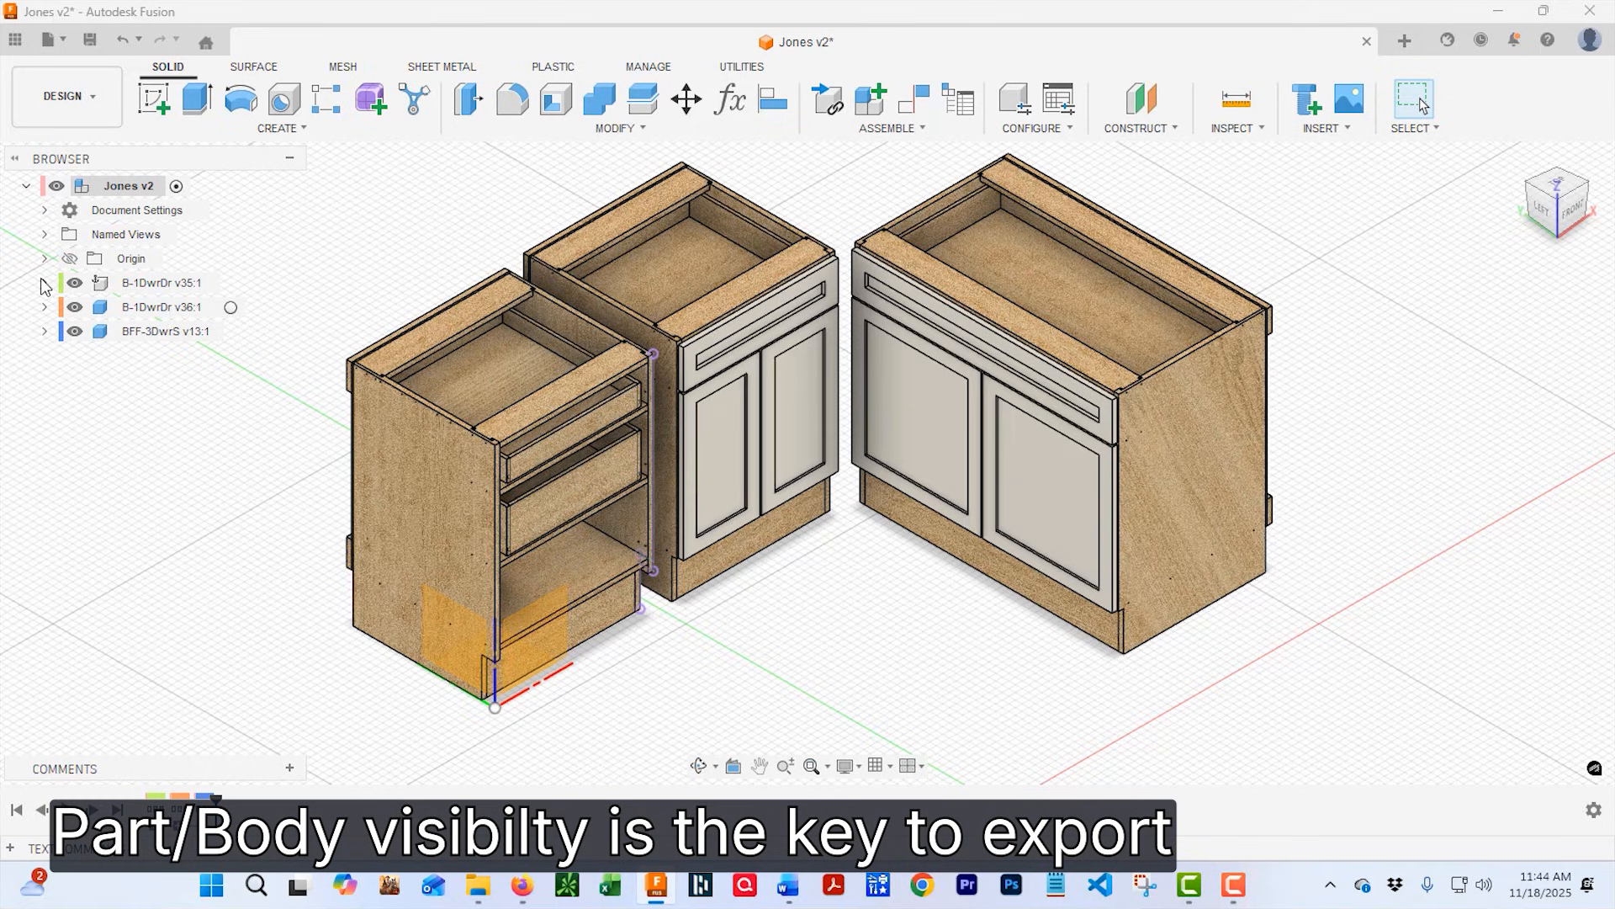
click(44, 283)
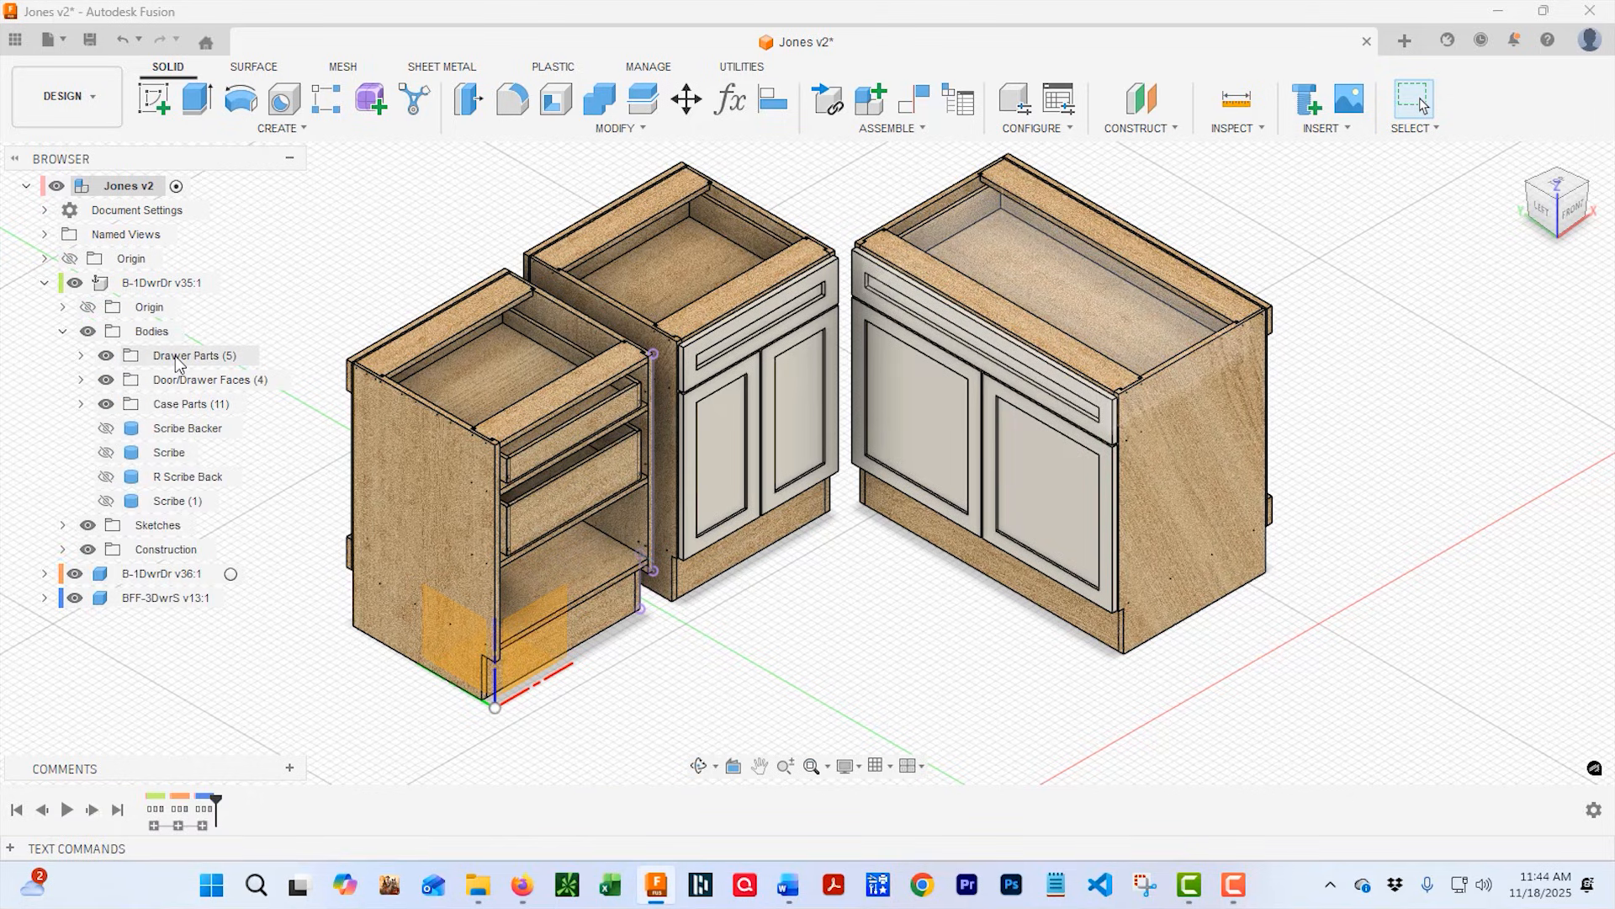
click(104, 354)
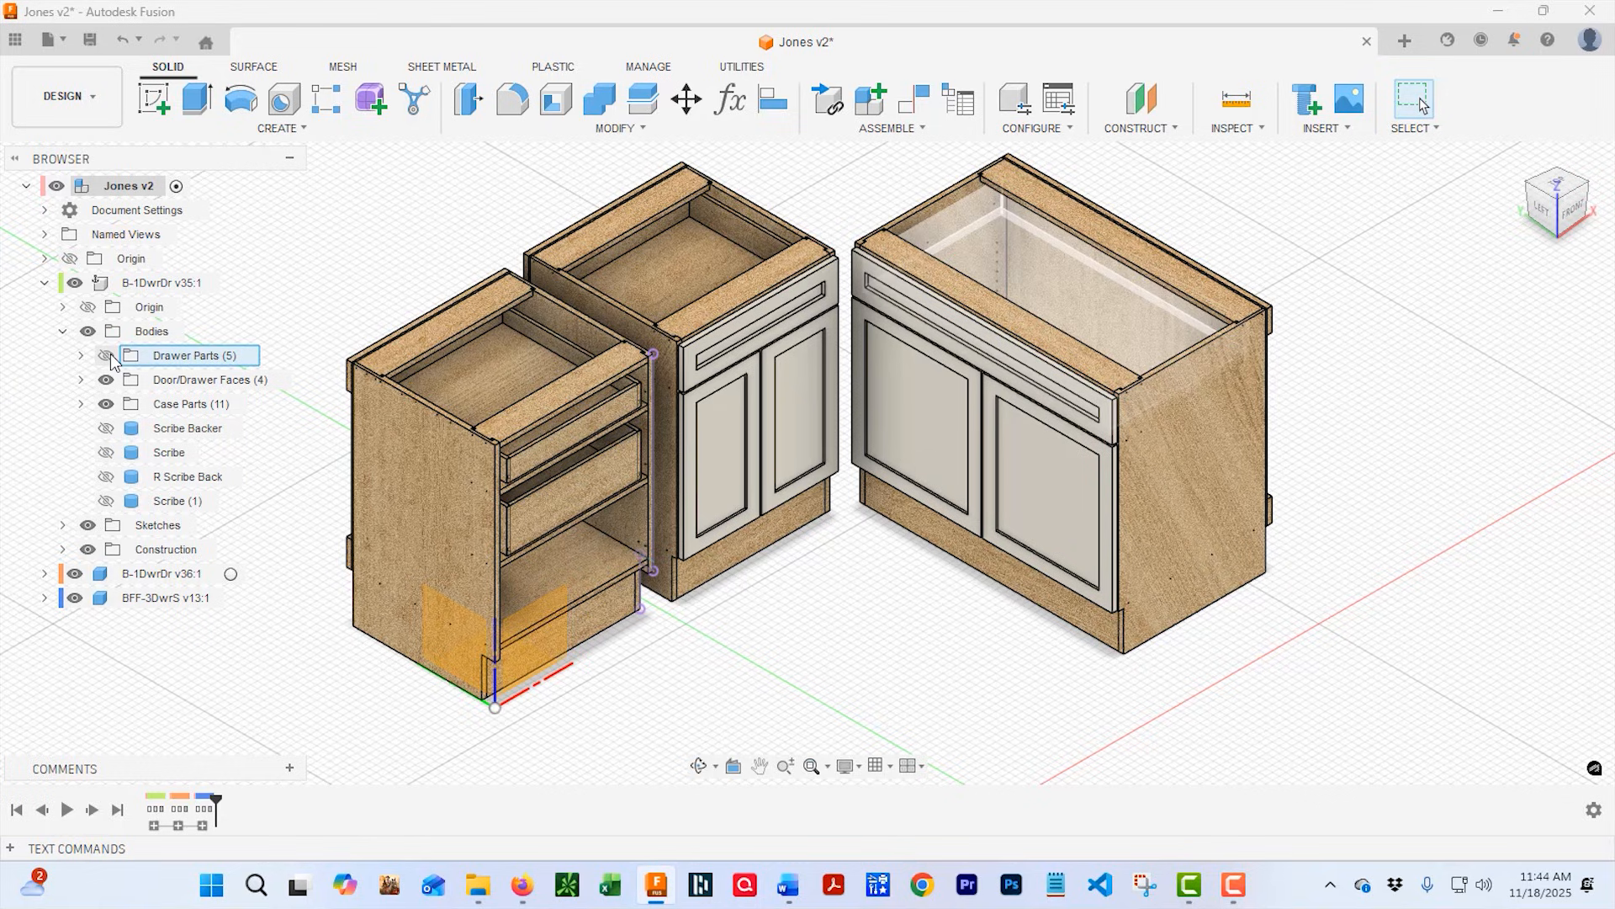
click(105, 355)
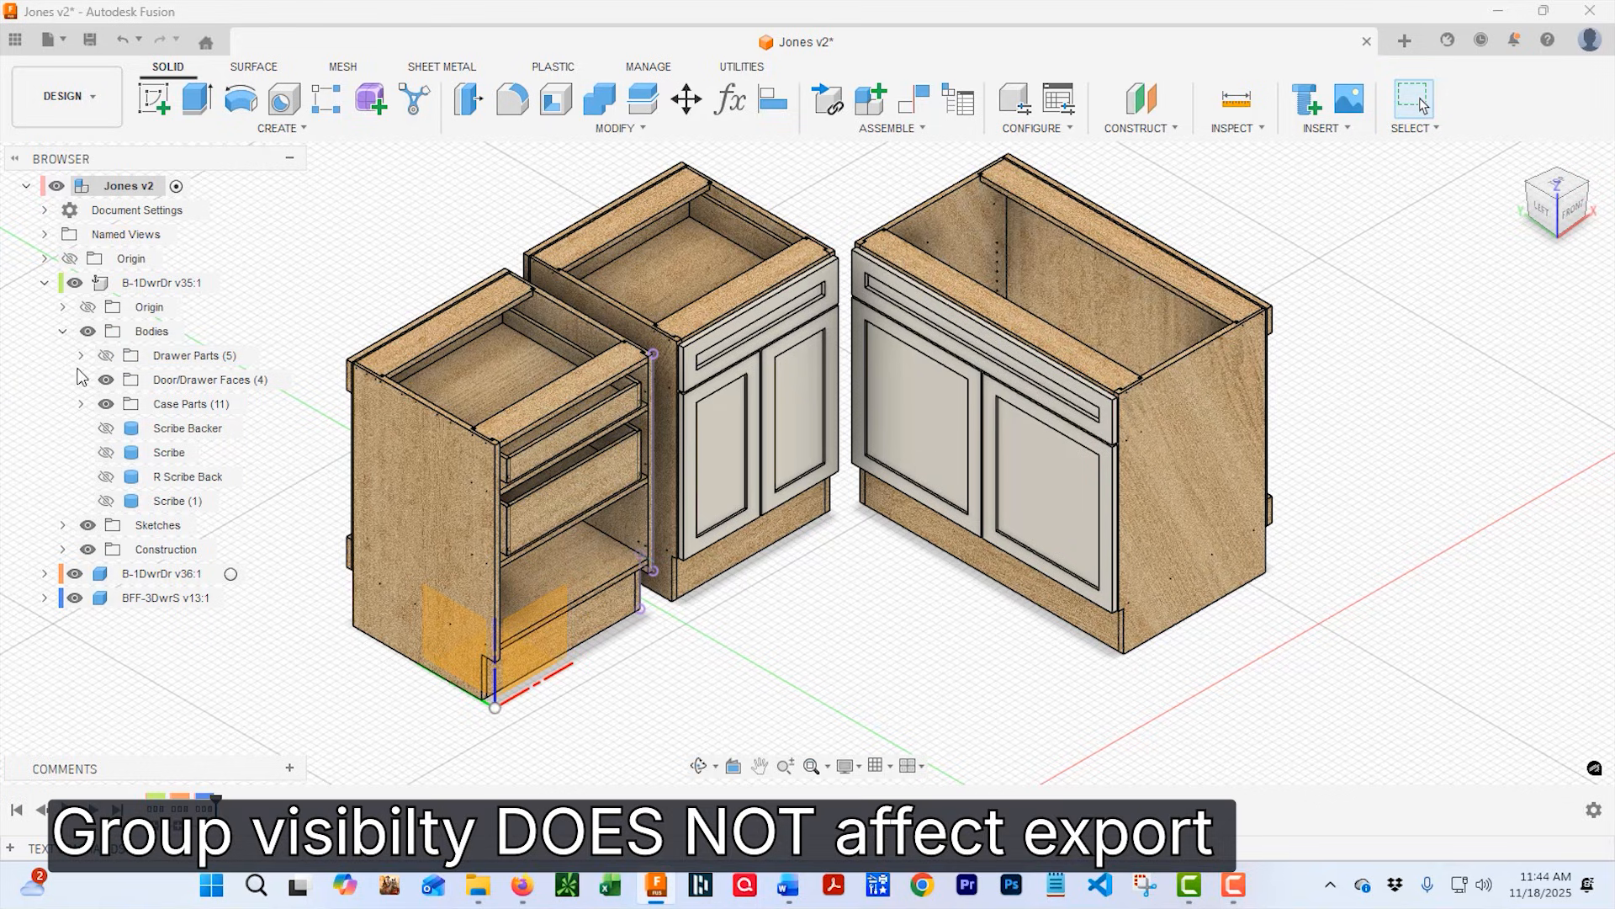
click(81, 354)
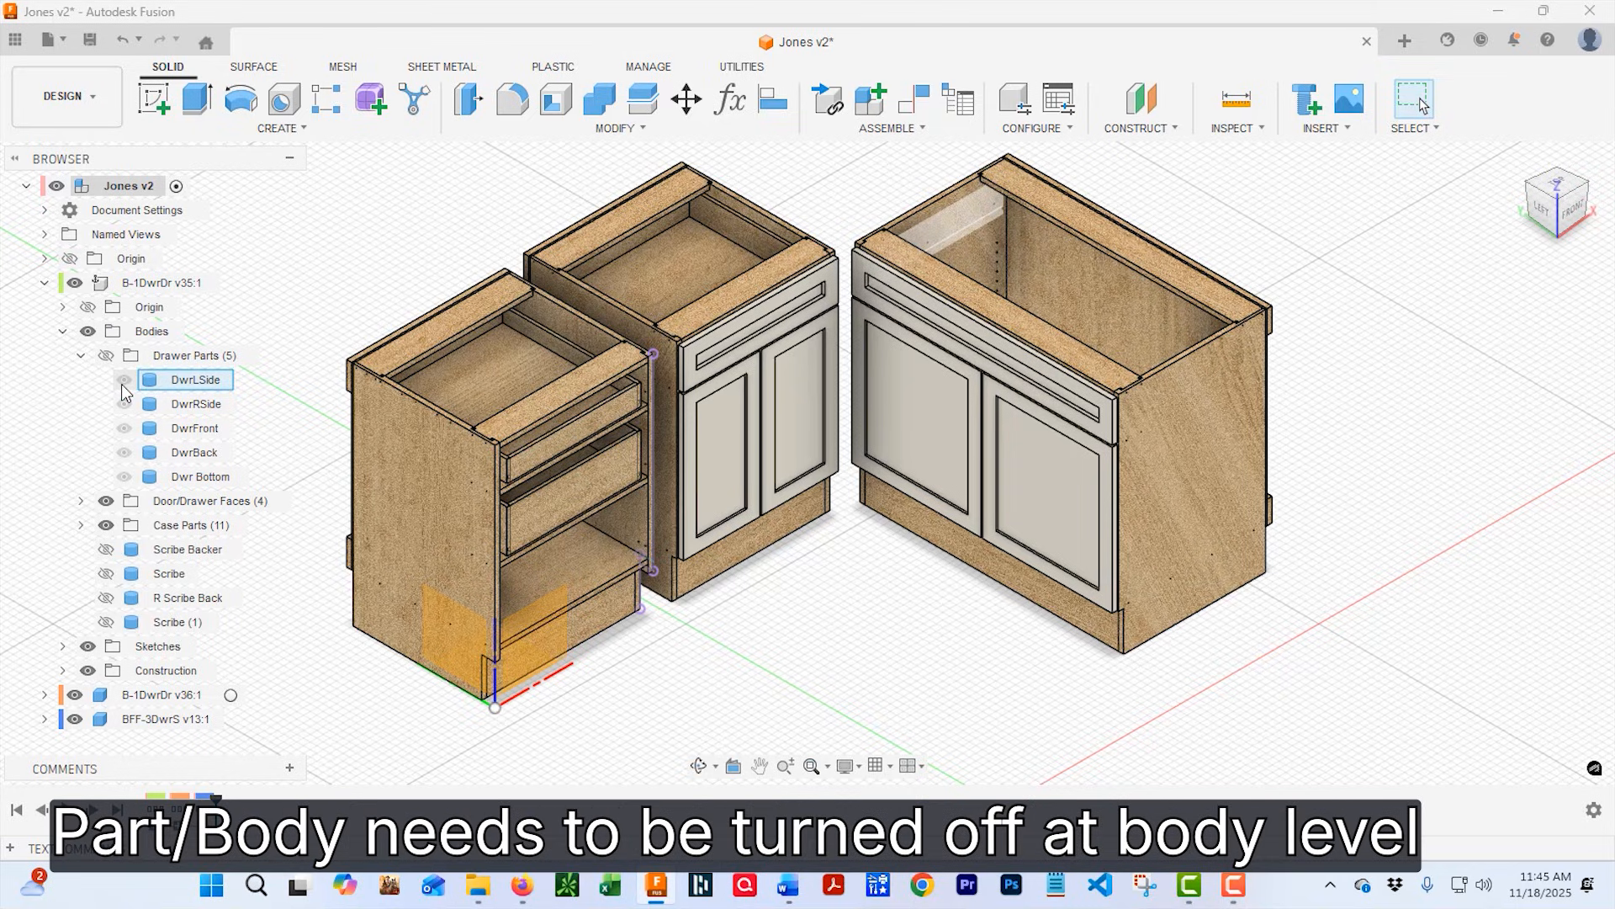
mouse_move(123, 390)
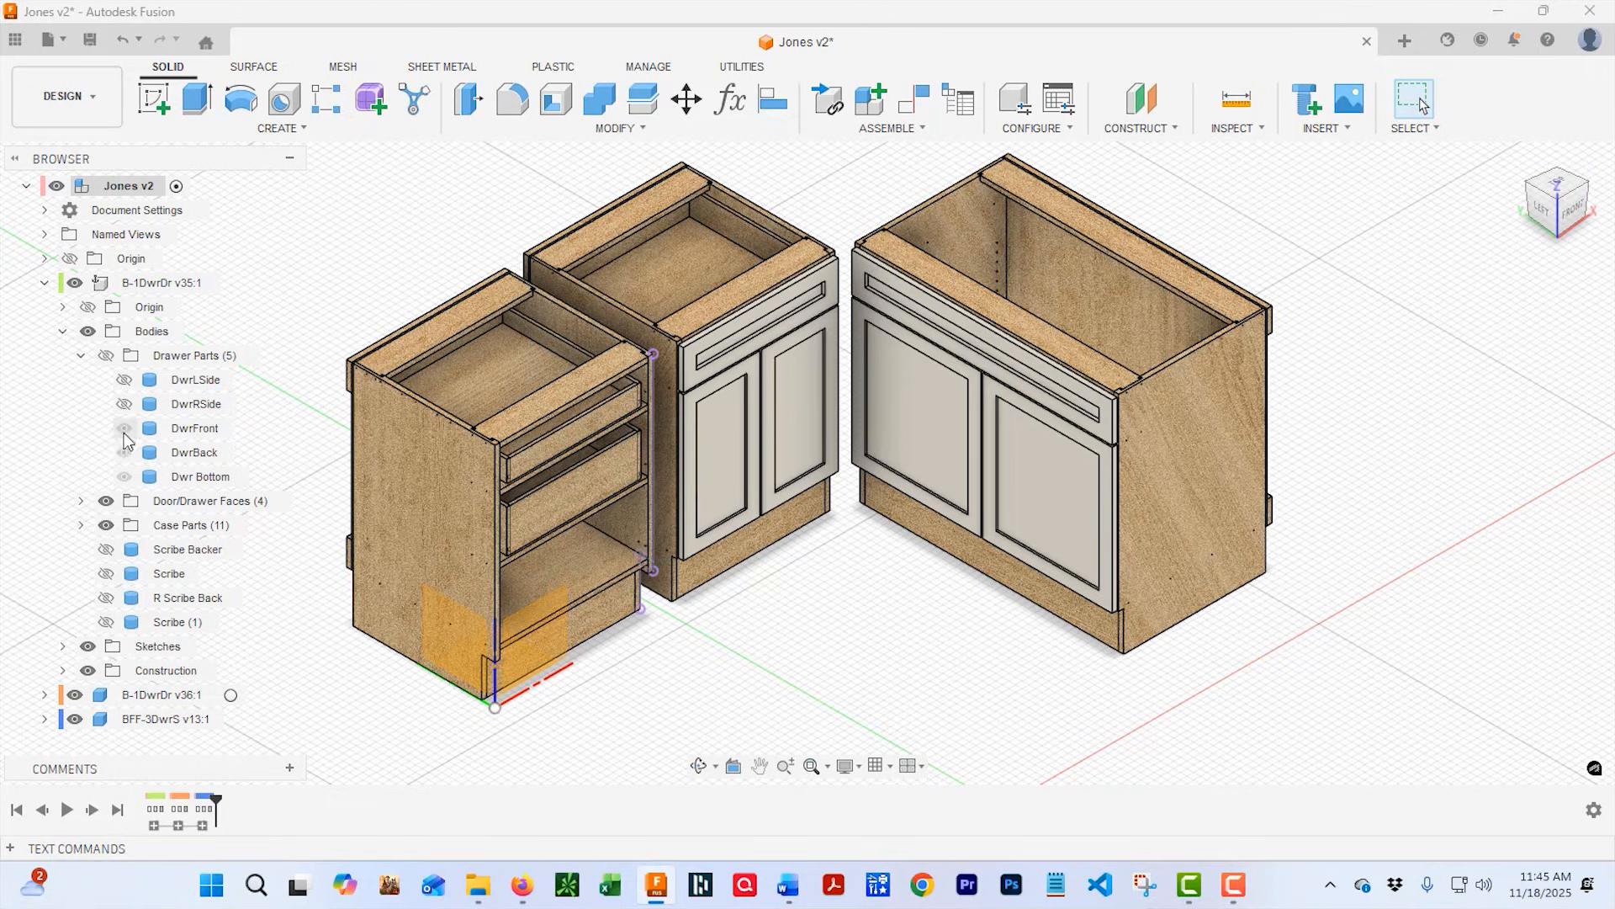
click(201, 476)
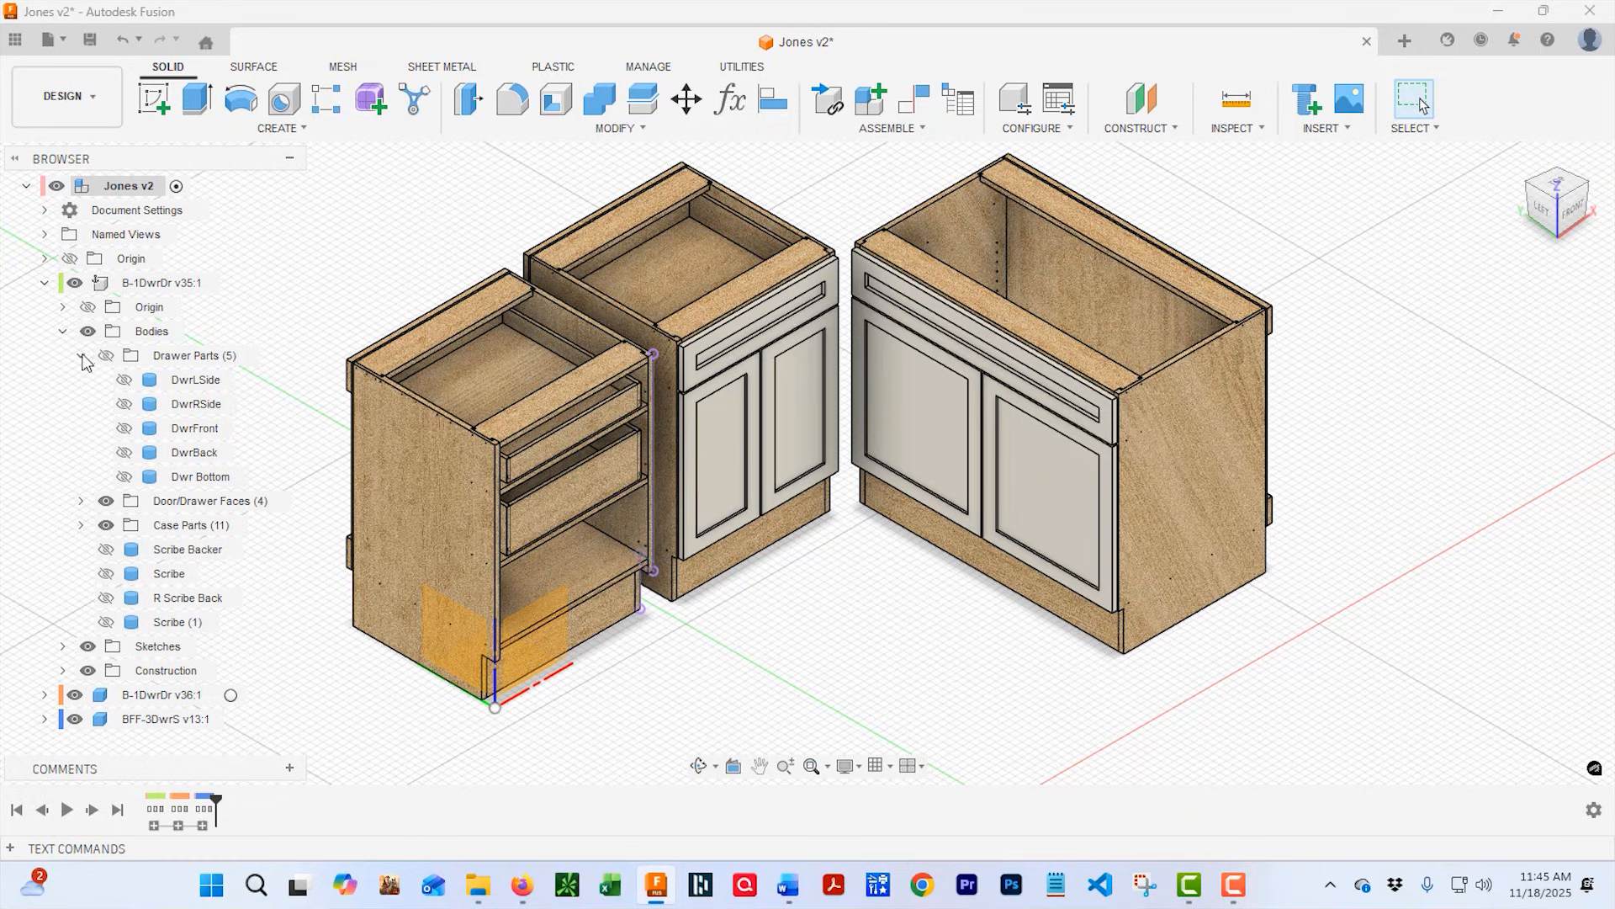
click(81, 355)
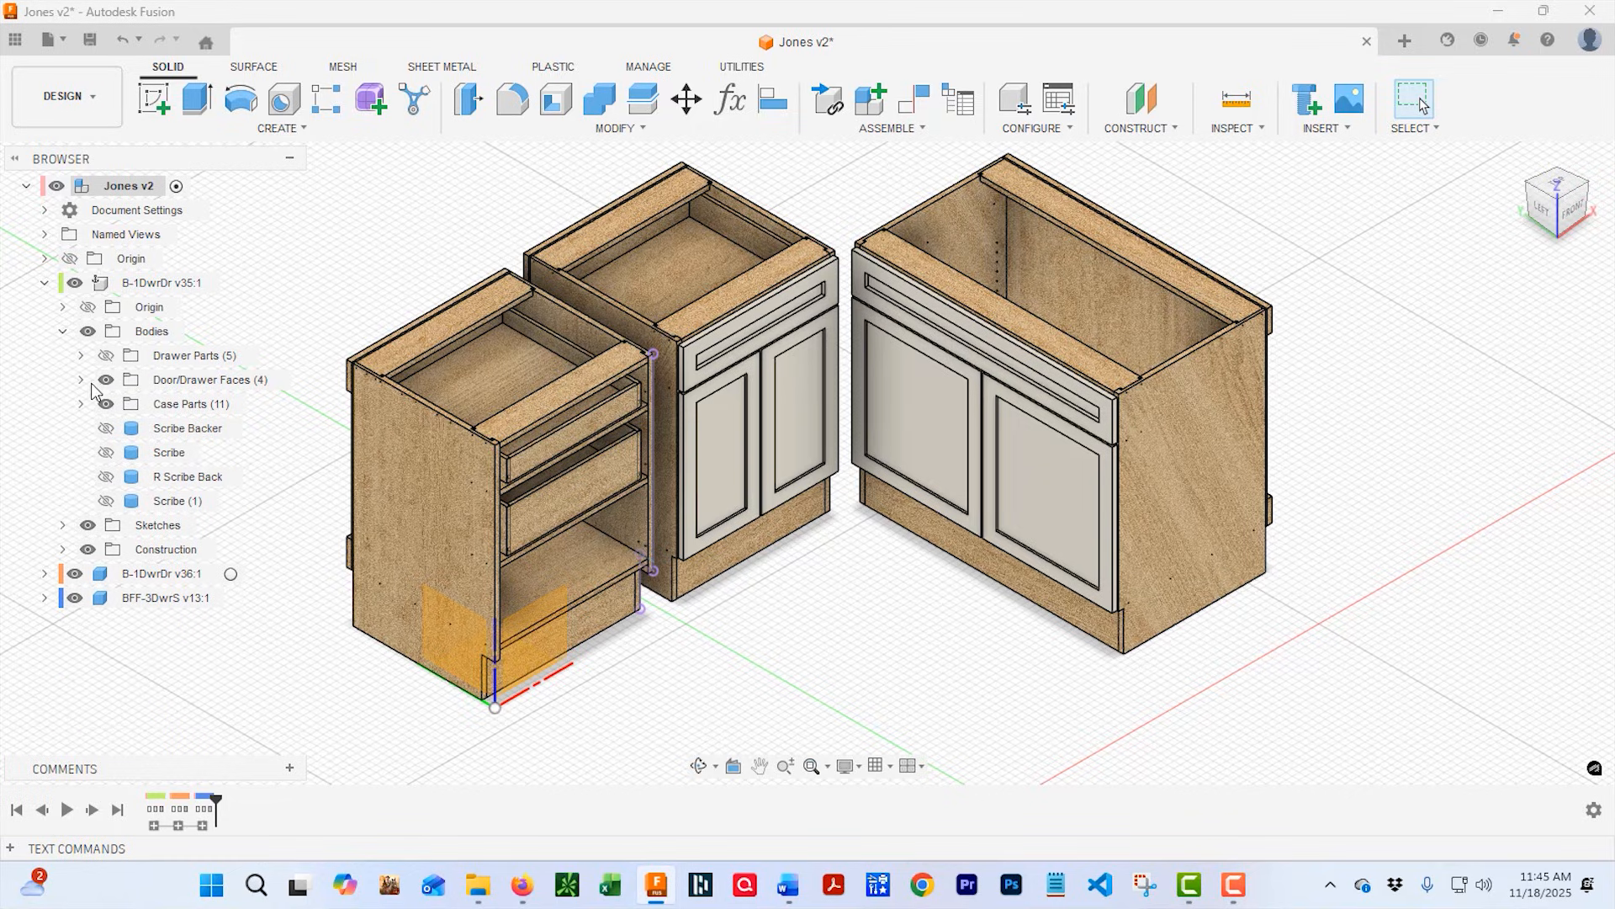
click(81, 379)
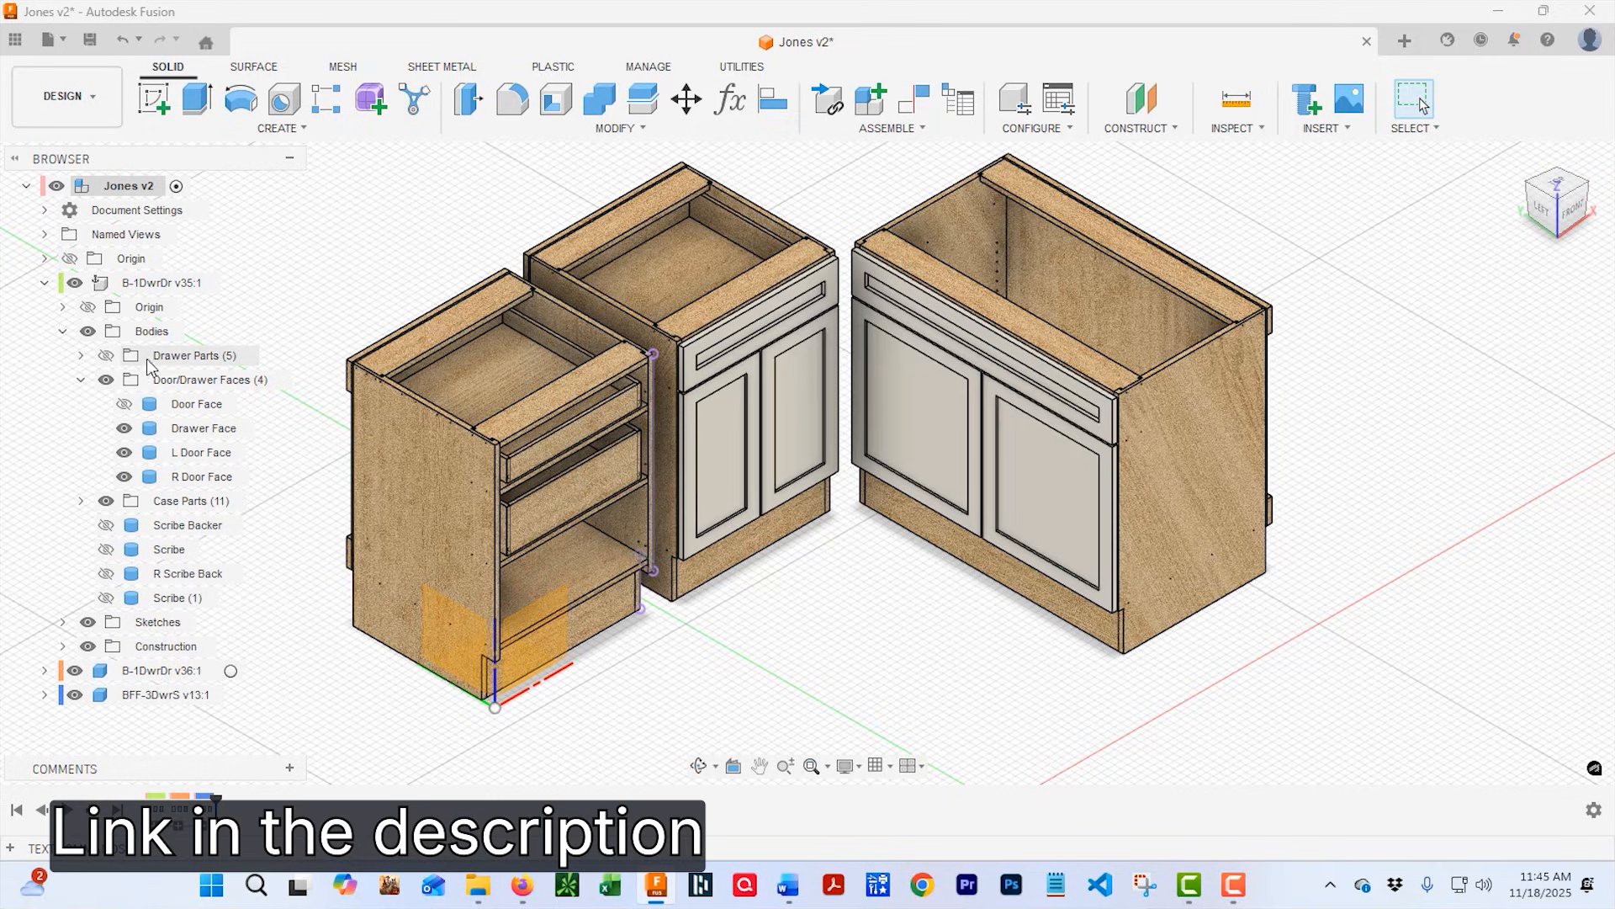
mouse_move(213, 349)
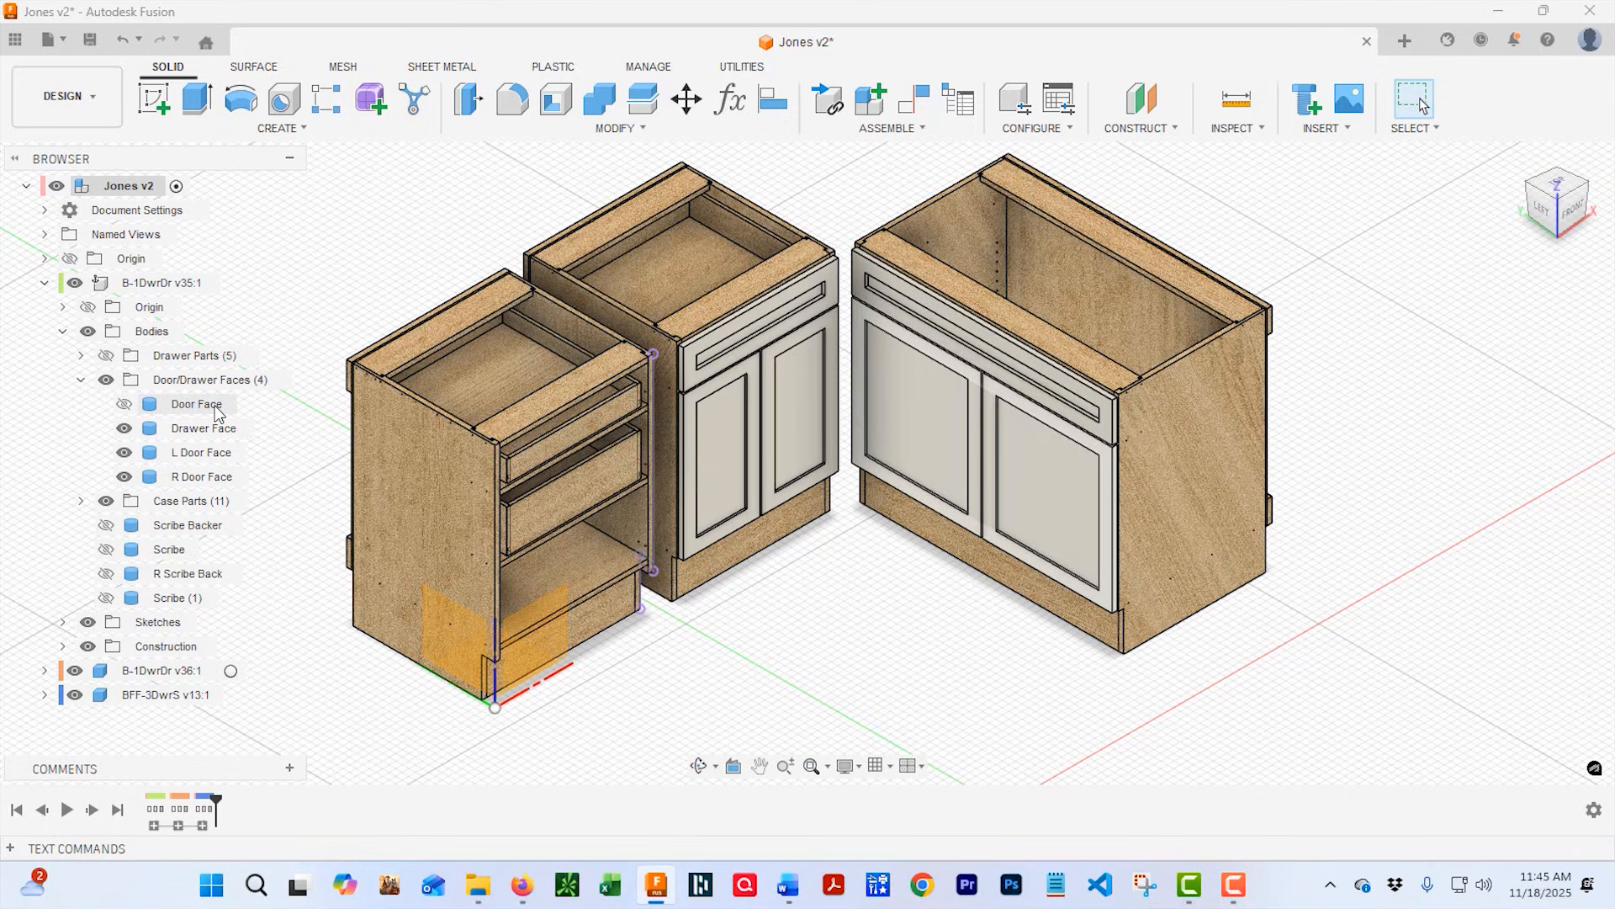
mouse_move(226, 425)
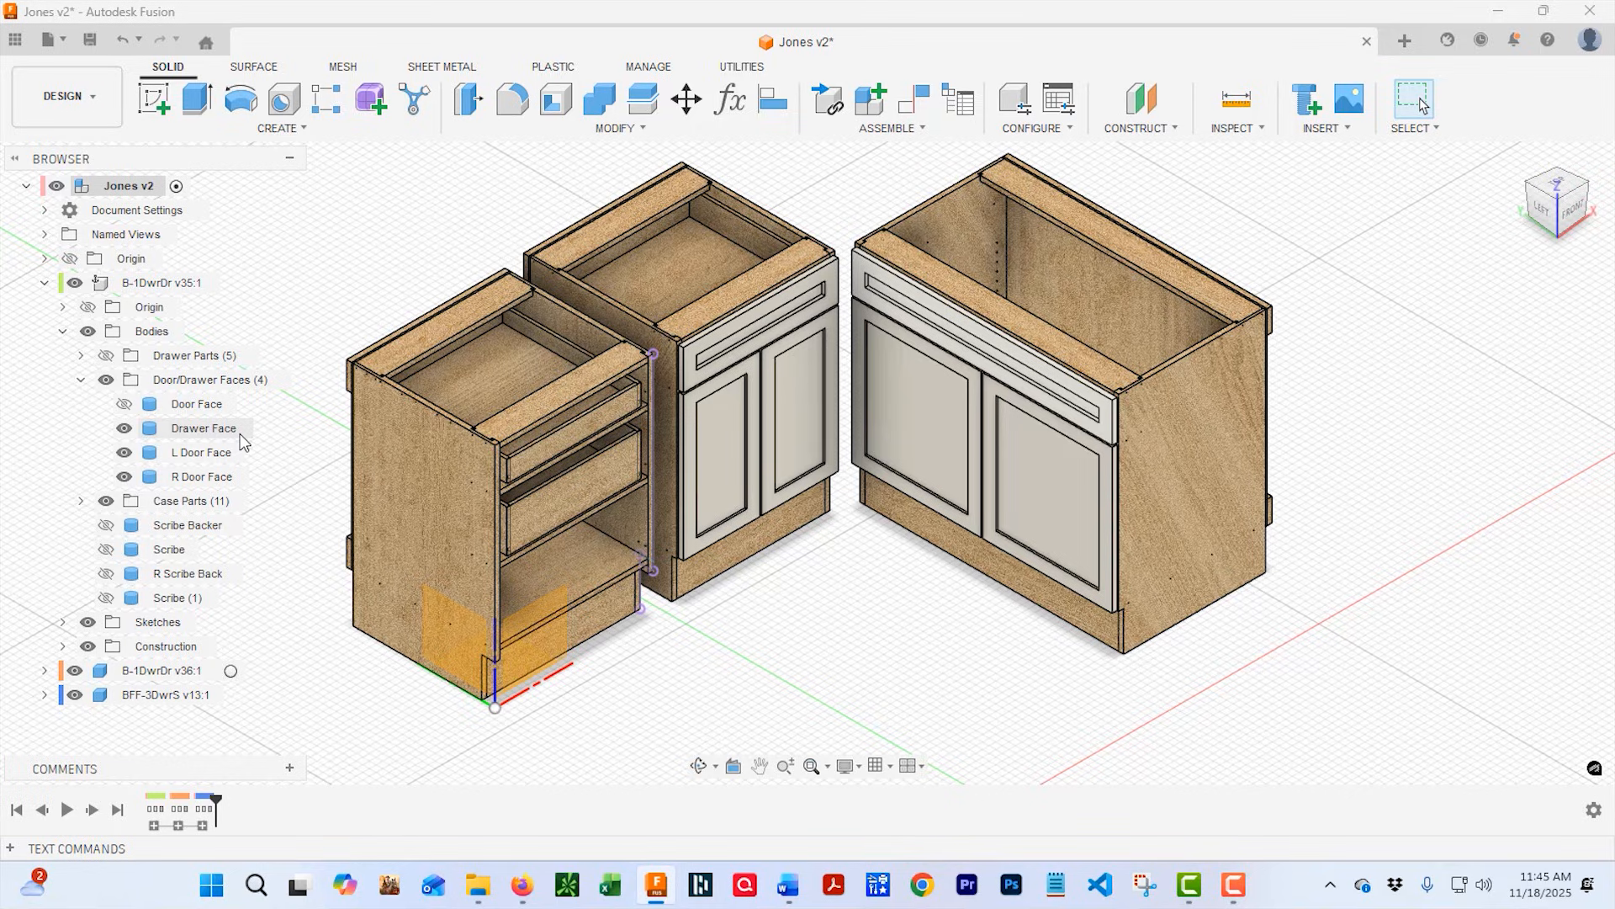
mouse_move(239, 444)
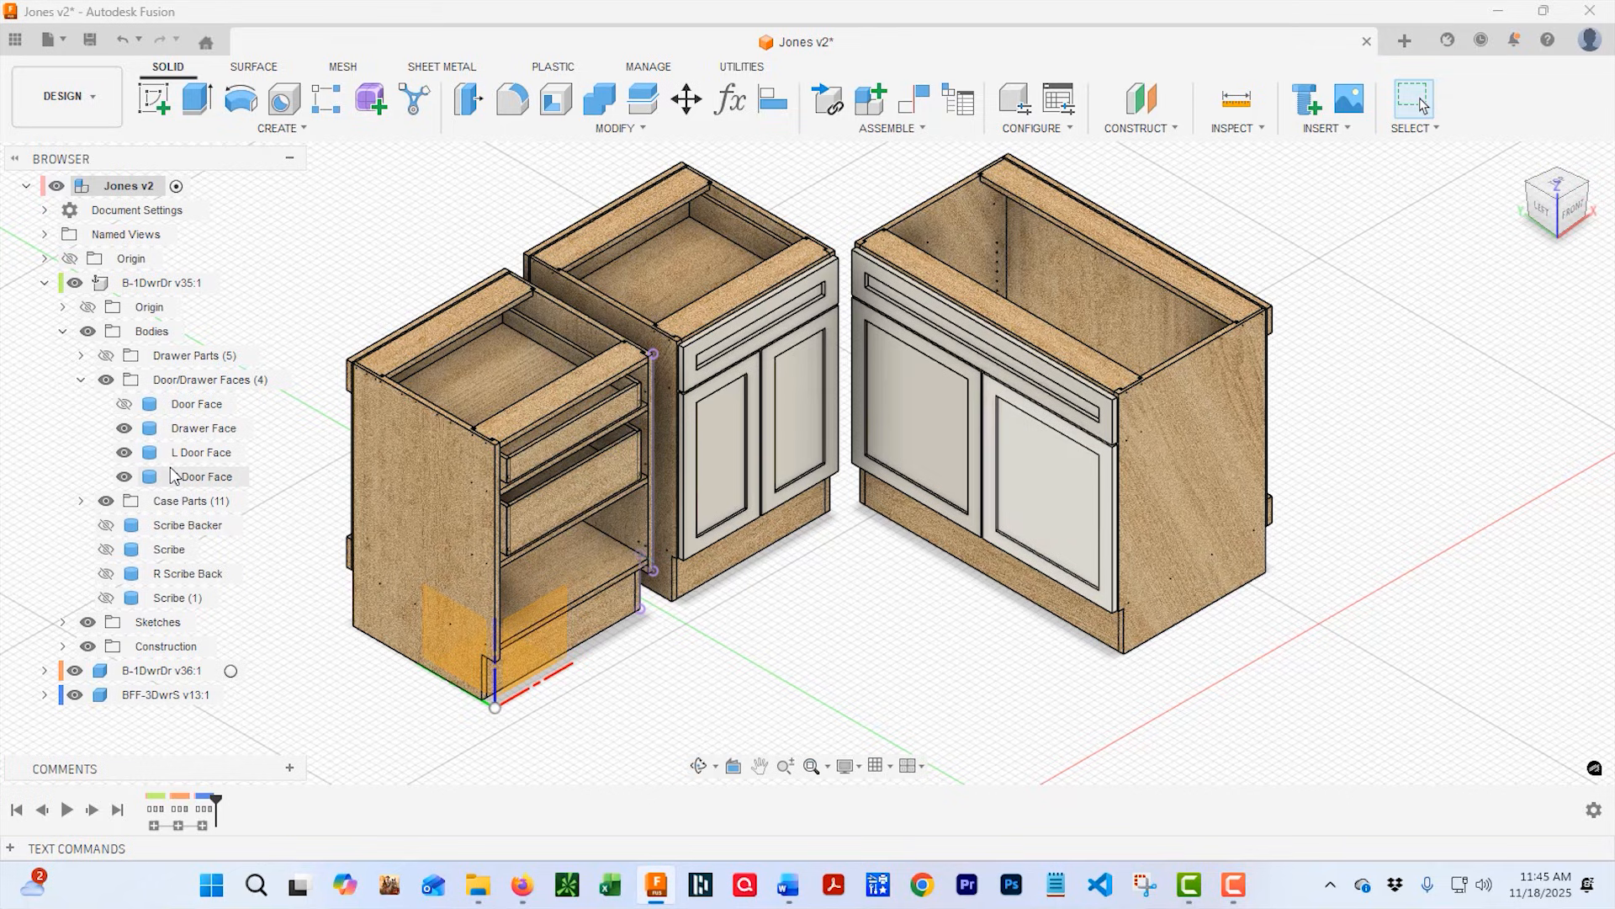
Hide the door and drawer faces of B-1DwrDr v36.
click(61, 331)
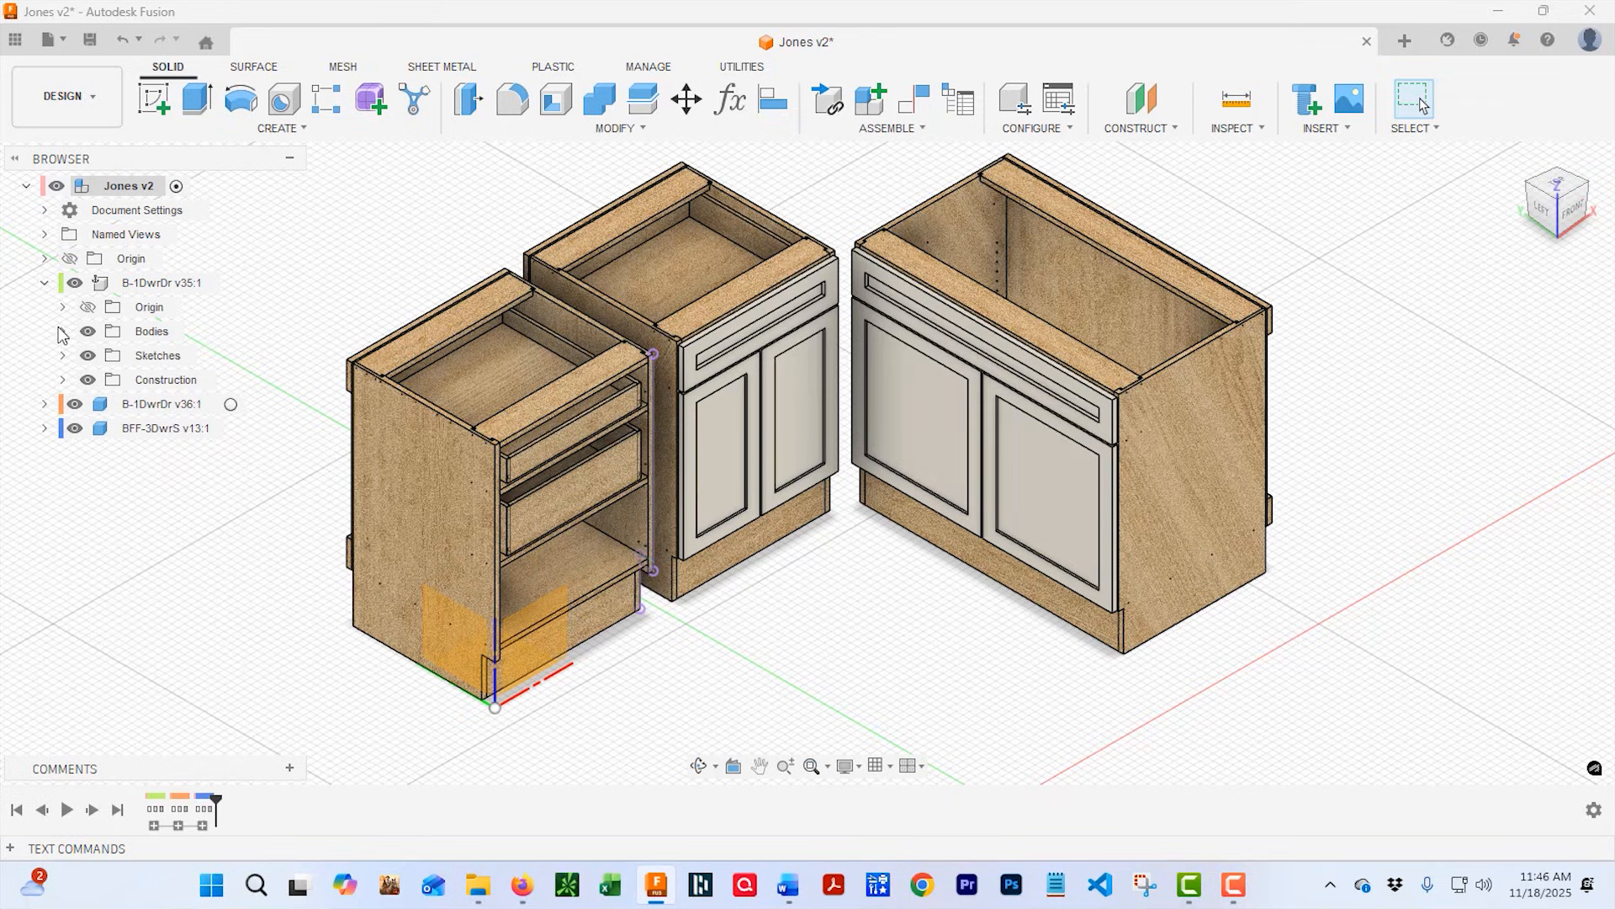
click(63, 403)
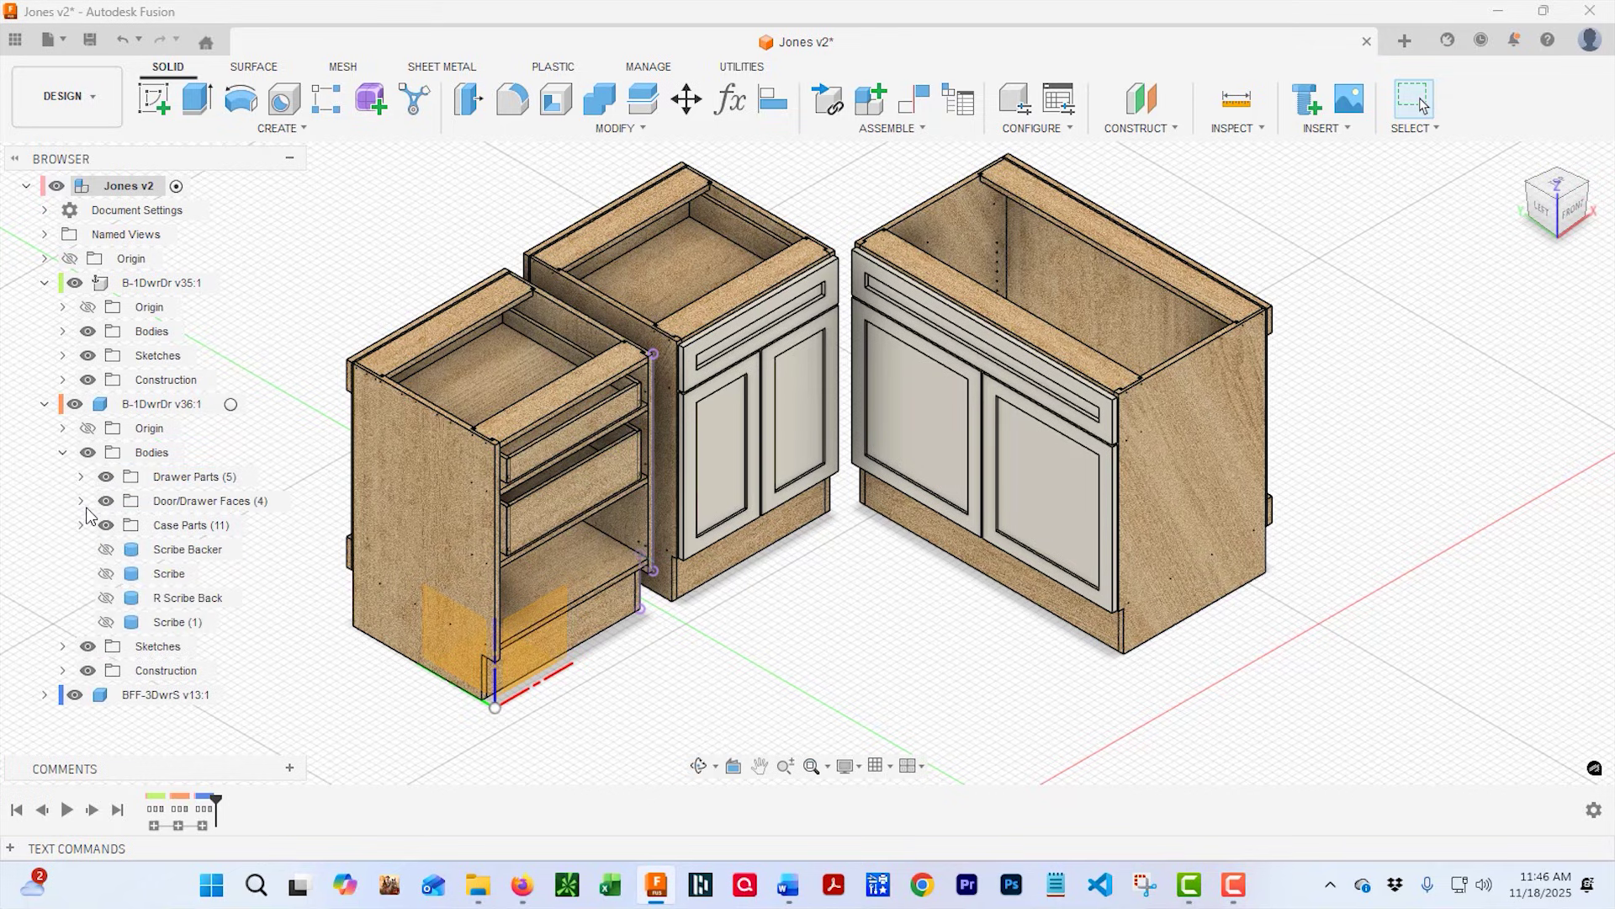
click(44, 403)
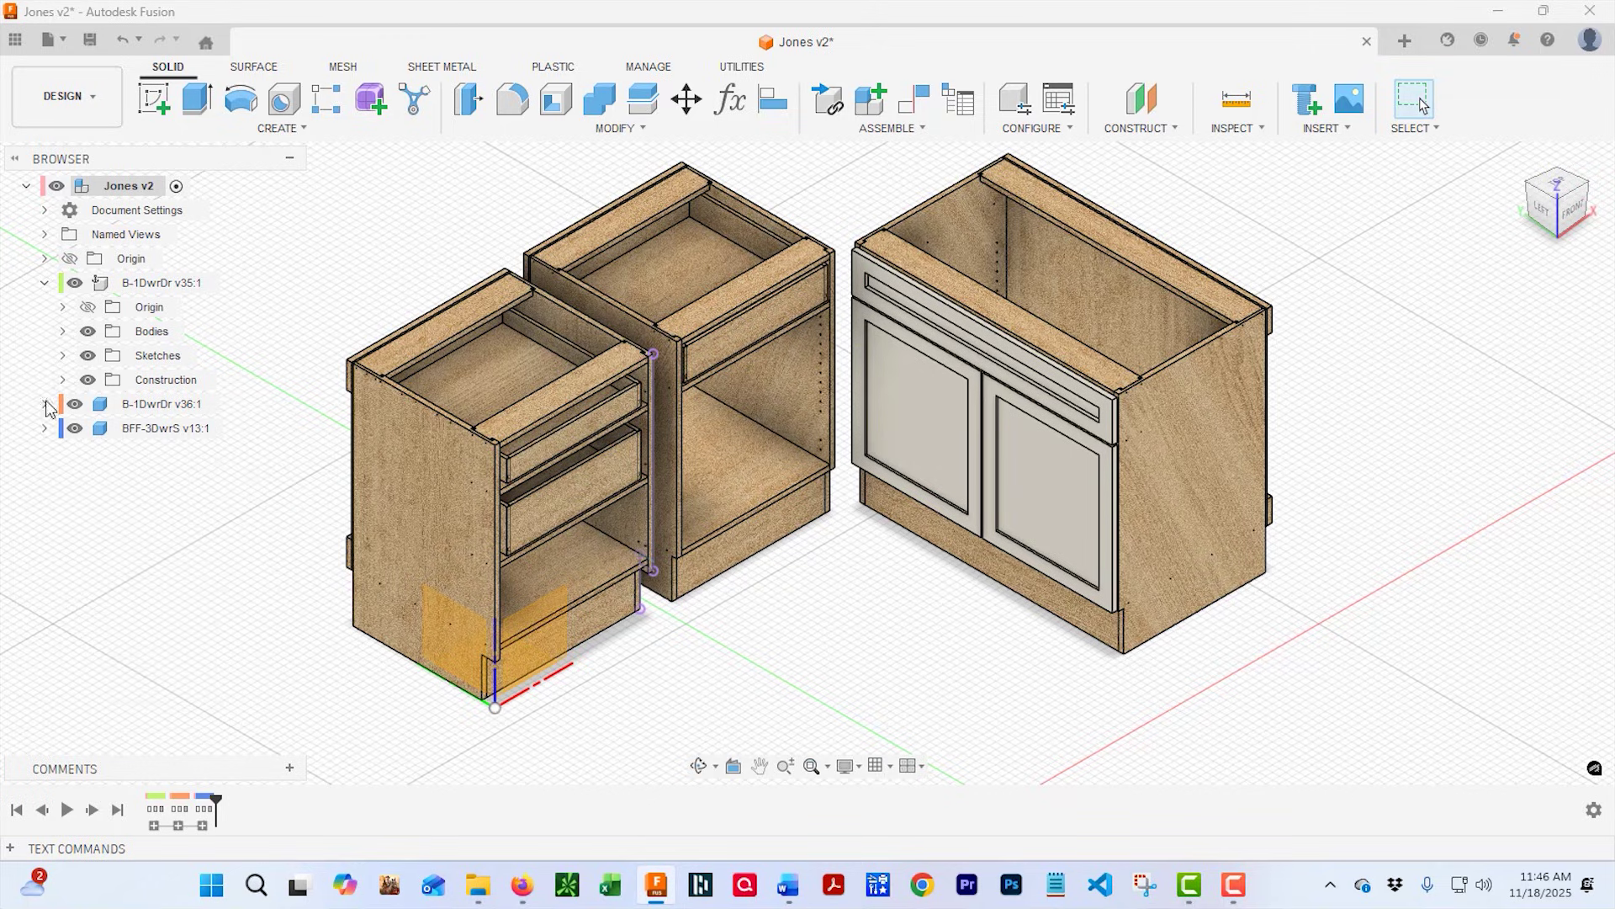
Hide BFF-3DwrS v13's bottom, middle and top drawer parts and show its Frame Parts.
click(43, 428)
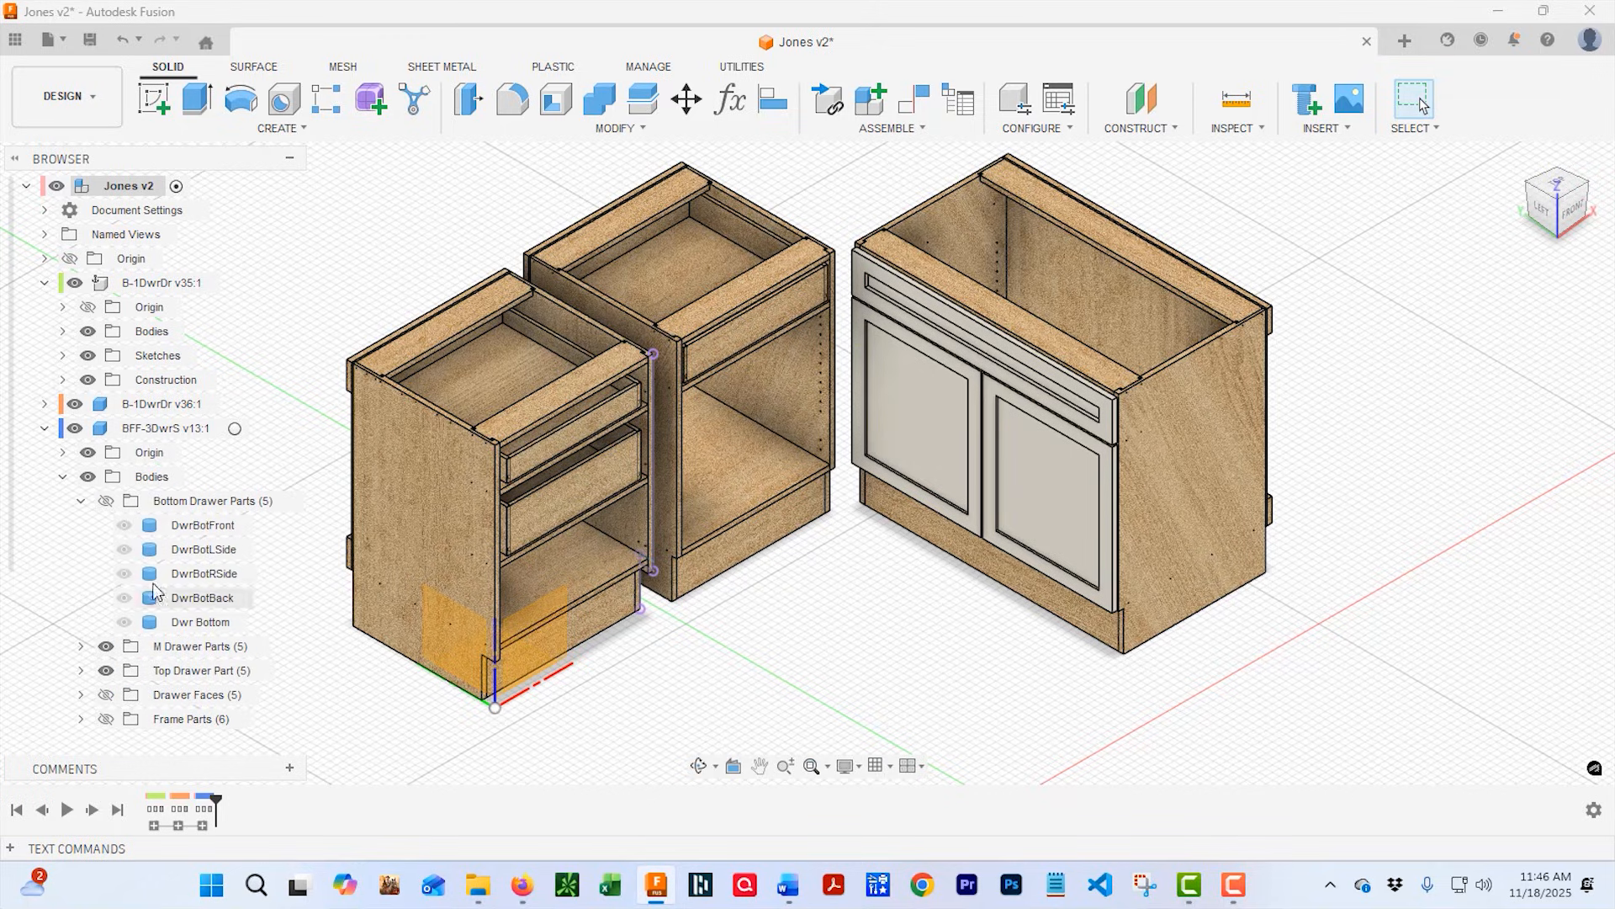
click(104, 500)
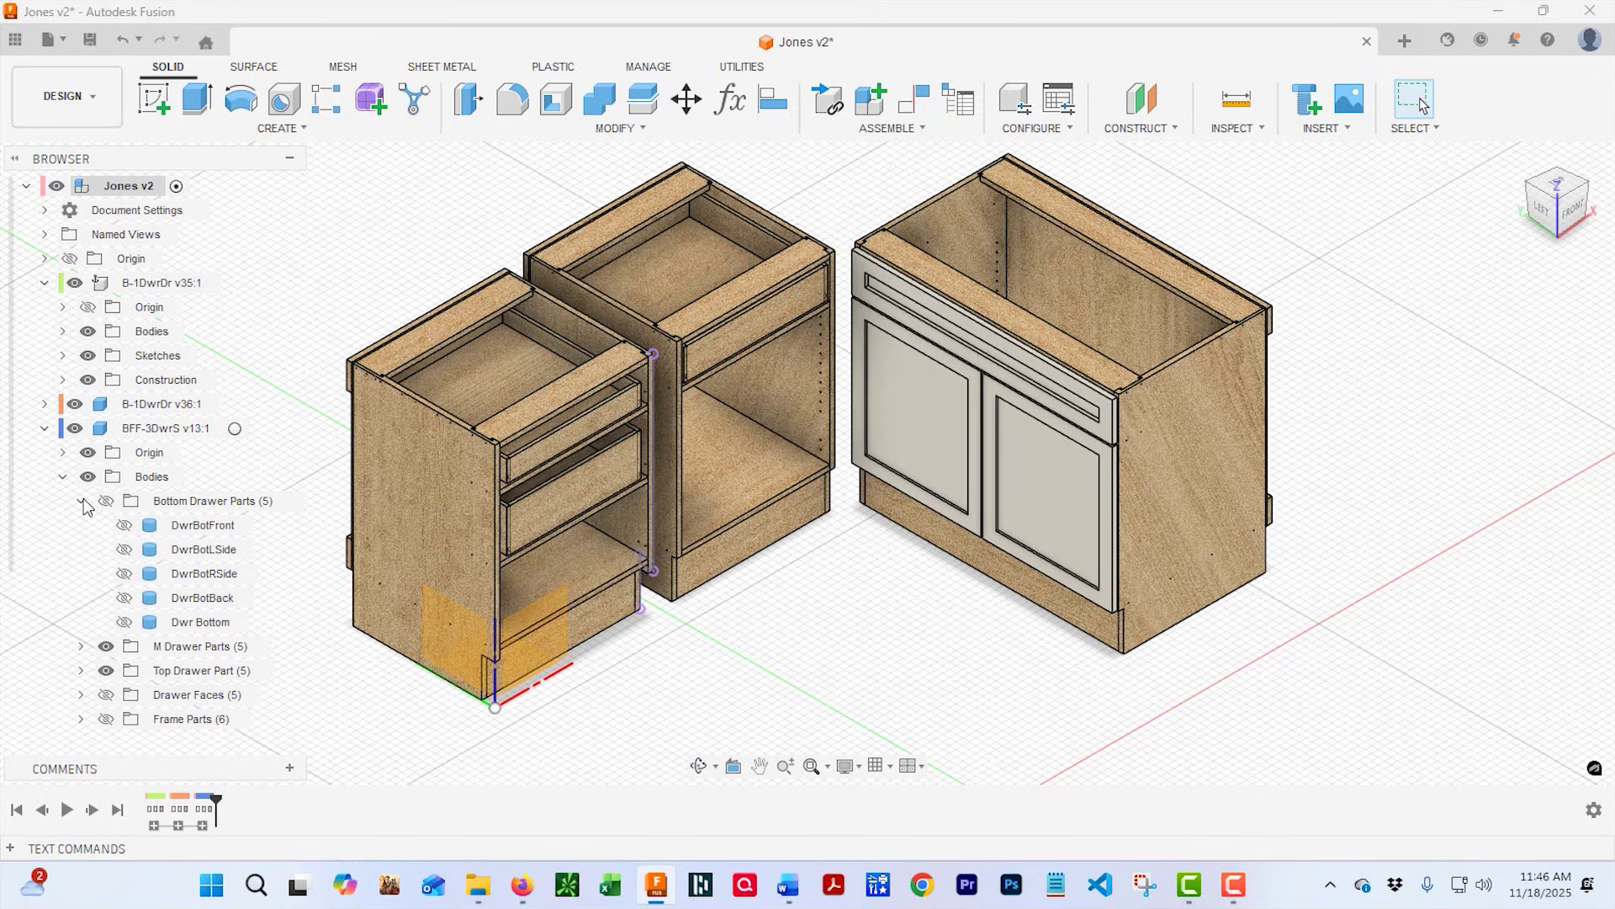
click(79, 524)
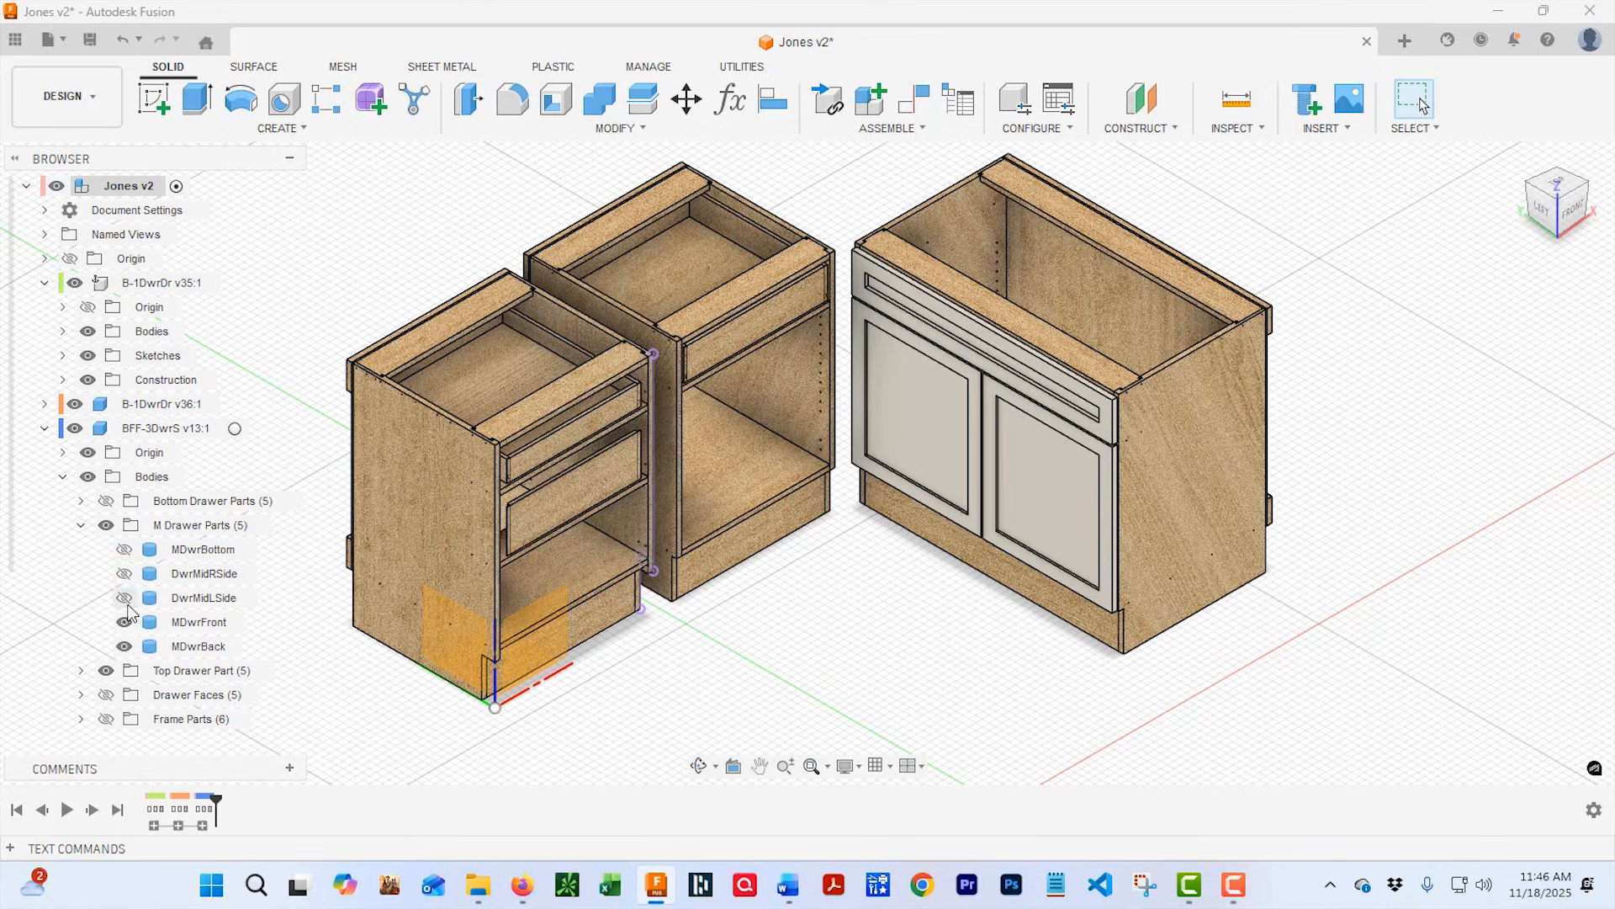
click(79, 524)
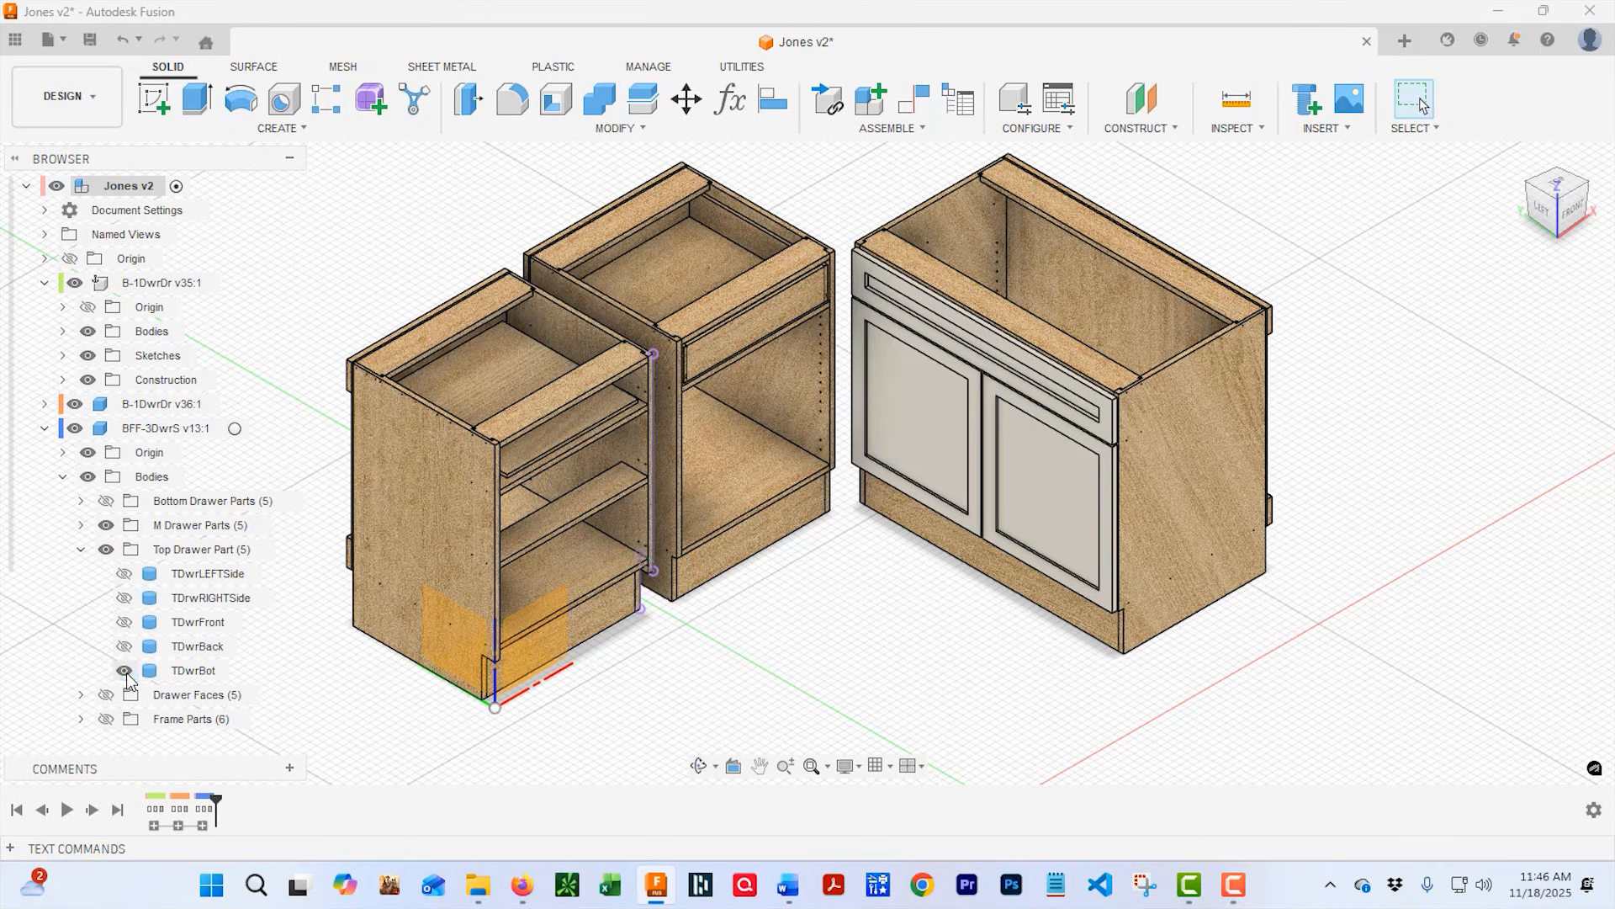
click(81, 550)
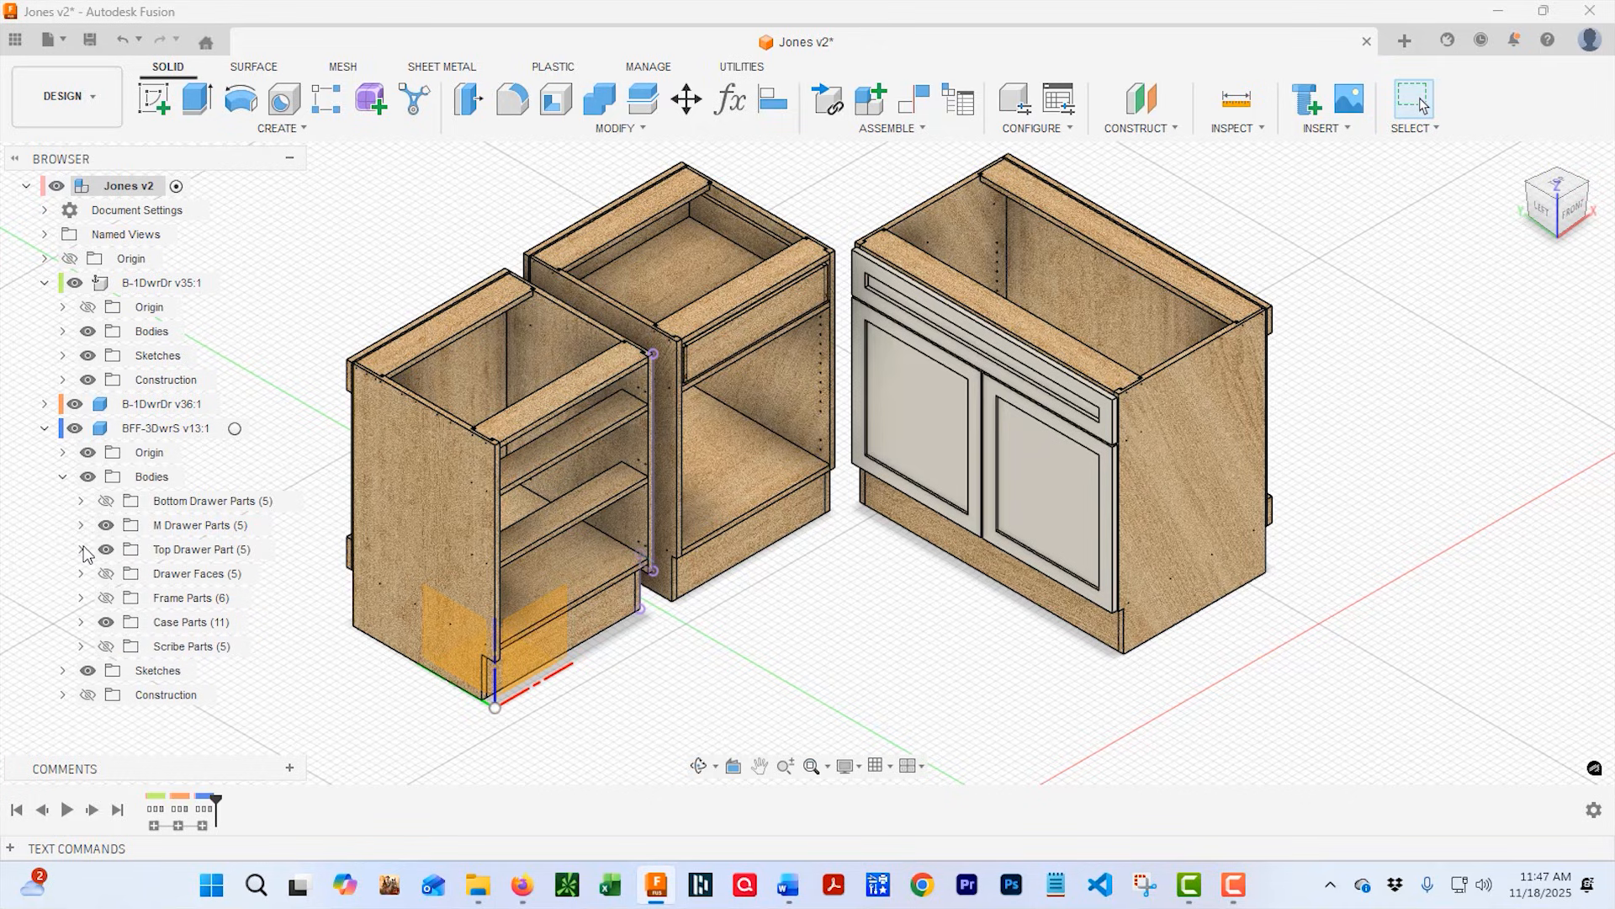
click(62, 476)
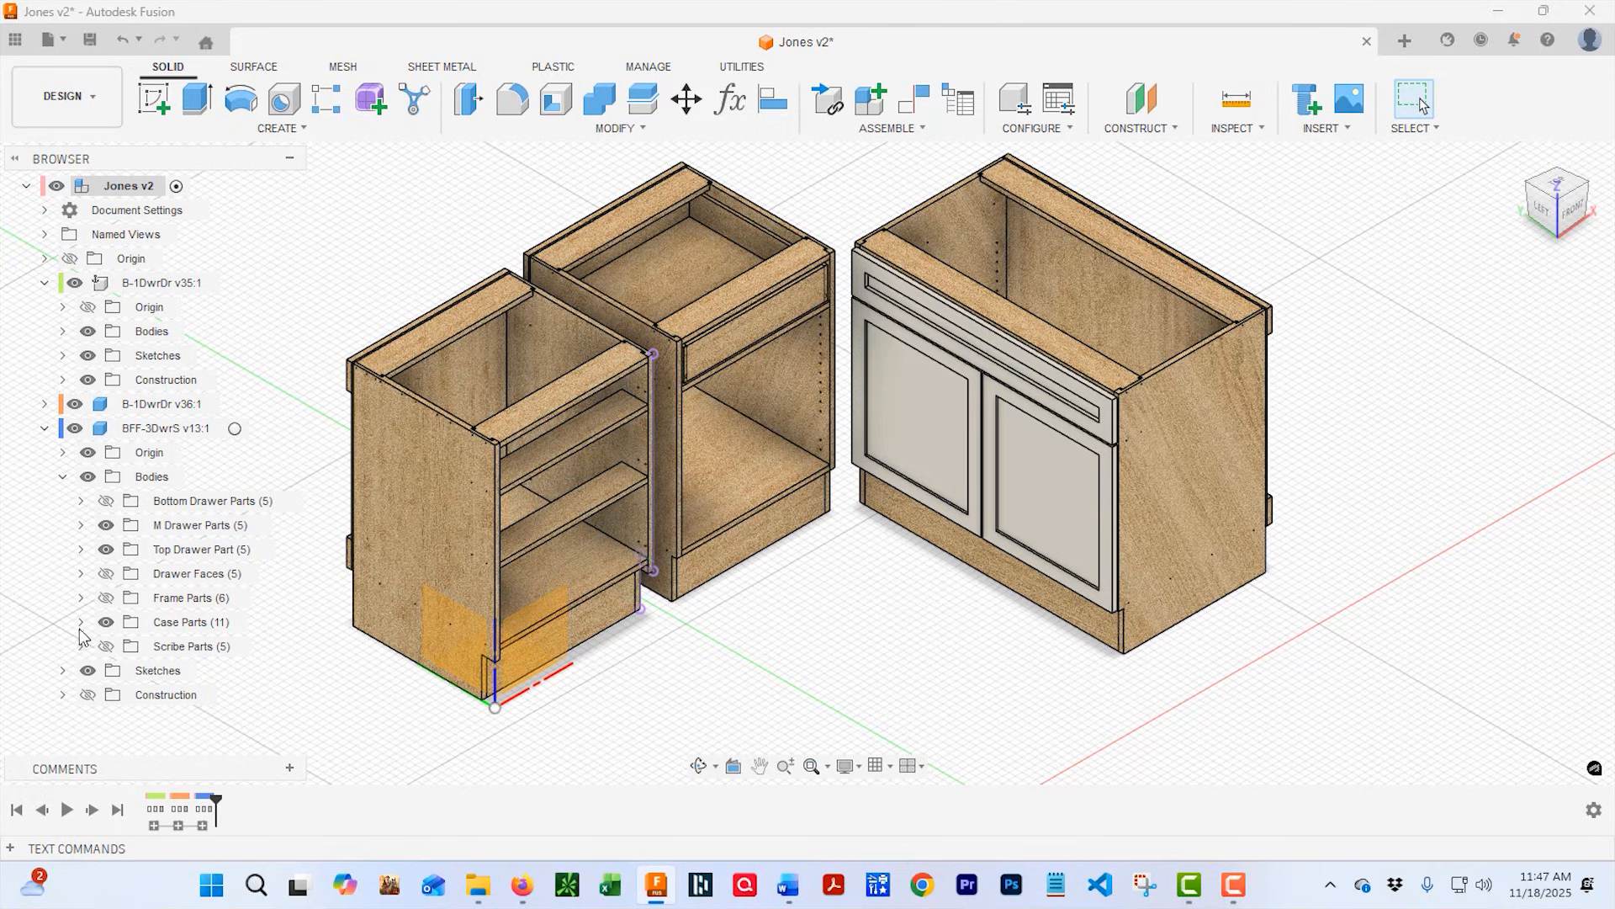
mouse_move(247, 678)
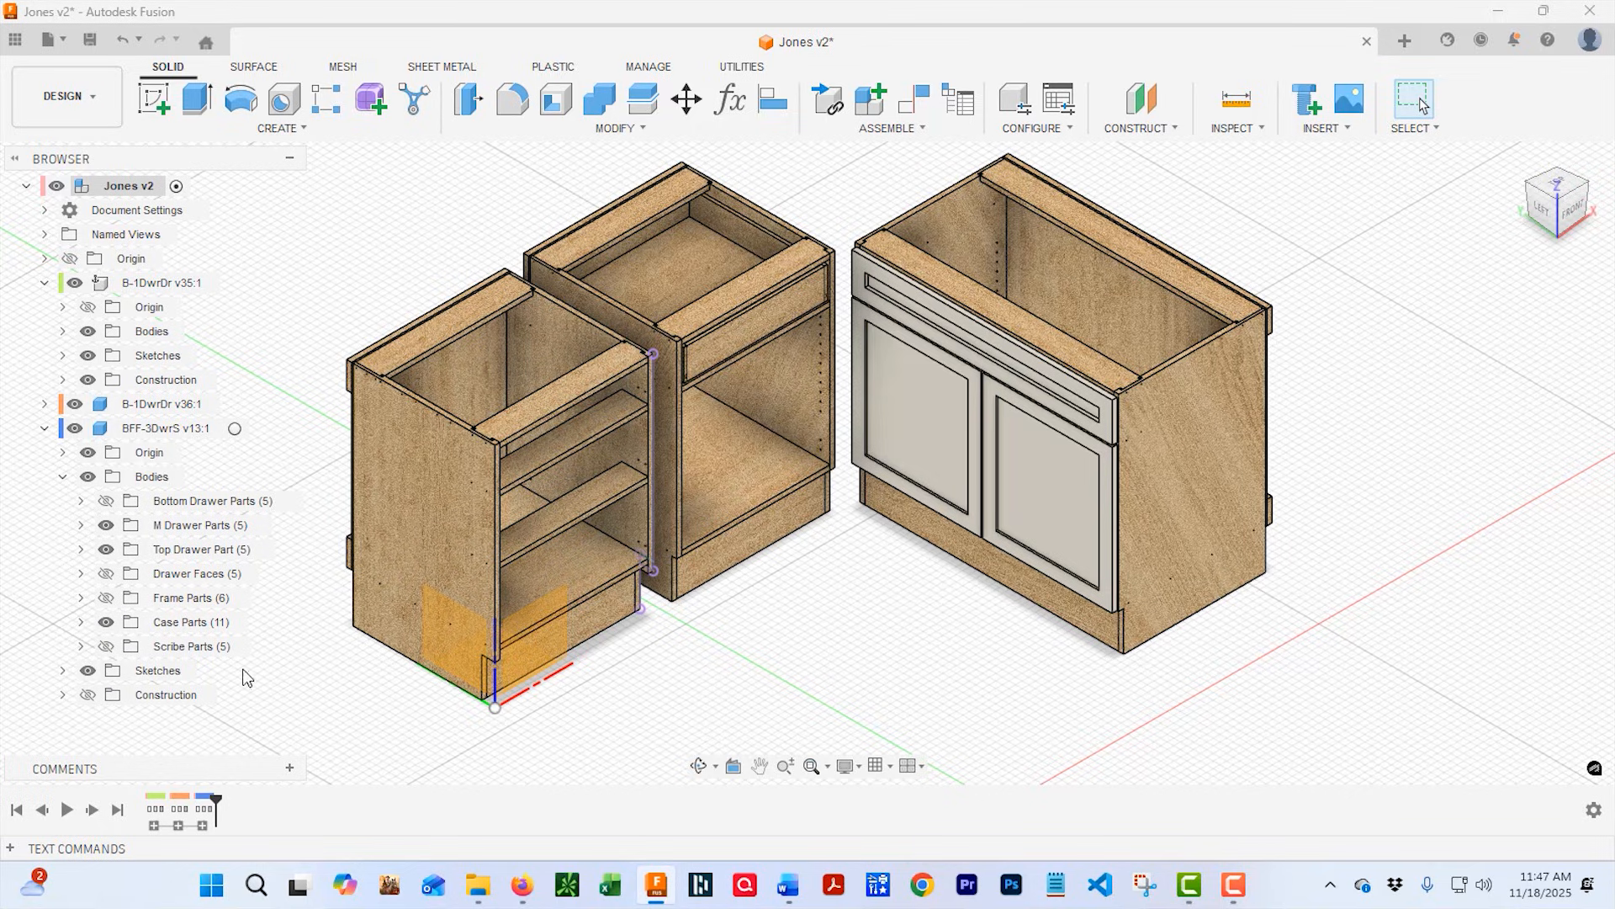
mouse_move(203, 670)
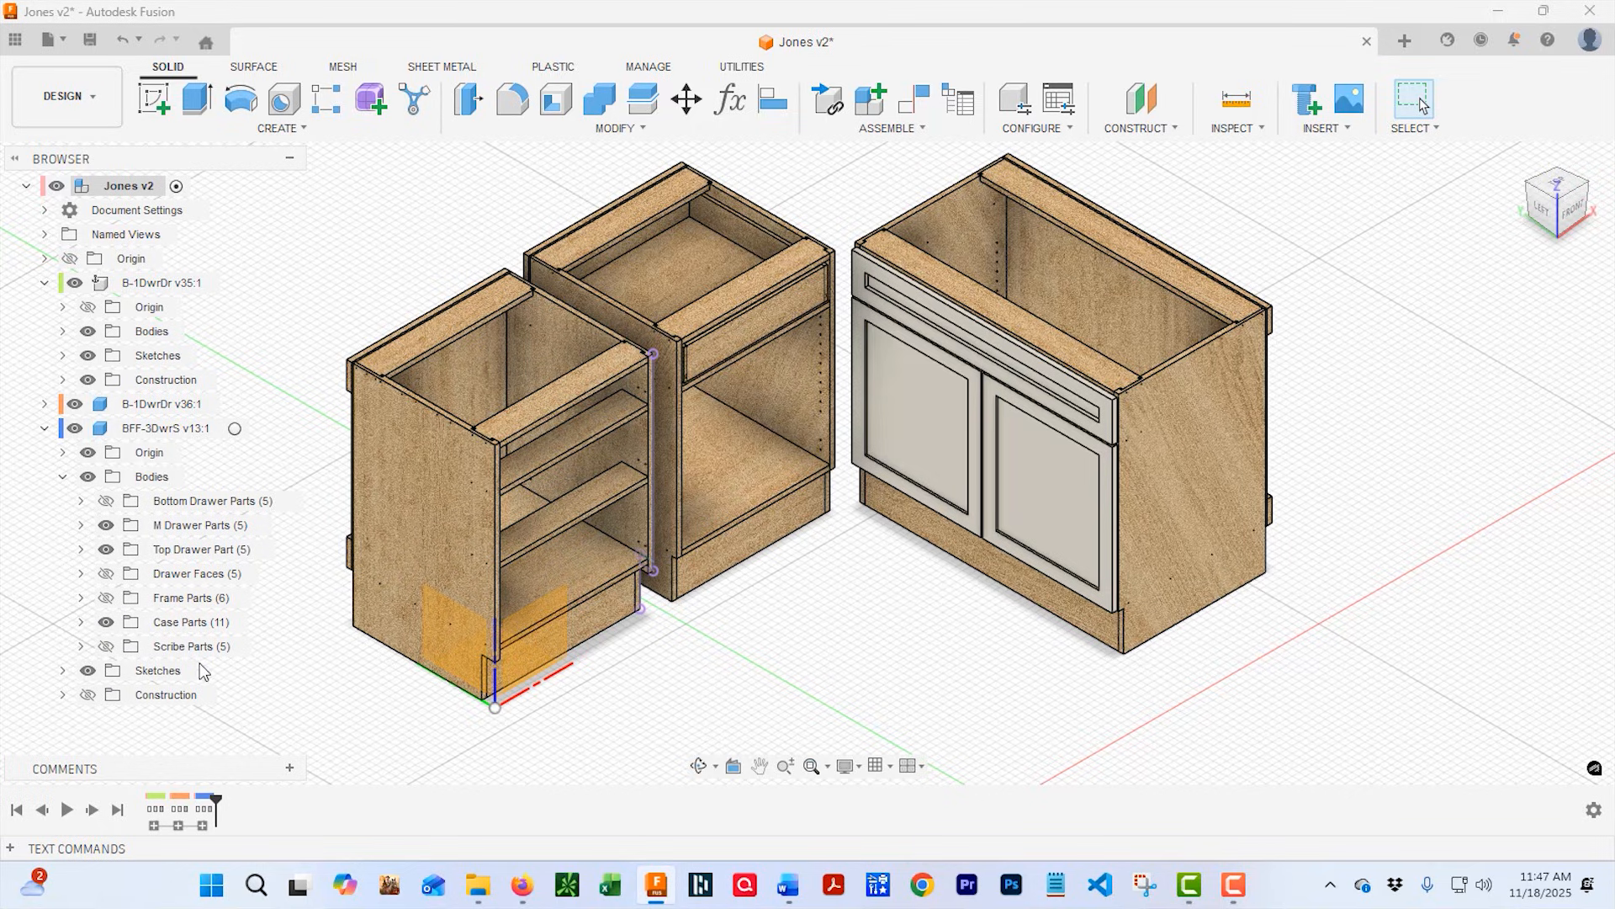
click(104, 597)
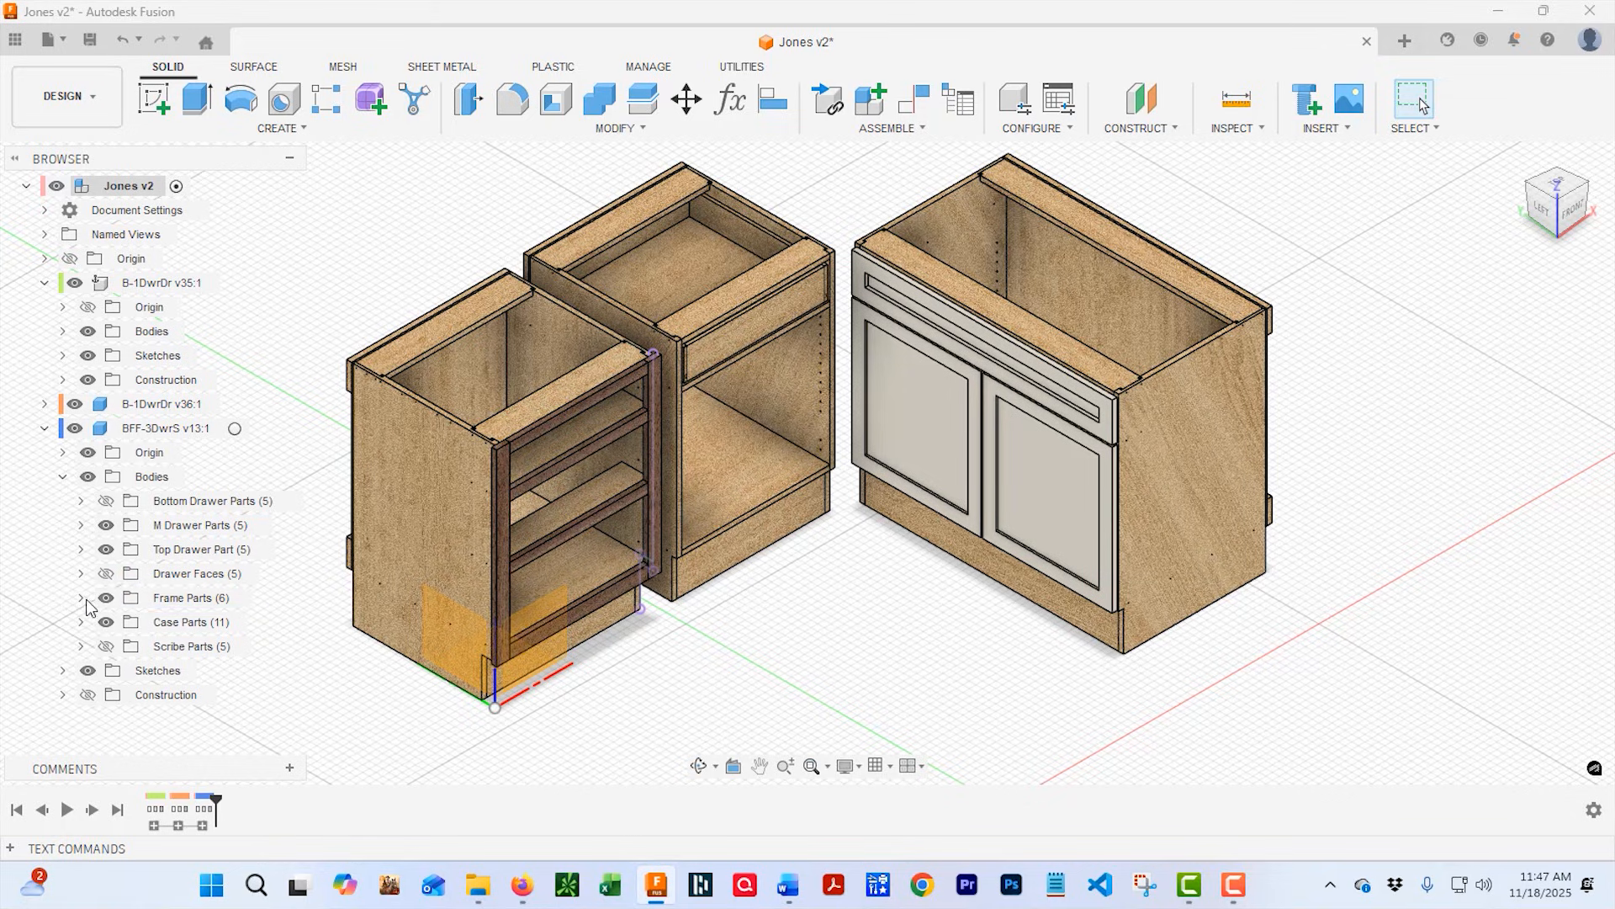
click(81, 597)
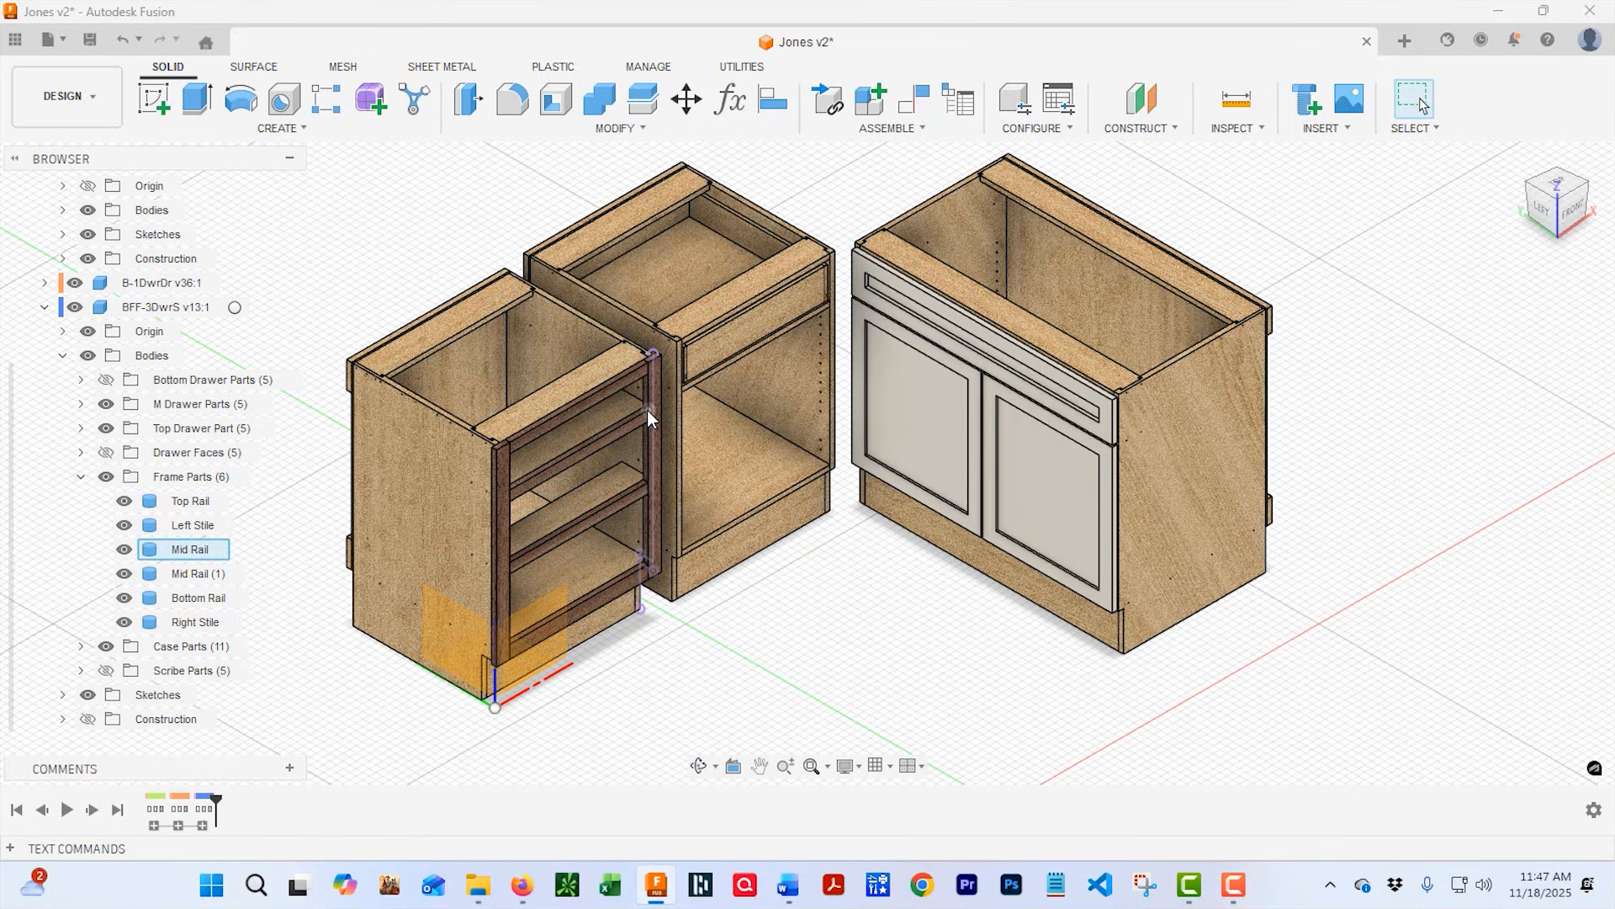
mouse_move(639, 417)
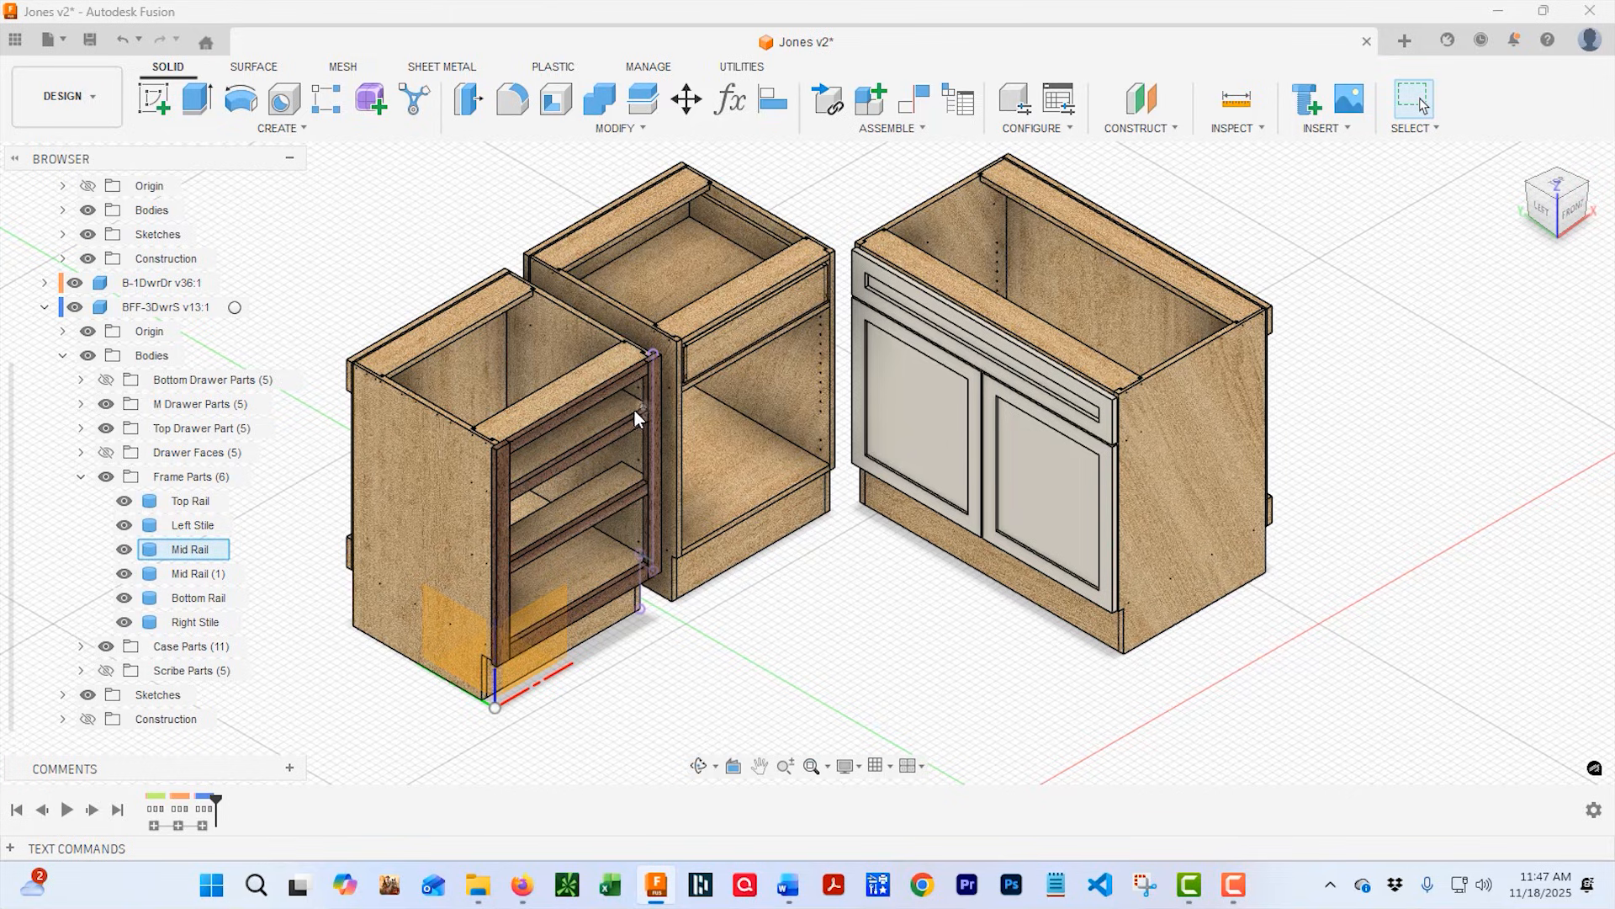
Configure OGW: Export Cabinet Parameters to the FusionVideo folder with filename 'Jones'.
click(280, 103)
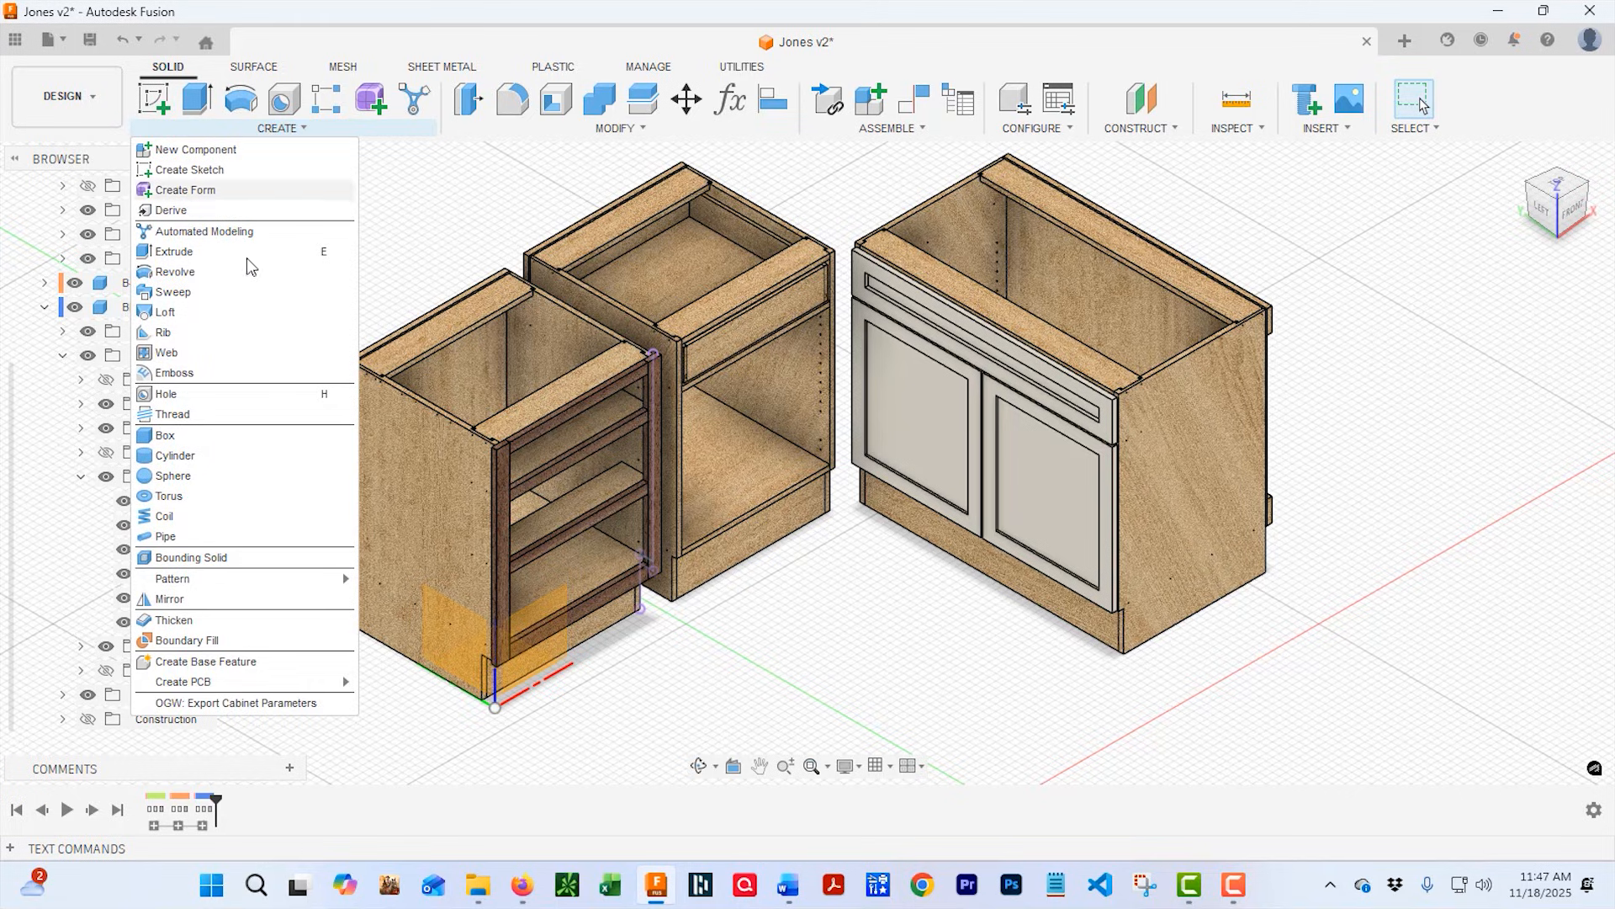
click(238, 702)
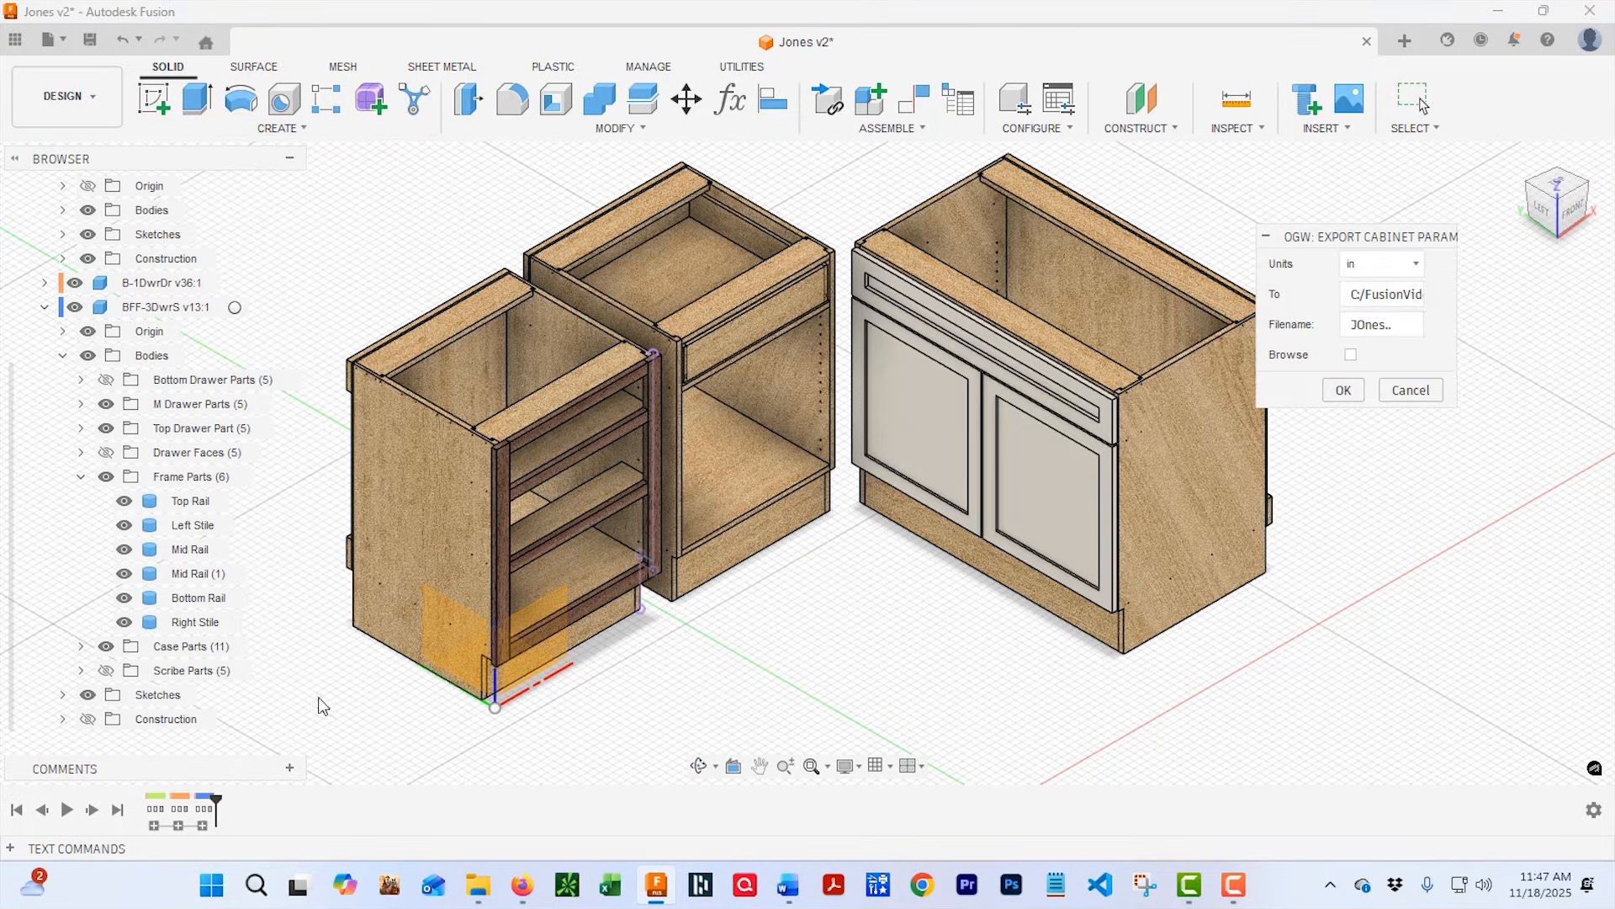
mouse_move(1461, 363)
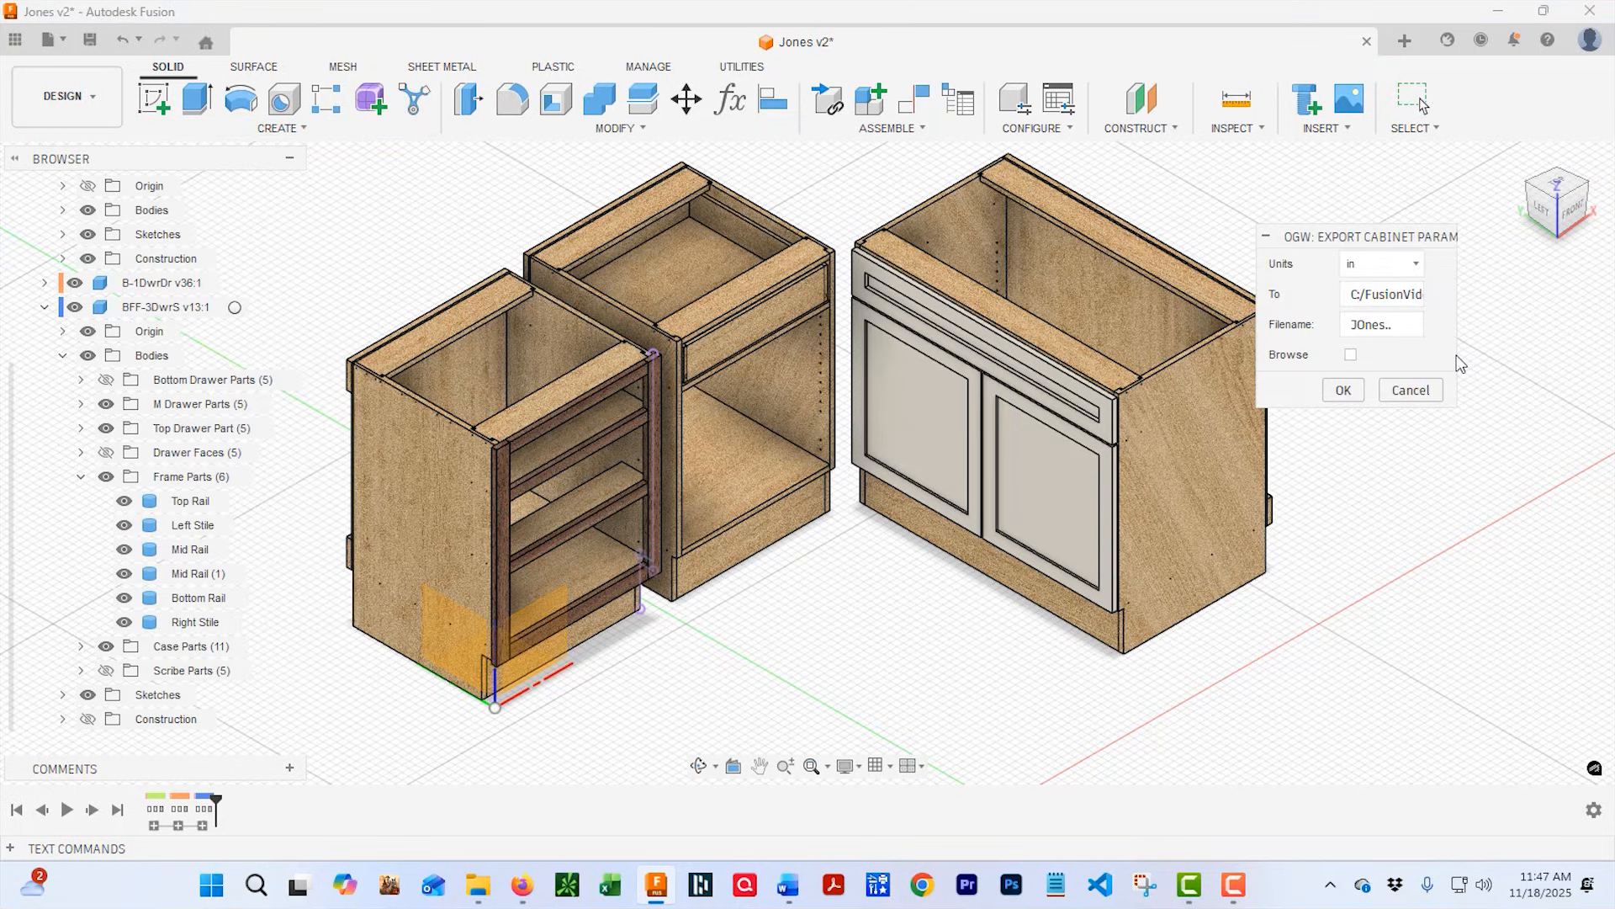
mouse_move(1465, 345)
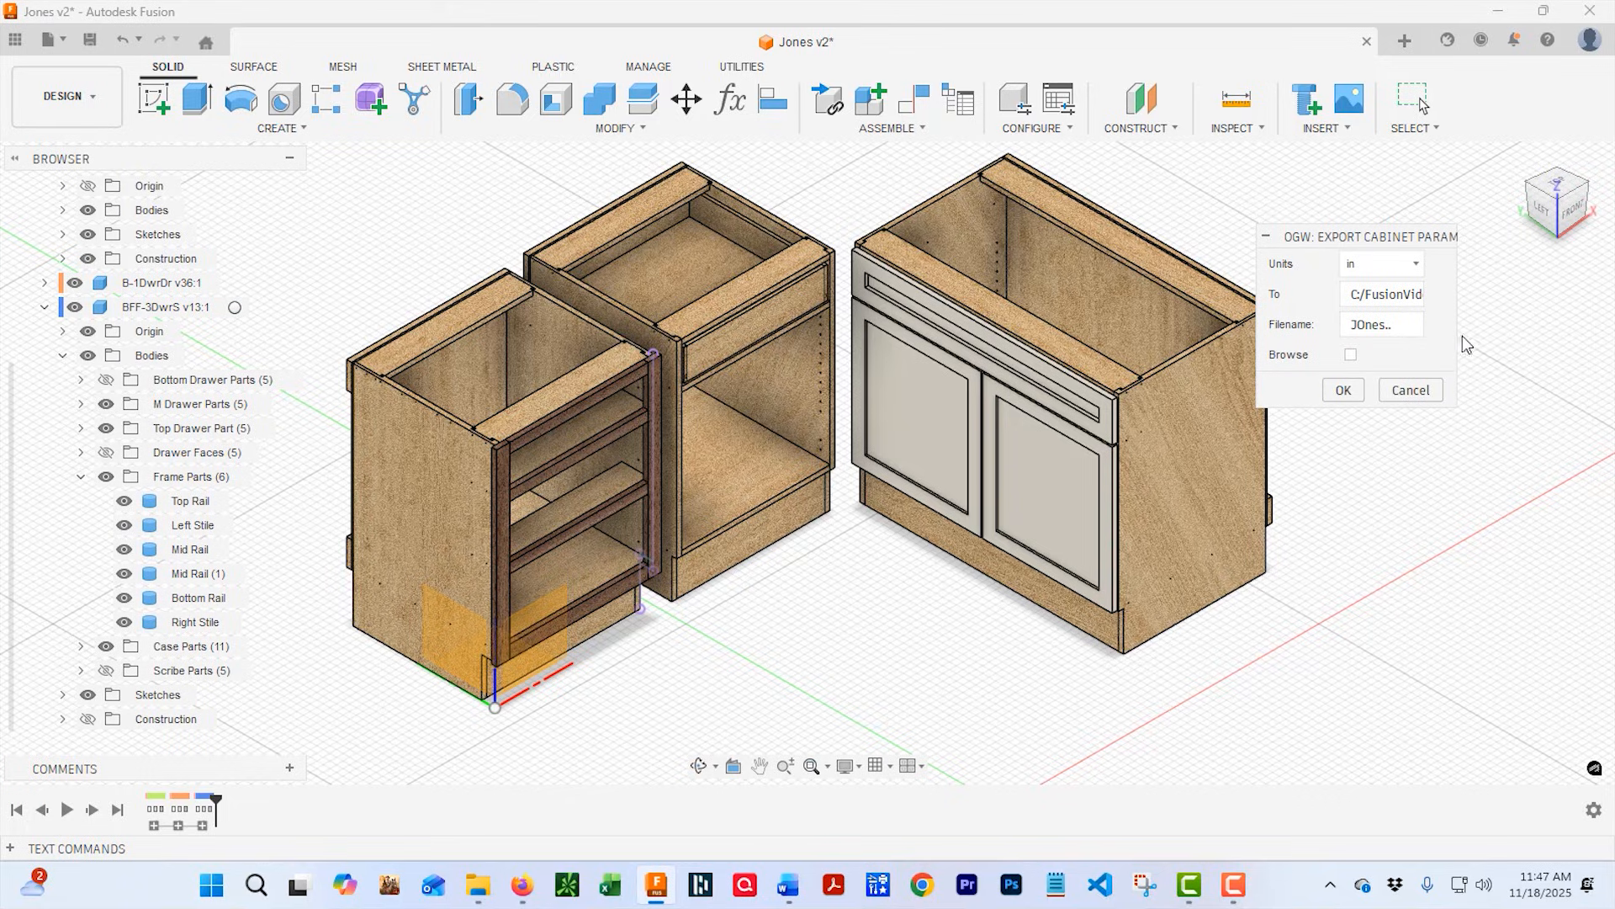
mouse_move(1334, 353)
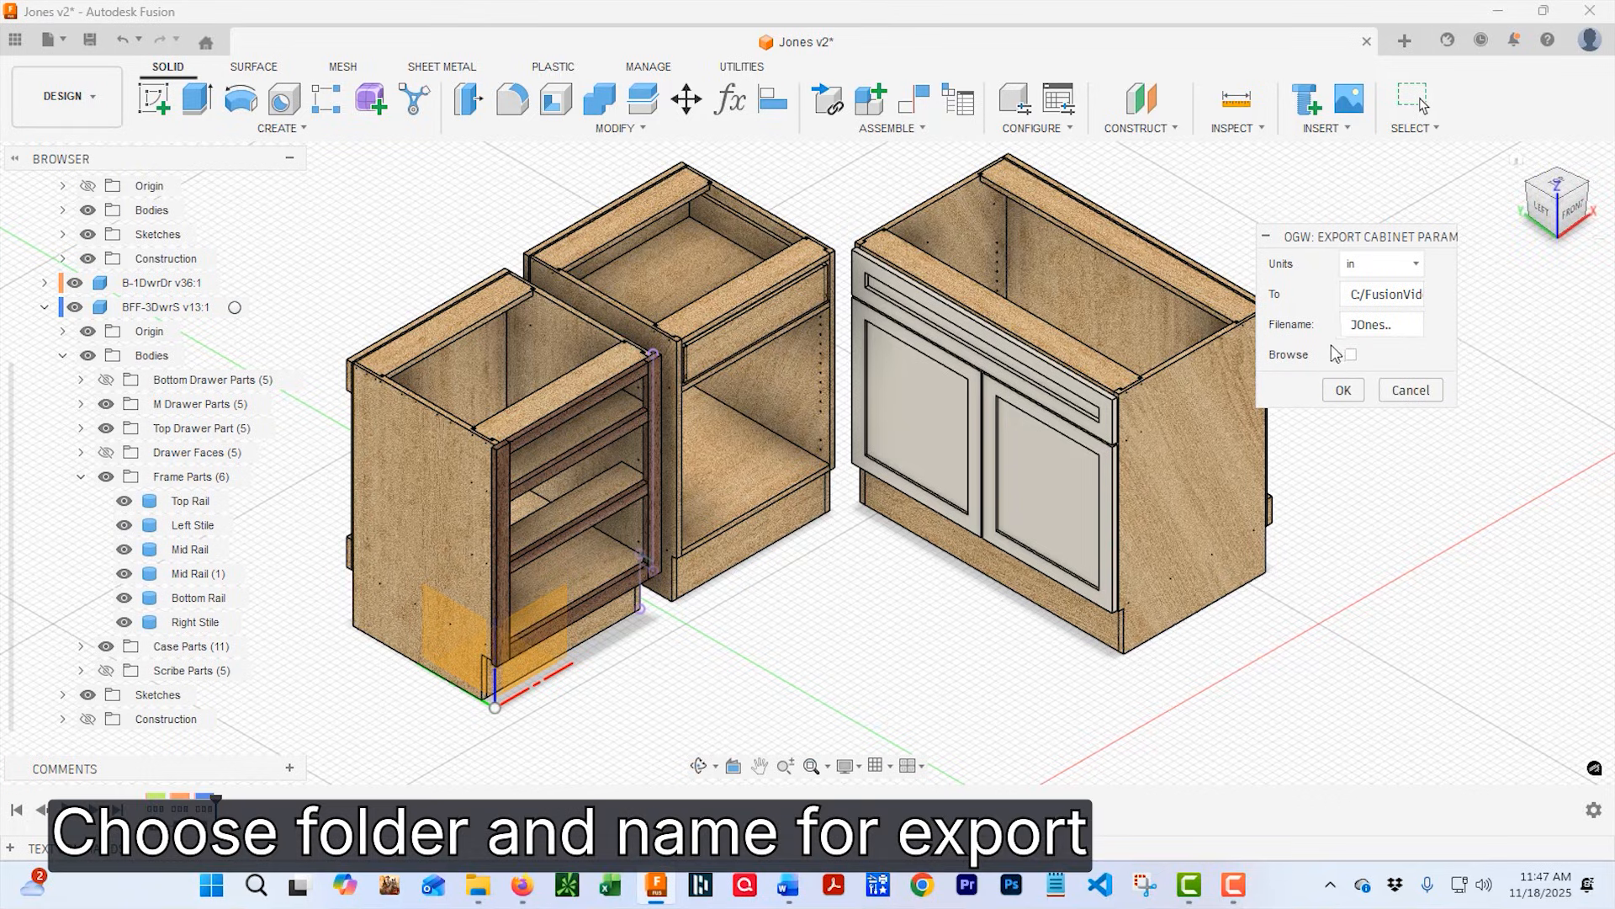
click(1350, 354)
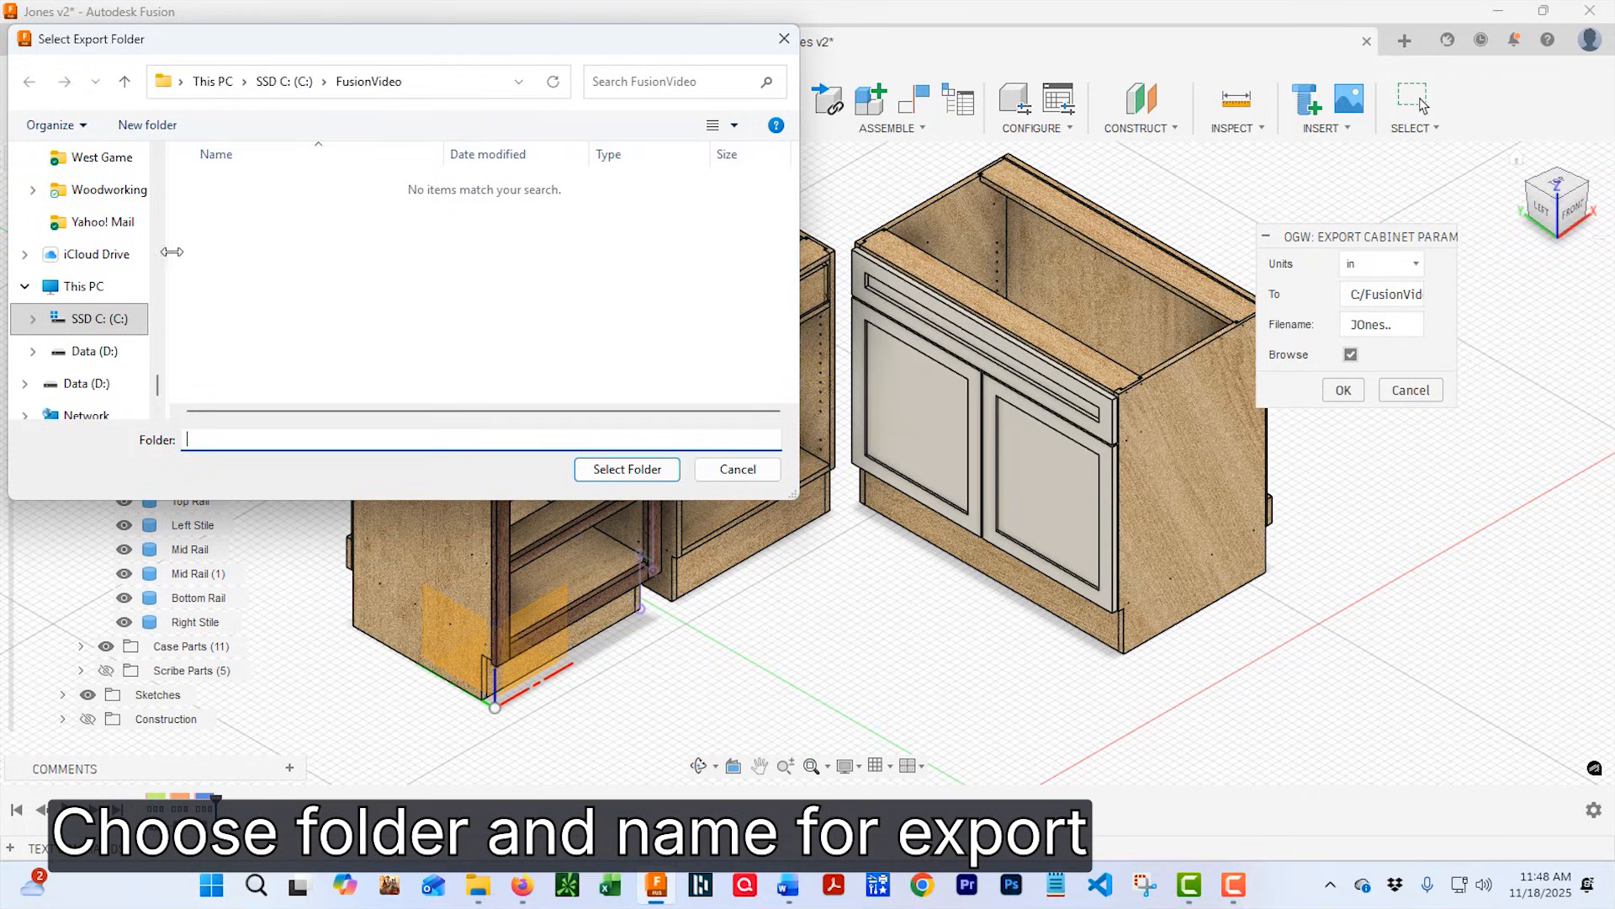
mouse_move(660, 466)
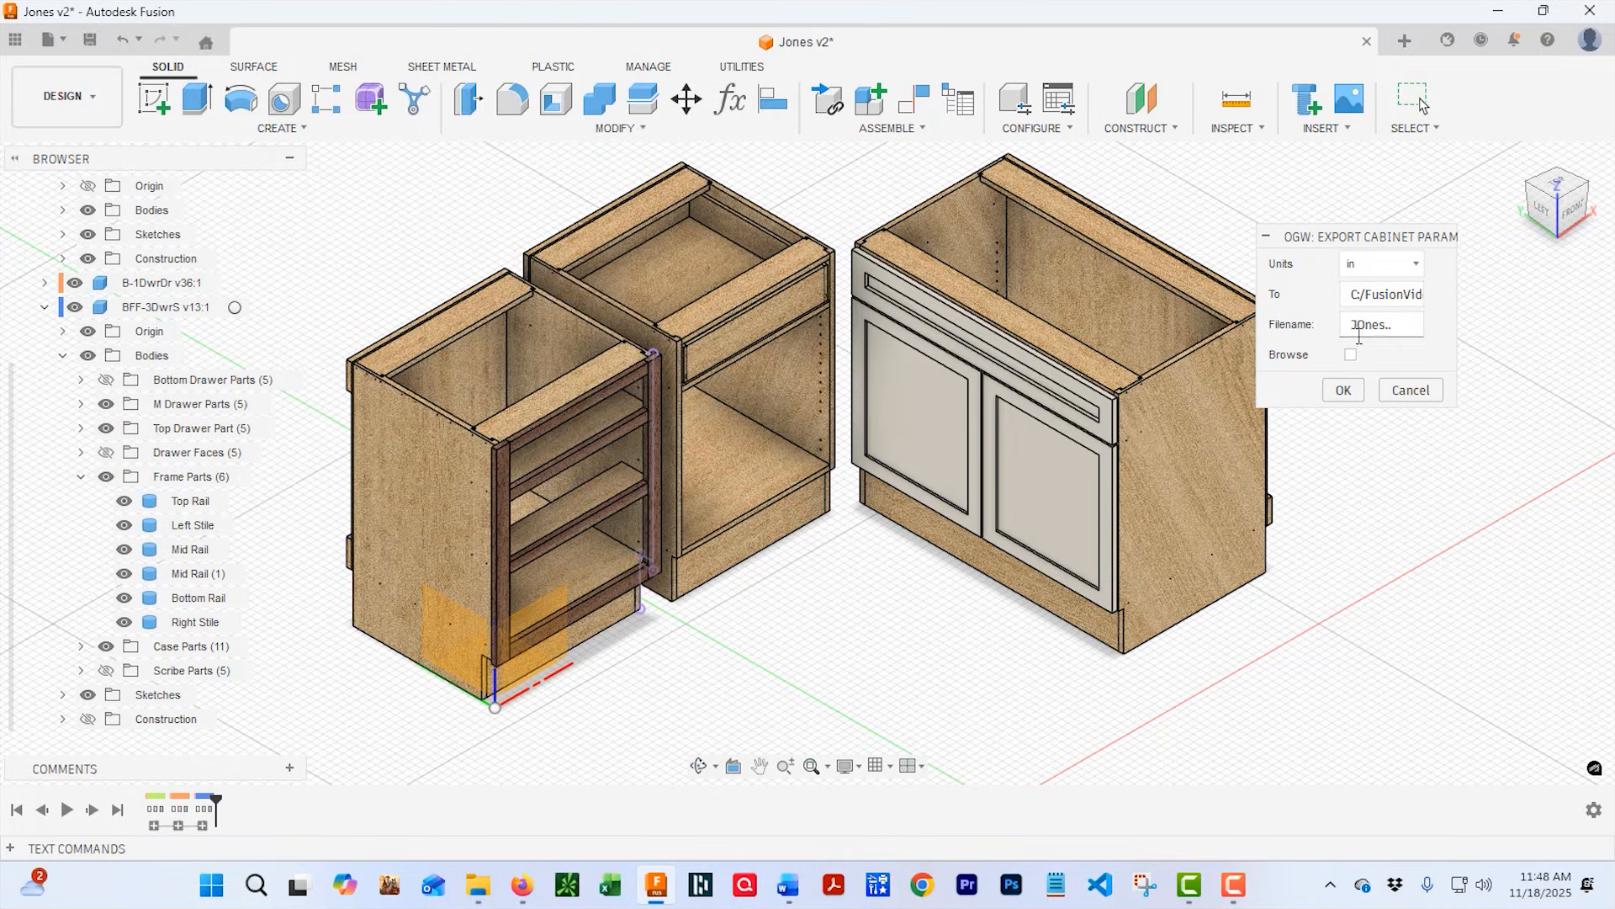
triple_click(1381, 323)
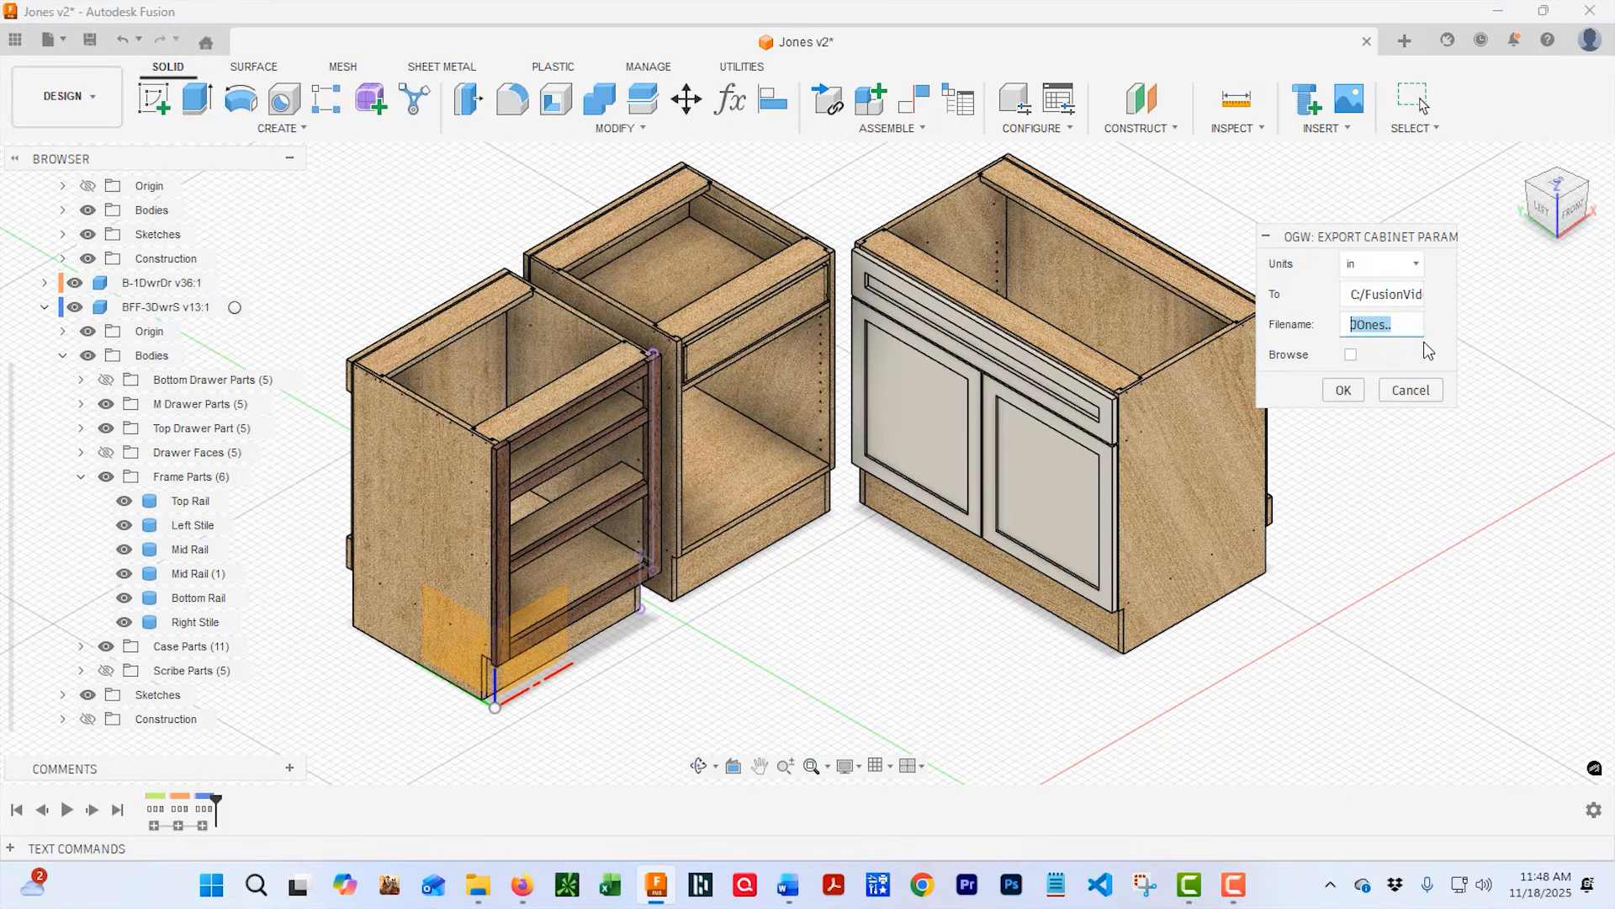
text(J)
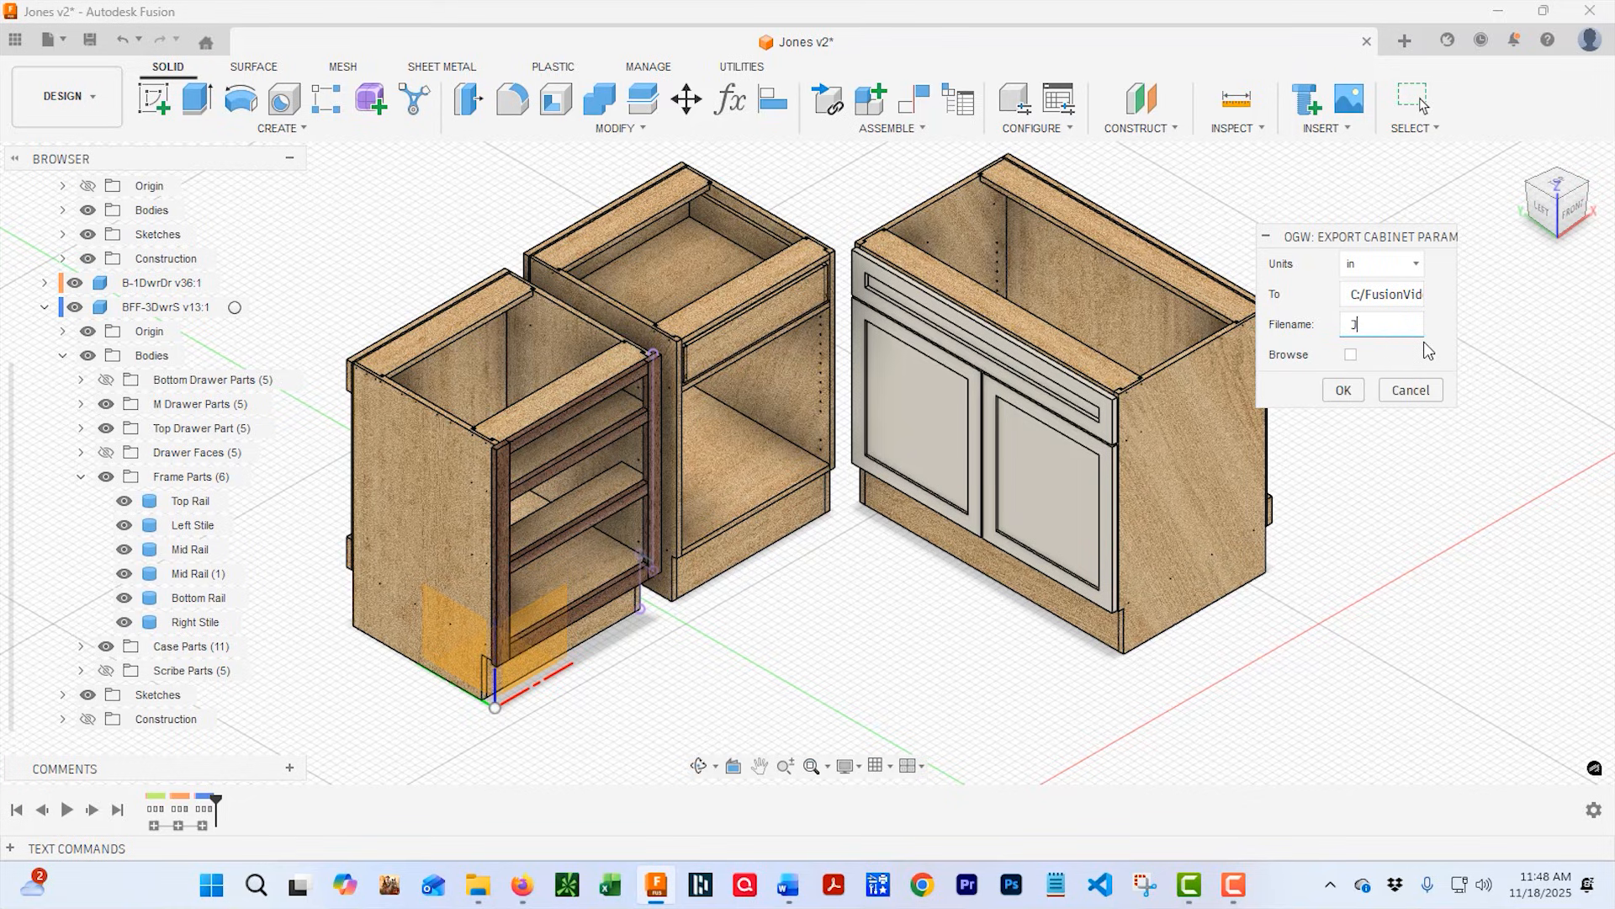
text(ohne)
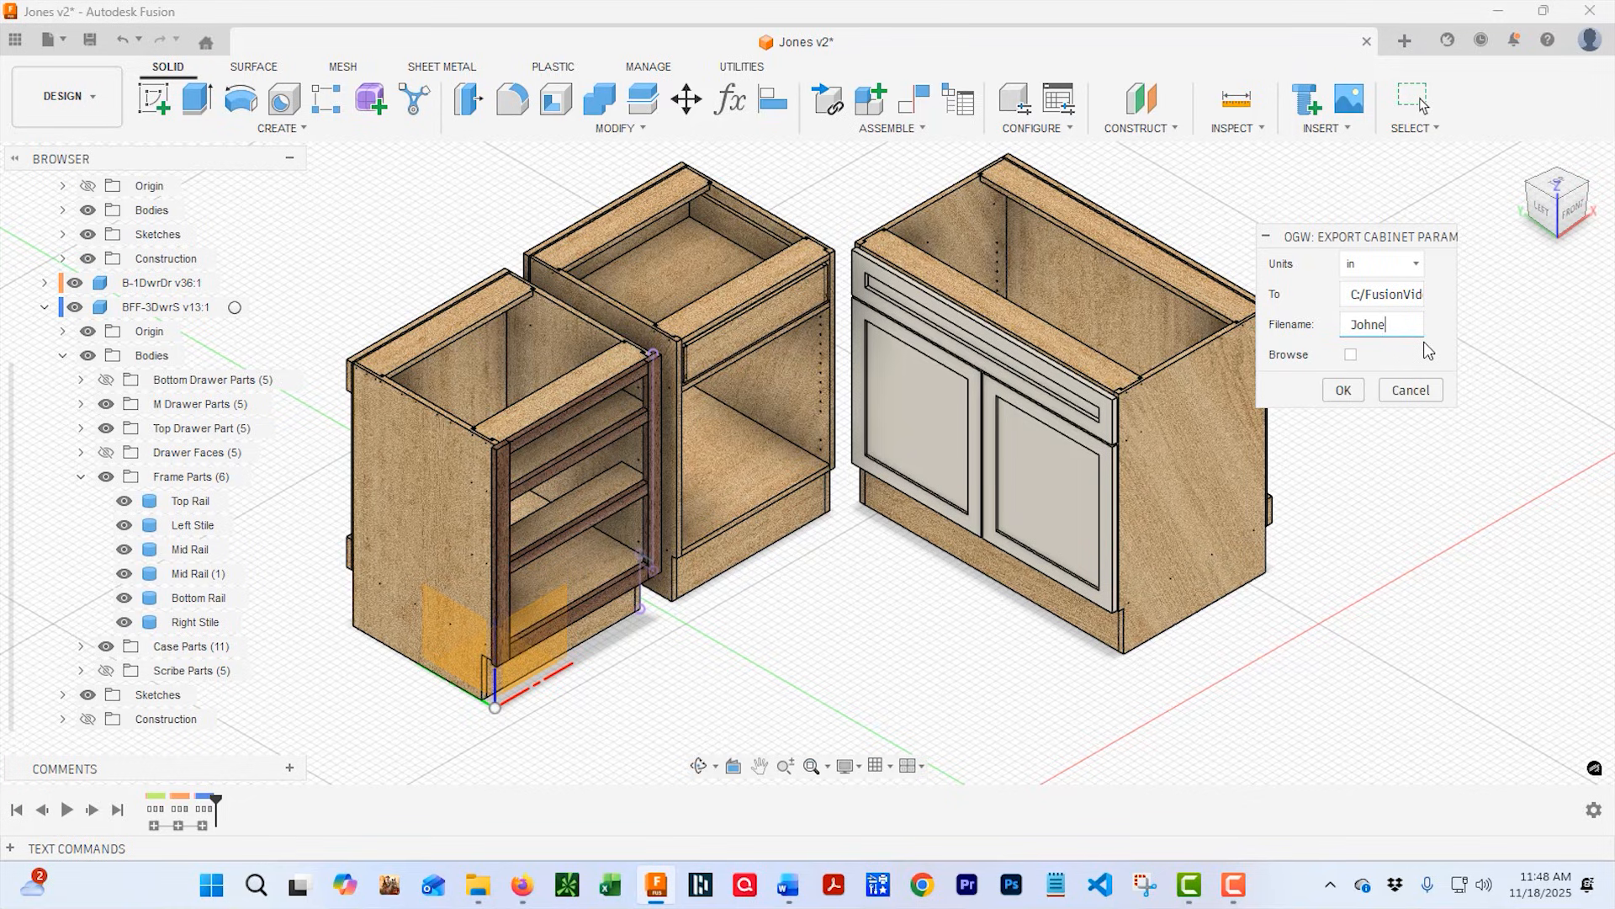
text(Jones)
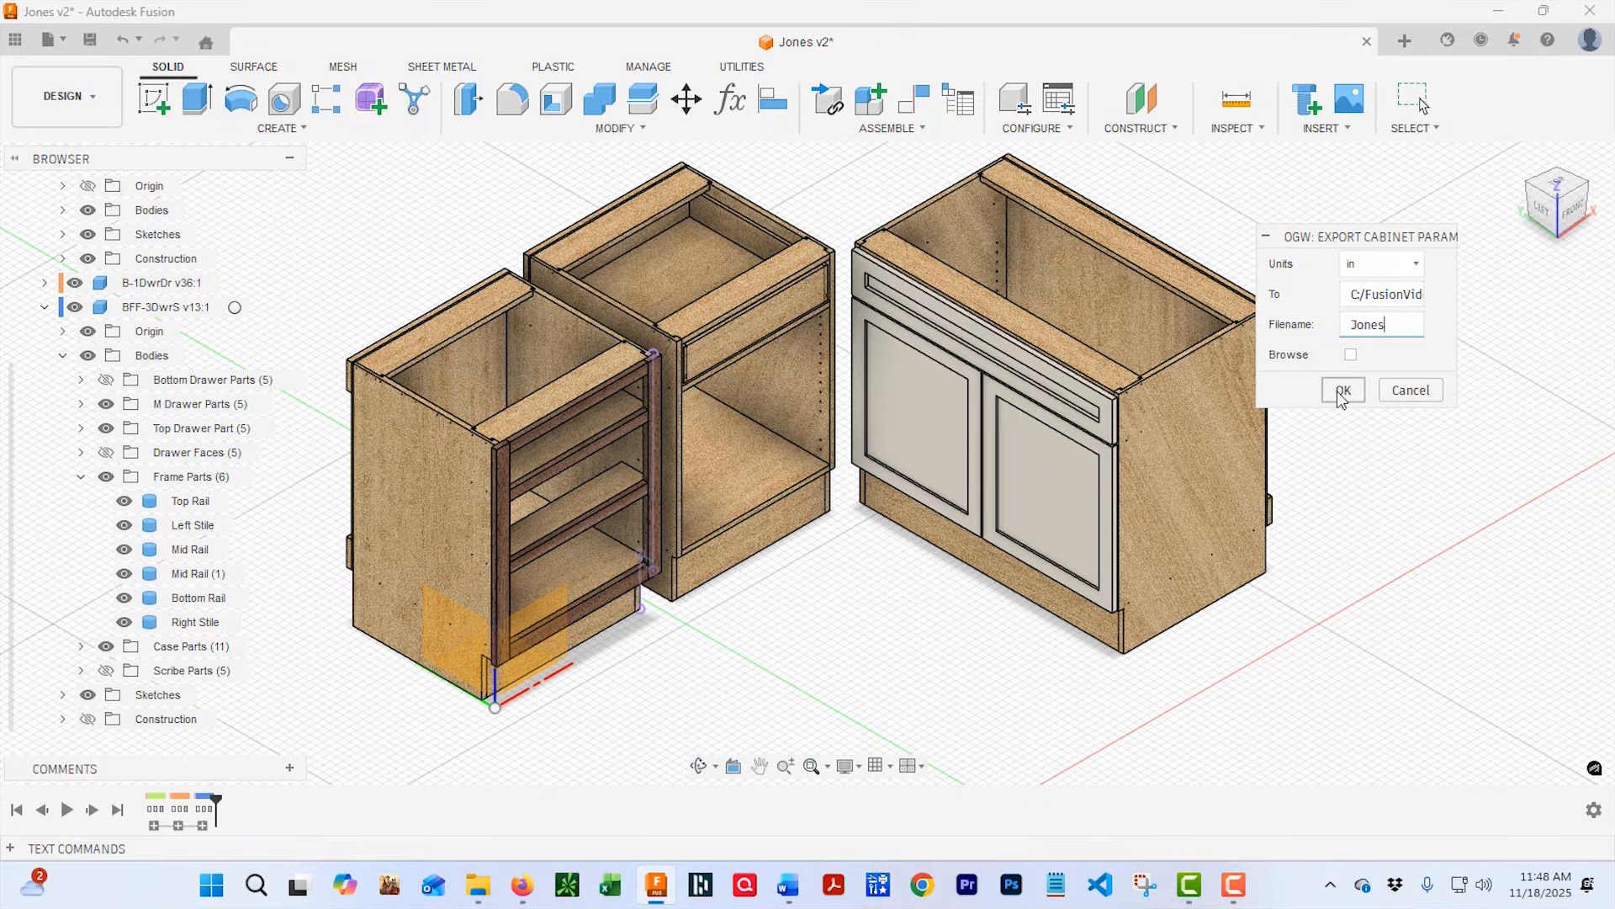
Run the 50-part export and open the FusionVideo folder in File Explorer.
click(1341, 392)
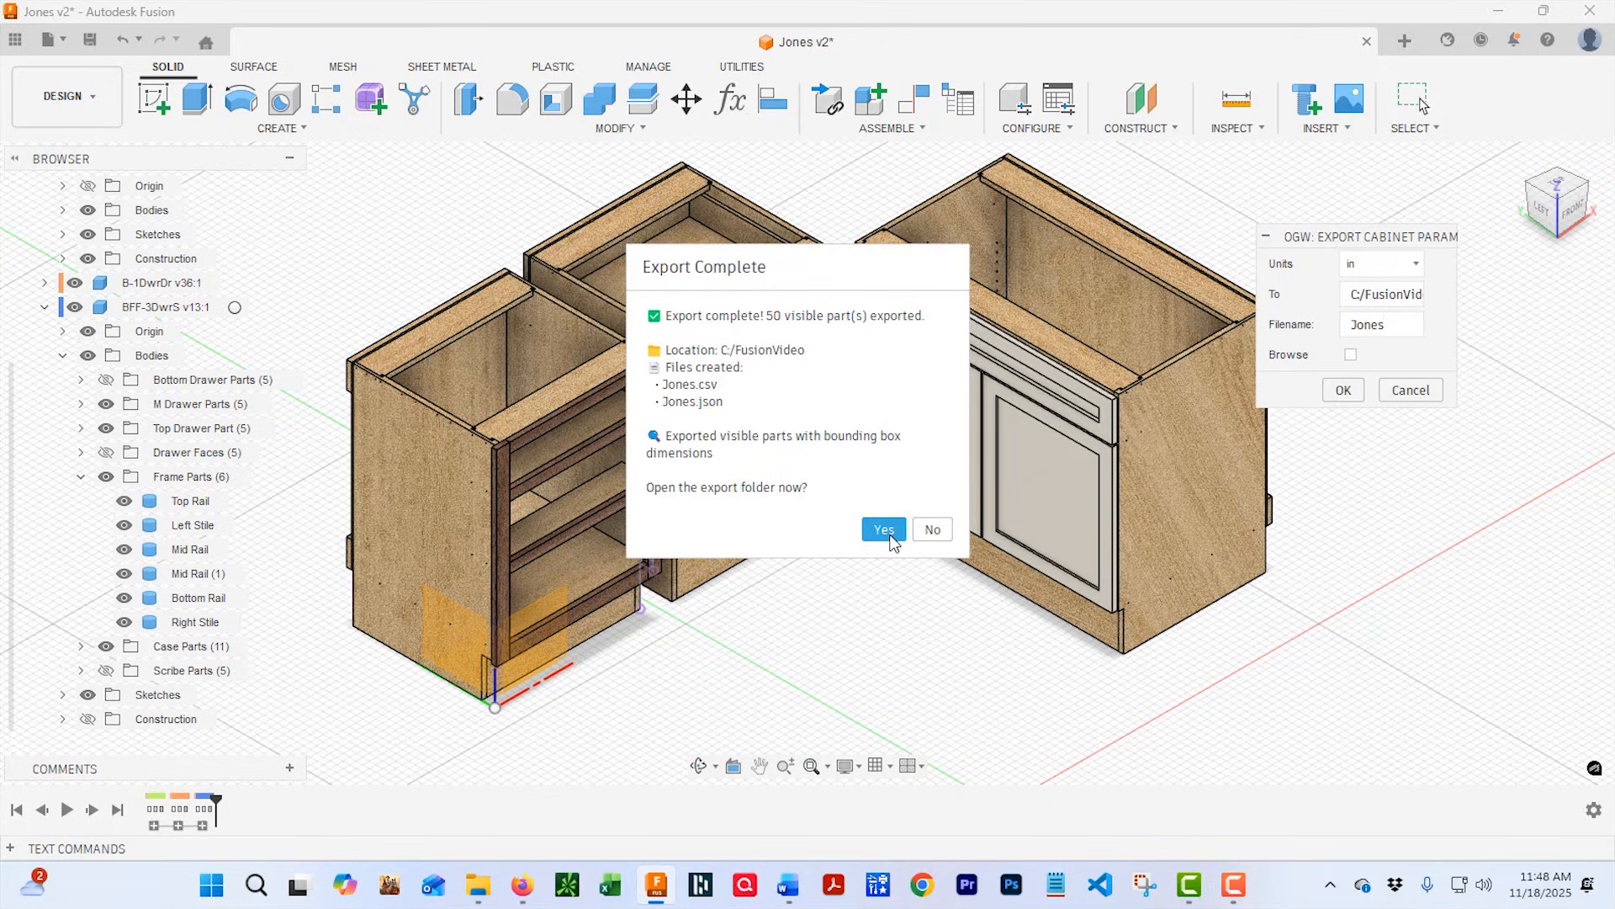
mouse_move(649, 520)
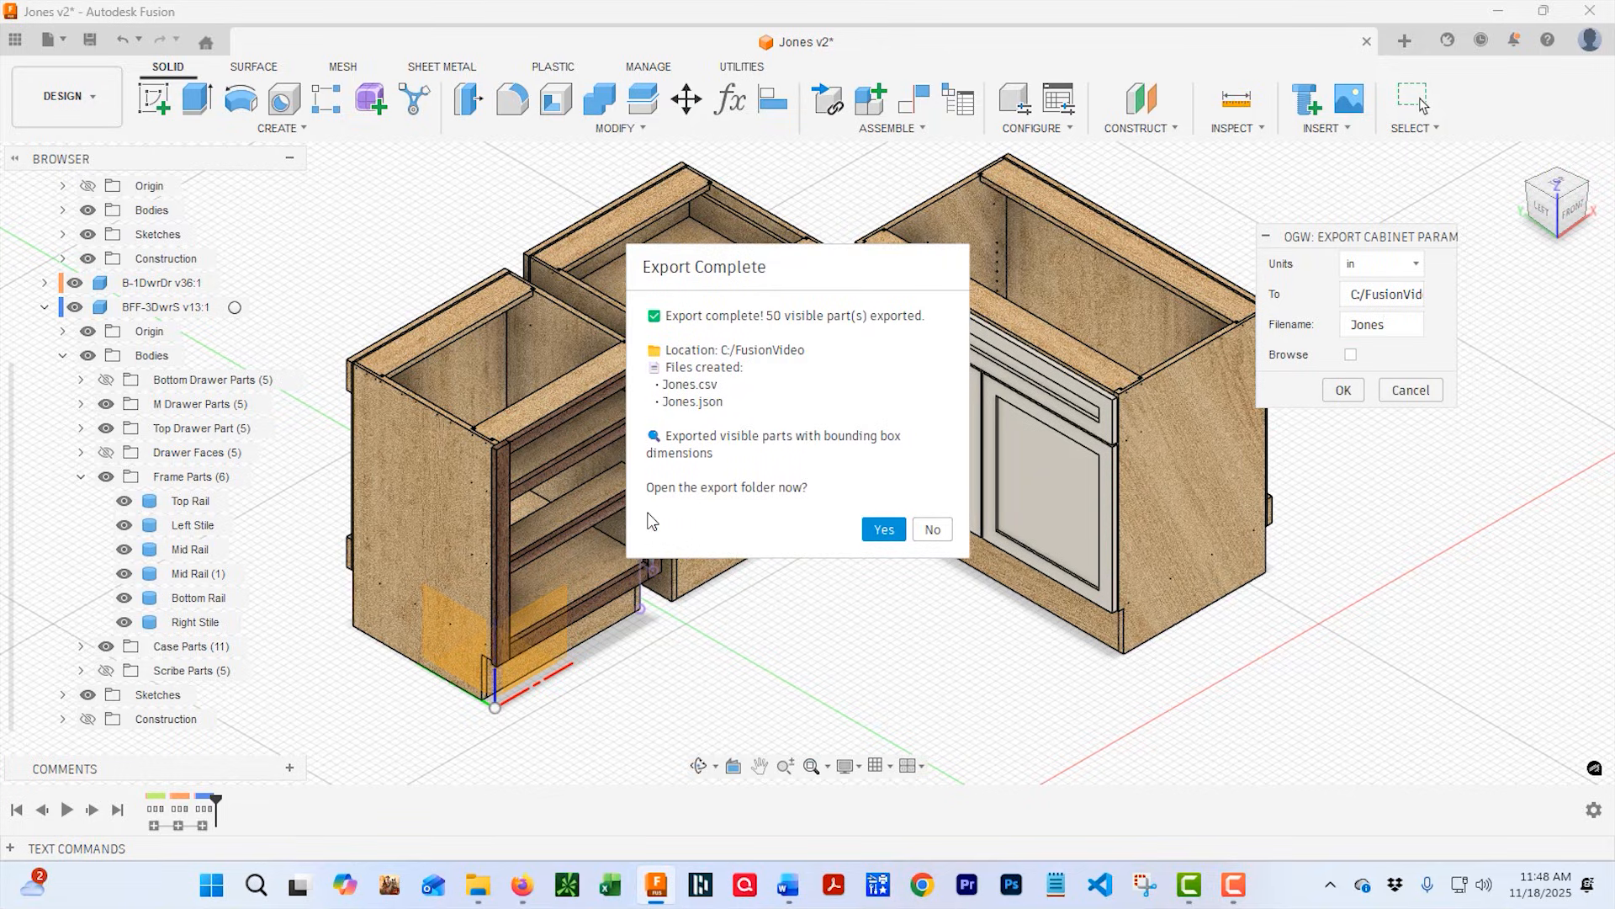
mouse_move(832, 510)
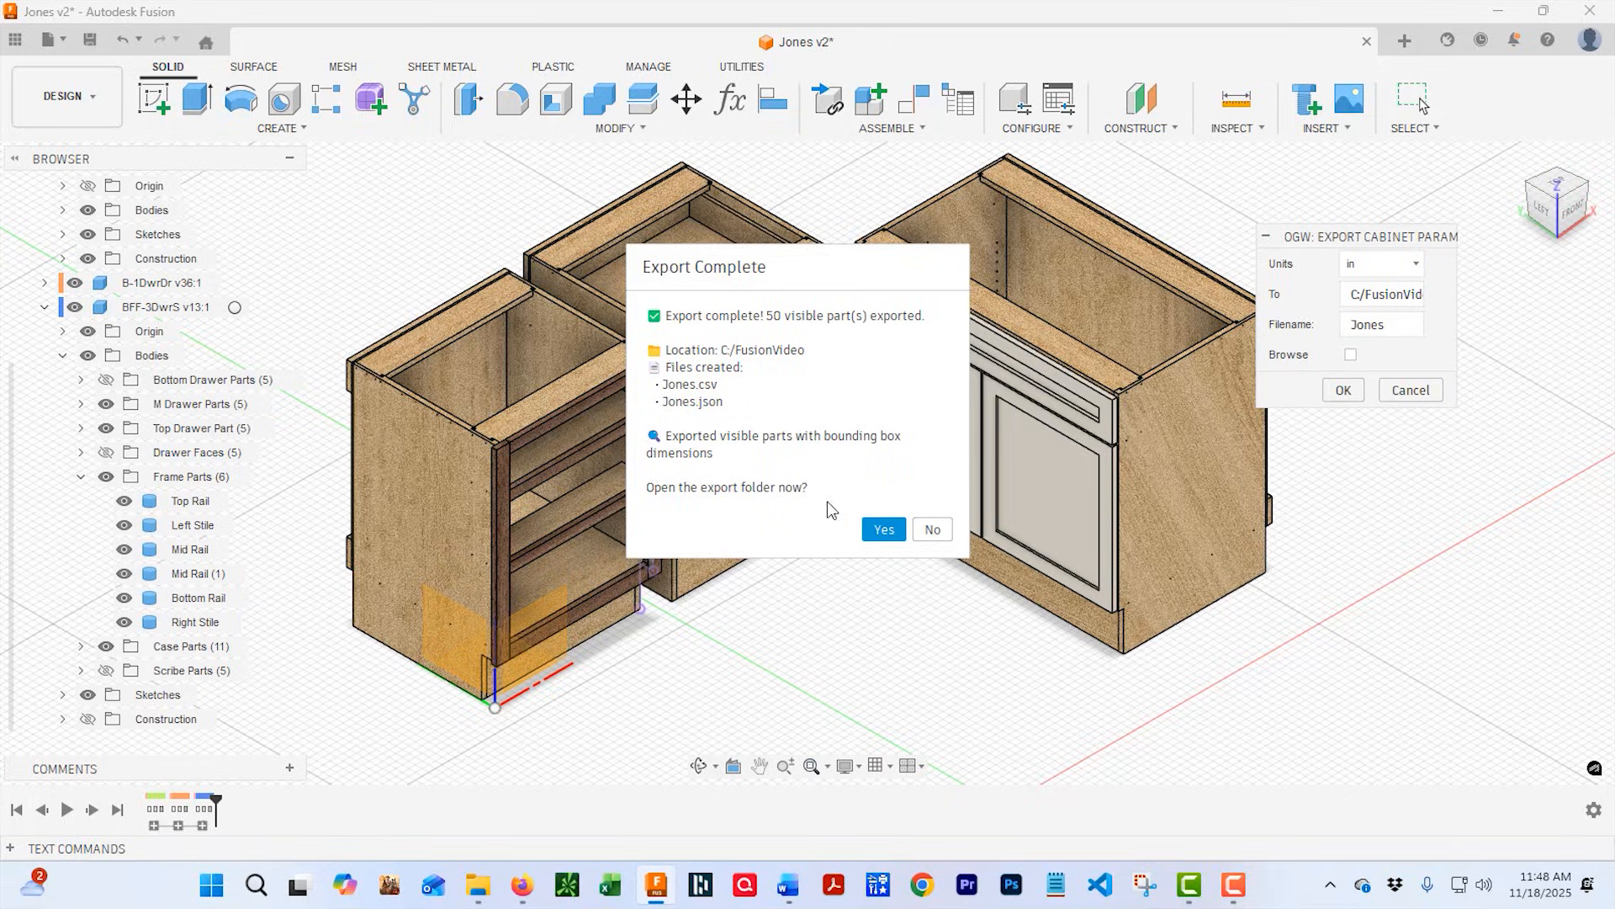
click(882, 528)
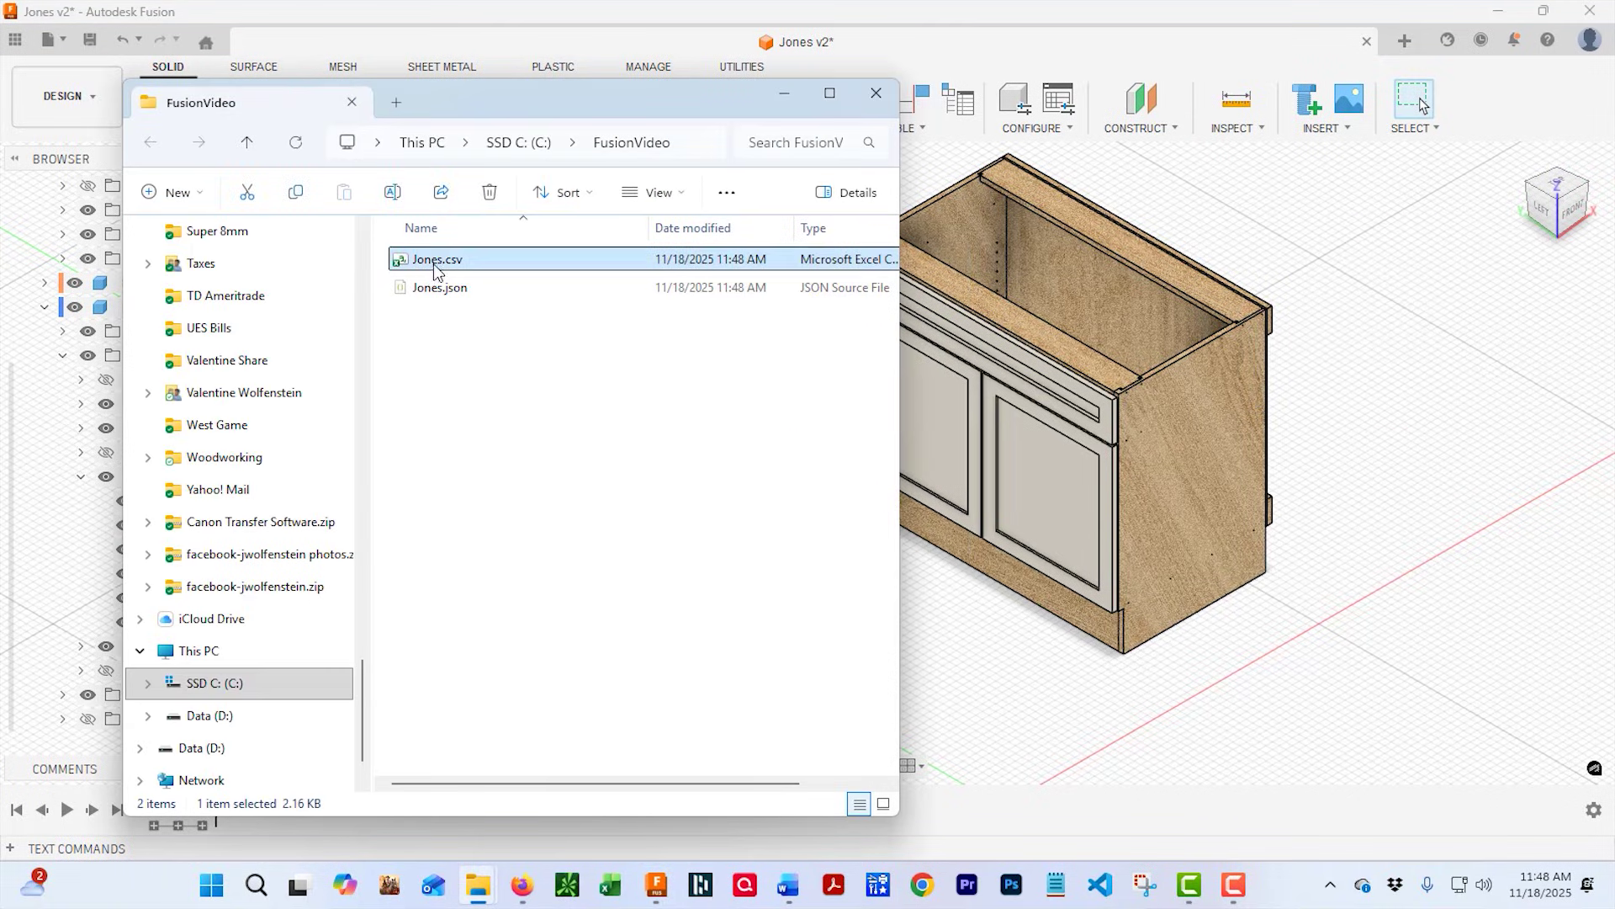
Open Jones.csv in Excel, scroll the part rows, and close it without saving.
double_click(434, 258)
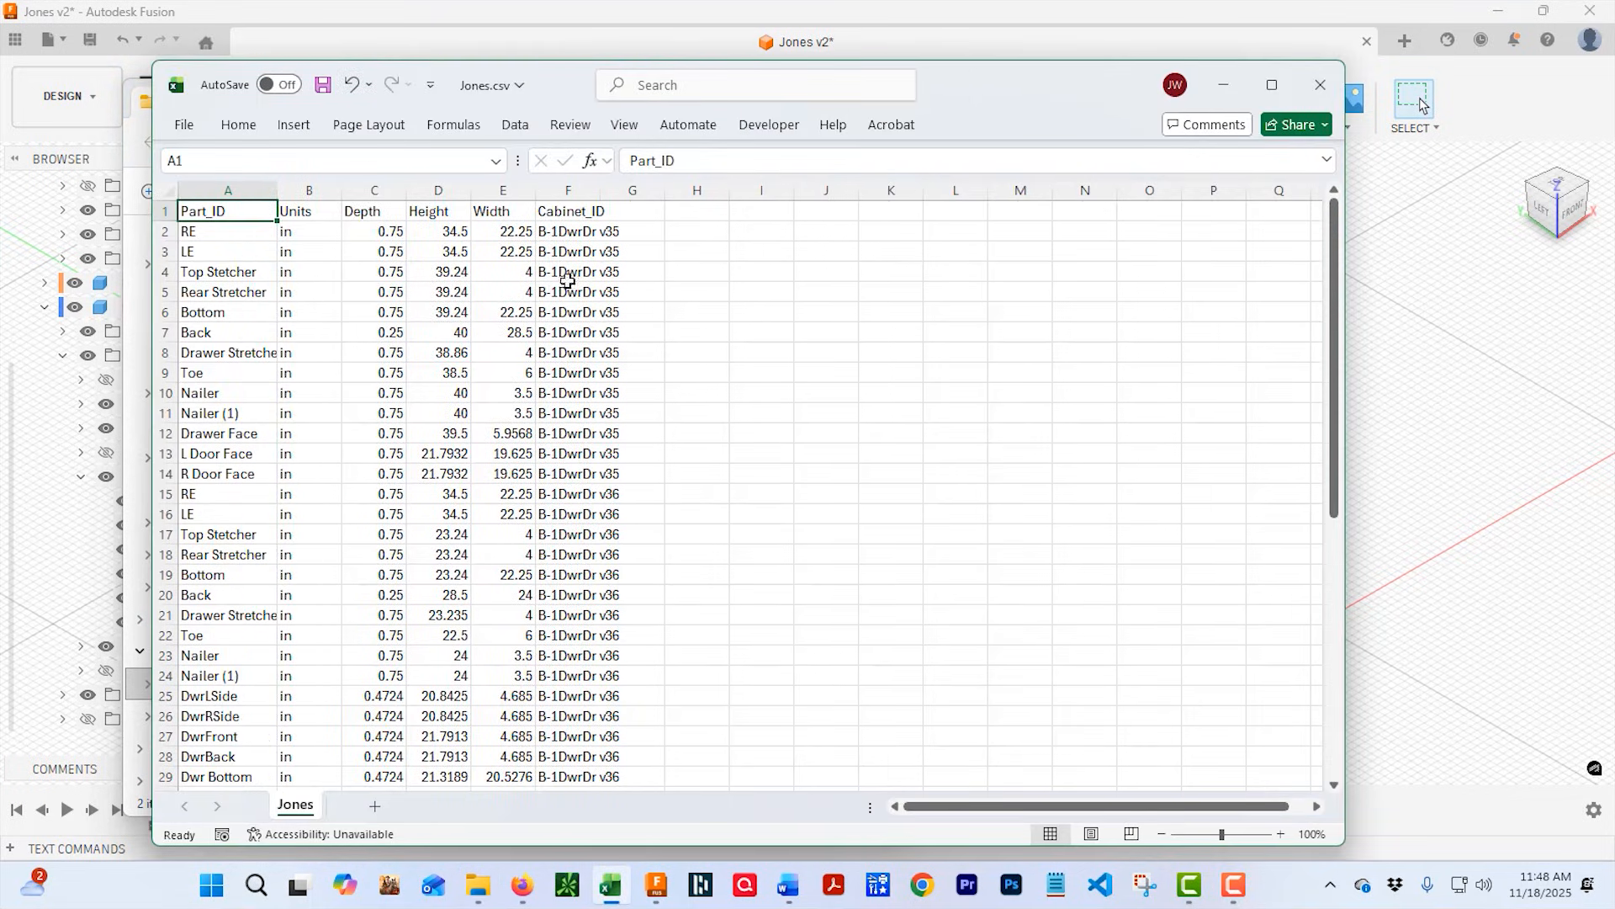
scroll(down, 3)
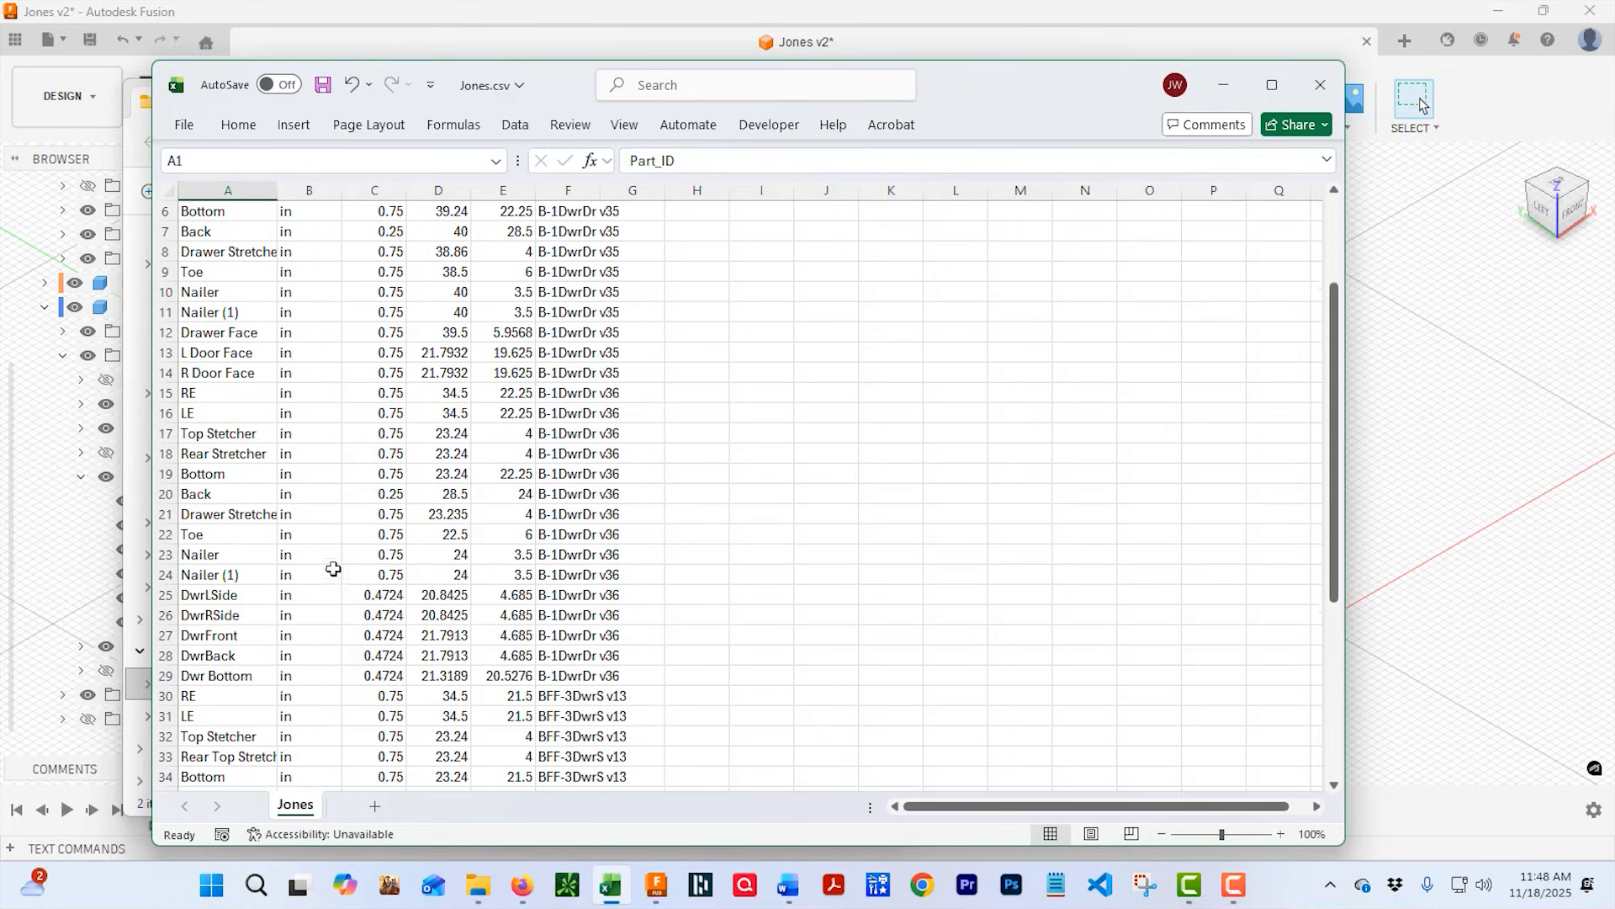
click(1320, 84)
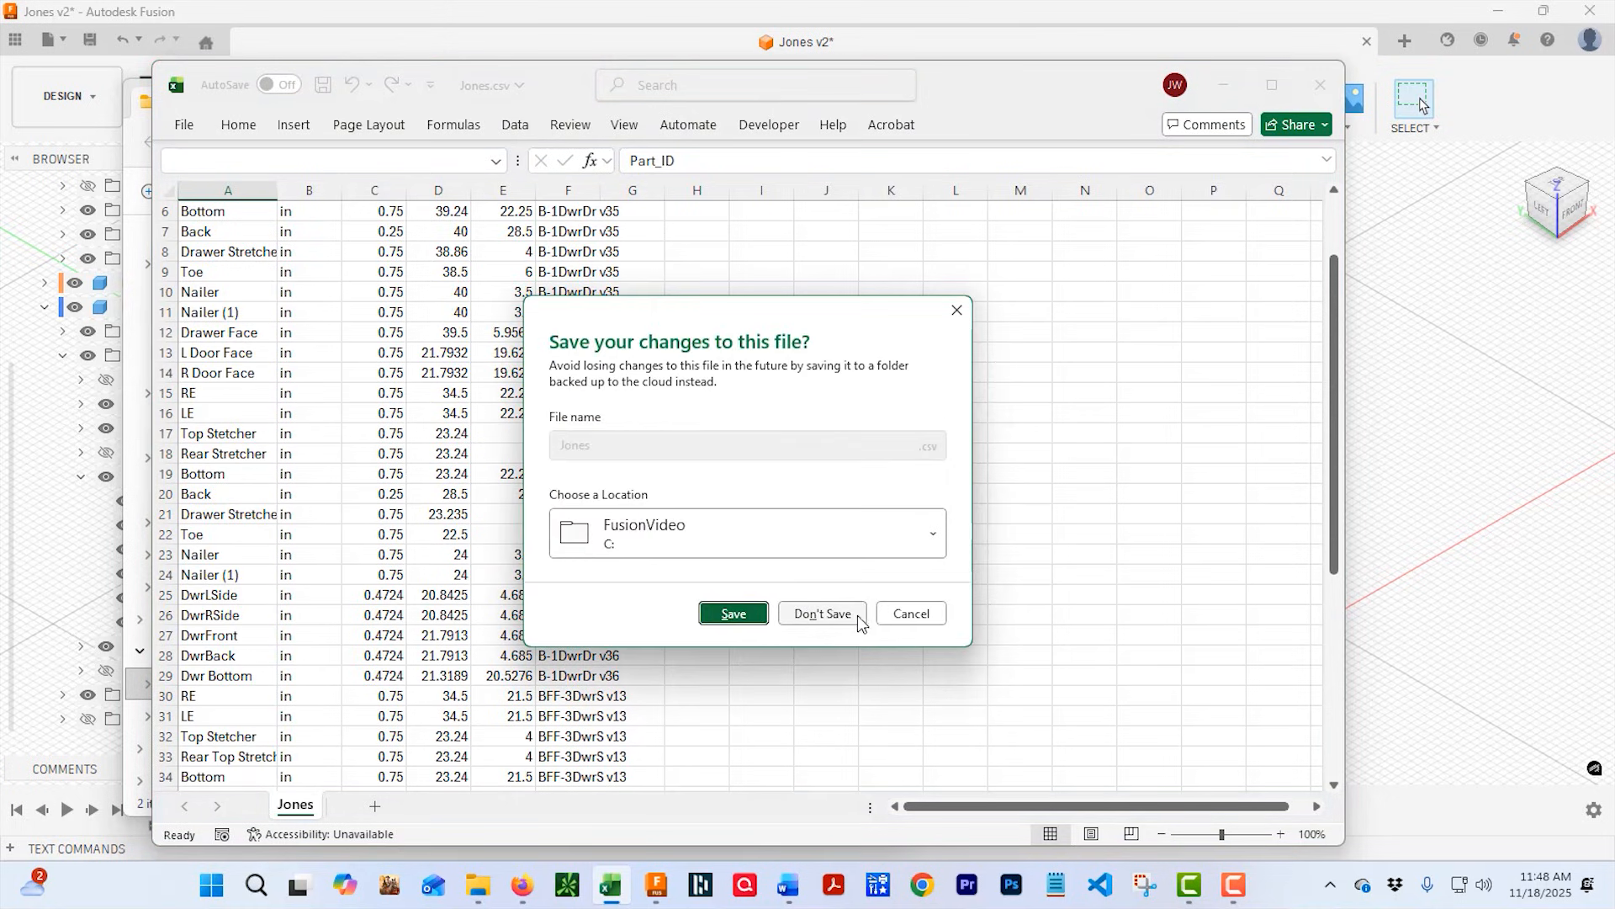
click(822, 613)
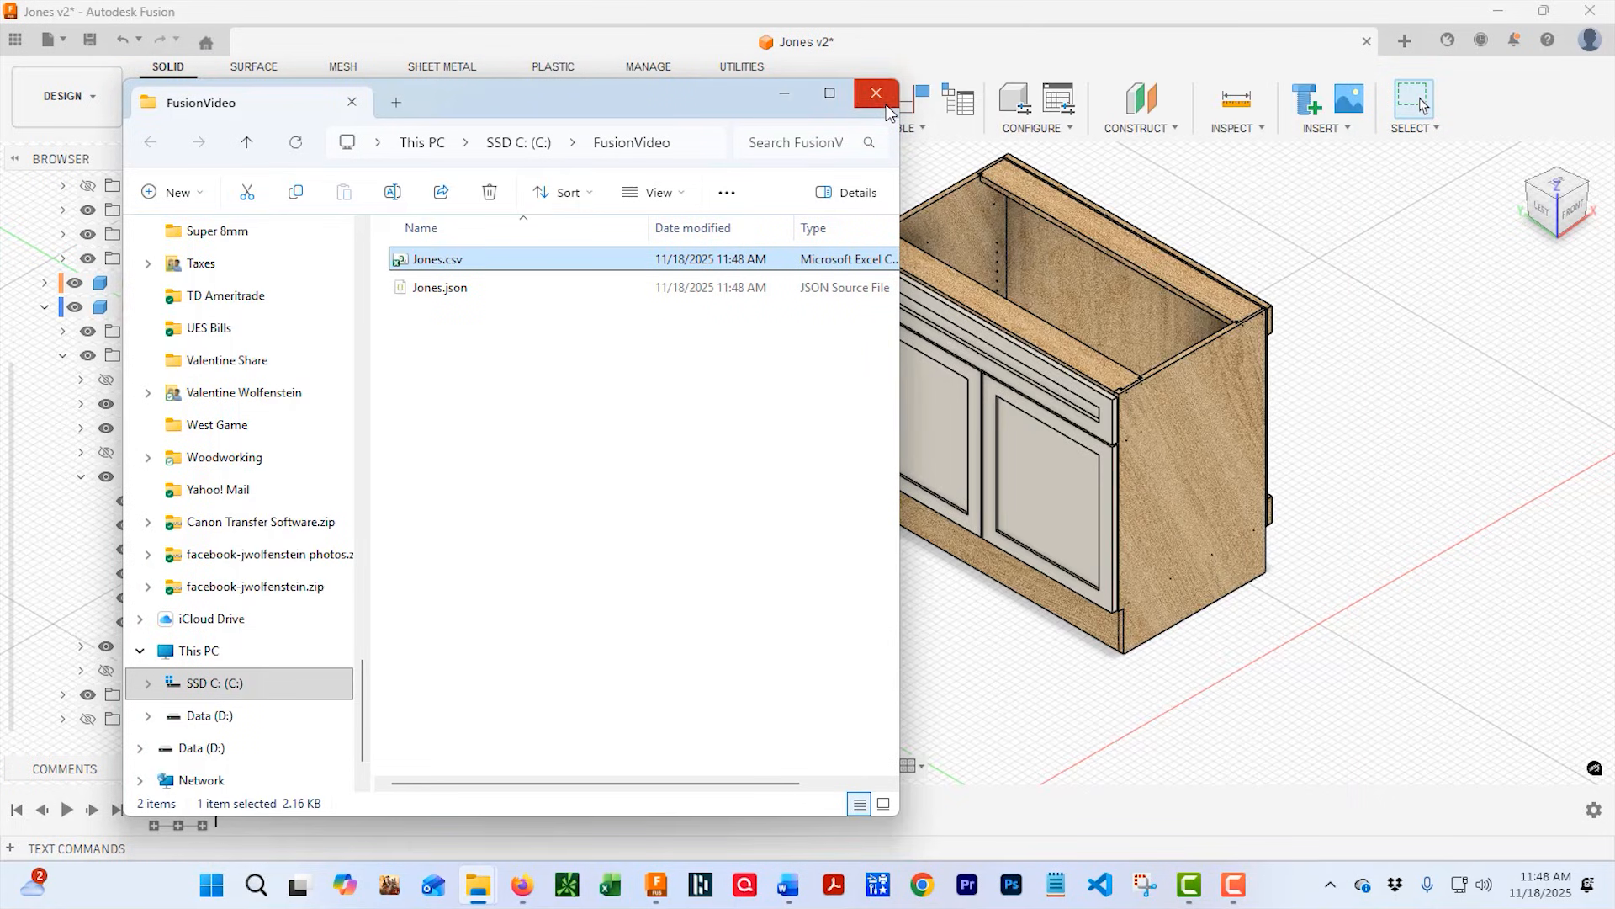
Bring the Jones v2 design forward, browse Create and Configure, then show Utilities.
click(874, 92)
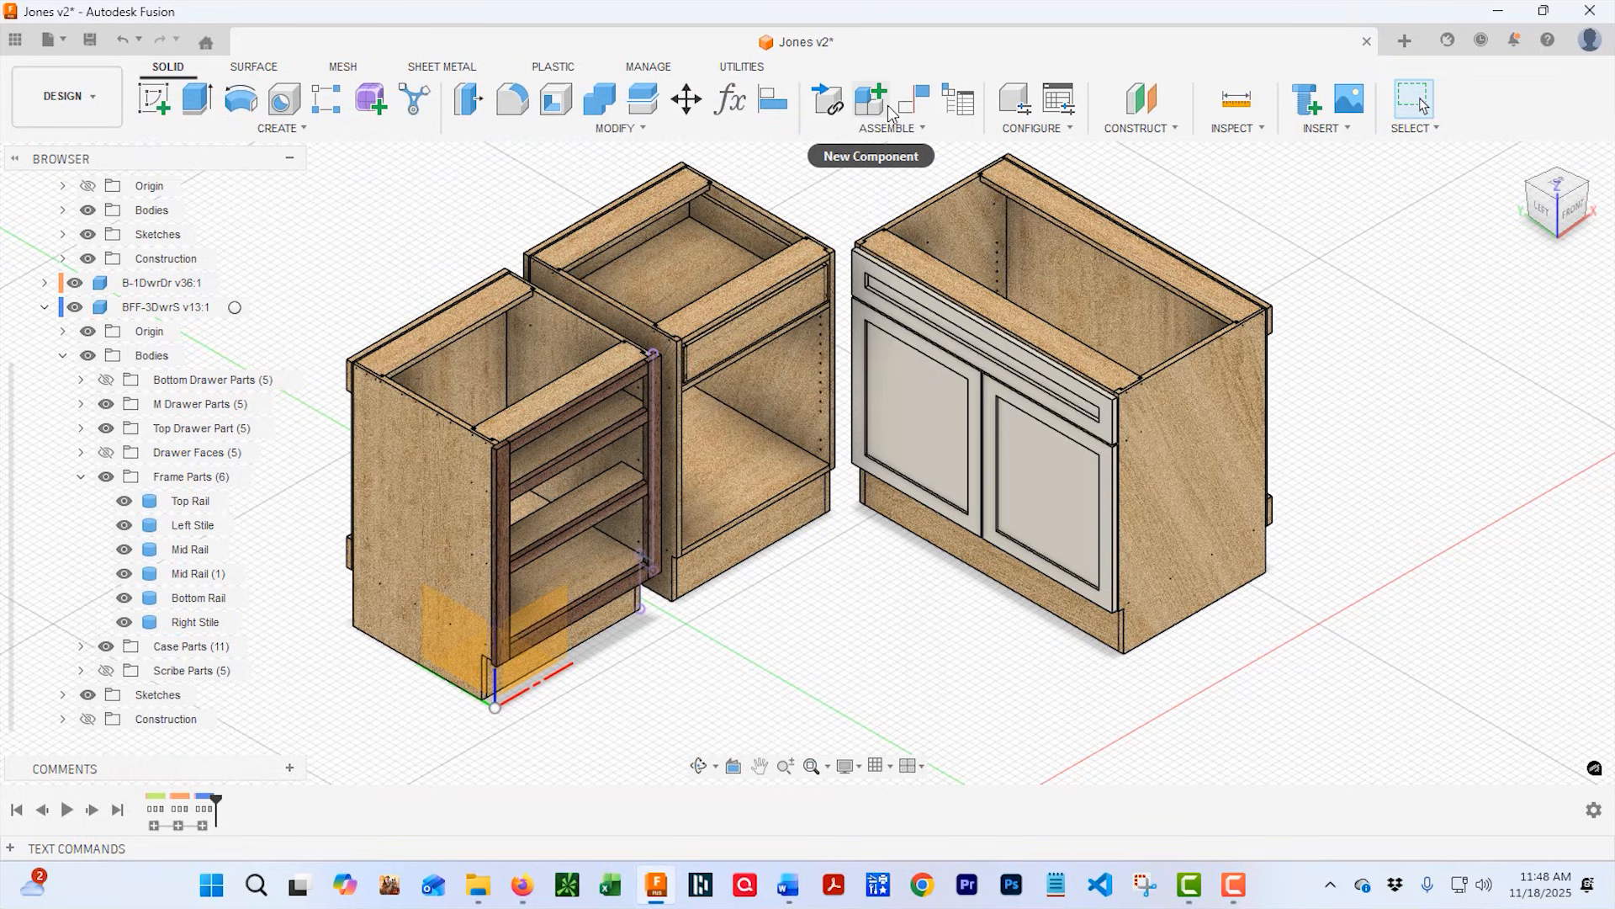
mouse_move(332, 142)
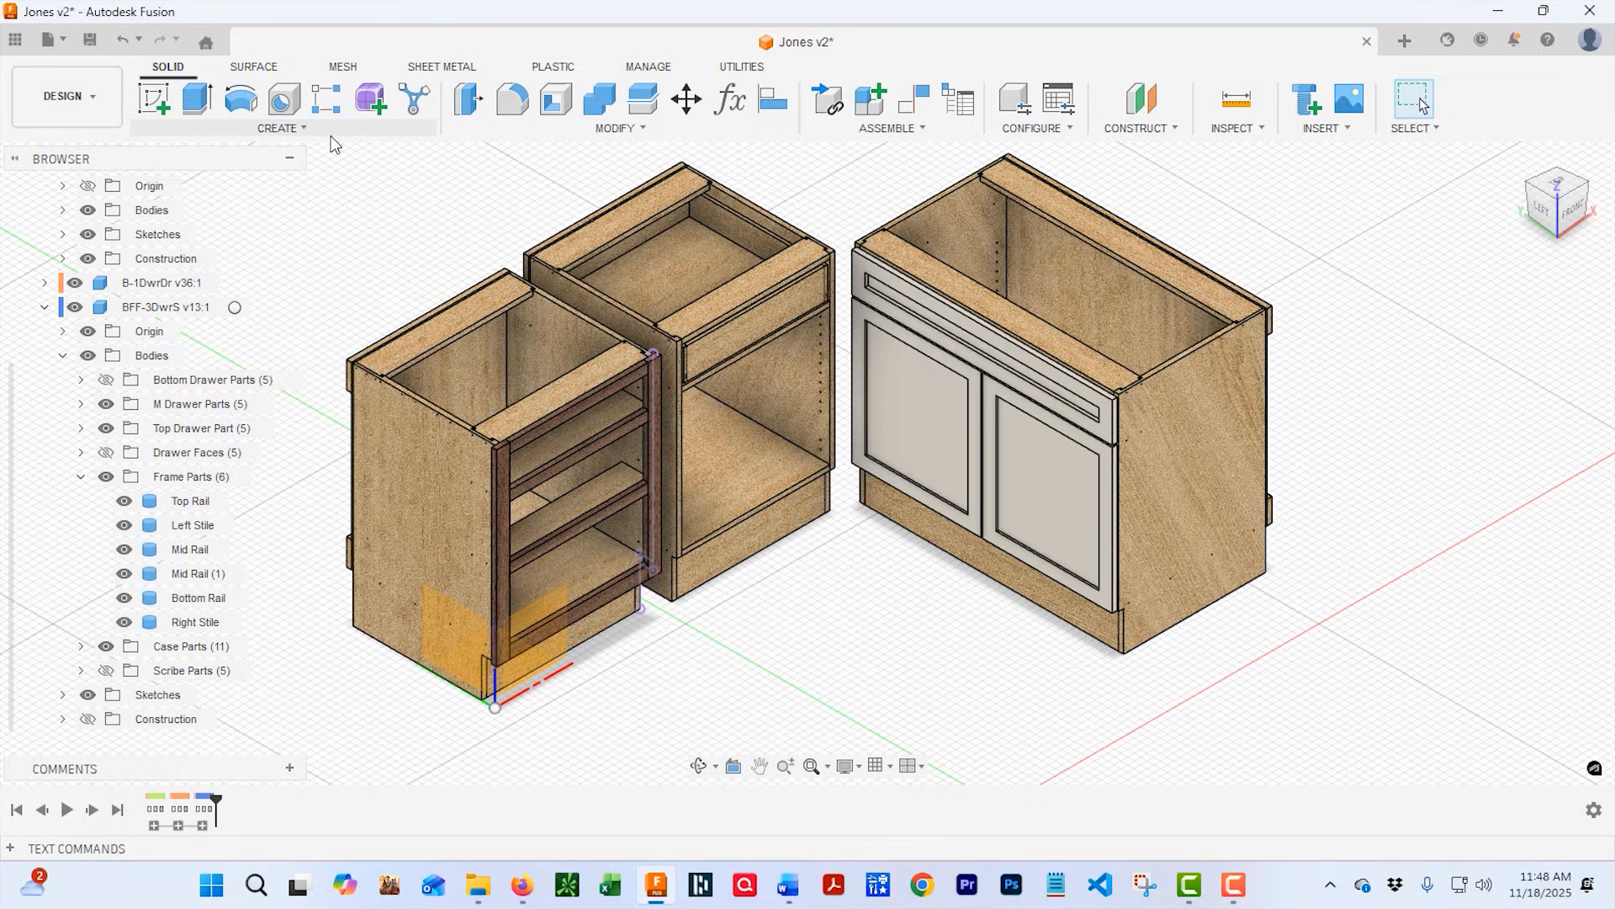
click(280, 107)
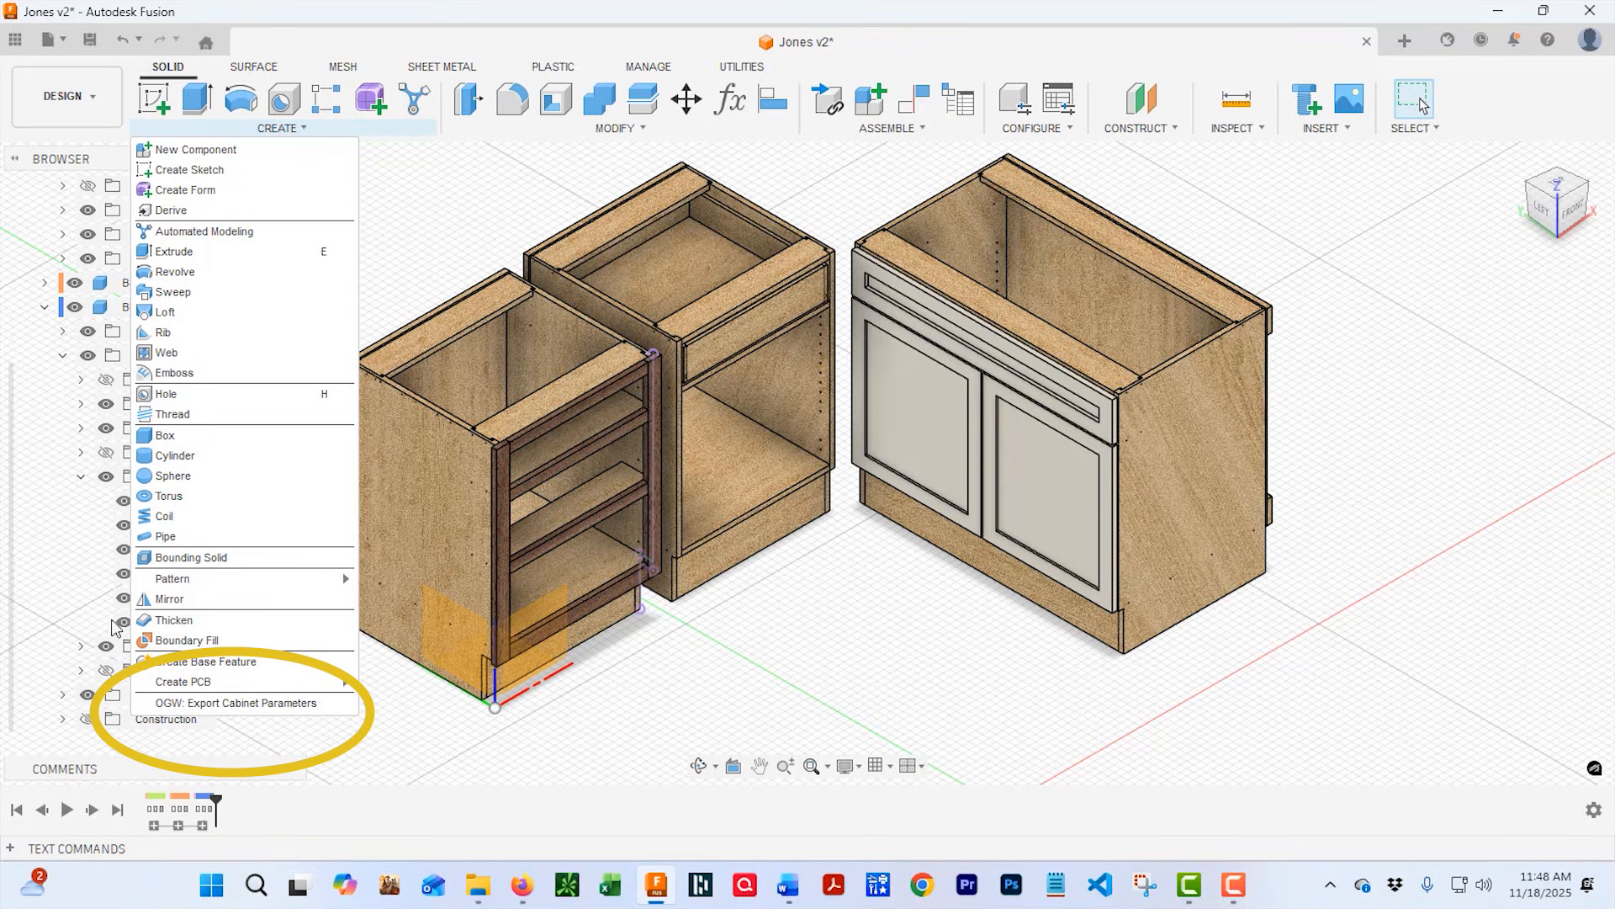
click(1030, 103)
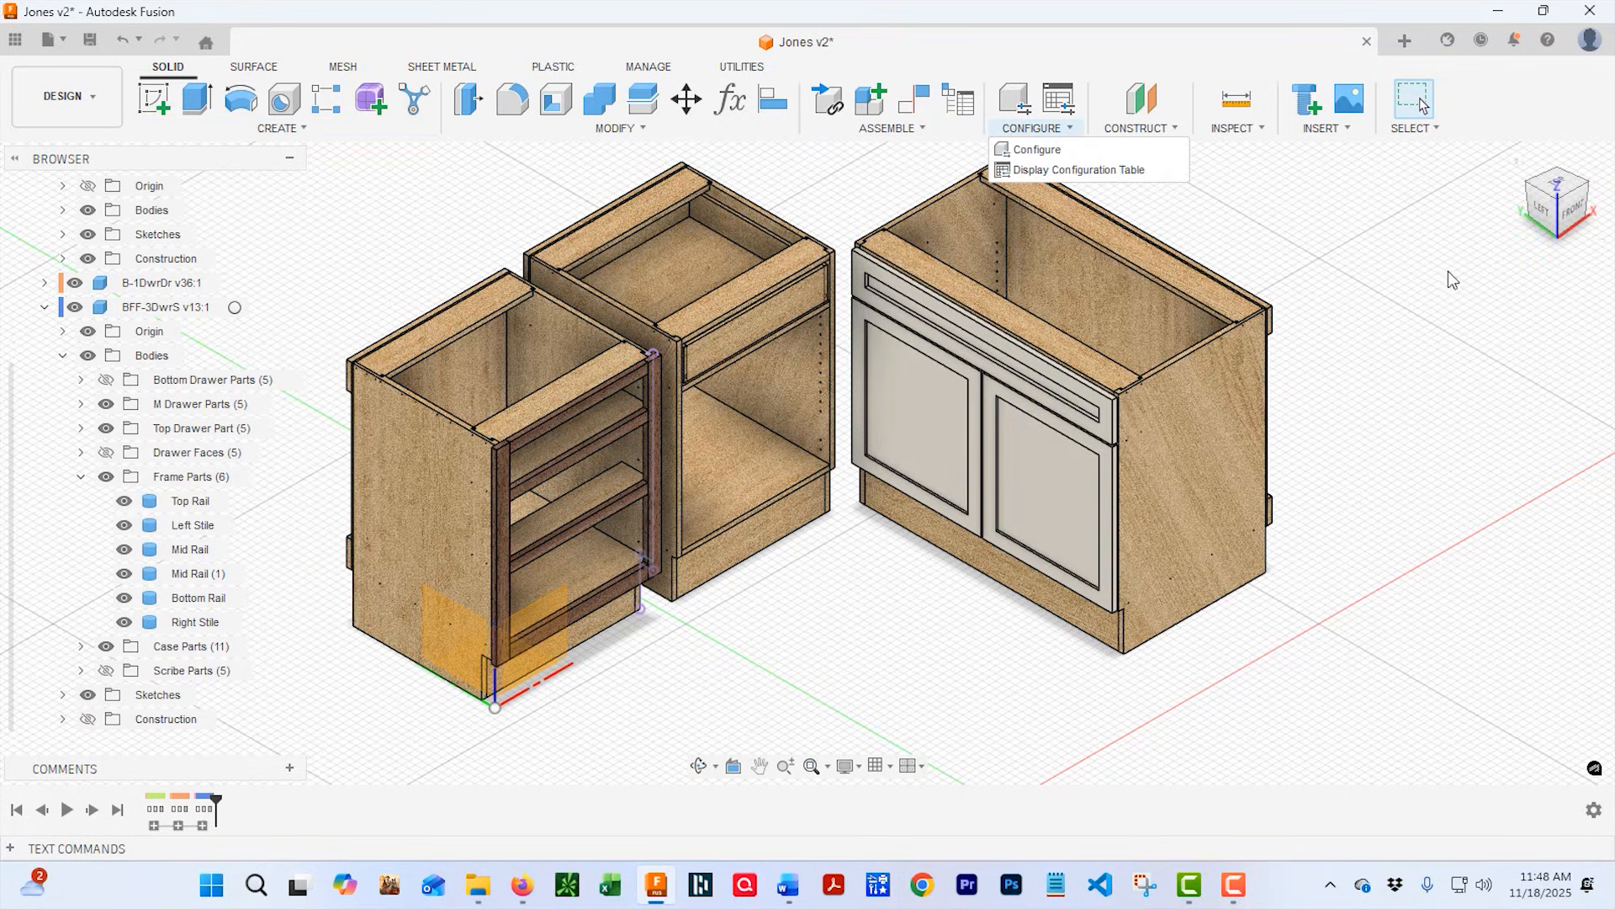
click(742, 65)
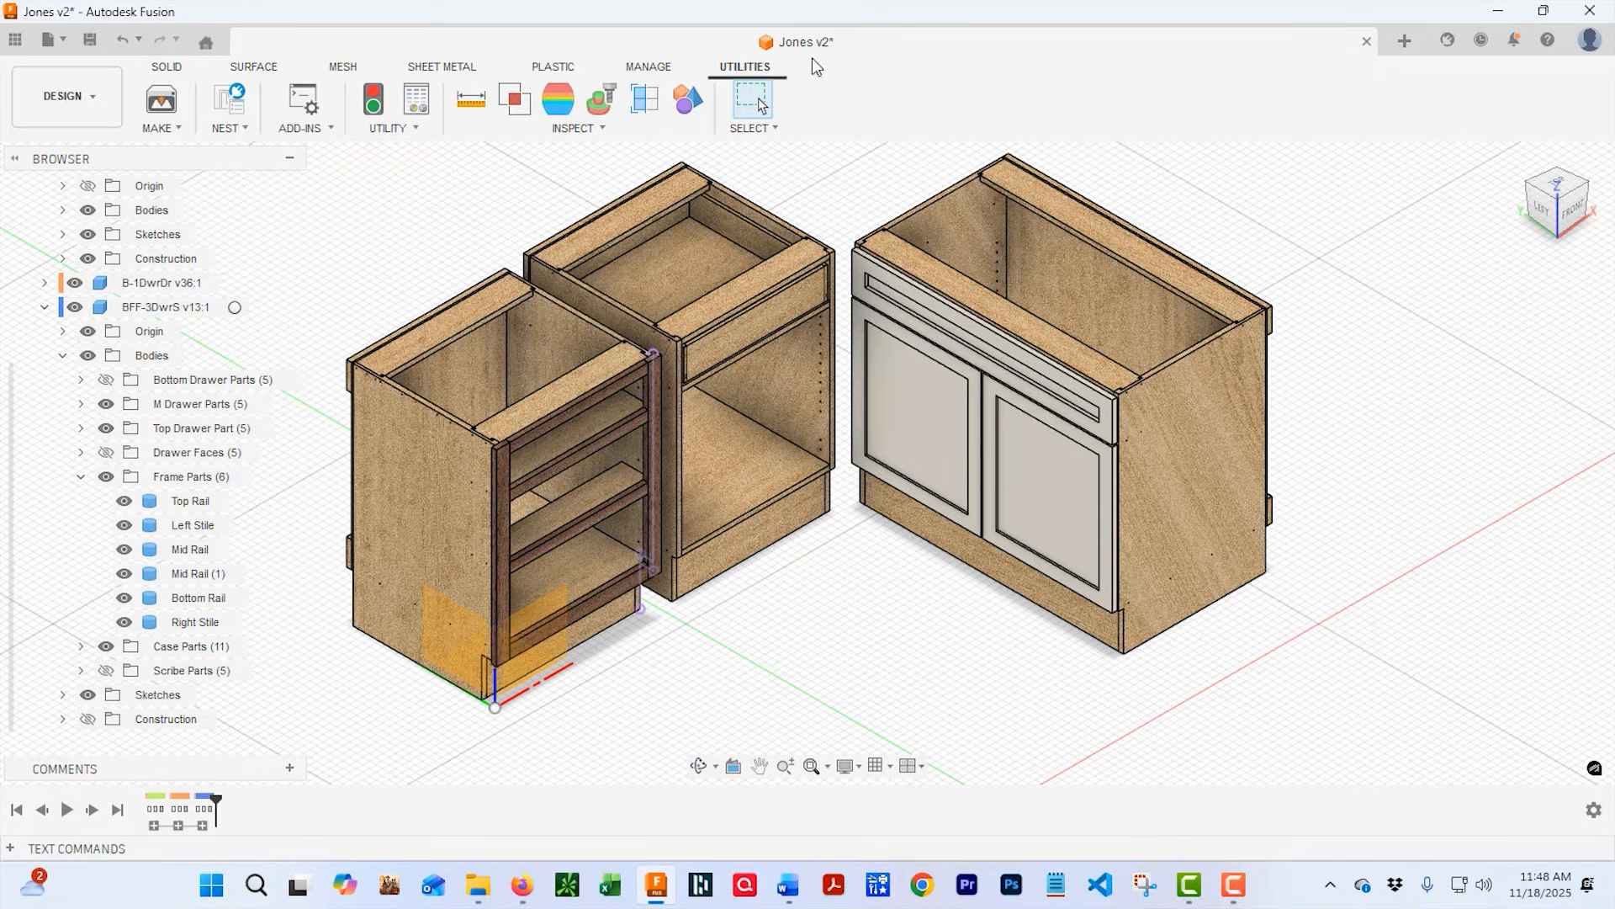
mouse_move(303, 100)
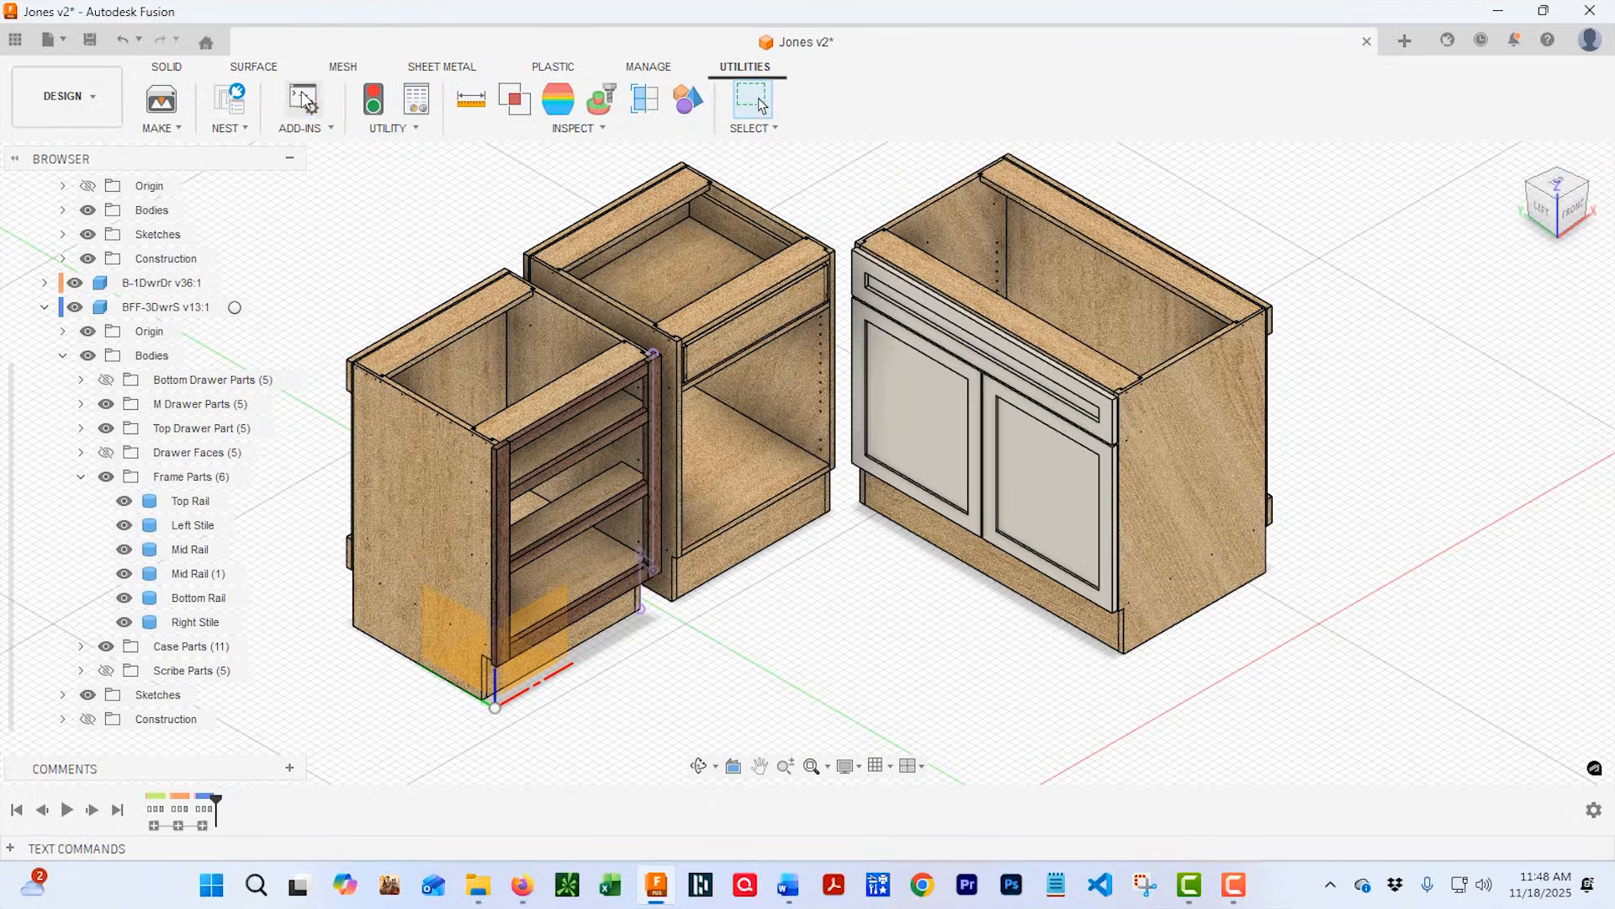
Unload the OGW_ExportCabinetParams add-in in Scripts and Add-Ins and acknowledge the message.
click(303, 100)
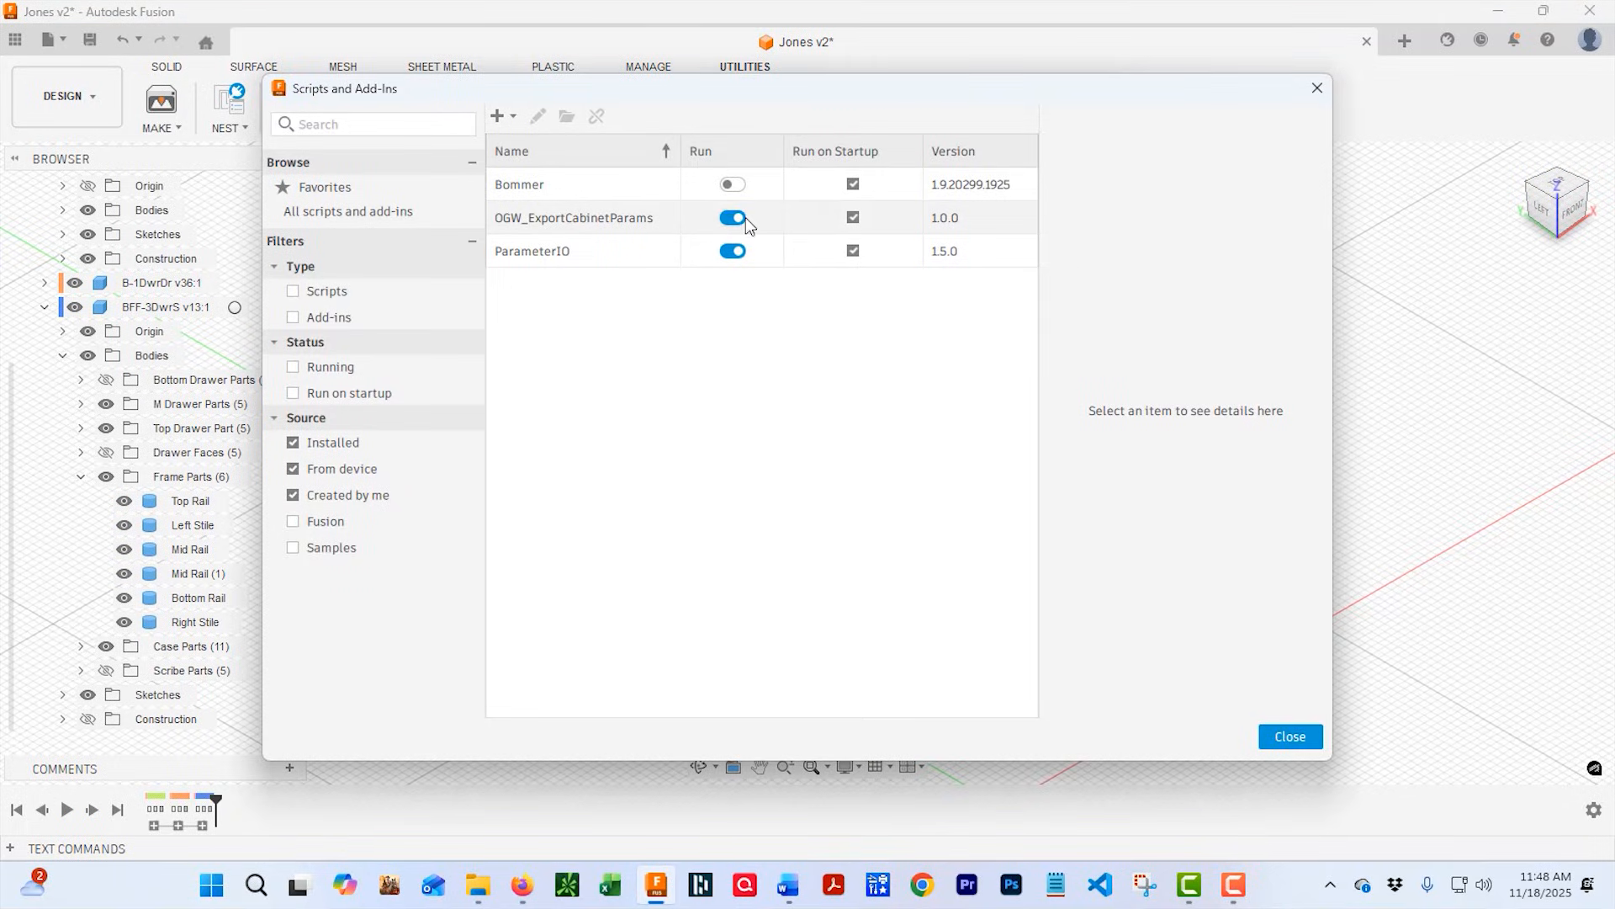
click(733, 217)
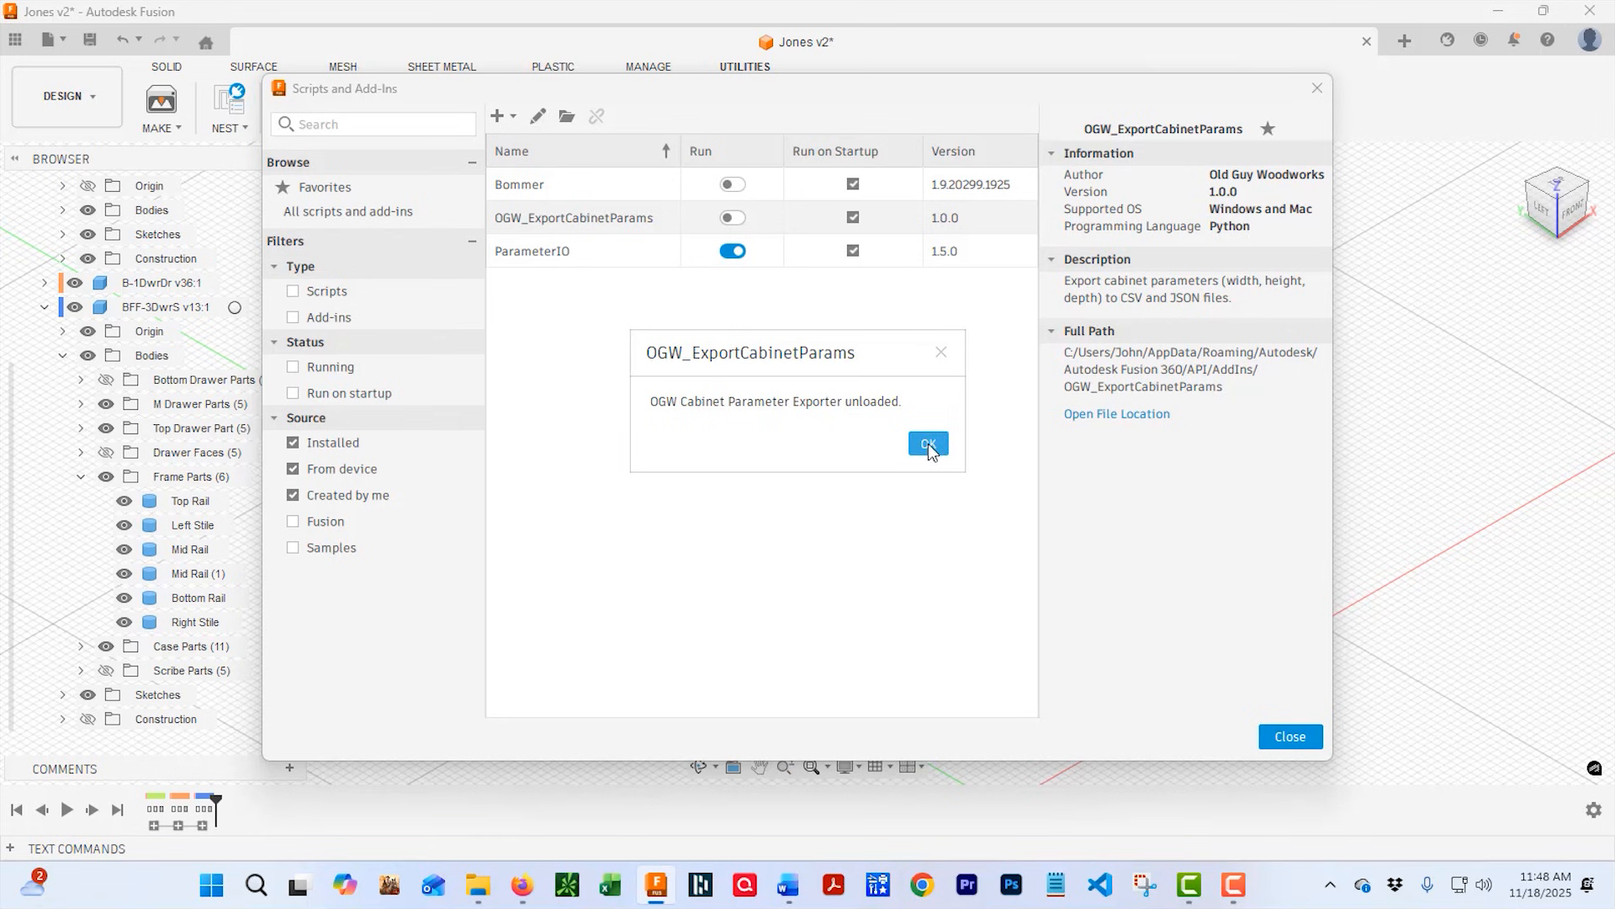
click(927, 444)
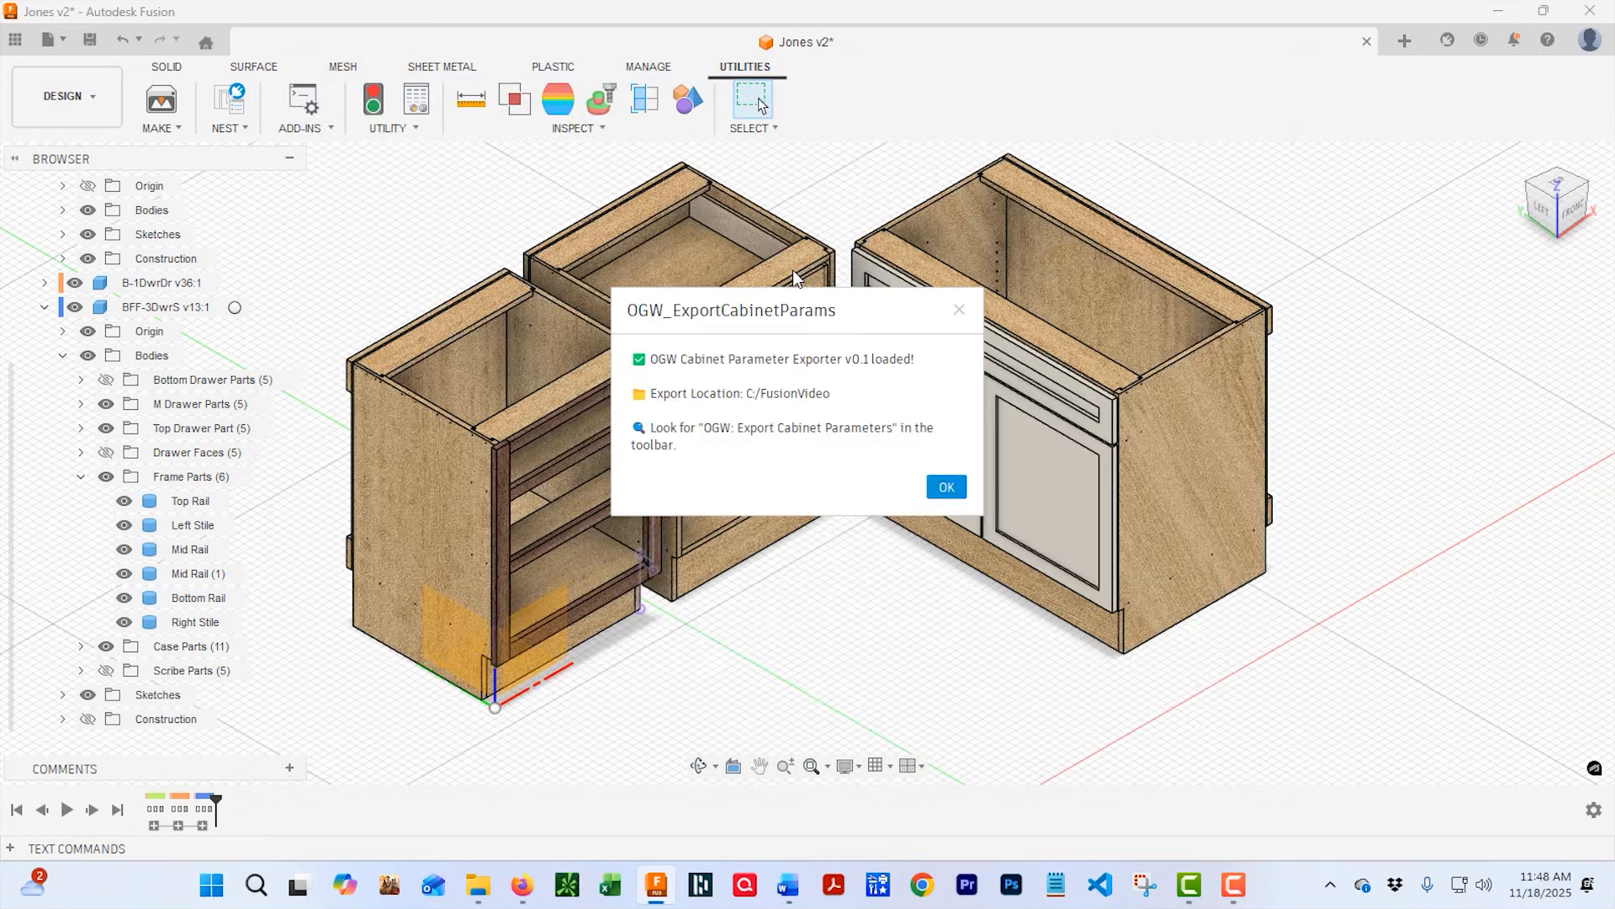
Dismiss the loaded notice and check Solid's Create menu for OGW: Export Cabinet Parameters.
click(944, 486)
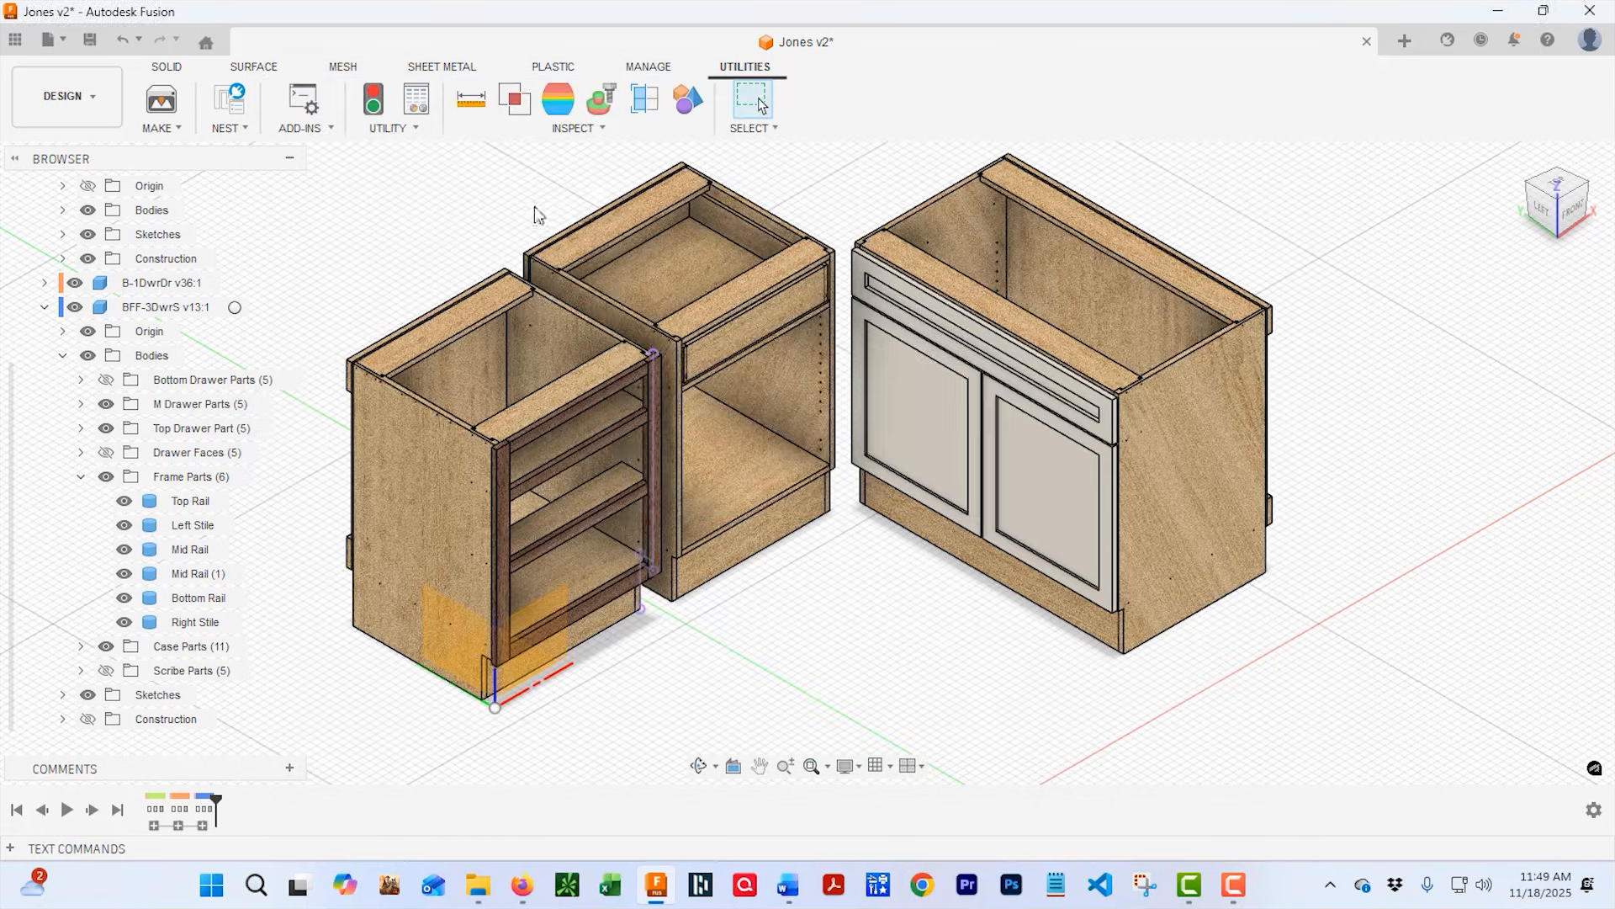
click(166, 65)
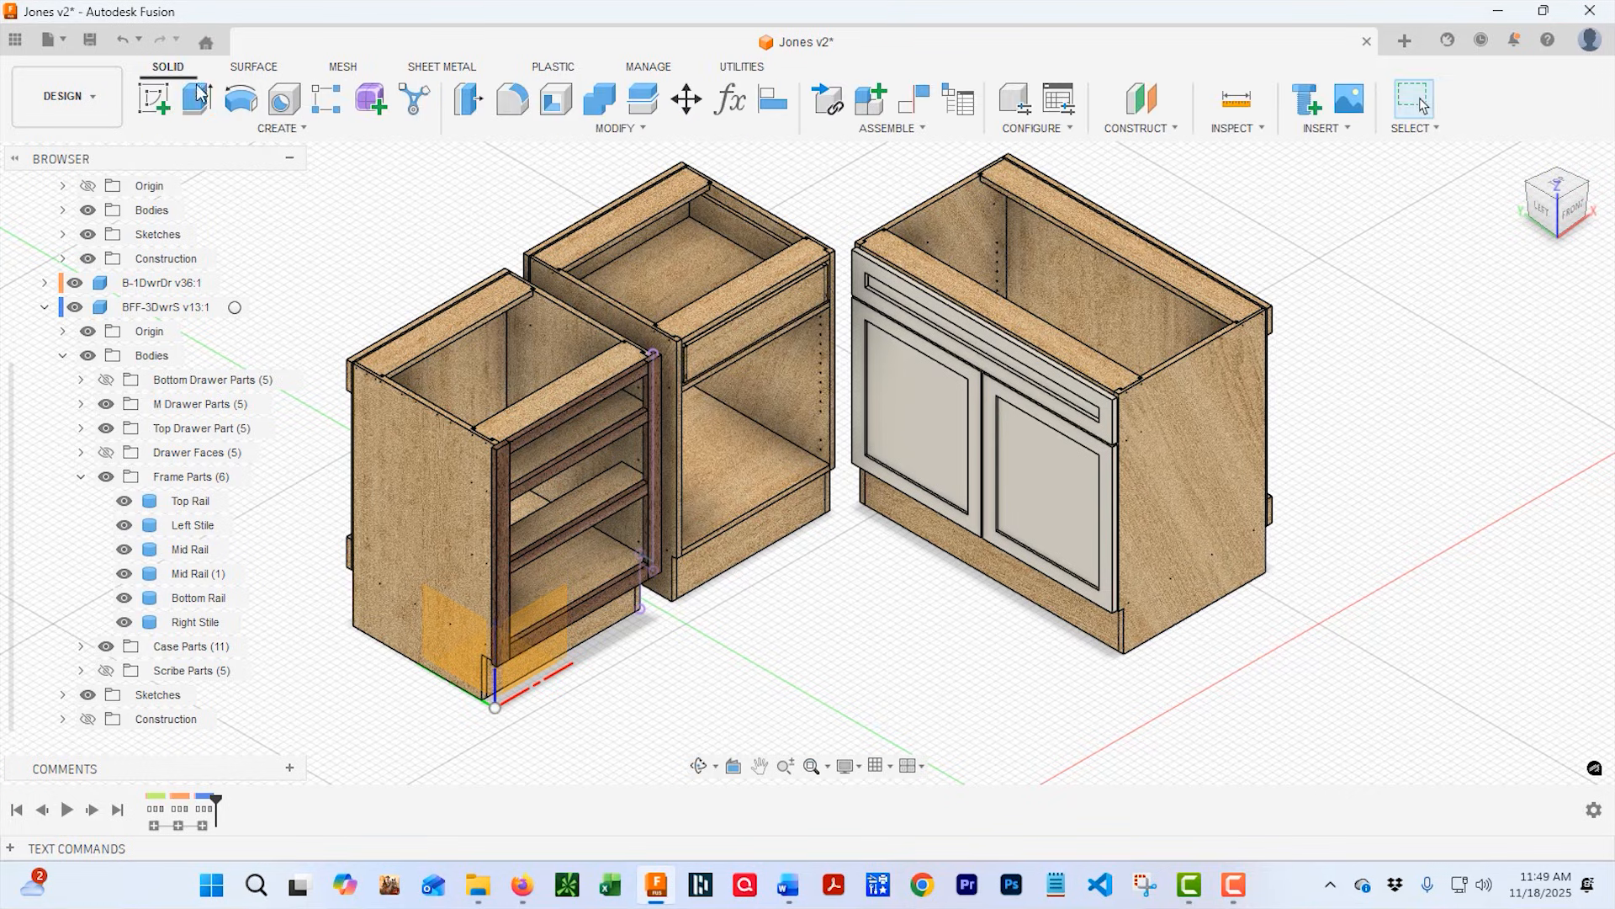
click(280, 103)
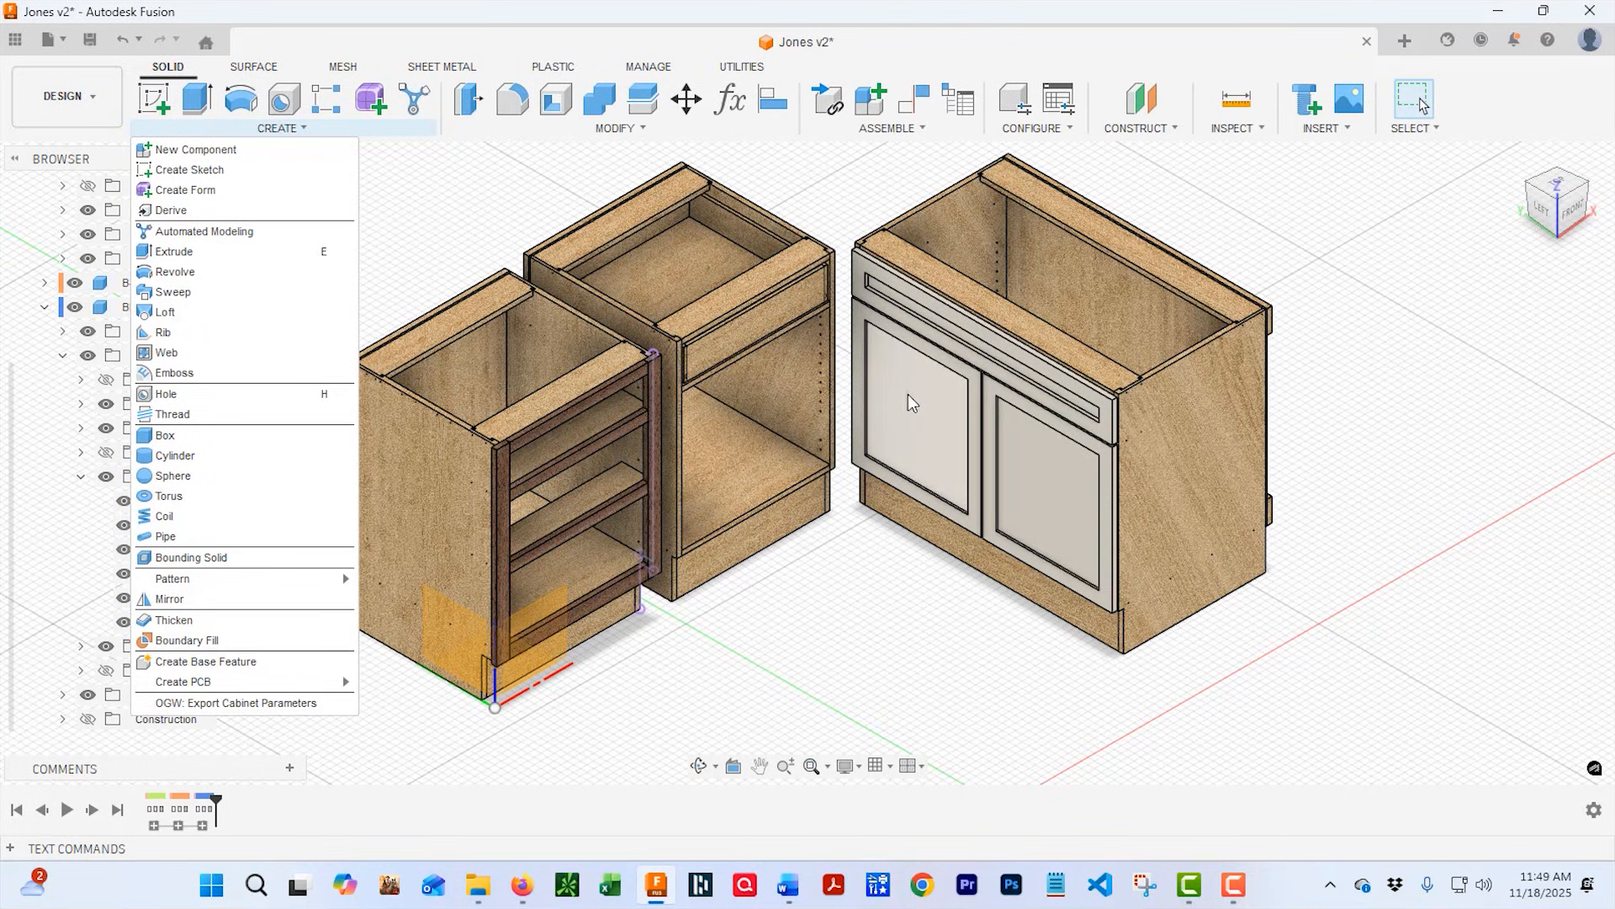
click(1234, 128)
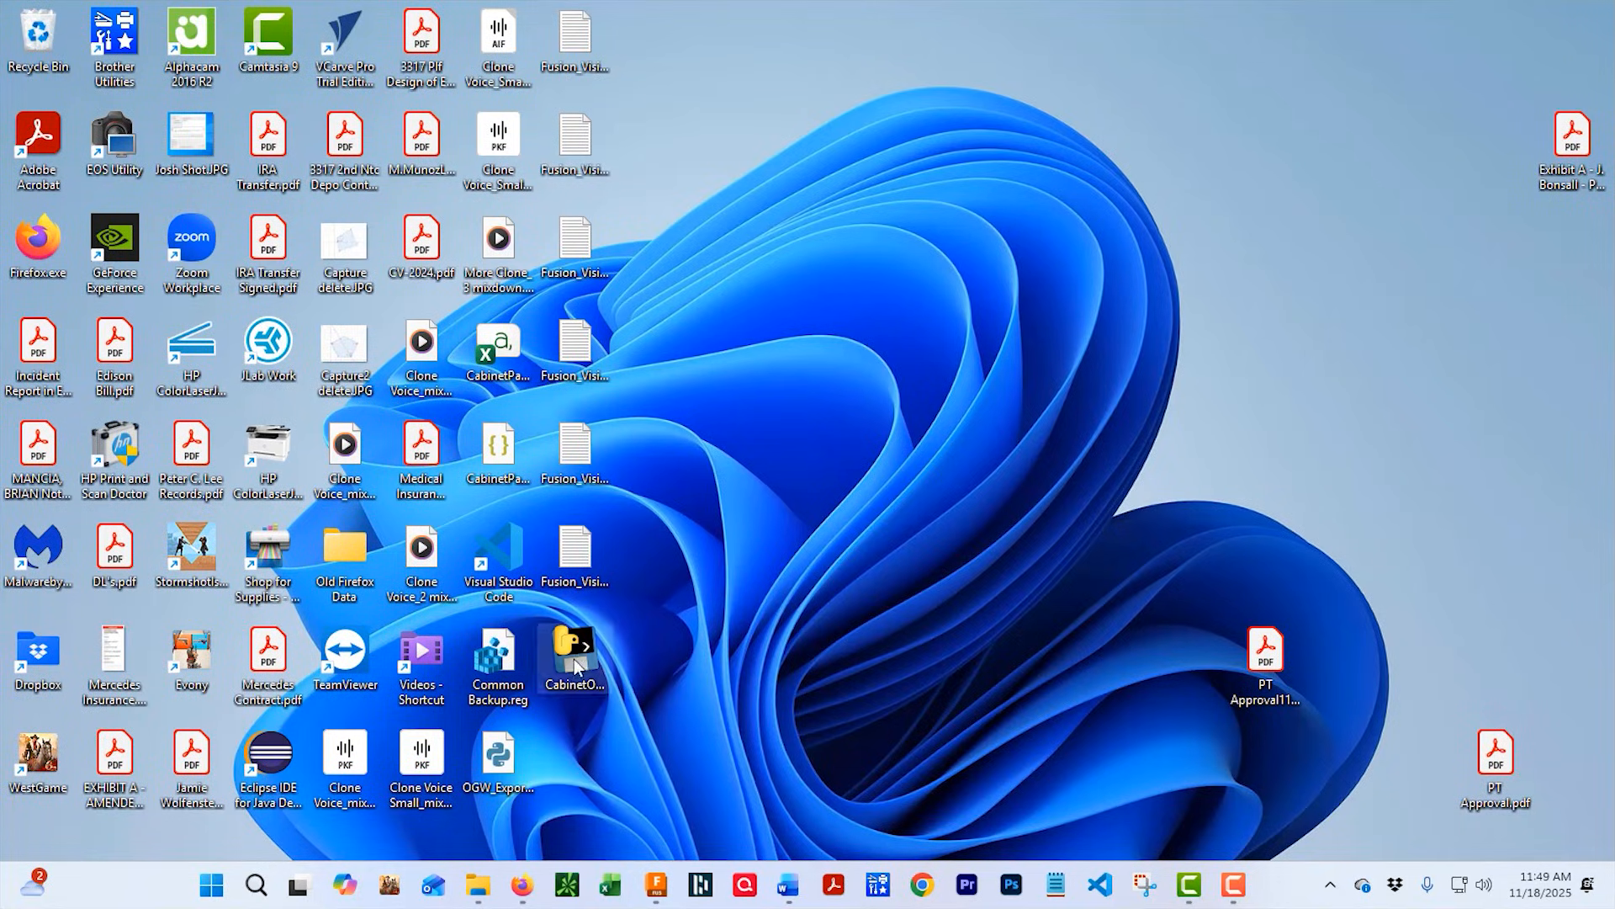
Start Cabinet Shop Material Optimizer from the desktop CabinetOptimizer shortcut.
double_click(573, 654)
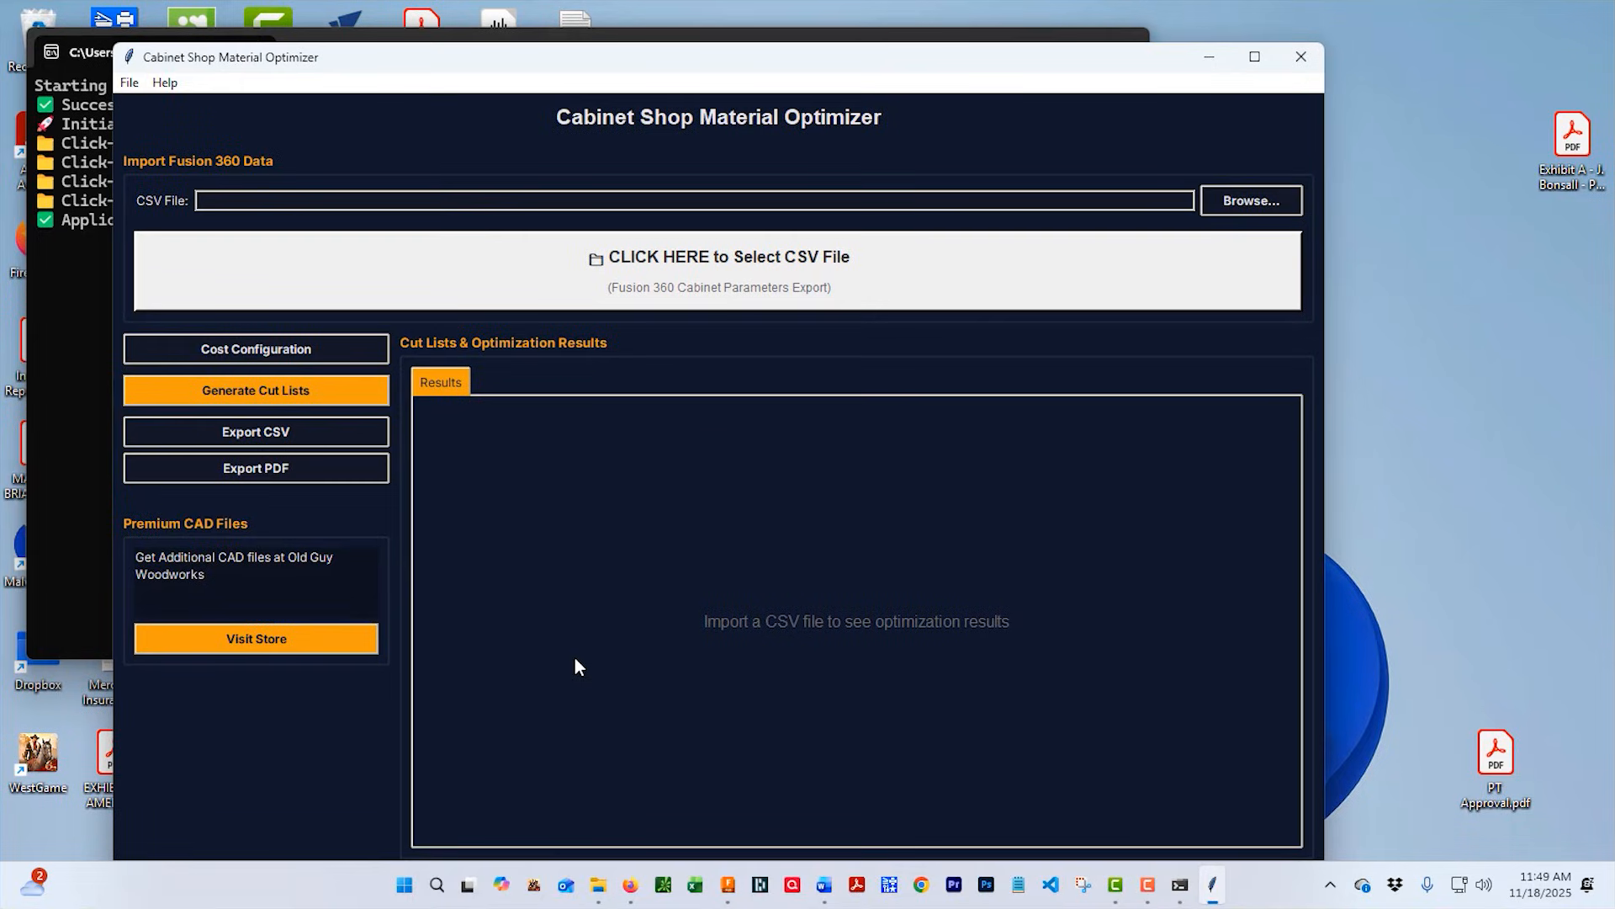
mouse_move(304, 354)
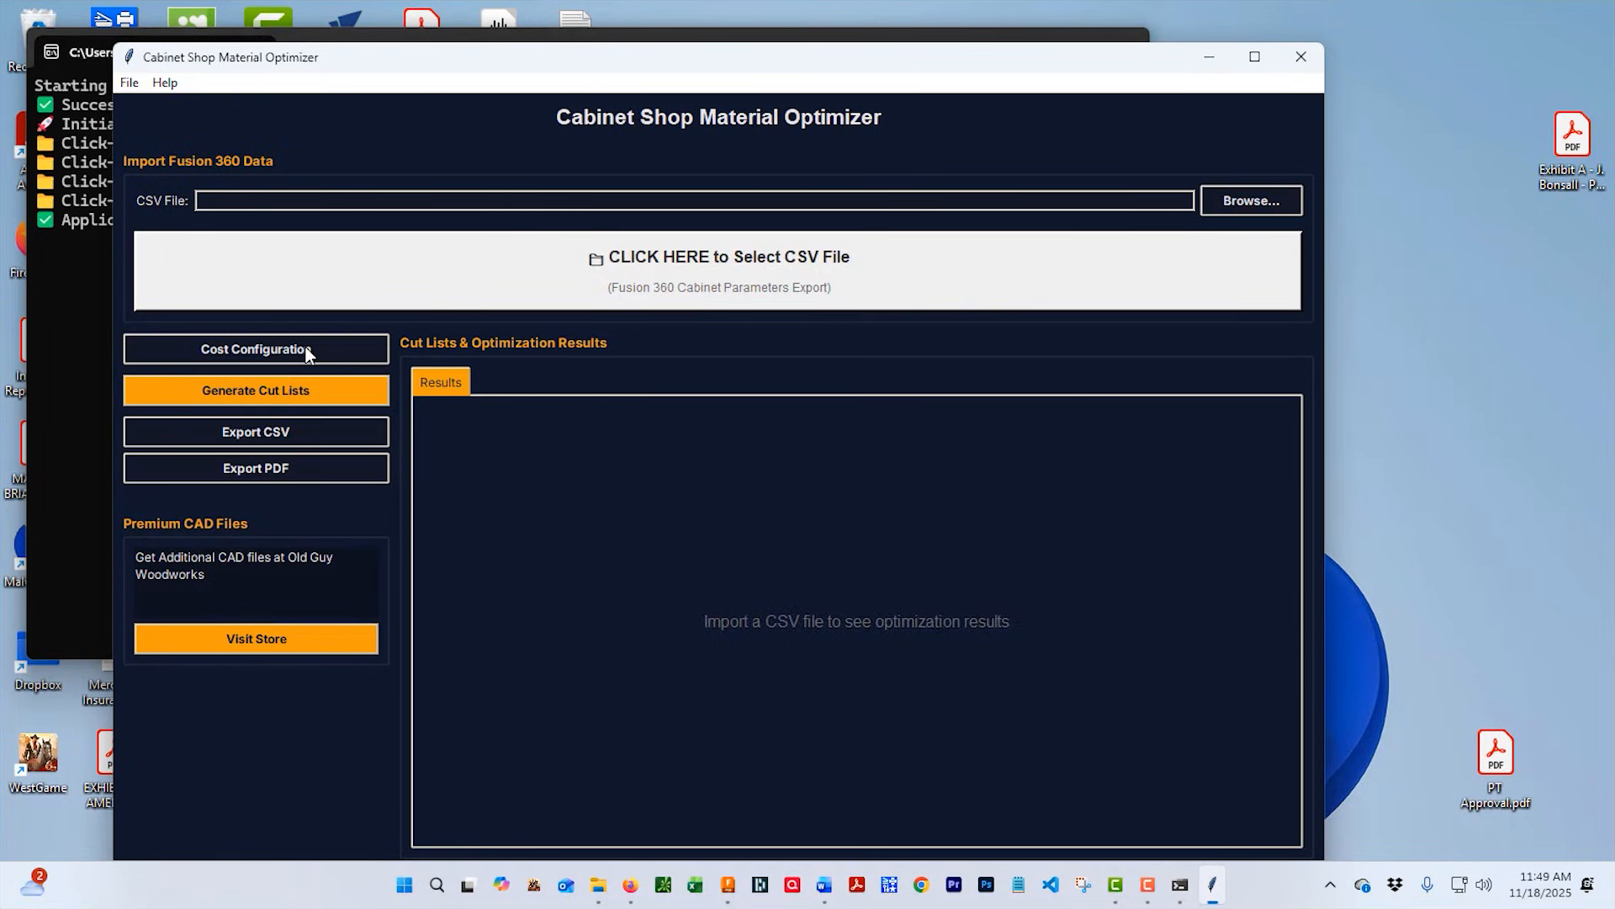
Enter 100 as the cost per 4x8 plywood sheet in Cost Configuration and save.
click(254, 348)
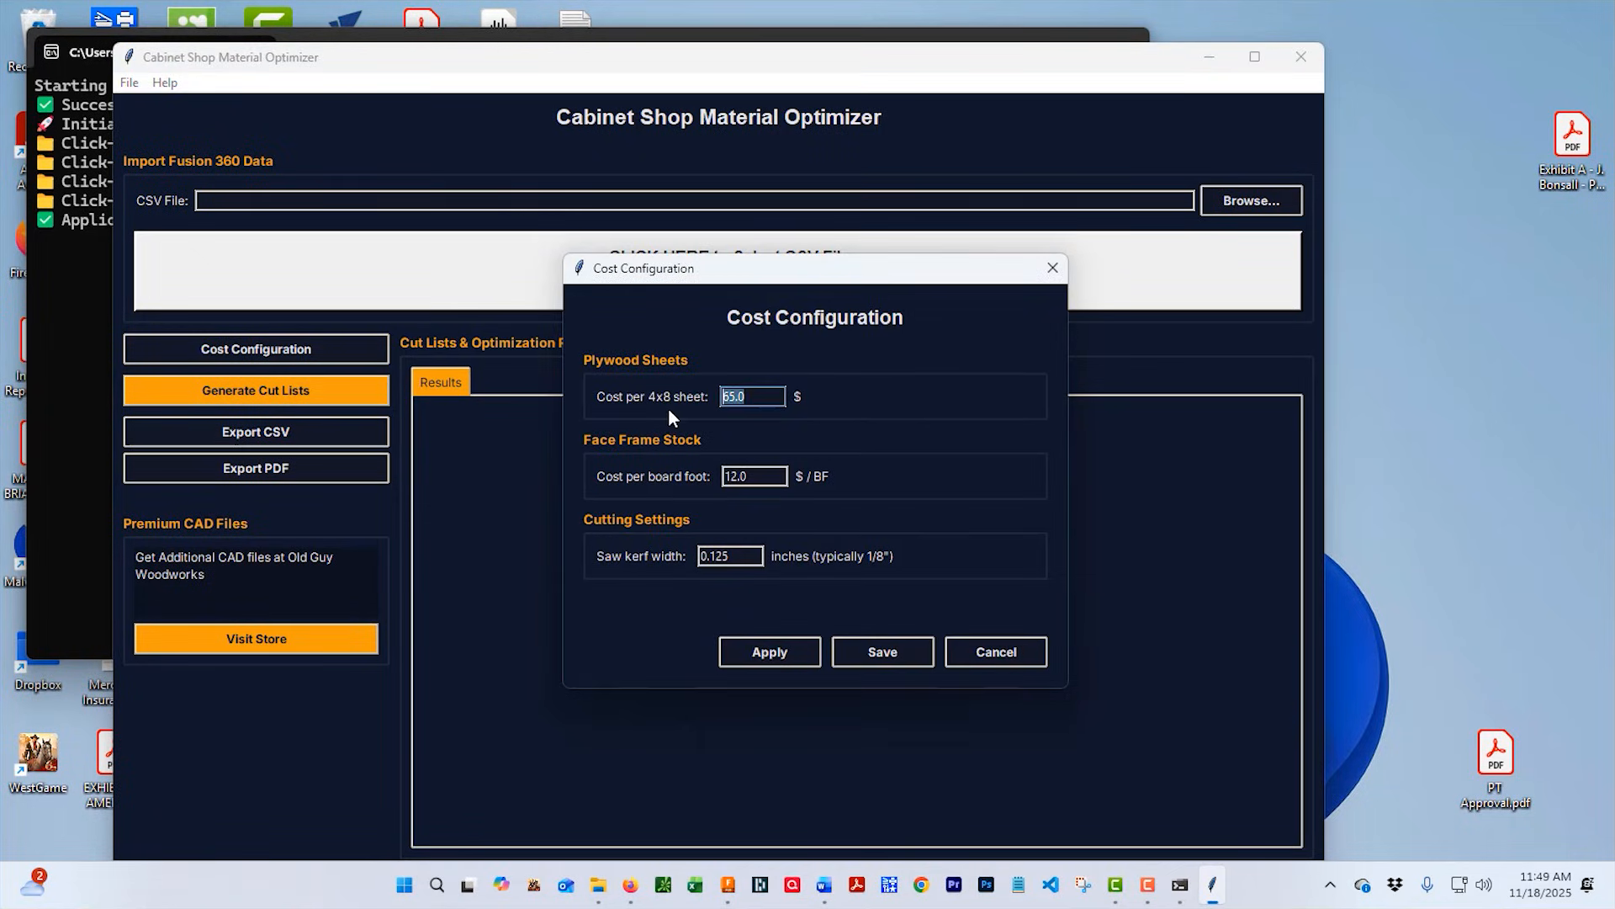
text(100)
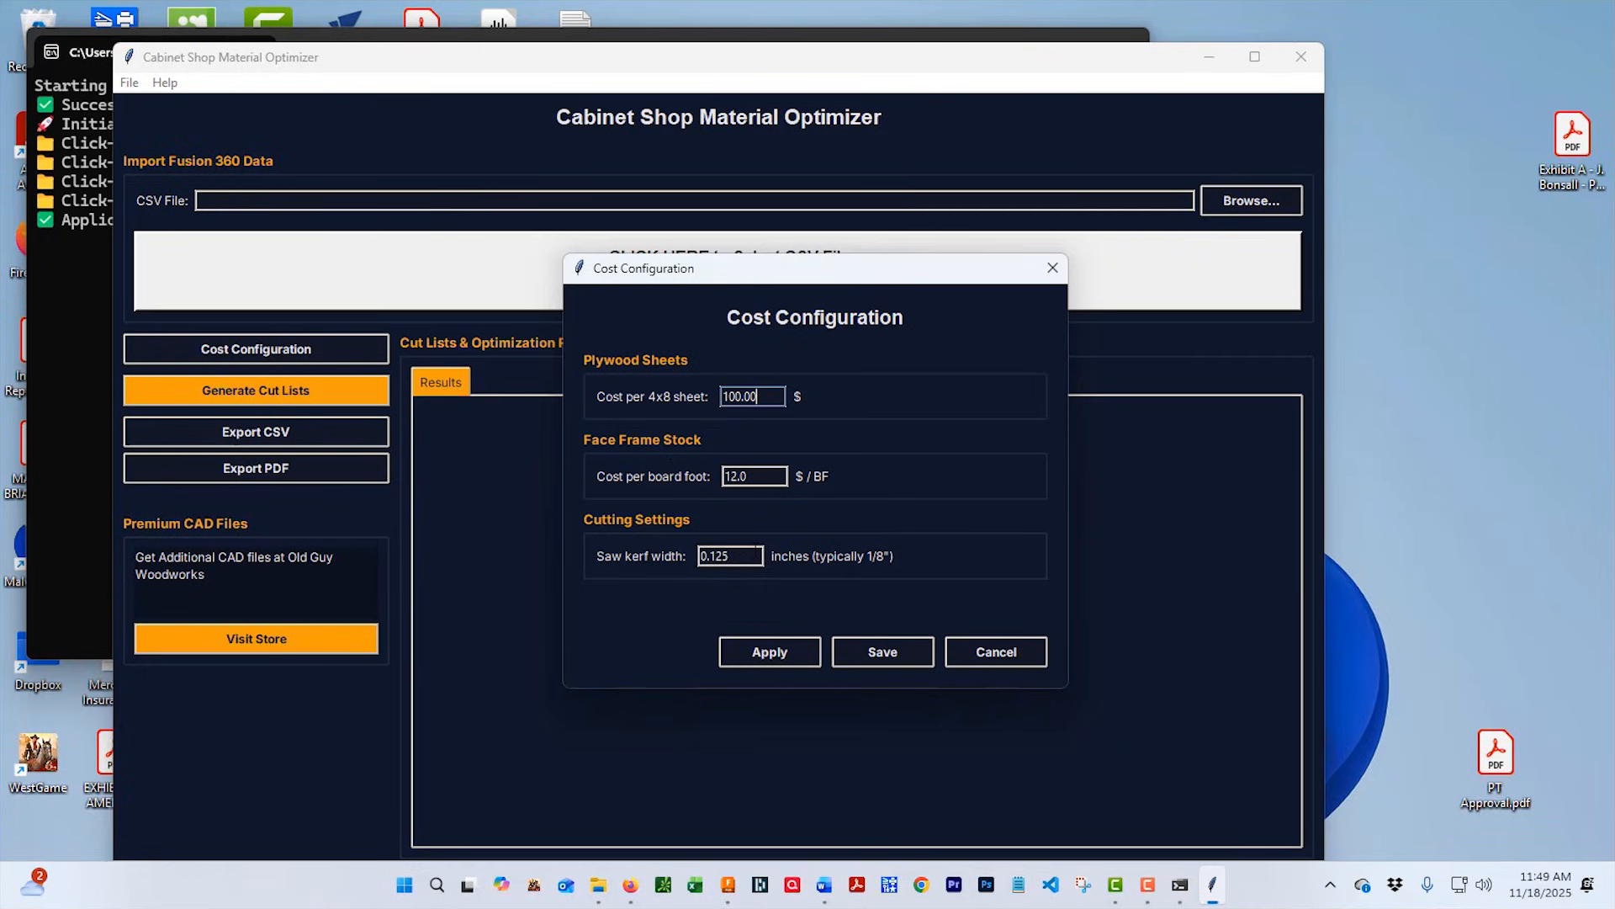
click(881, 651)
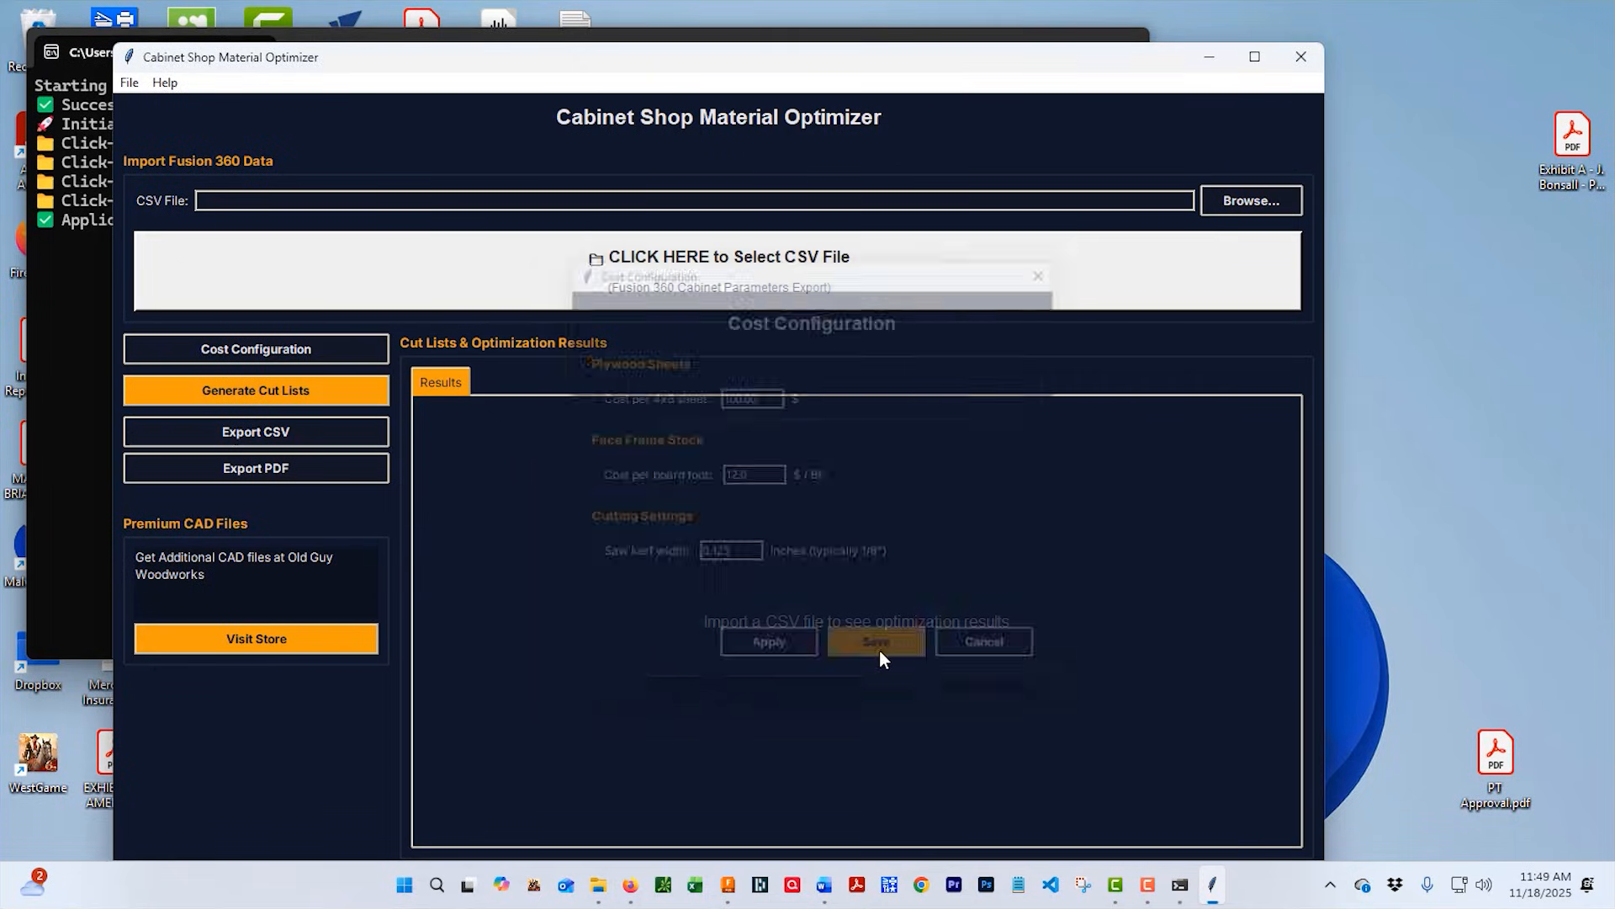
click(875, 641)
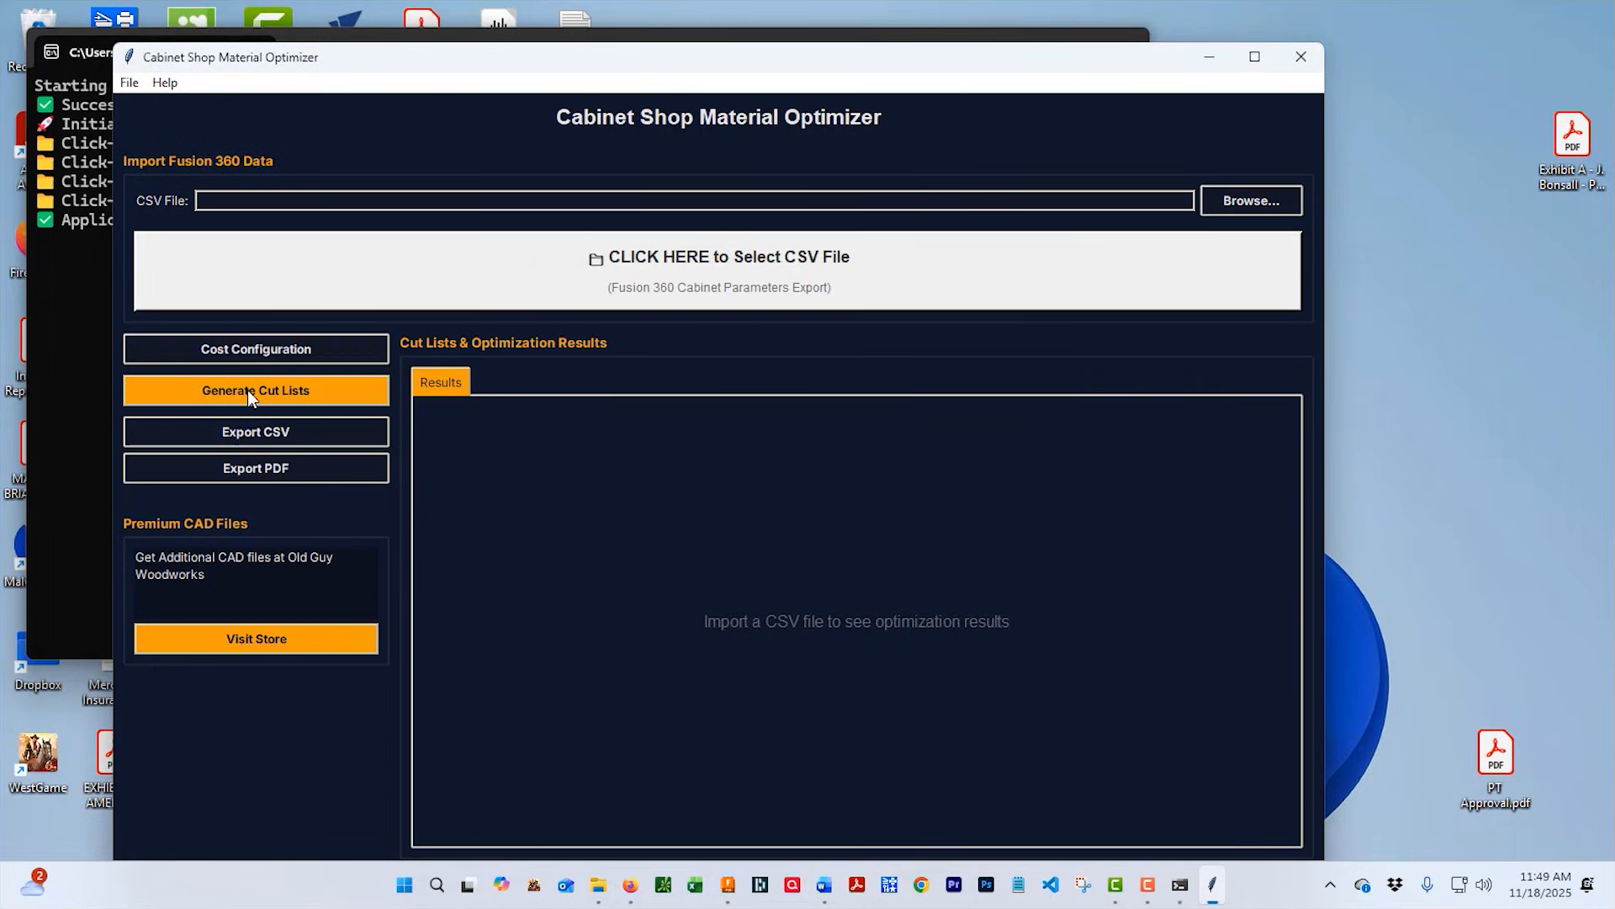
mouse_move(700, 270)
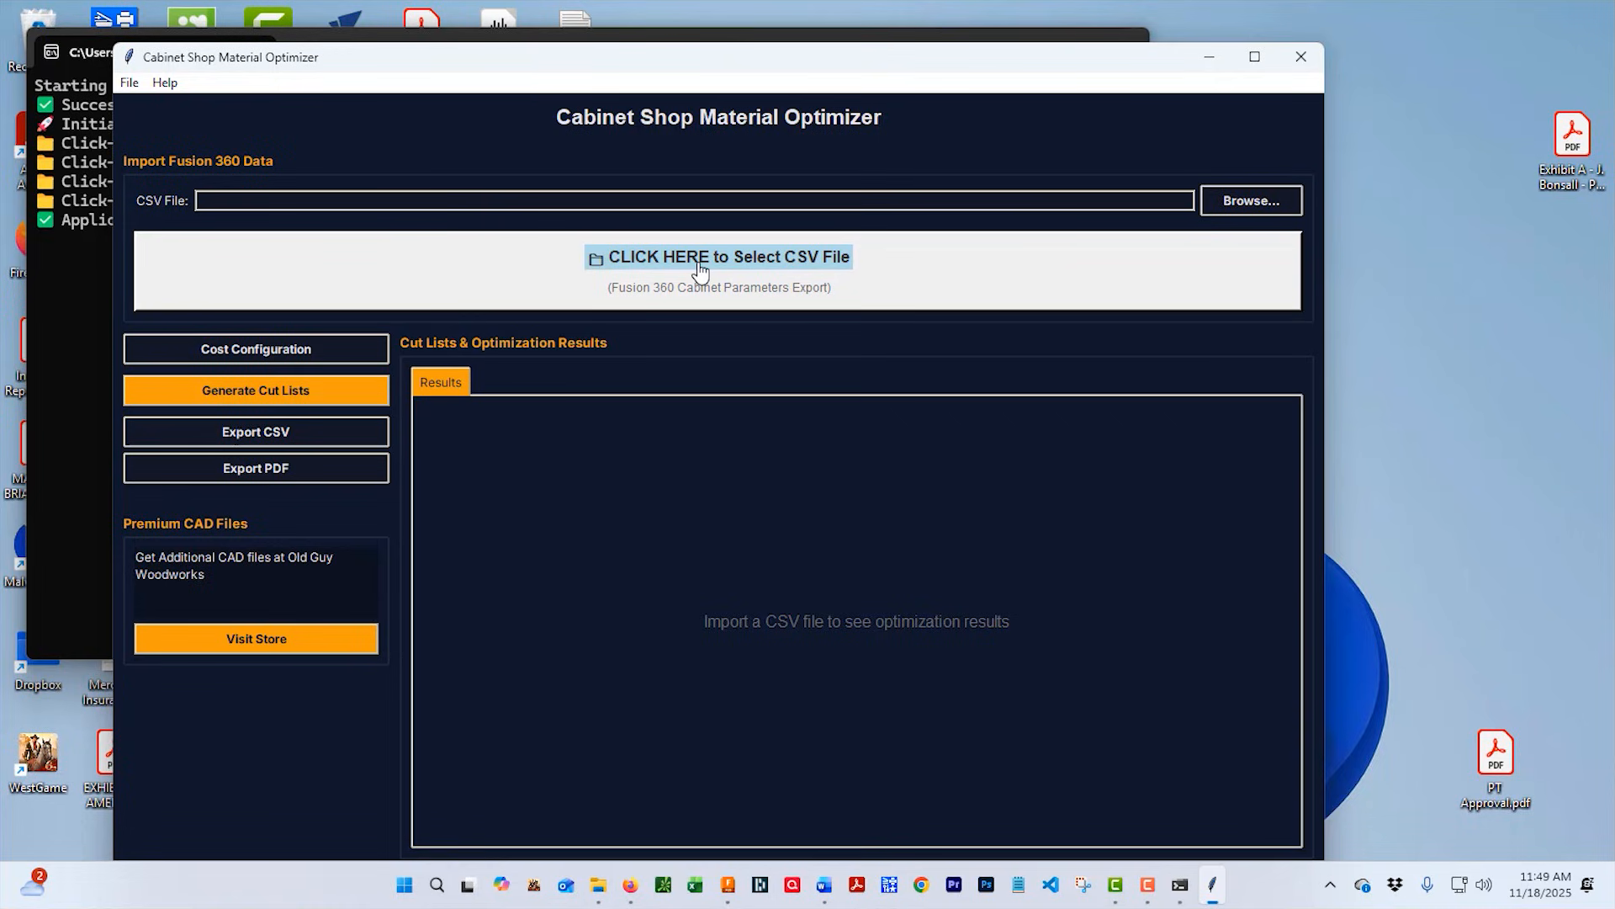
Import Jones.csv from C:\FusionVideo and accept the 50-part, two-cabinet summary.
click(718, 257)
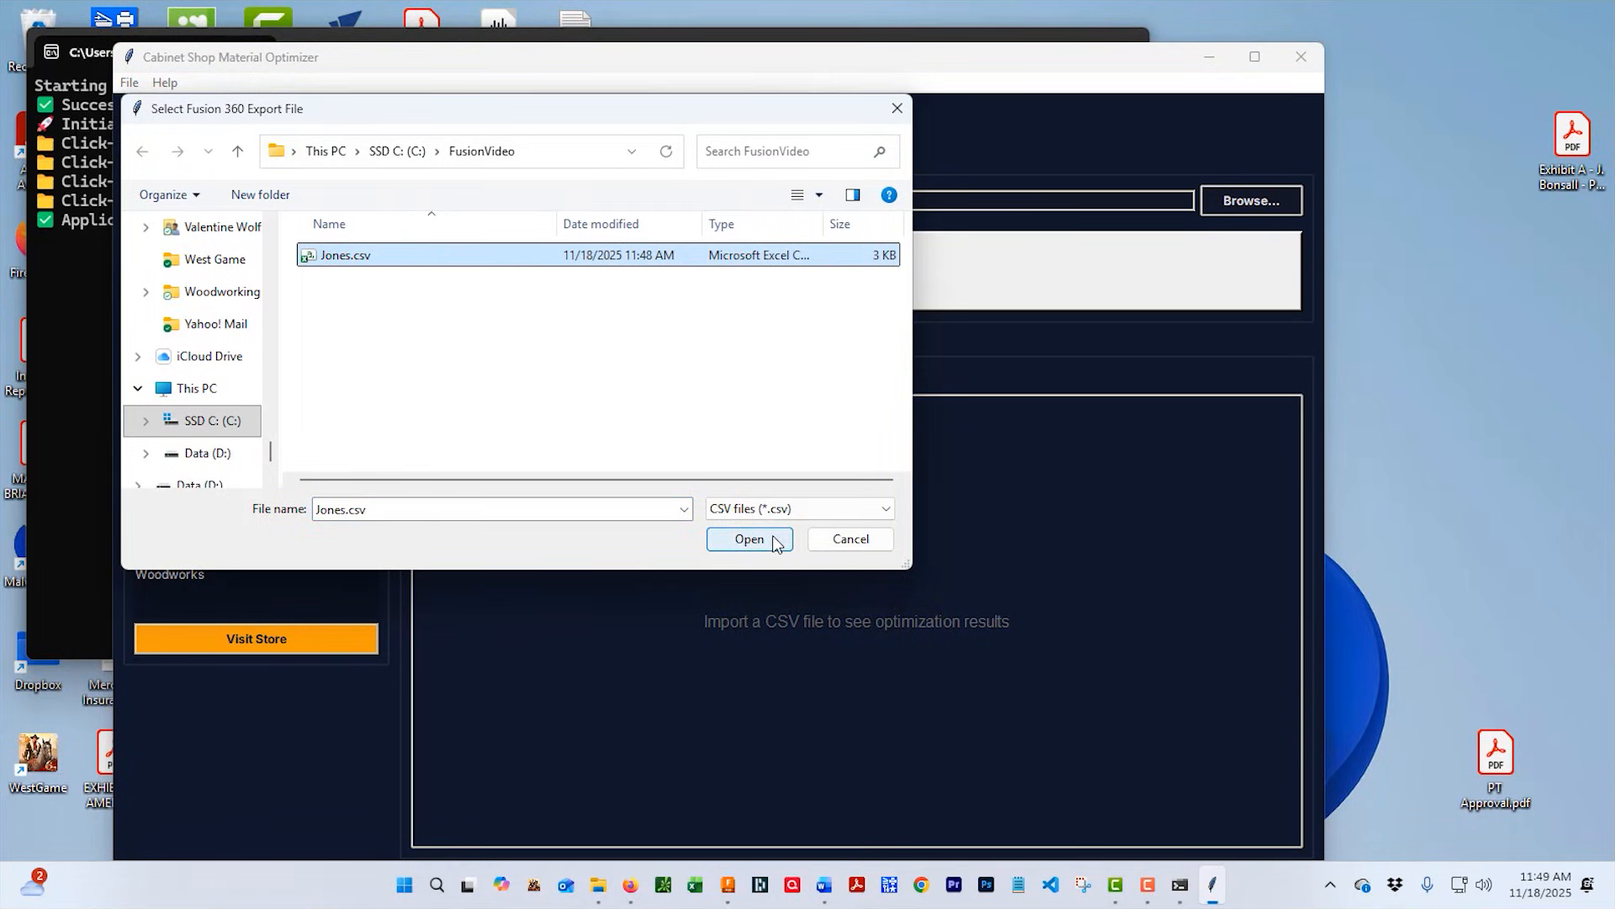
click(749, 538)
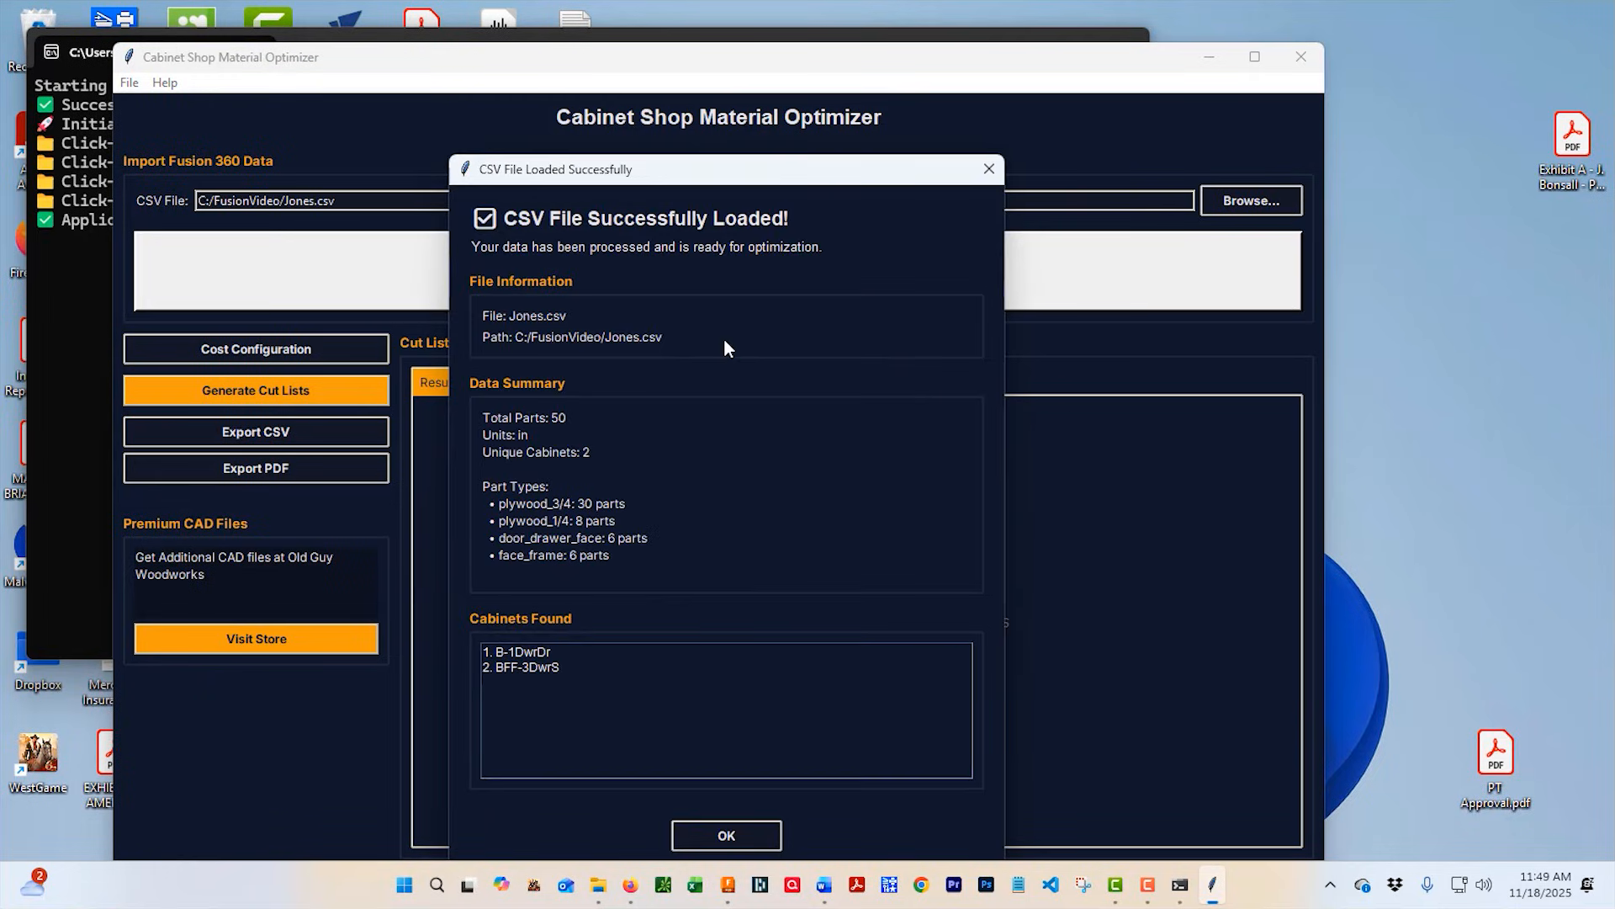
mouse_move(679, 359)
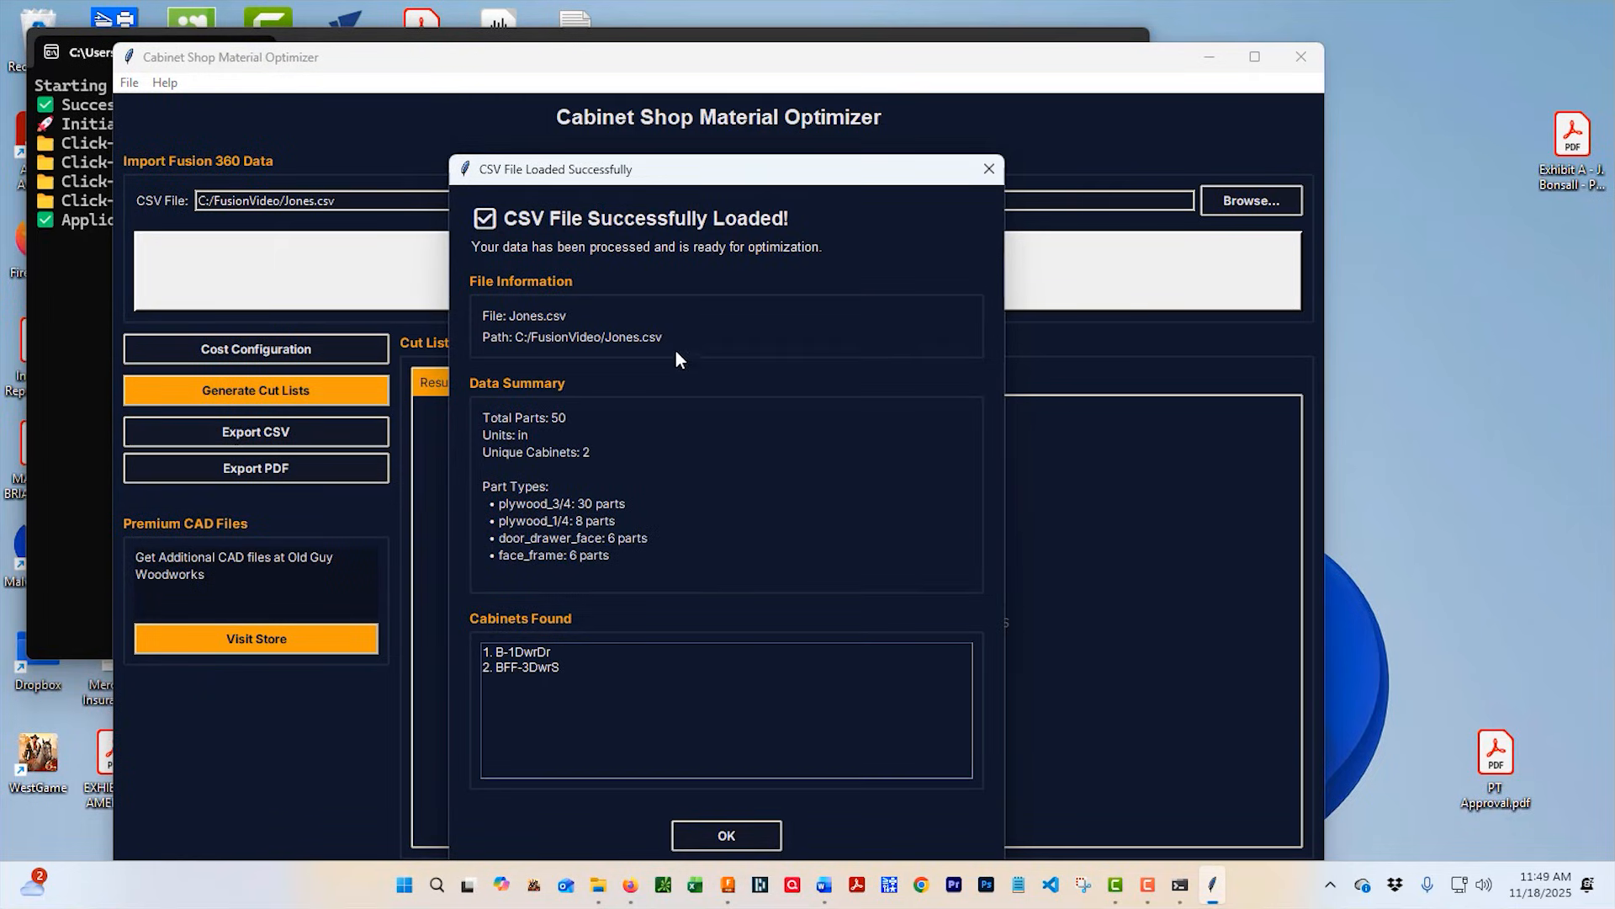
mouse_move(602, 629)
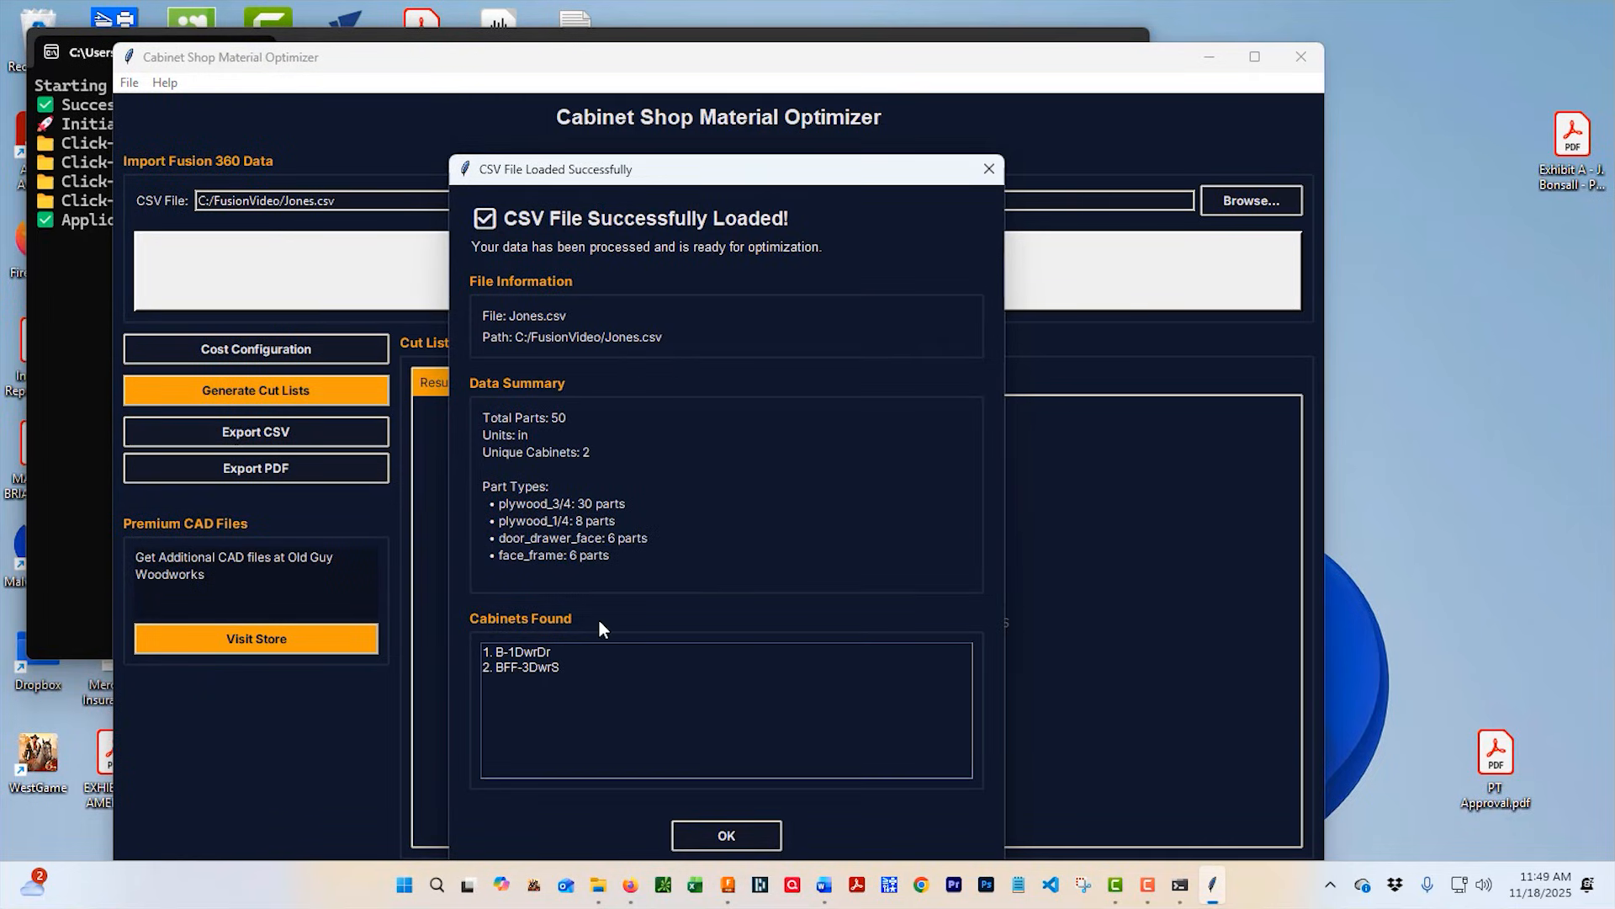
mouse_move(726, 836)
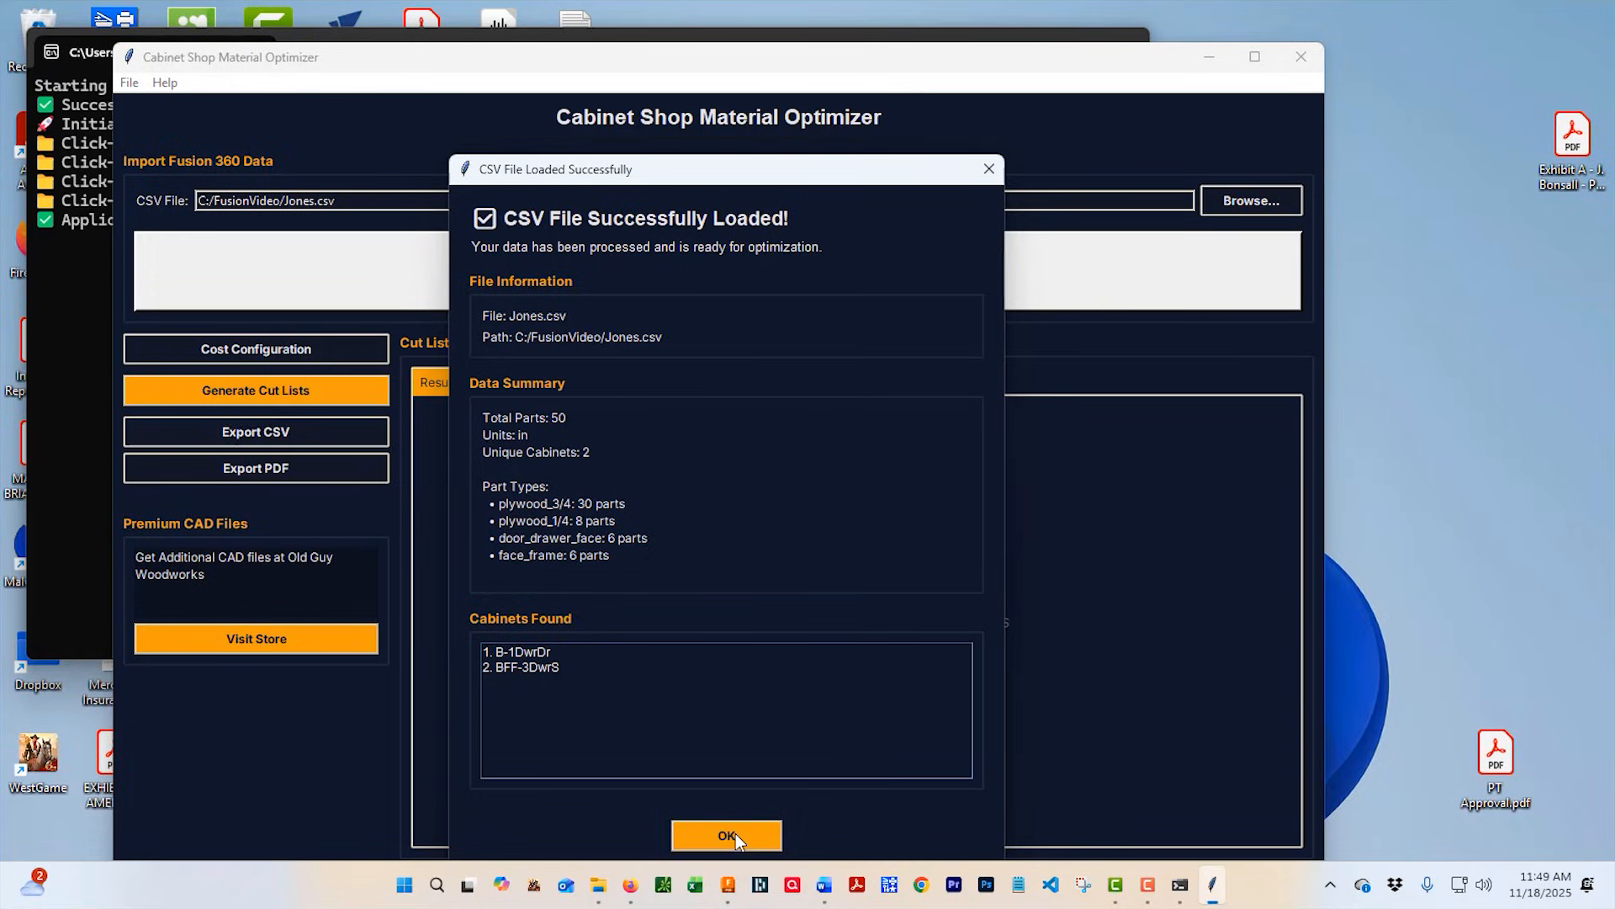
click(726, 836)
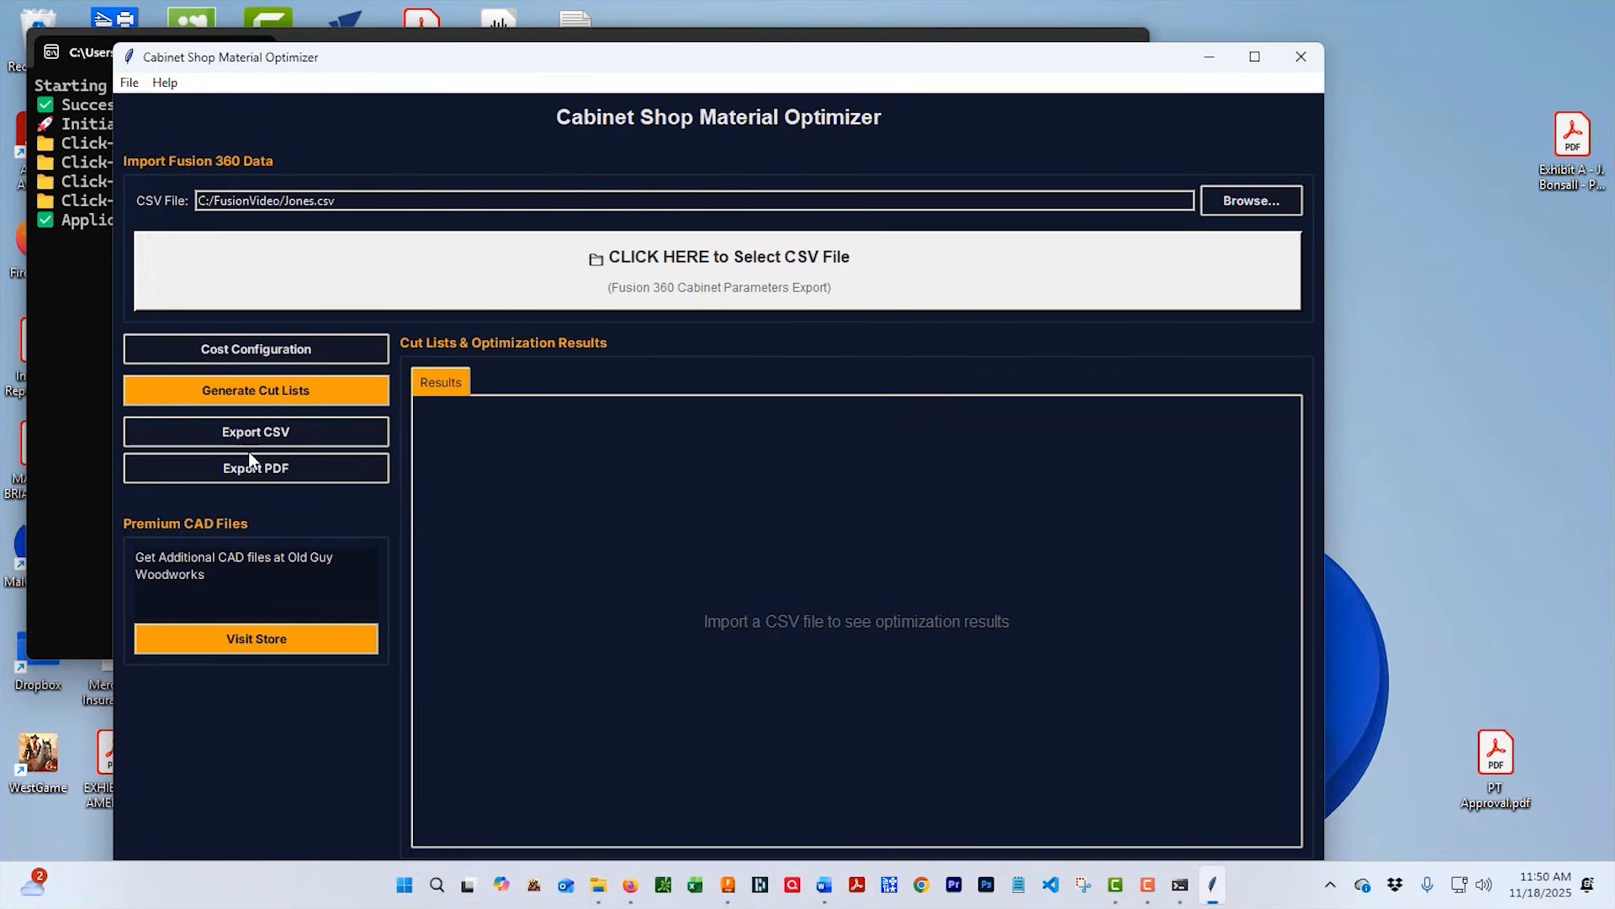
mouse_move(323, 390)
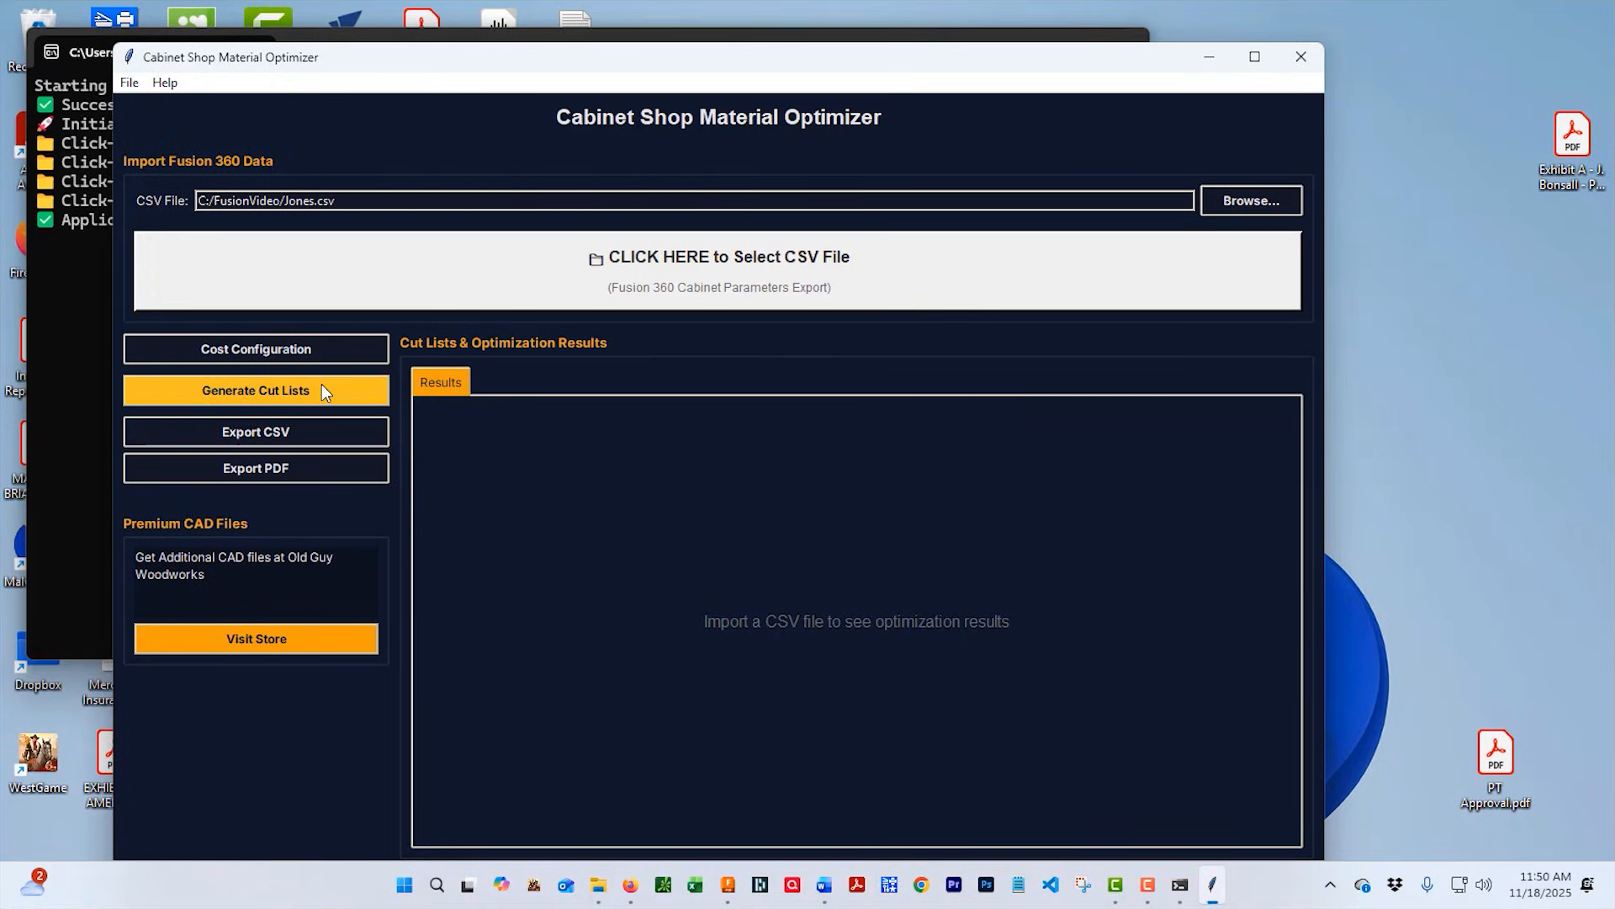
Generate the cut lists and sort the plywood parts by length, longest first.
click(254, 389)
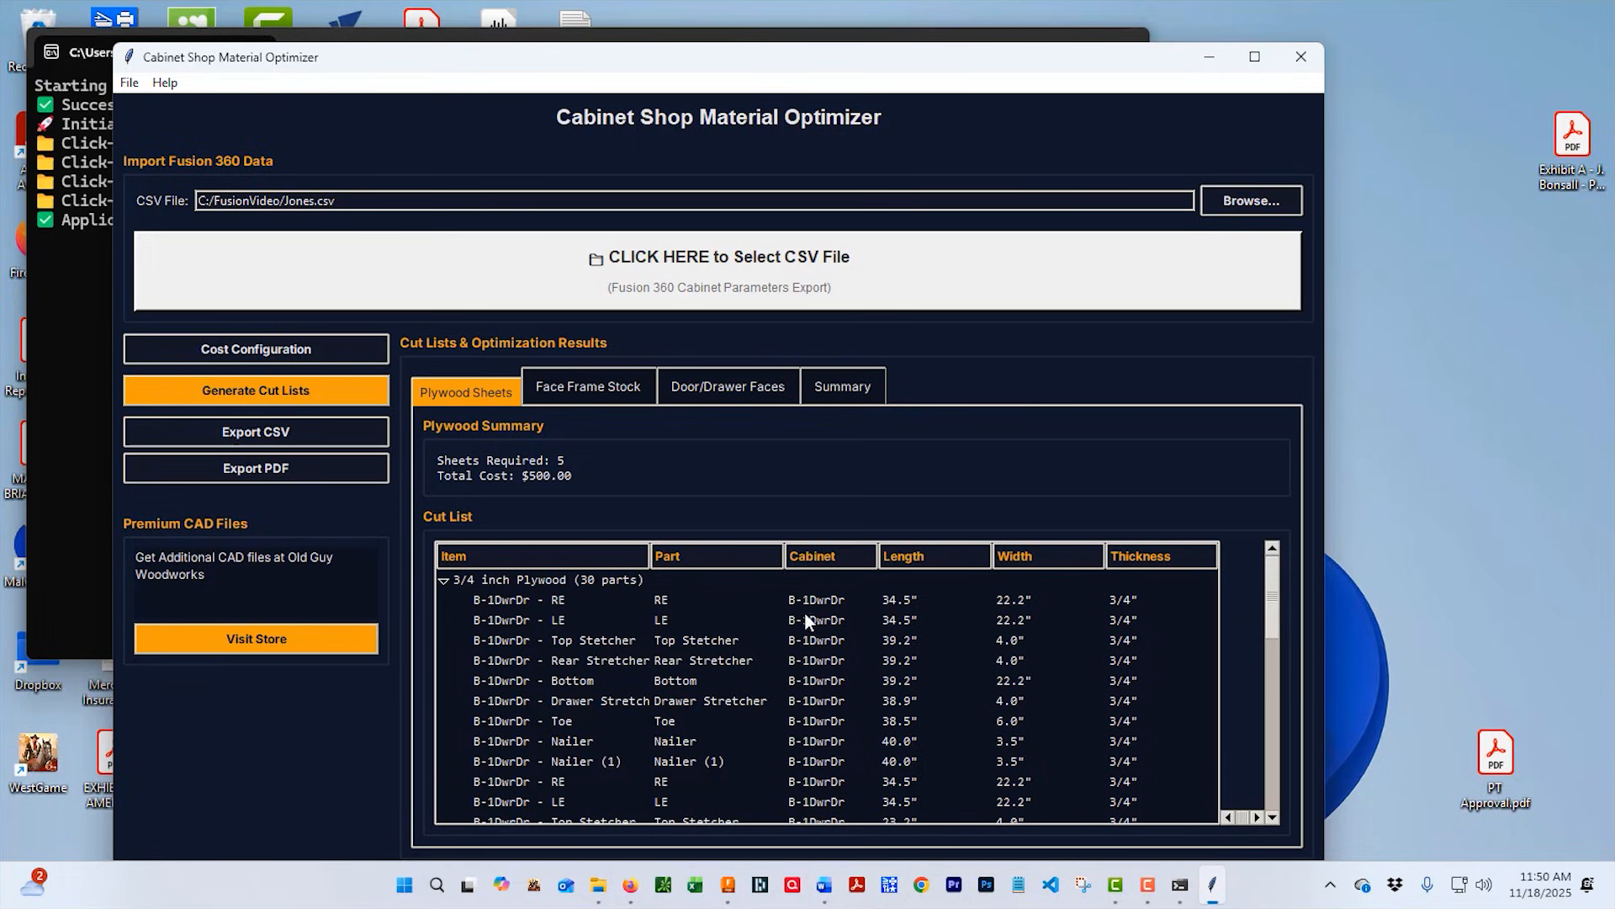
click(666, 555)
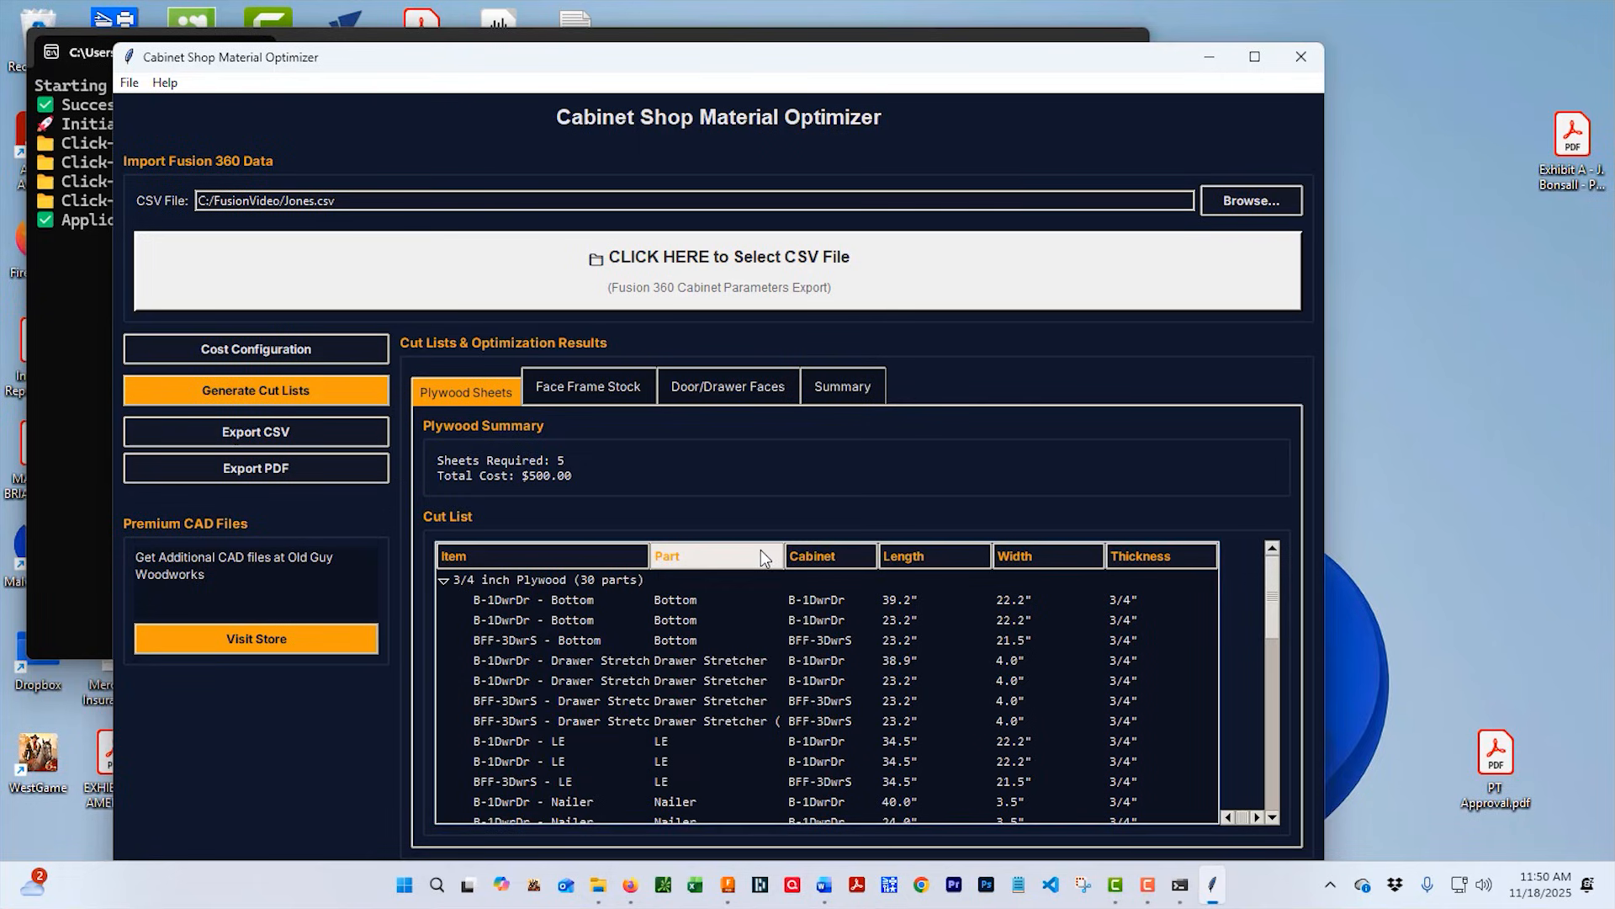
click(904, 556)
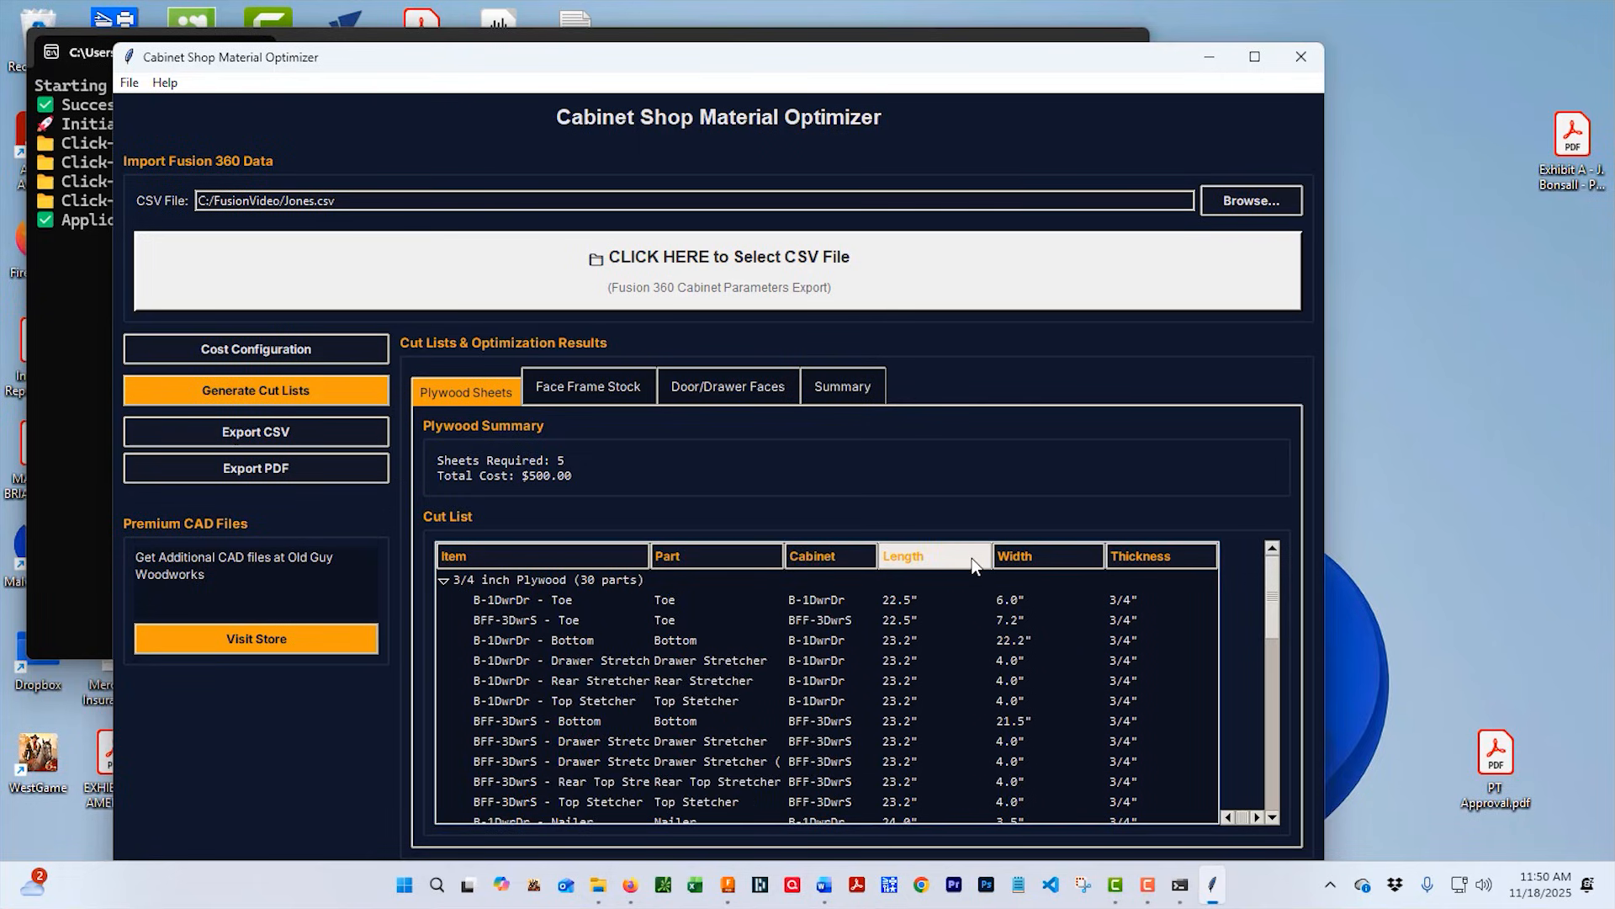
click(907, 555)
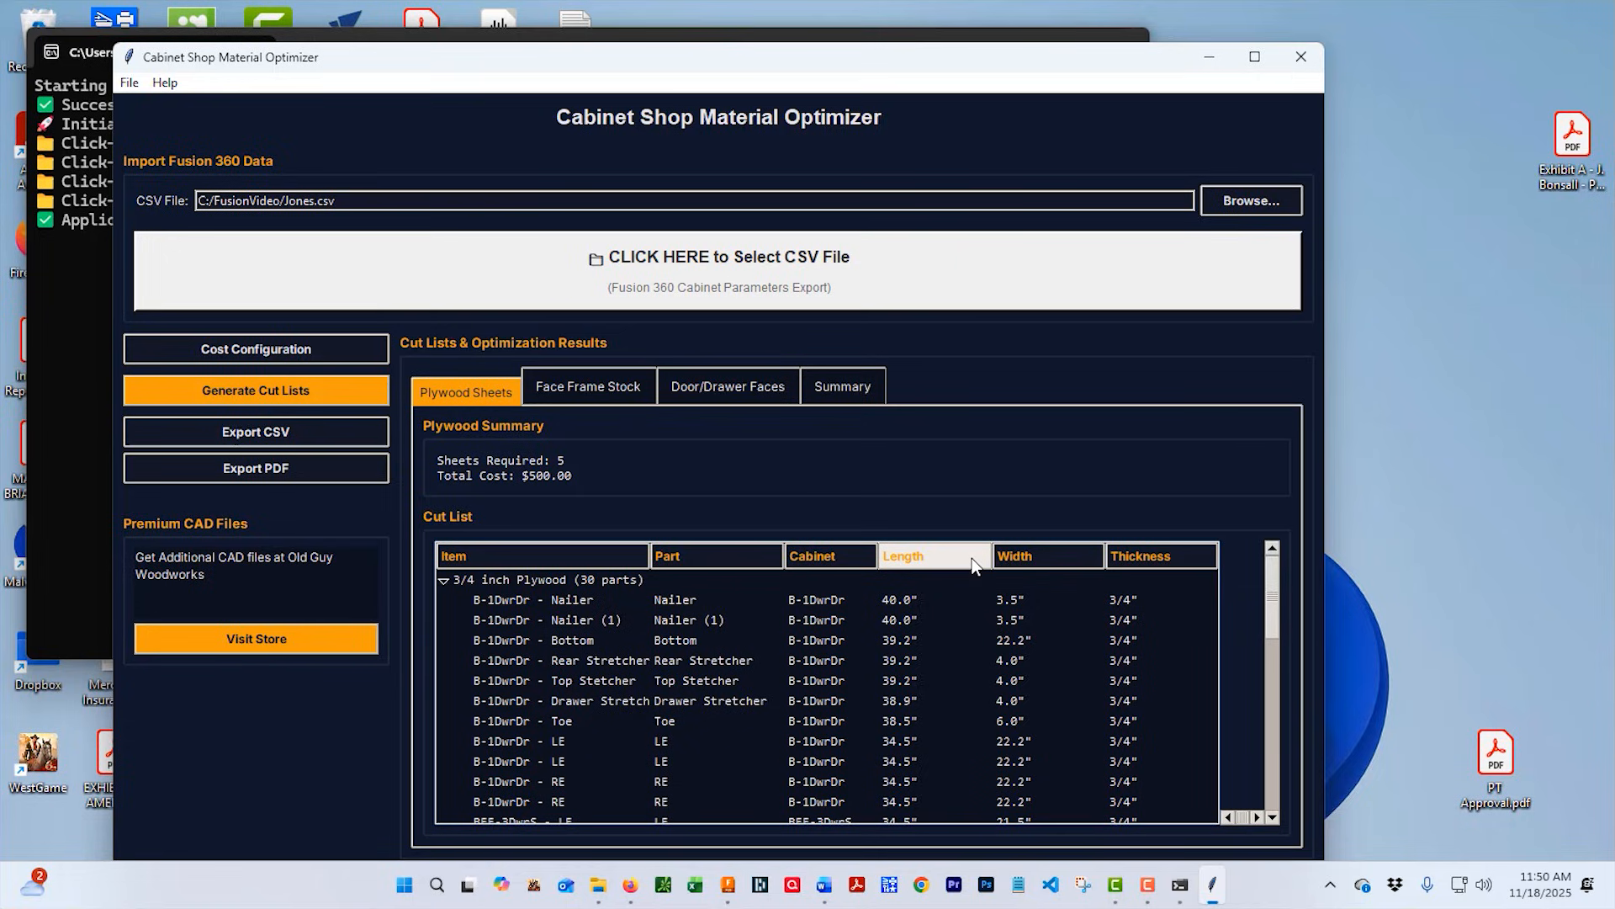
mouse_move(819, 334)
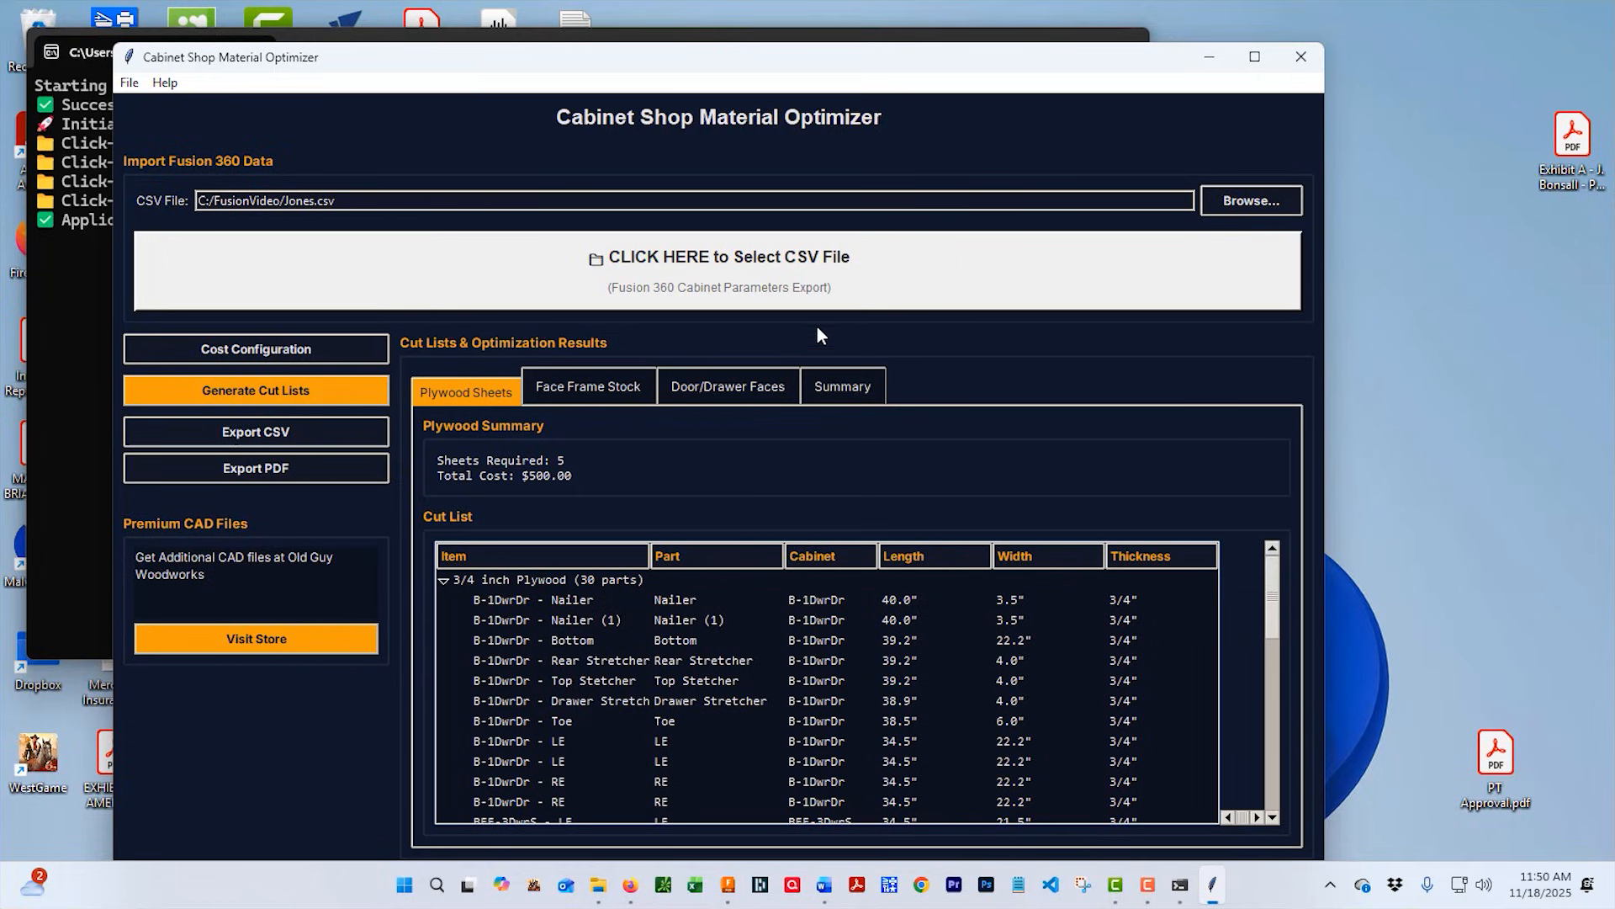
Sort Face Frame Stock parts by name, return to Plywood Sheets, and begin saving CSV.
click(588, 386)
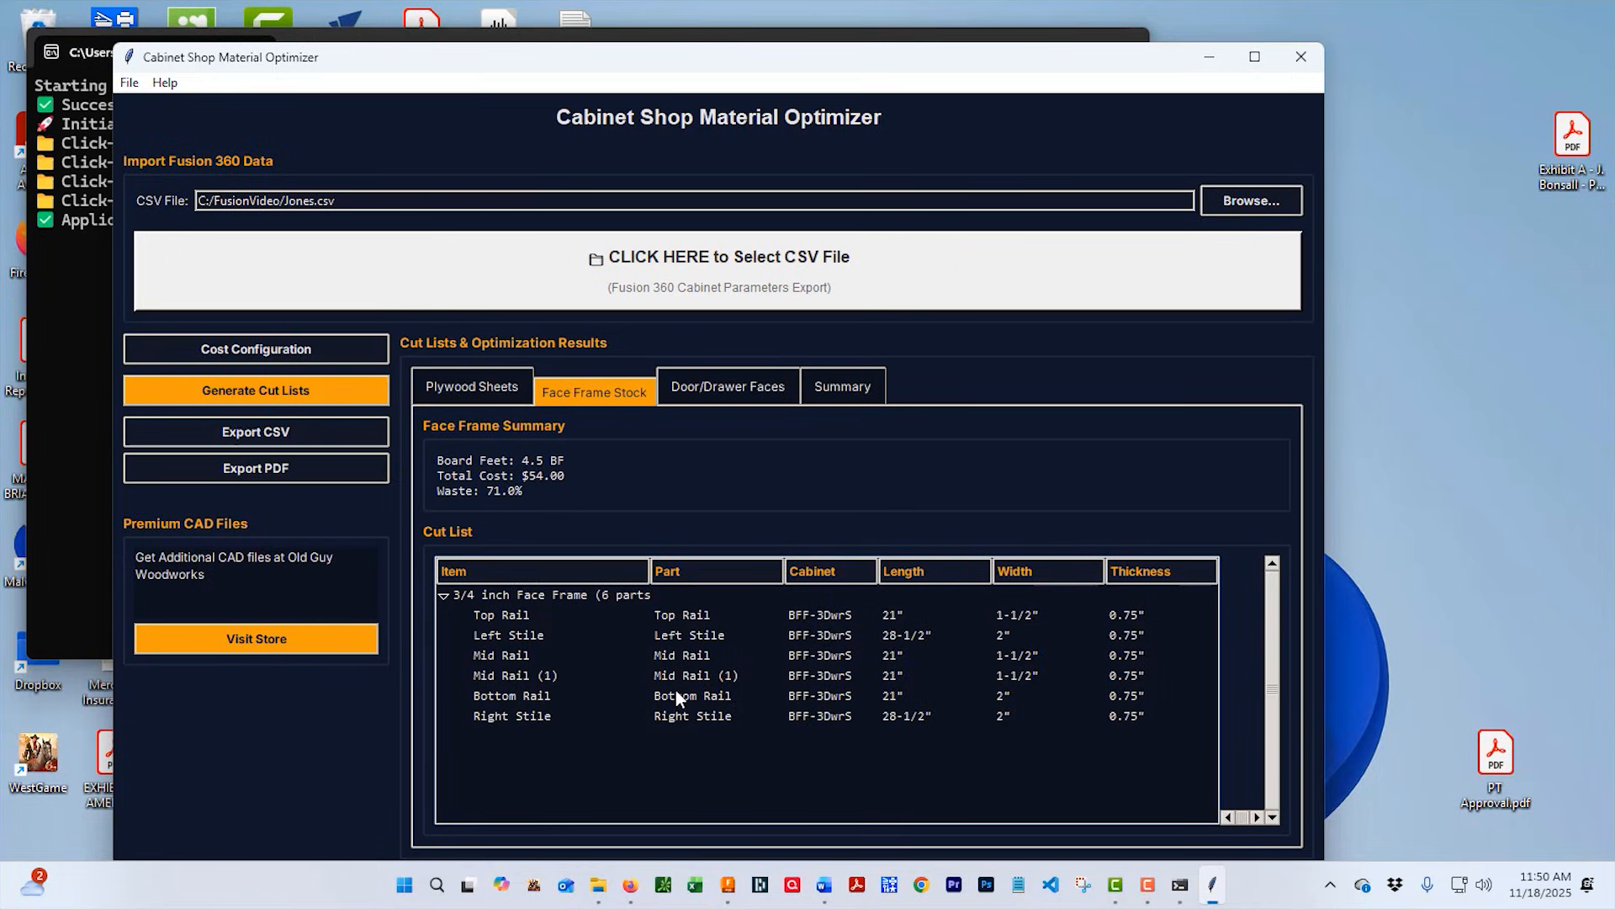
mouse_move(891, 556)
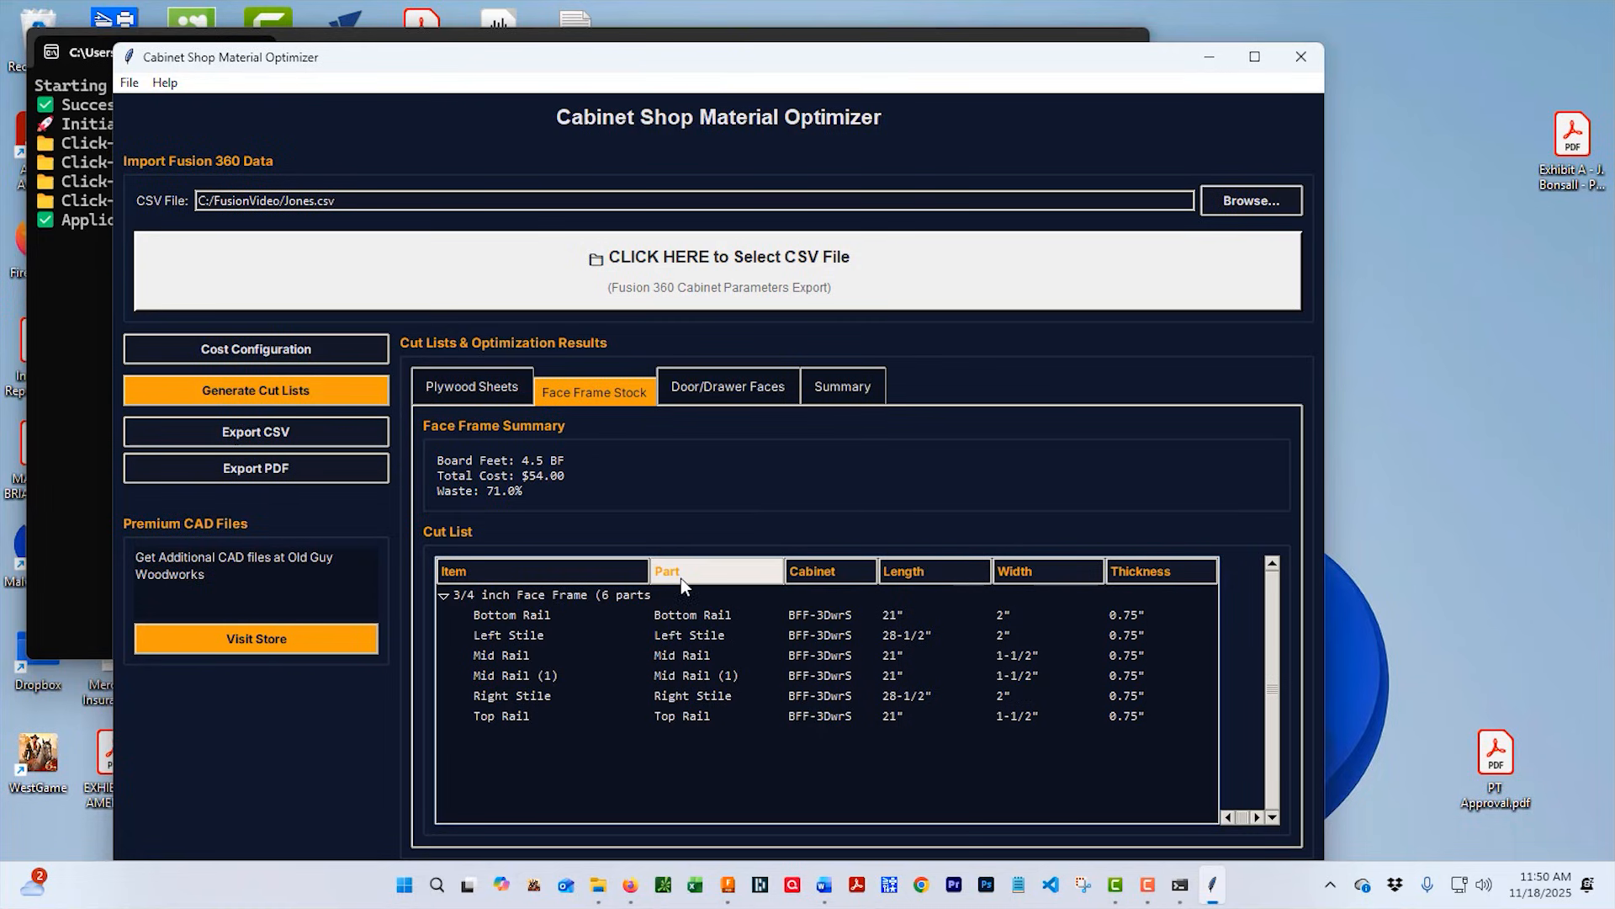
click(733, 392)
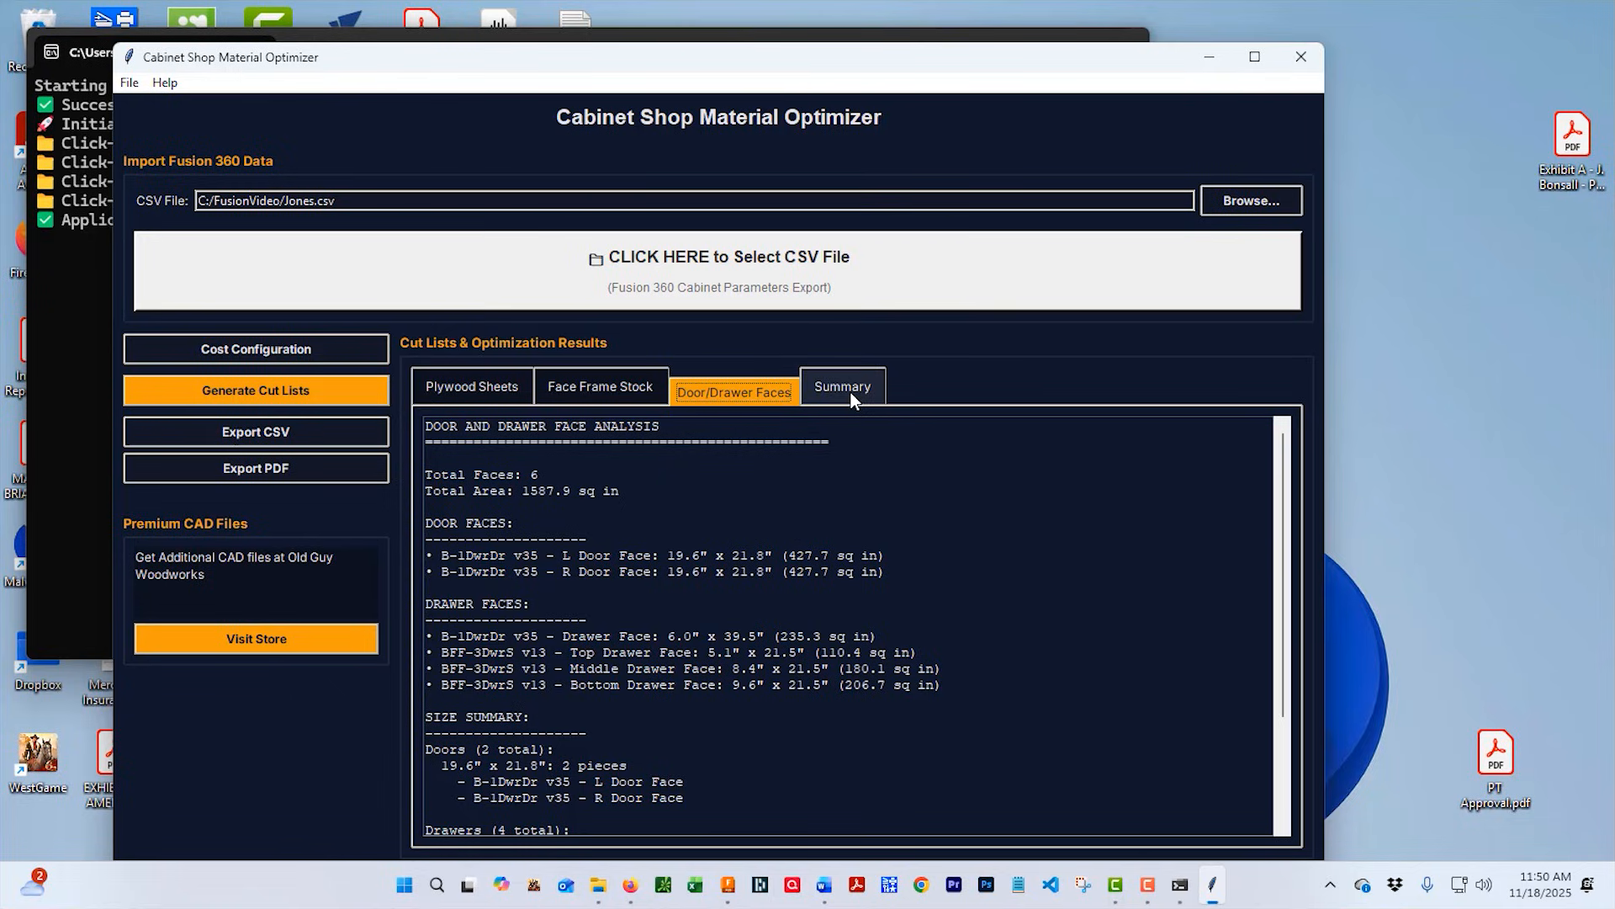
click(464, 389)
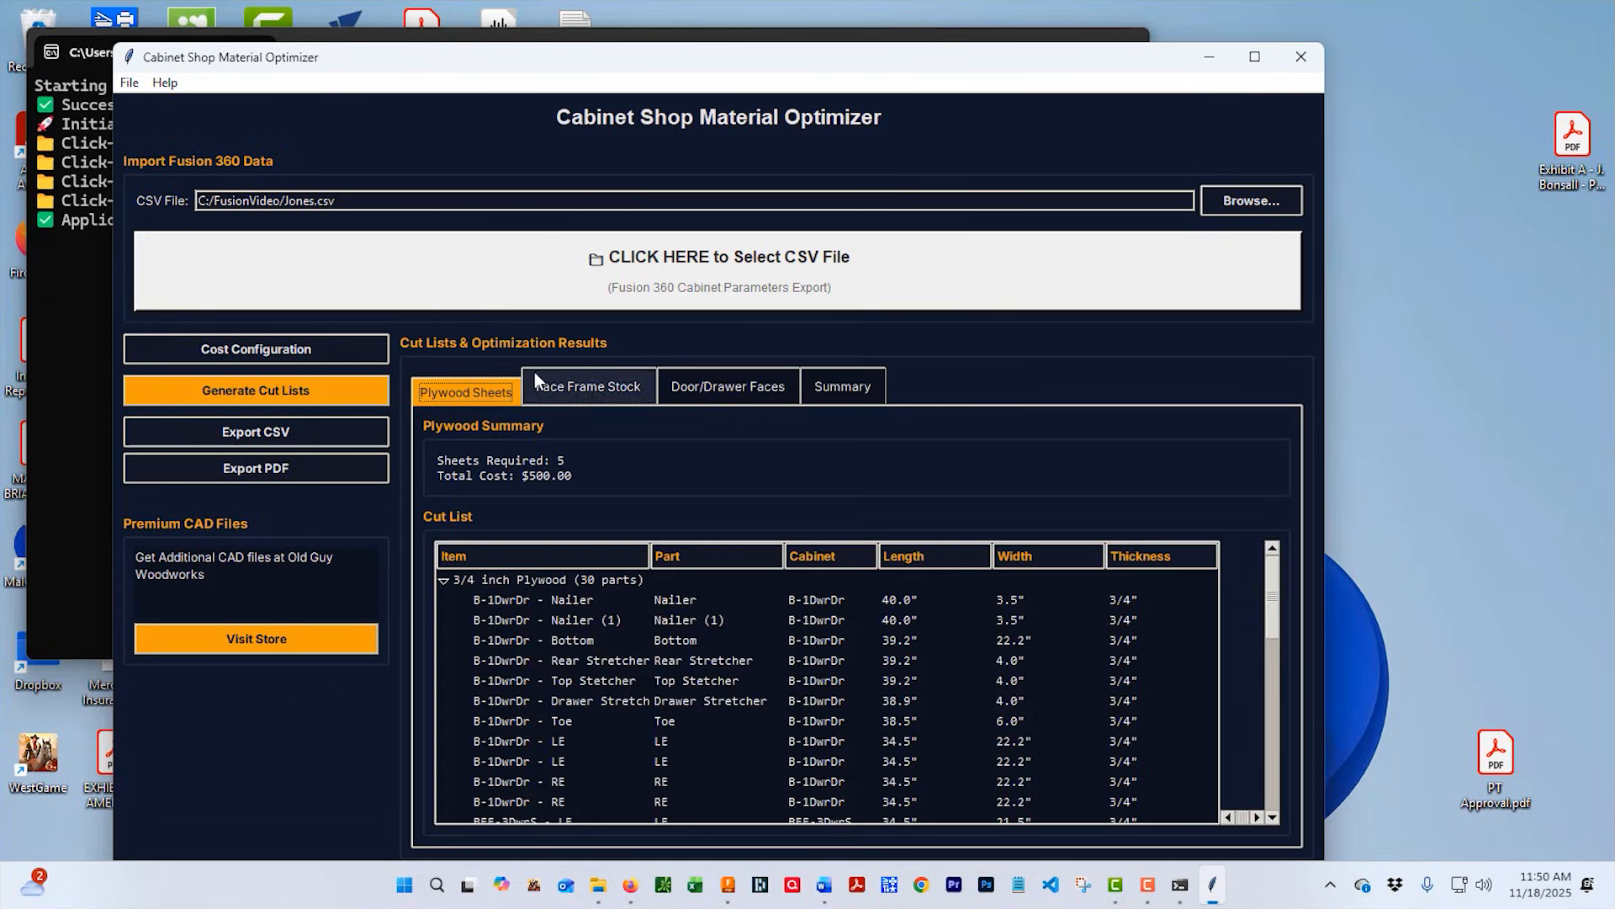
click(255, 431)
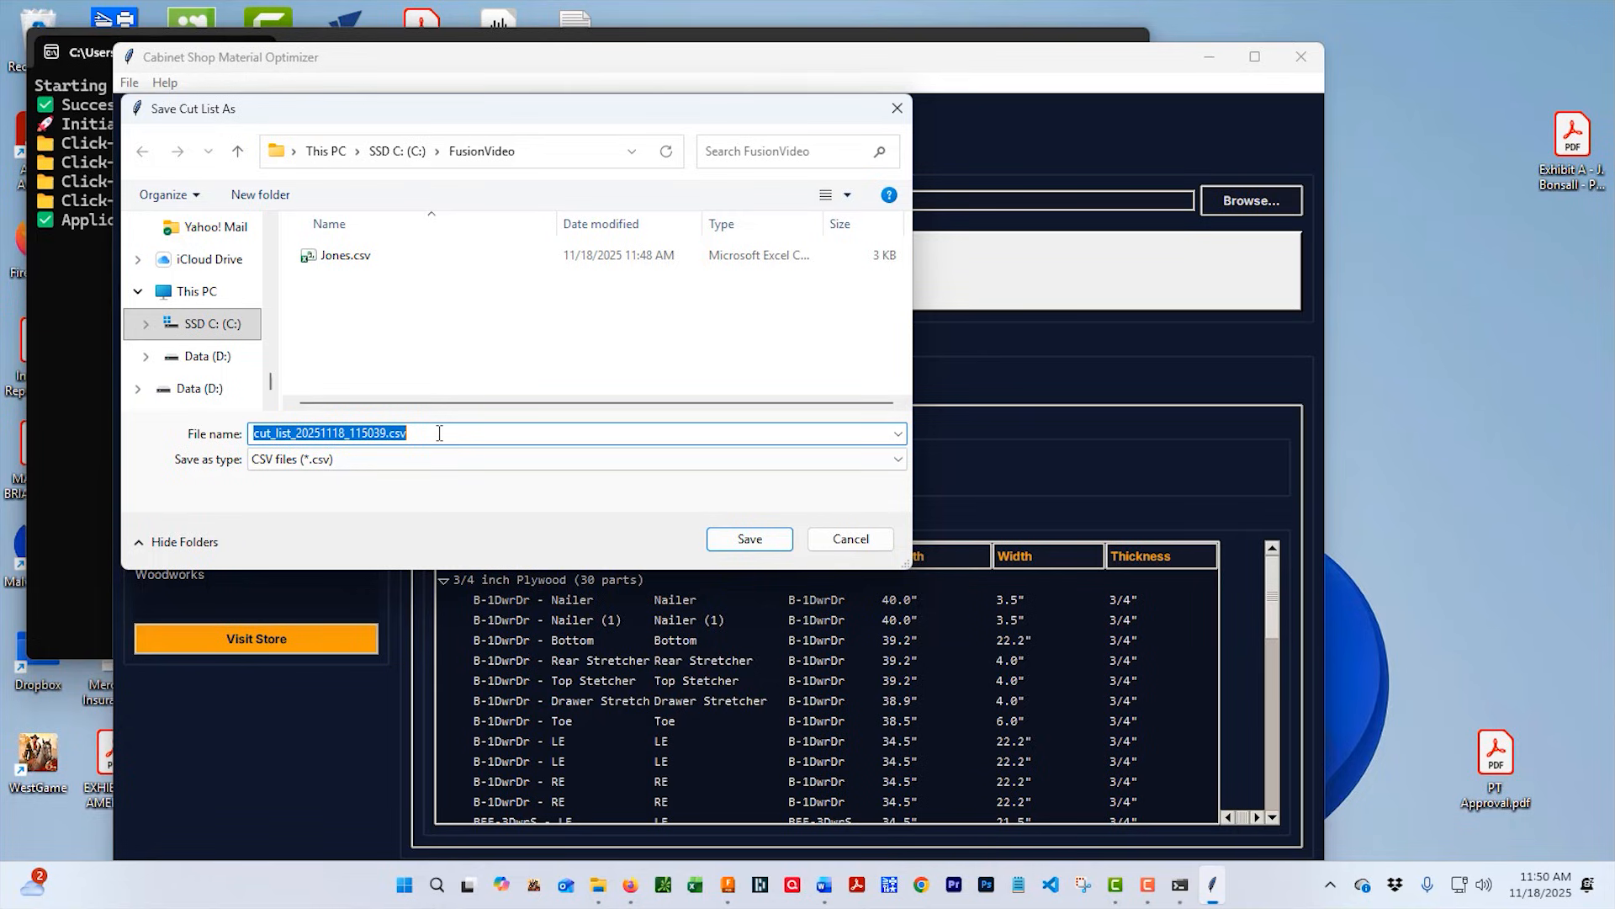
Save the cut list as ExportTest.csv in FusionVideo and acknowledge the success message.
text(ExportT)
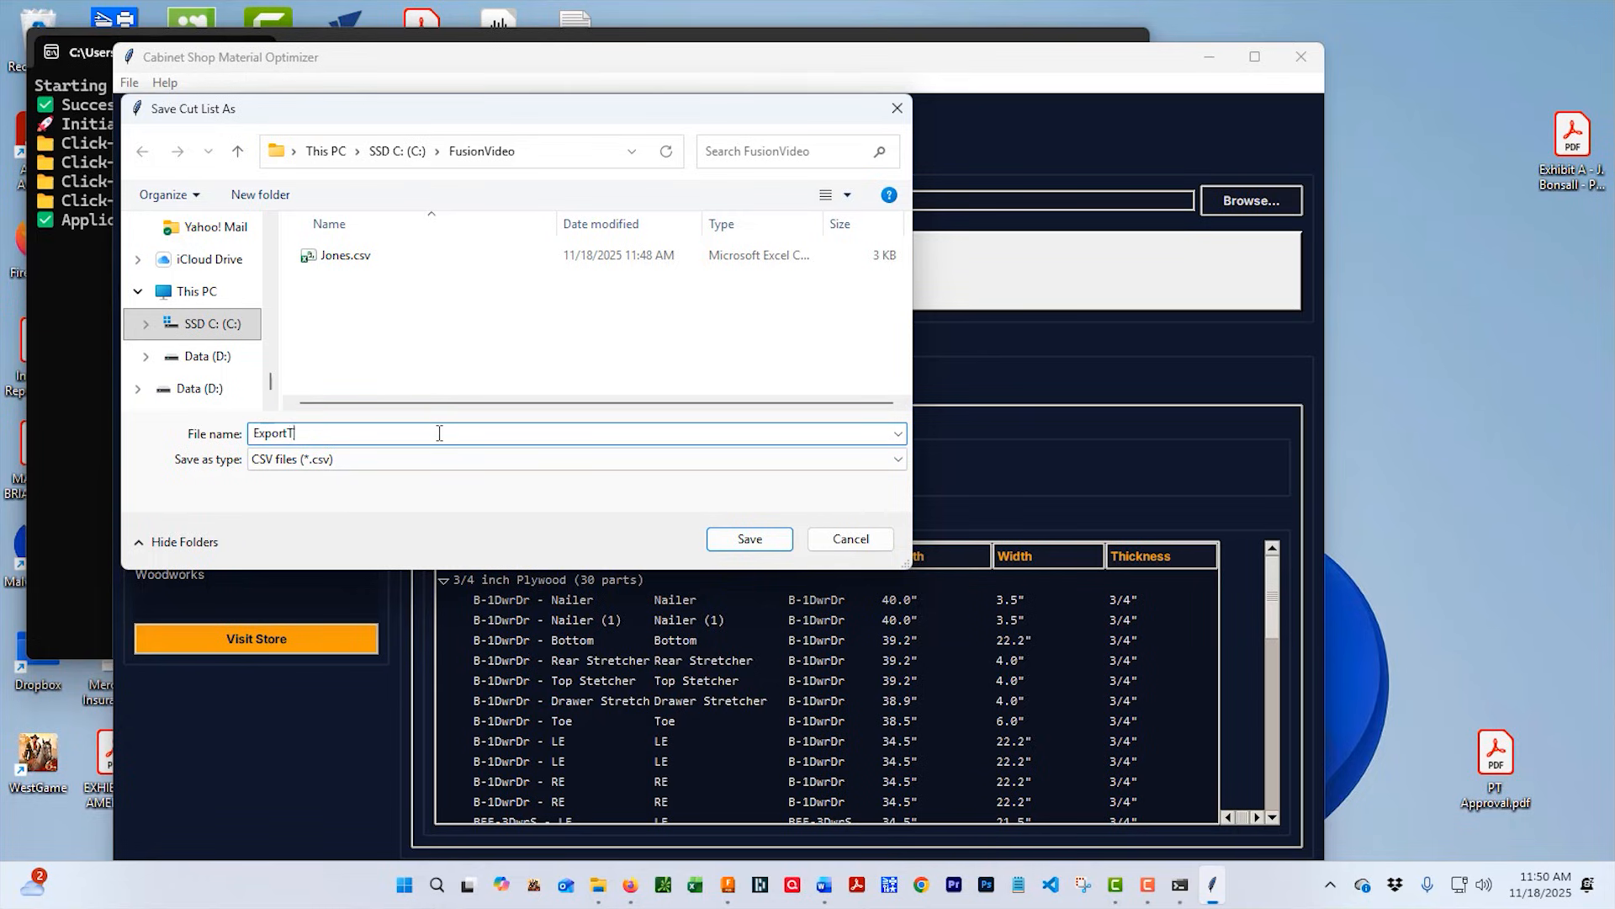
click(748, 539)
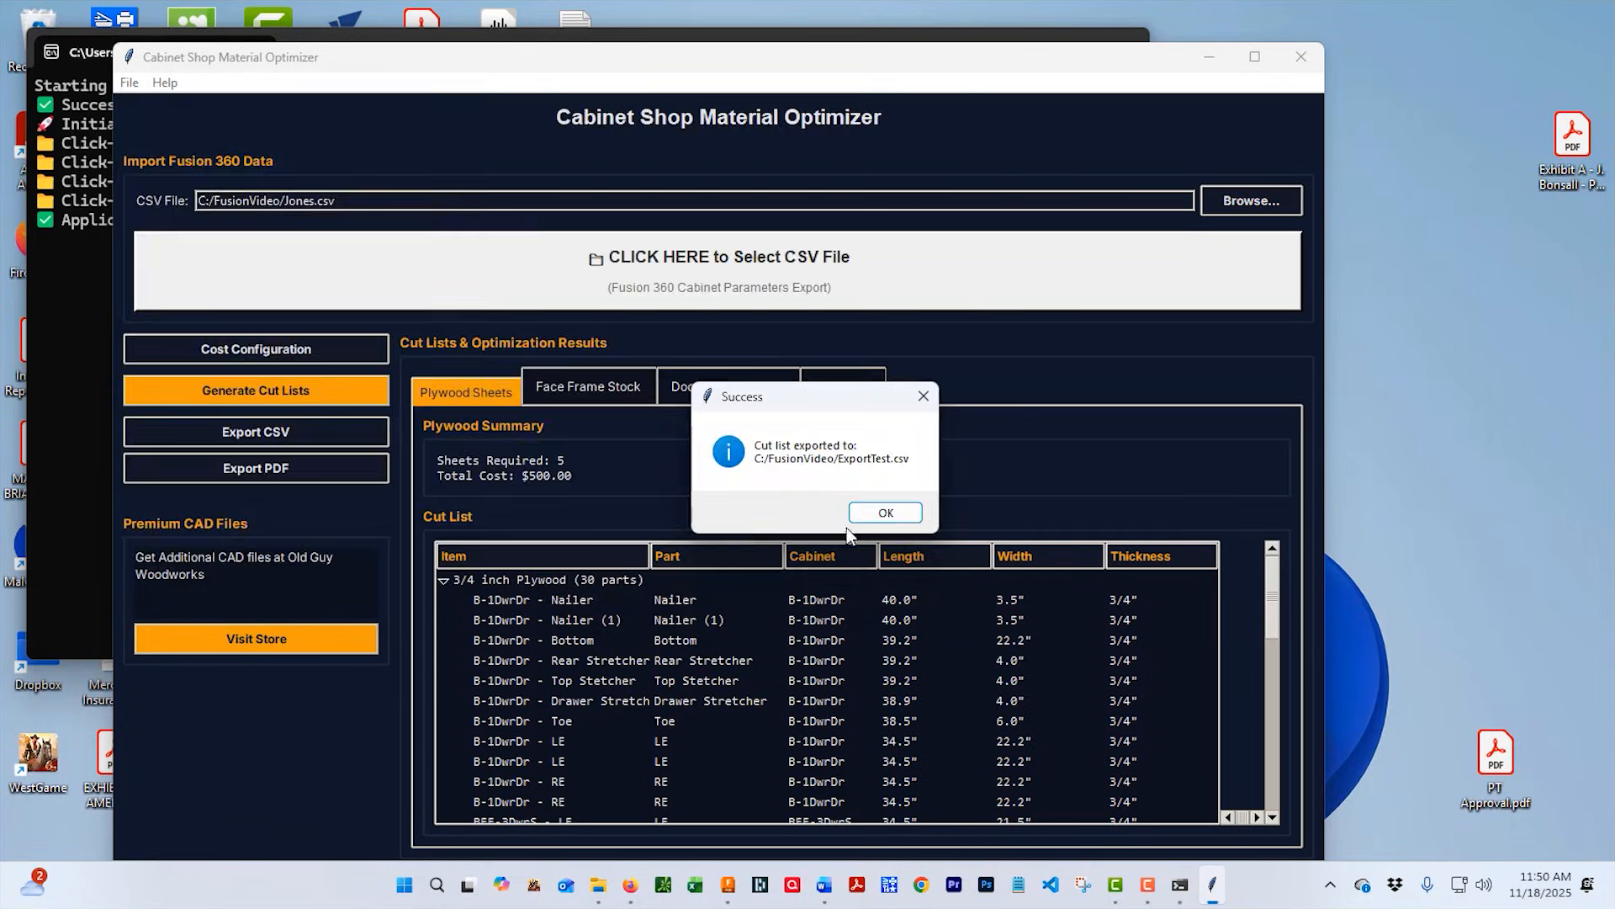
click(885, 512)
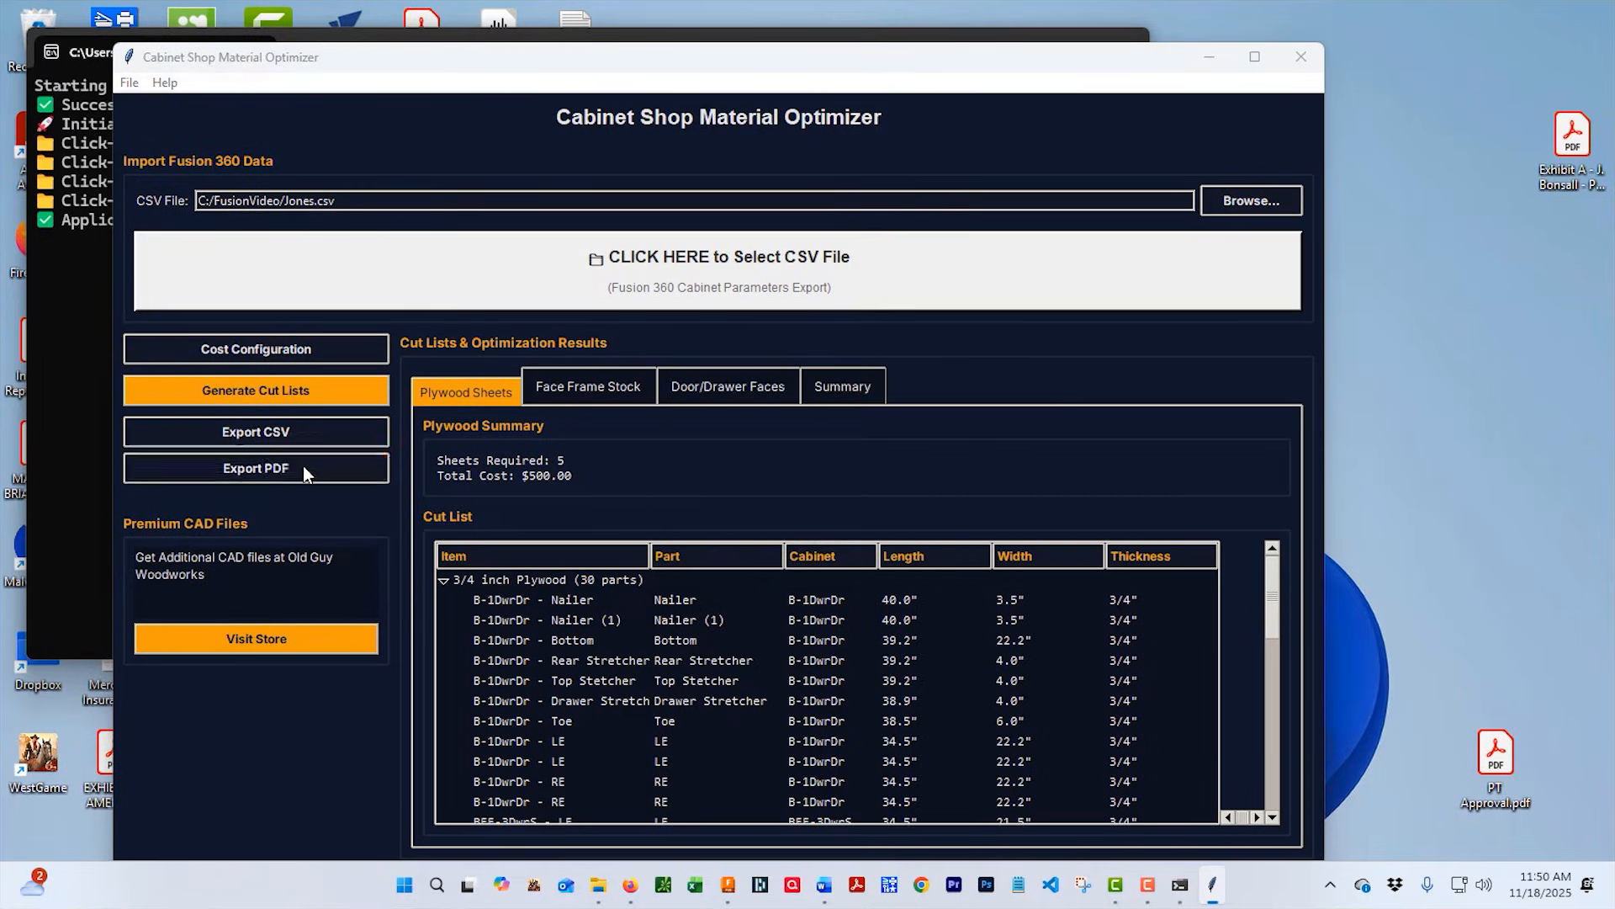
Export the PDF as cut_list_20251118_115059.pdf, confirm success, and close the optimizer.
click(256, 468)
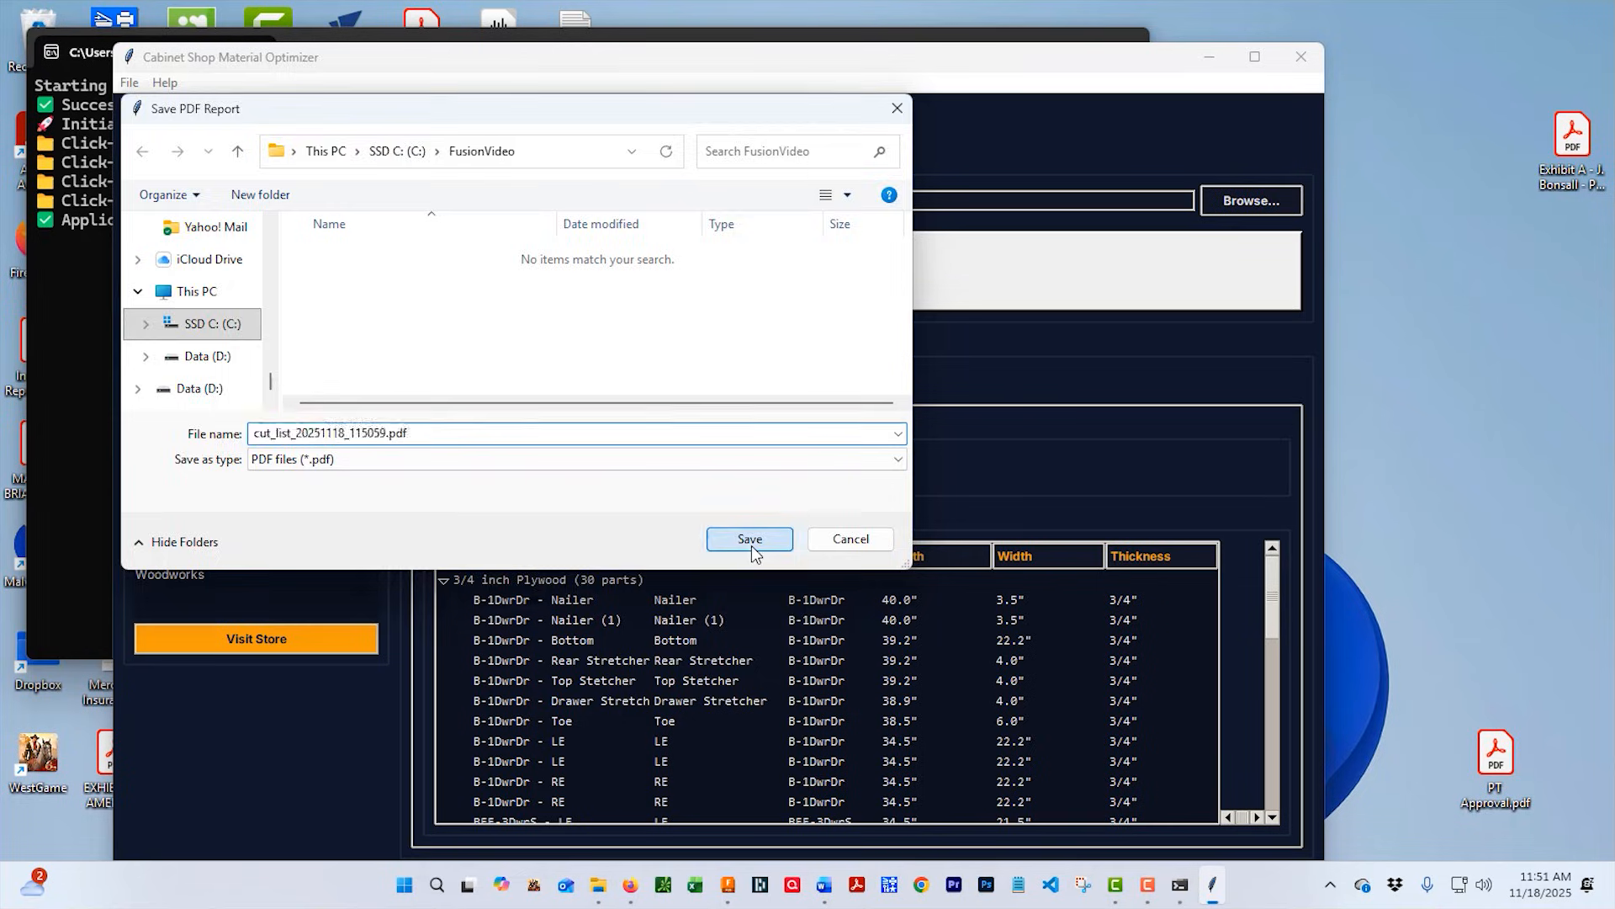
click(748, 538)
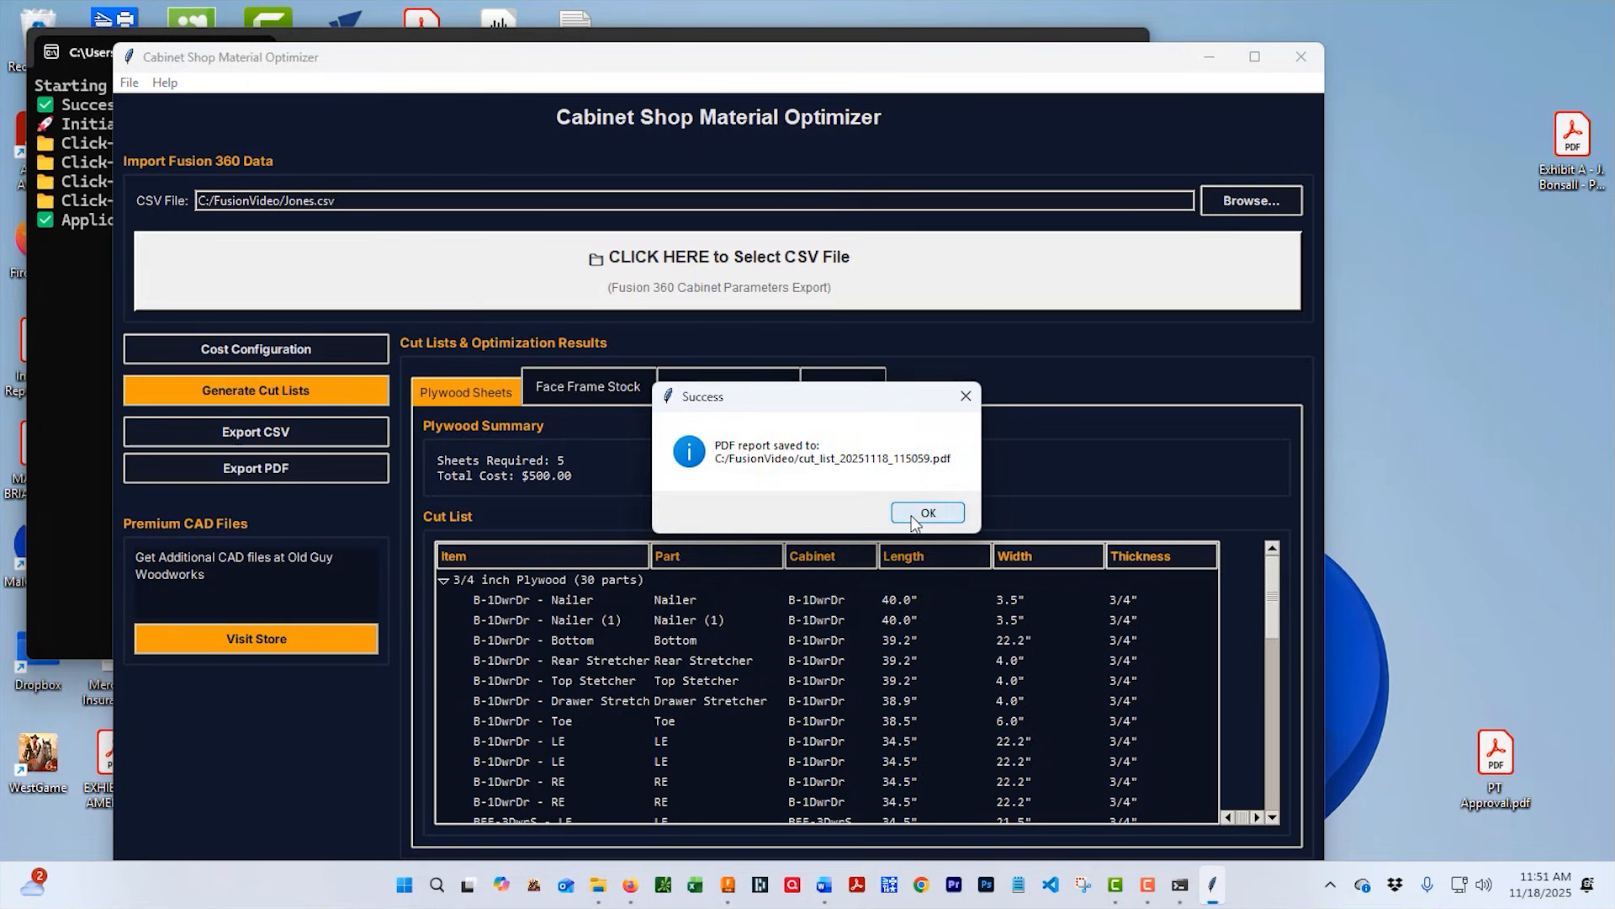
click(926, 512)
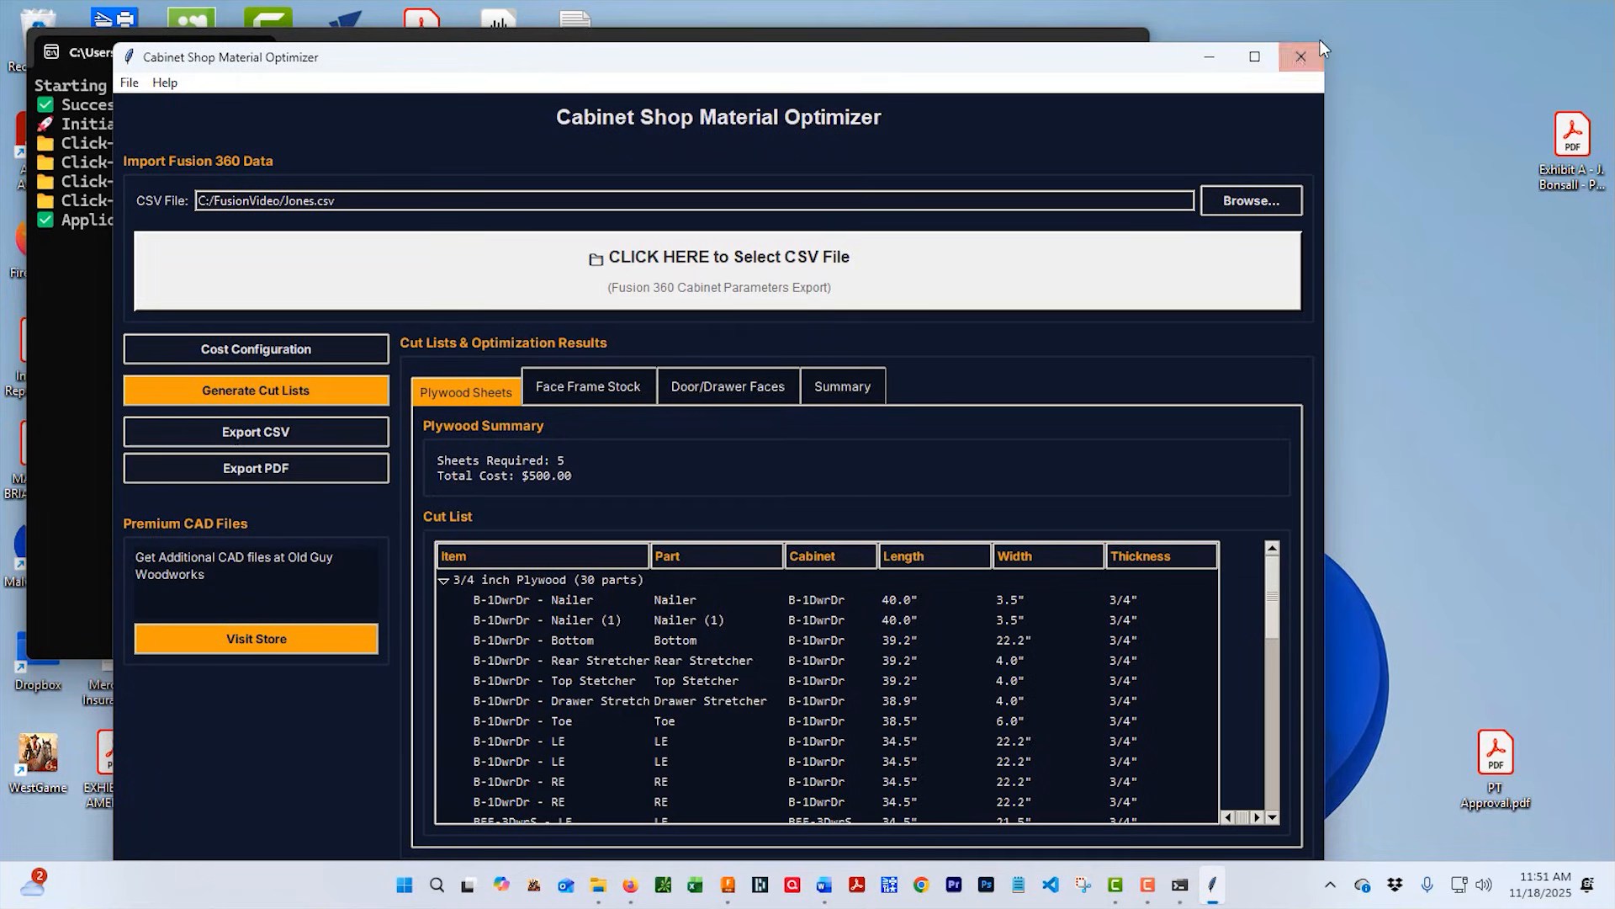
click(1300, 57)
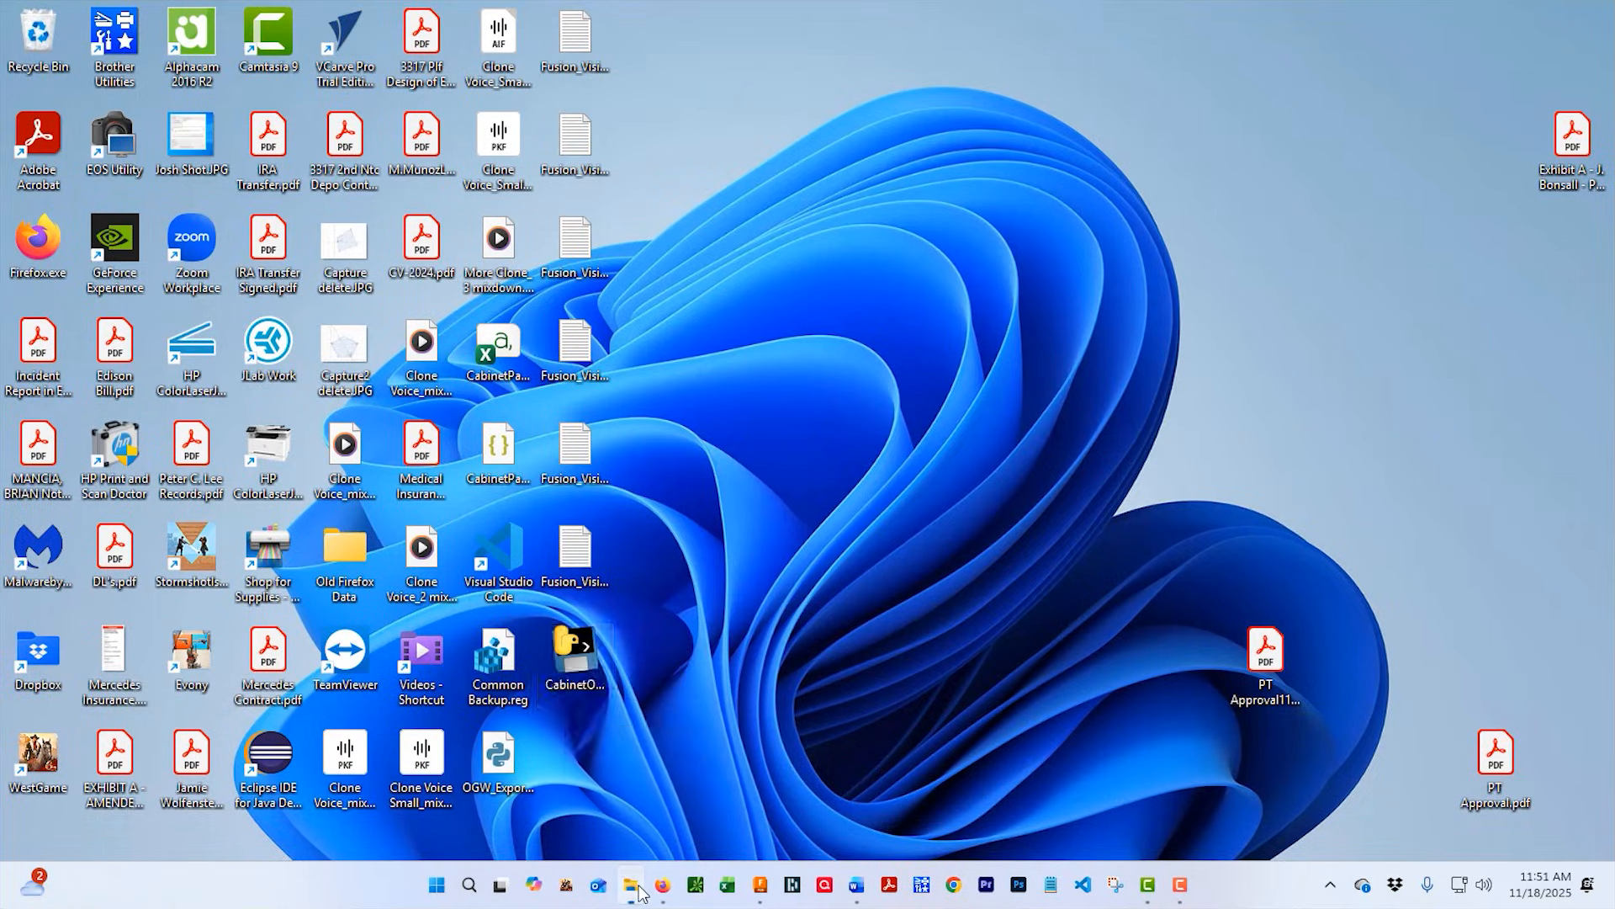
Open cut_list_20251118_115059.pdf from FusionVideo and scroll through its plywood, face-frame and door tables.
click(630, 885)
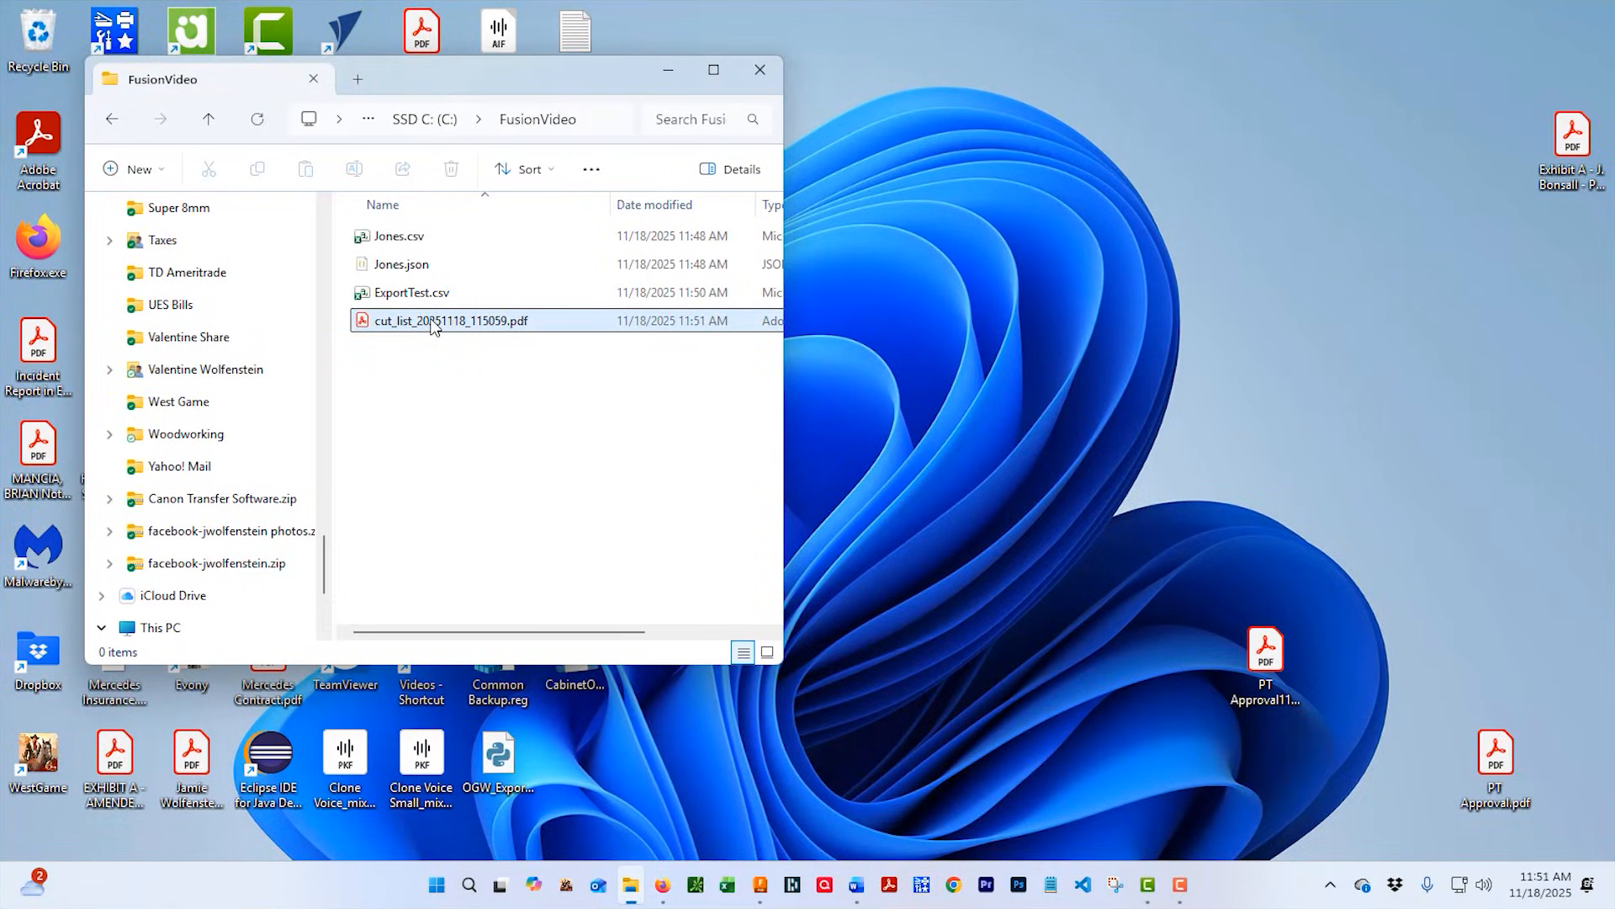
double_click(450, 320)
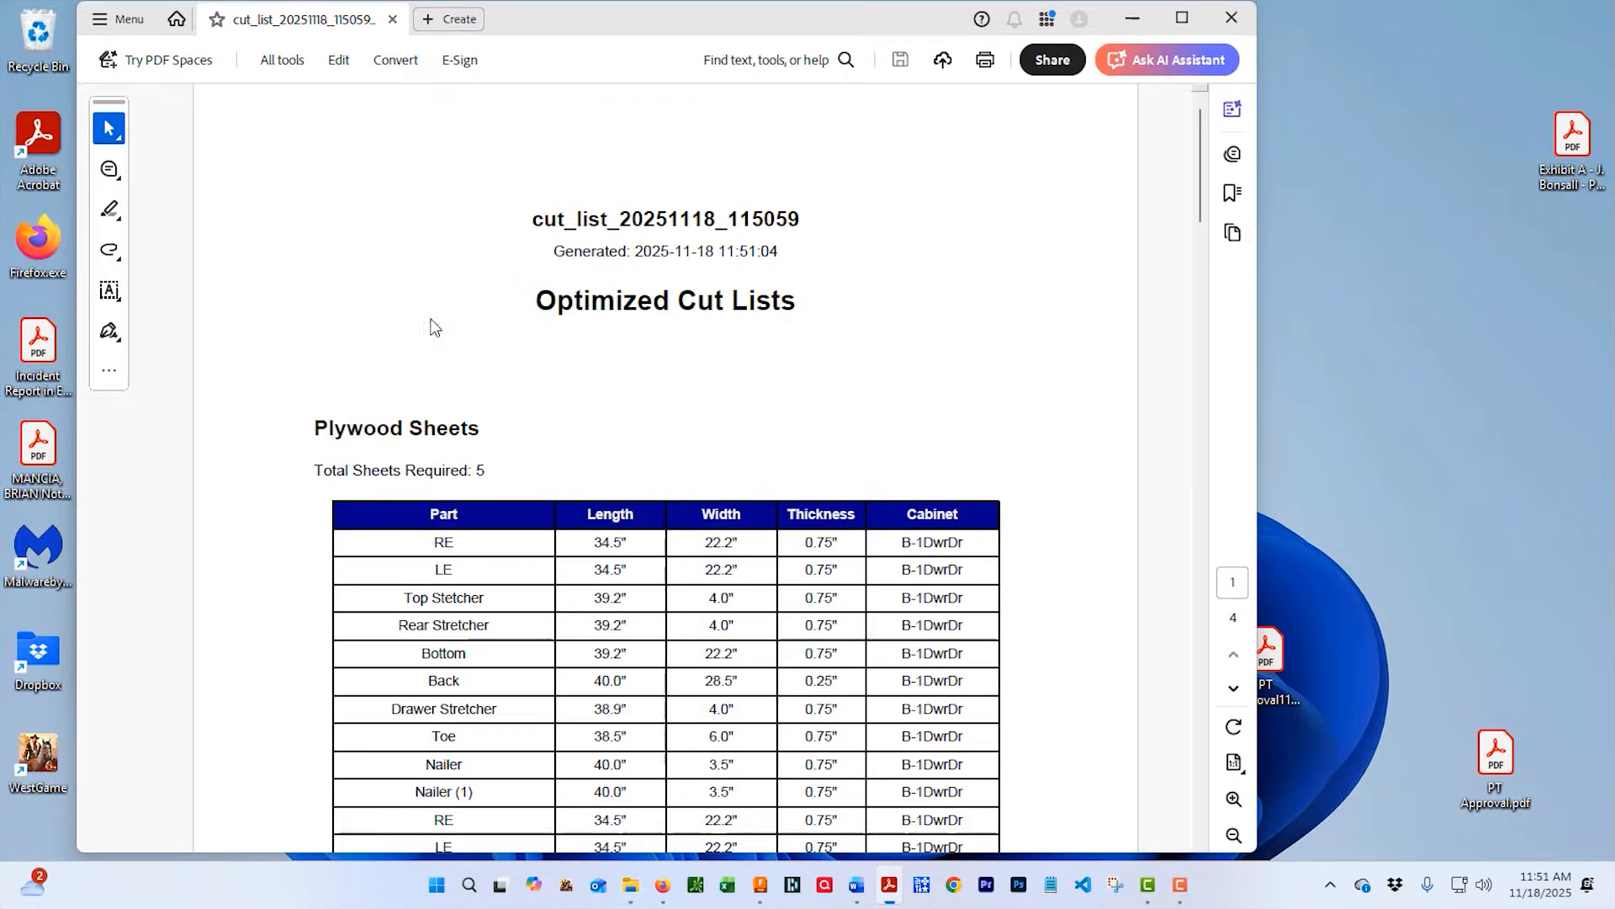
scroll(down, 3)
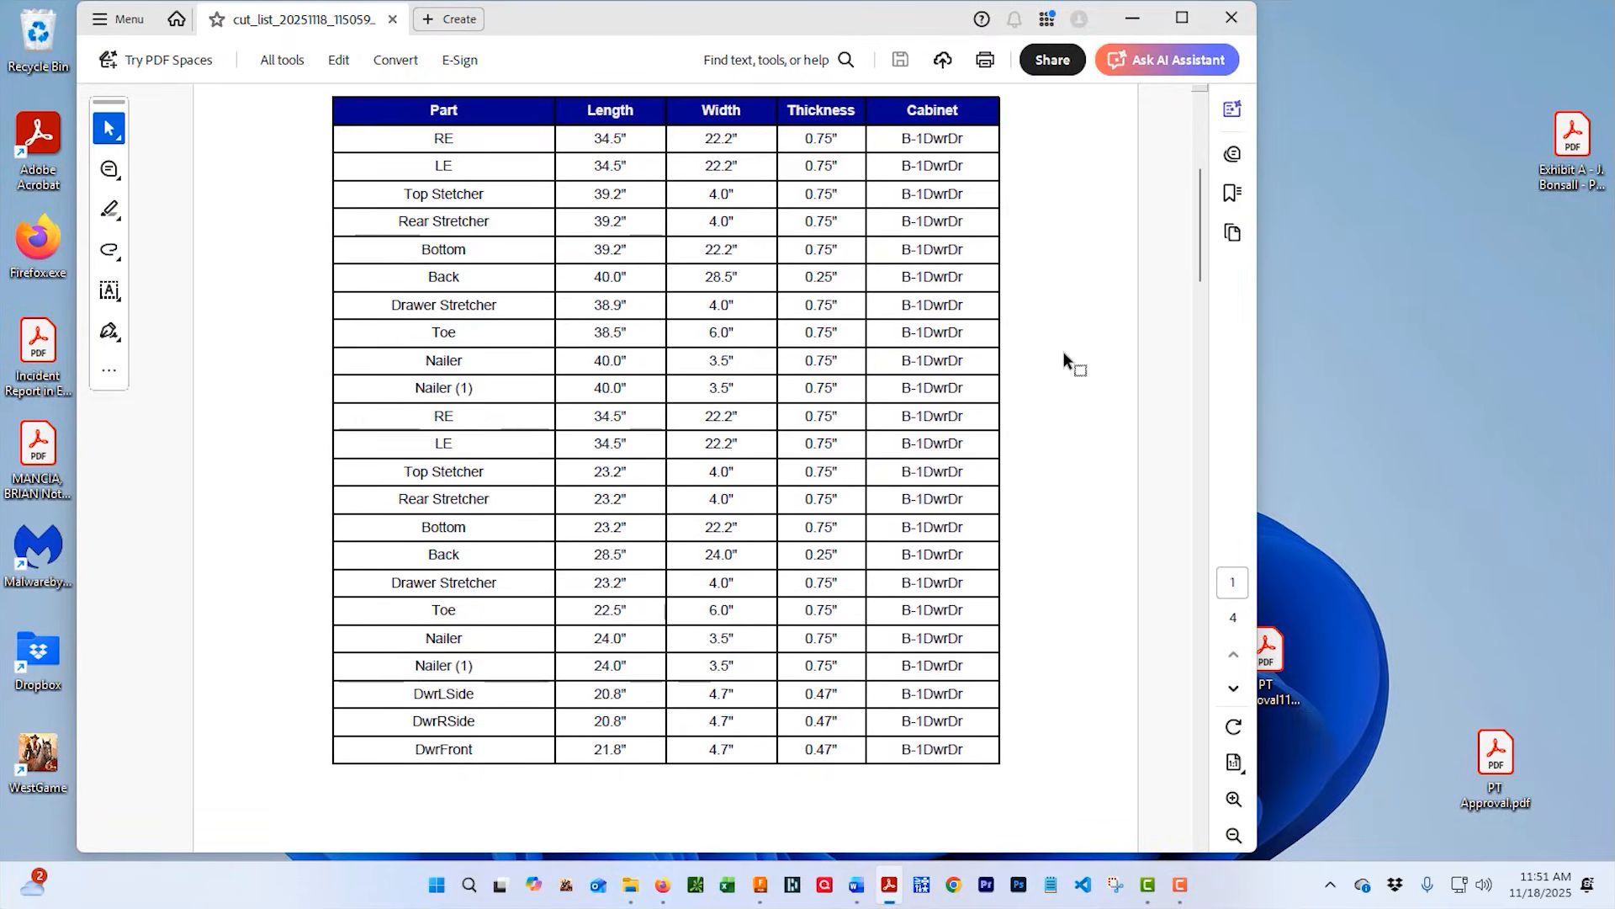
scroll(down, 3)
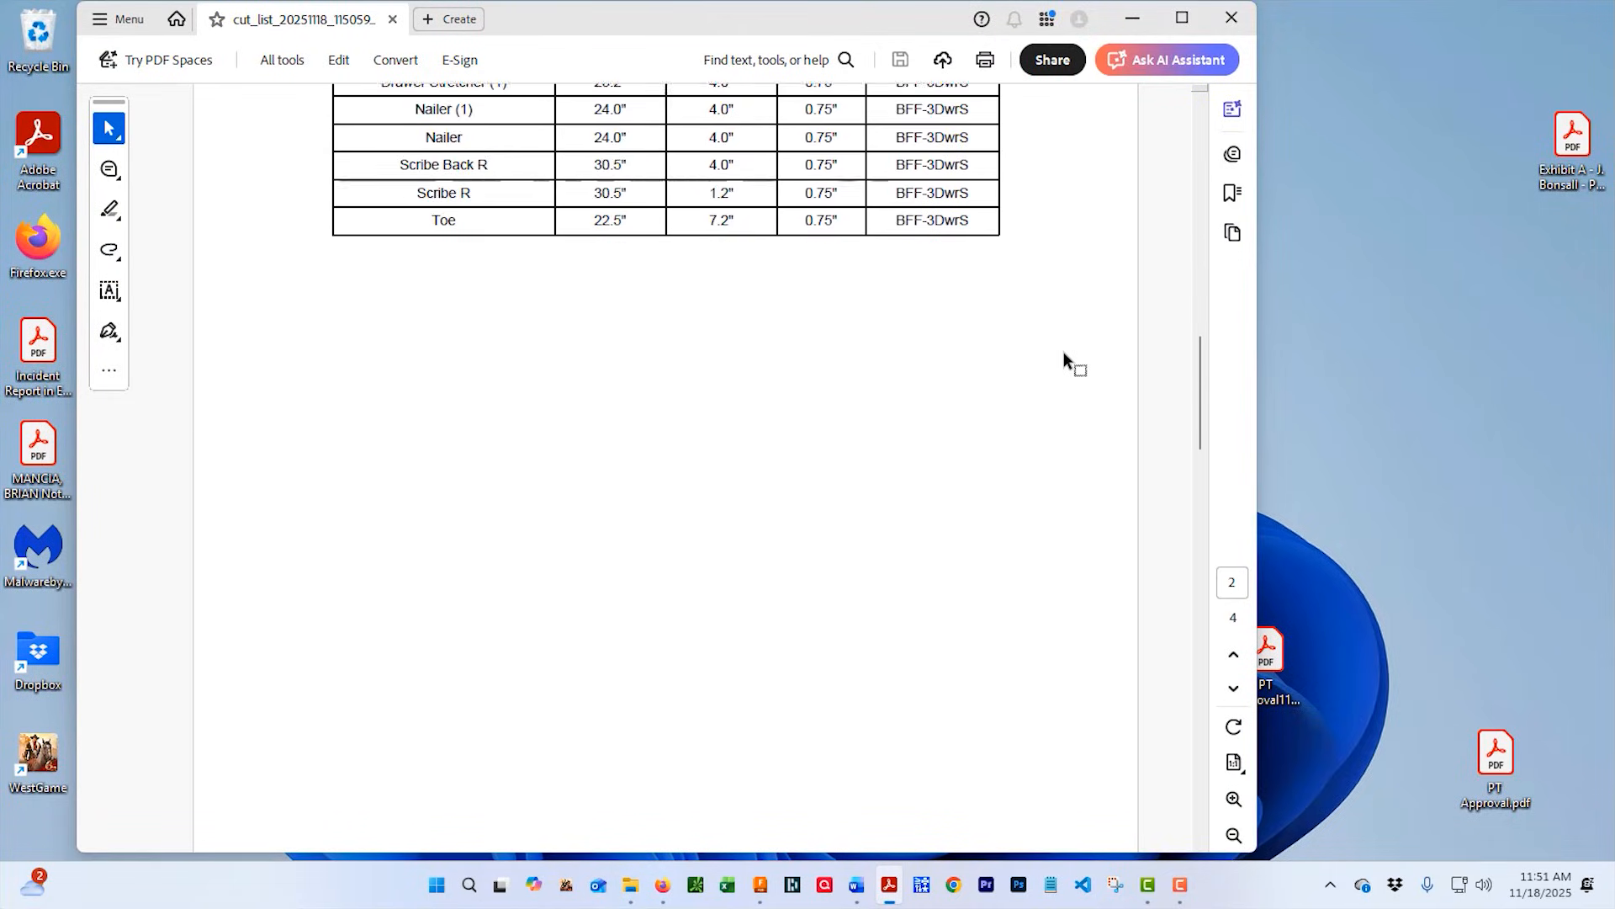
scroll(down, 3)
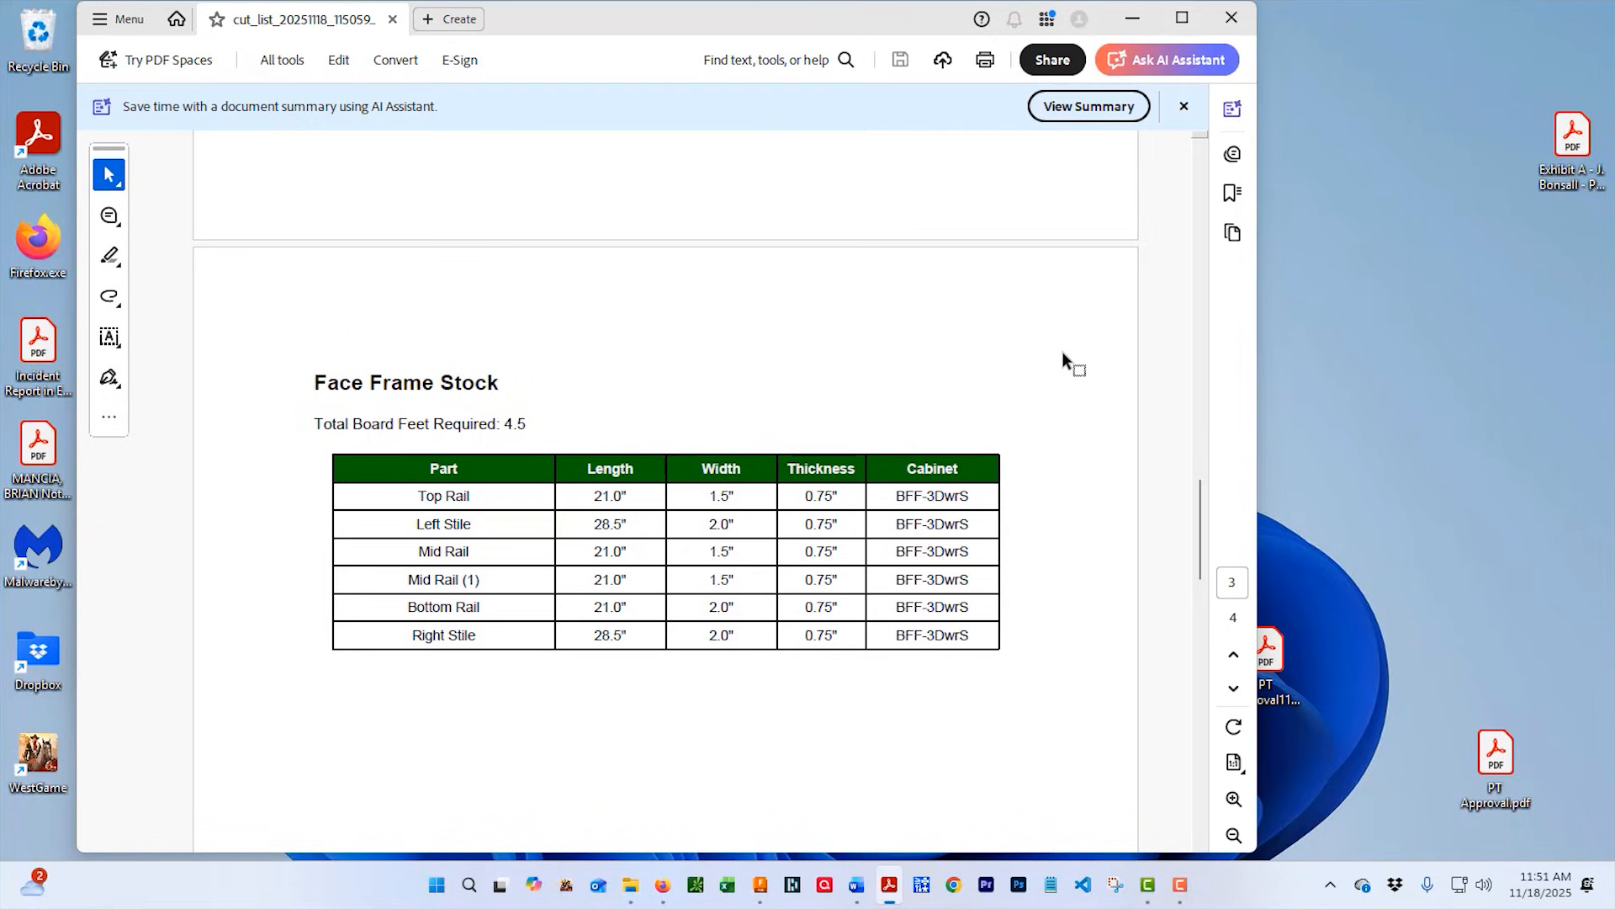
scroll(down, 3)
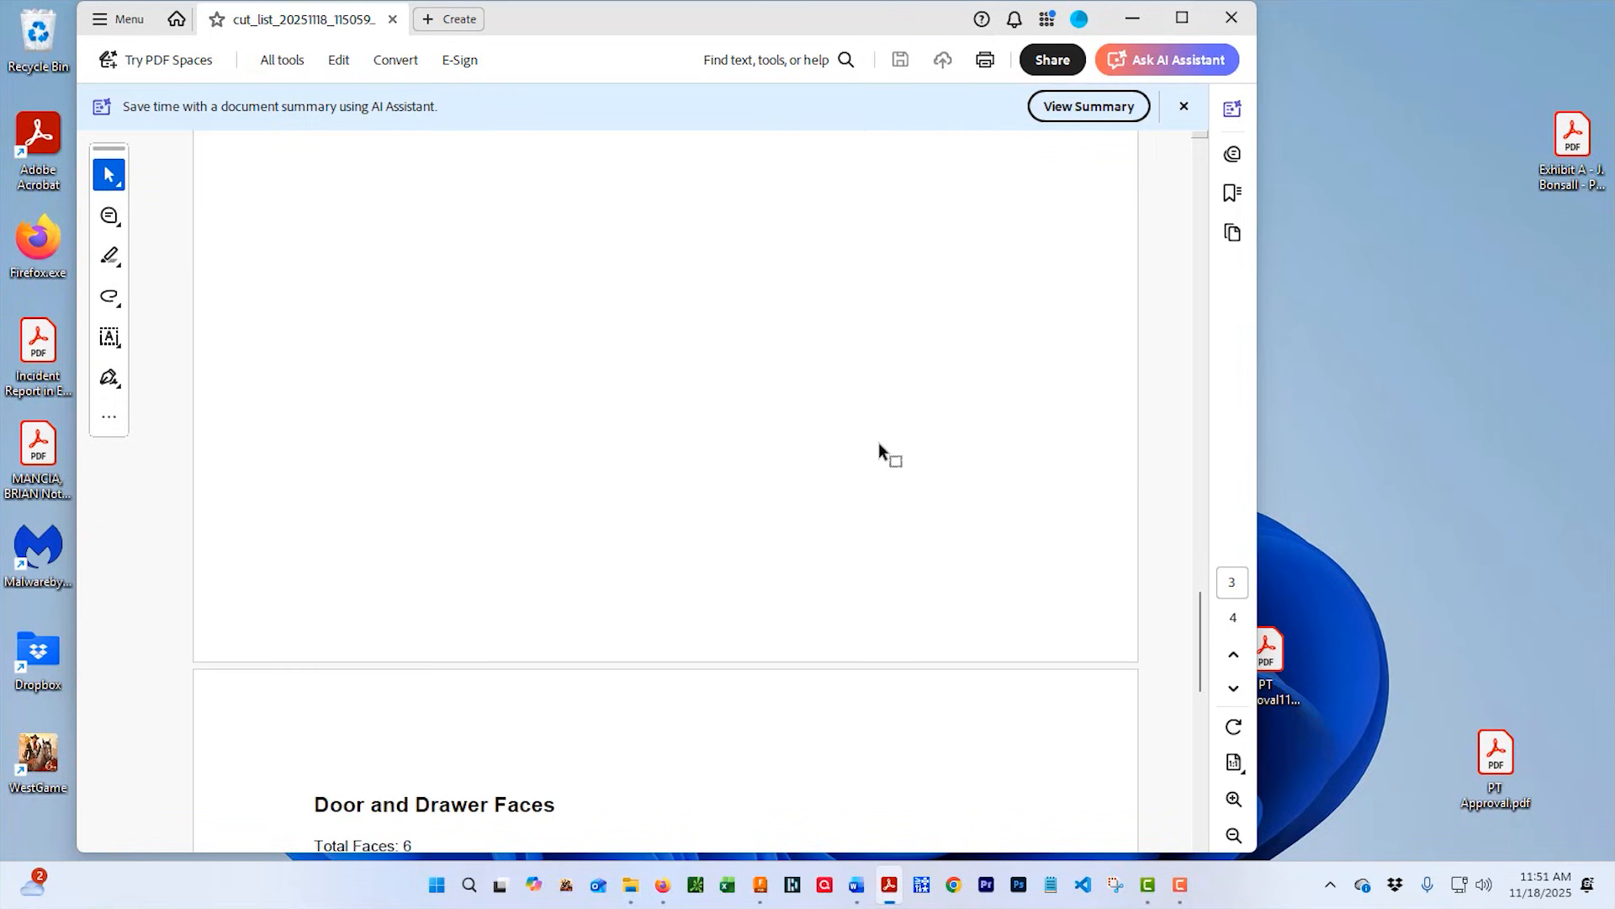
scroll(down, 3)
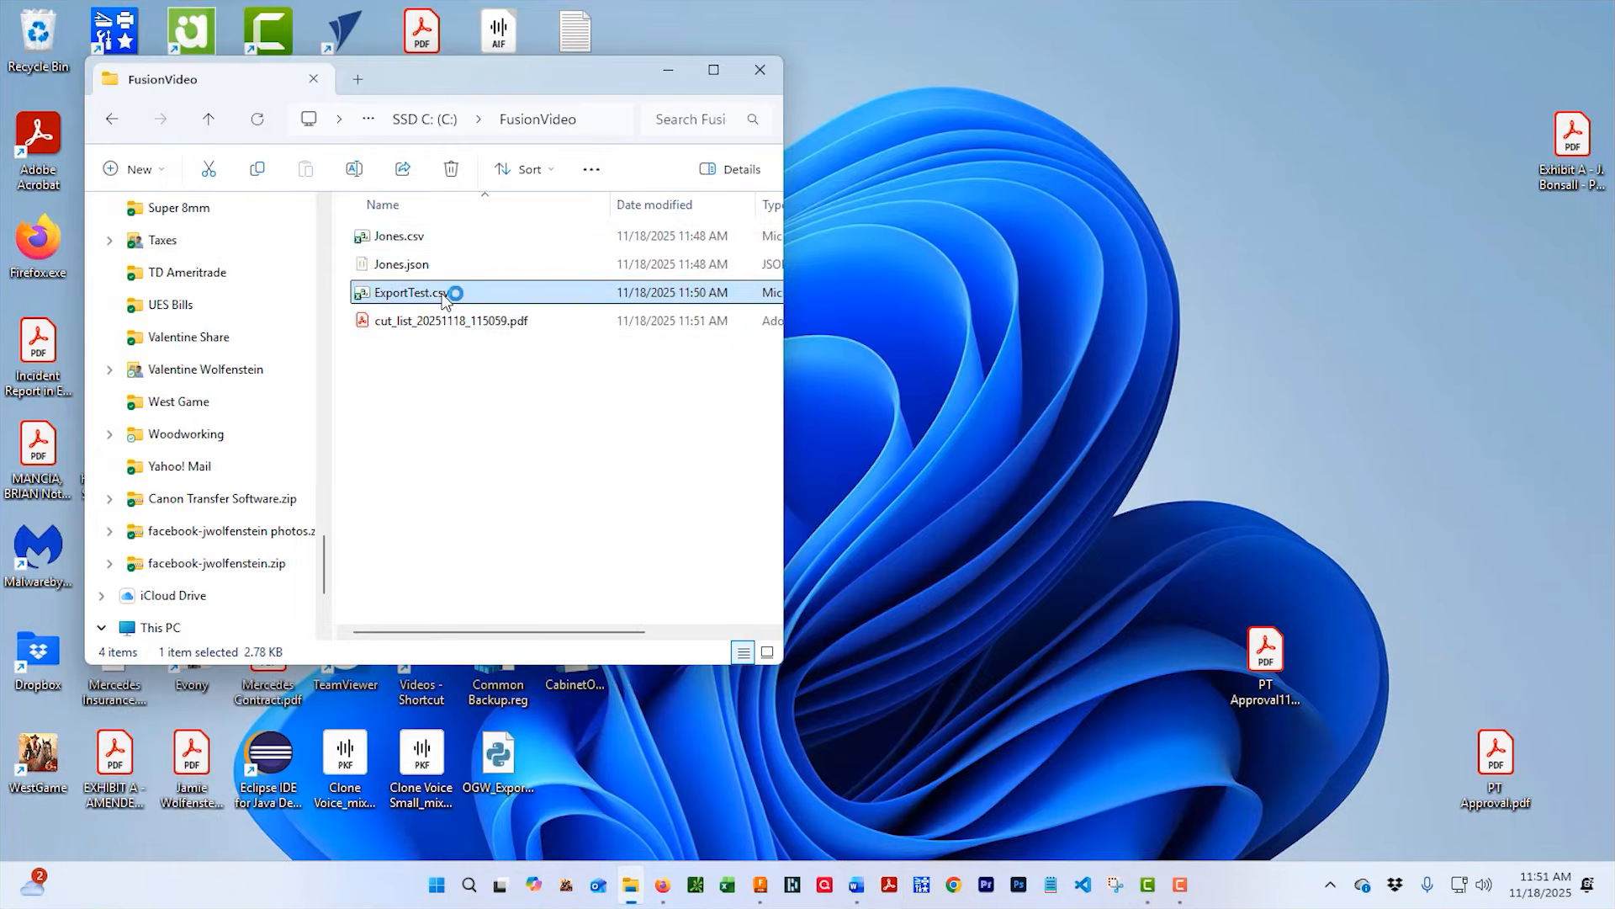
Open ExportTest.csv in Excel, widen column A, and scroll through the plywood, face frame and door sections.
double_click(410, 292)
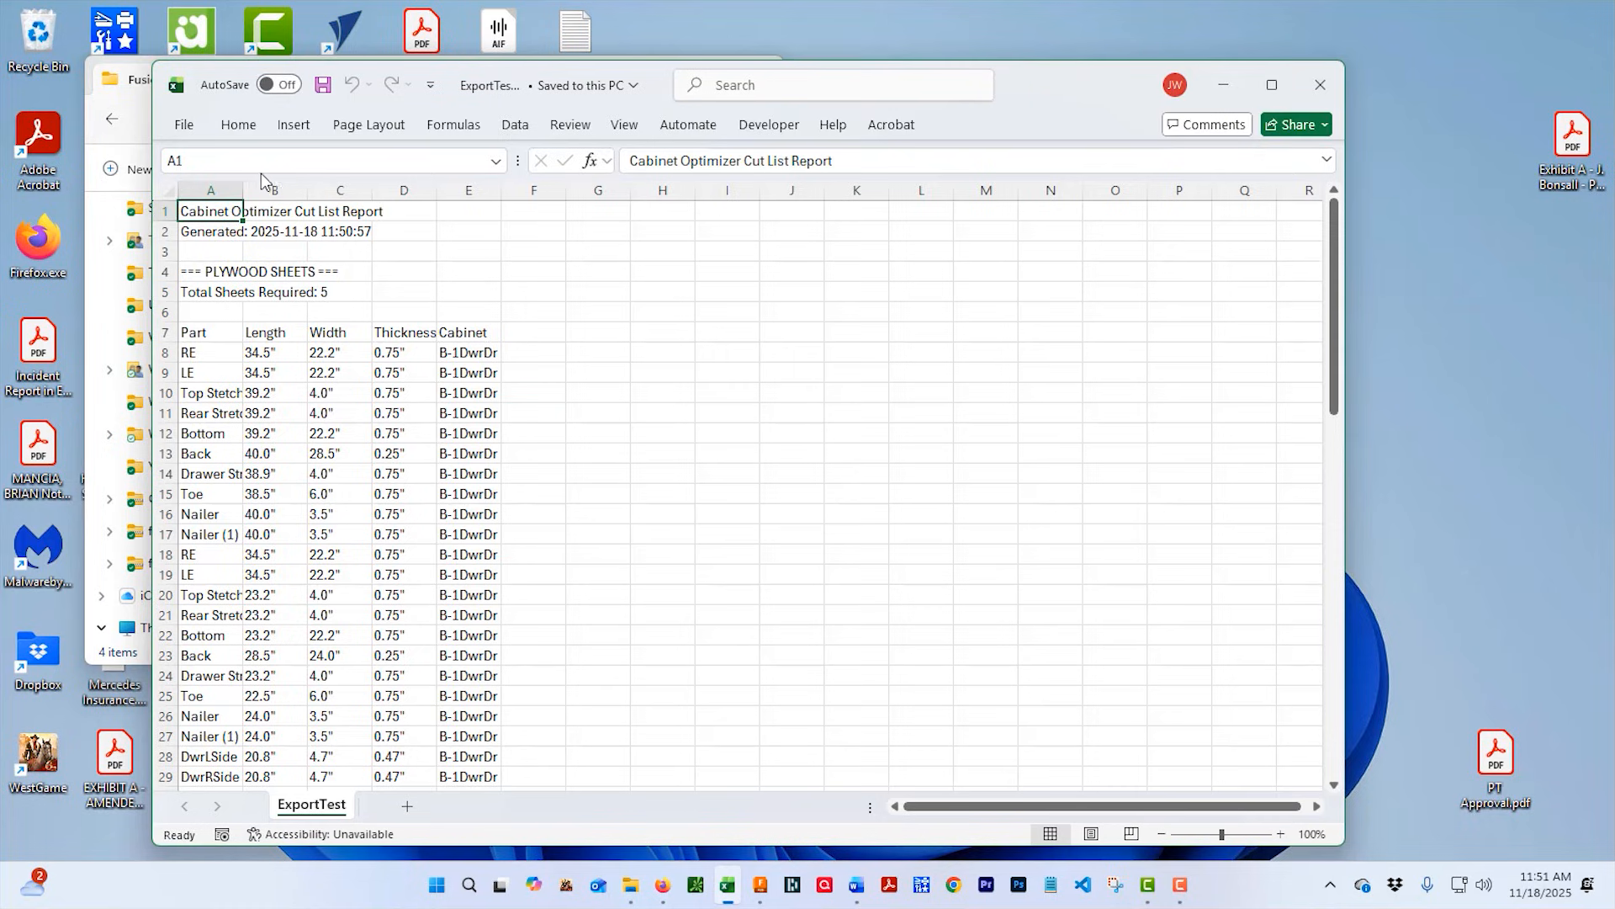
drag(260, 190, 412, 189)
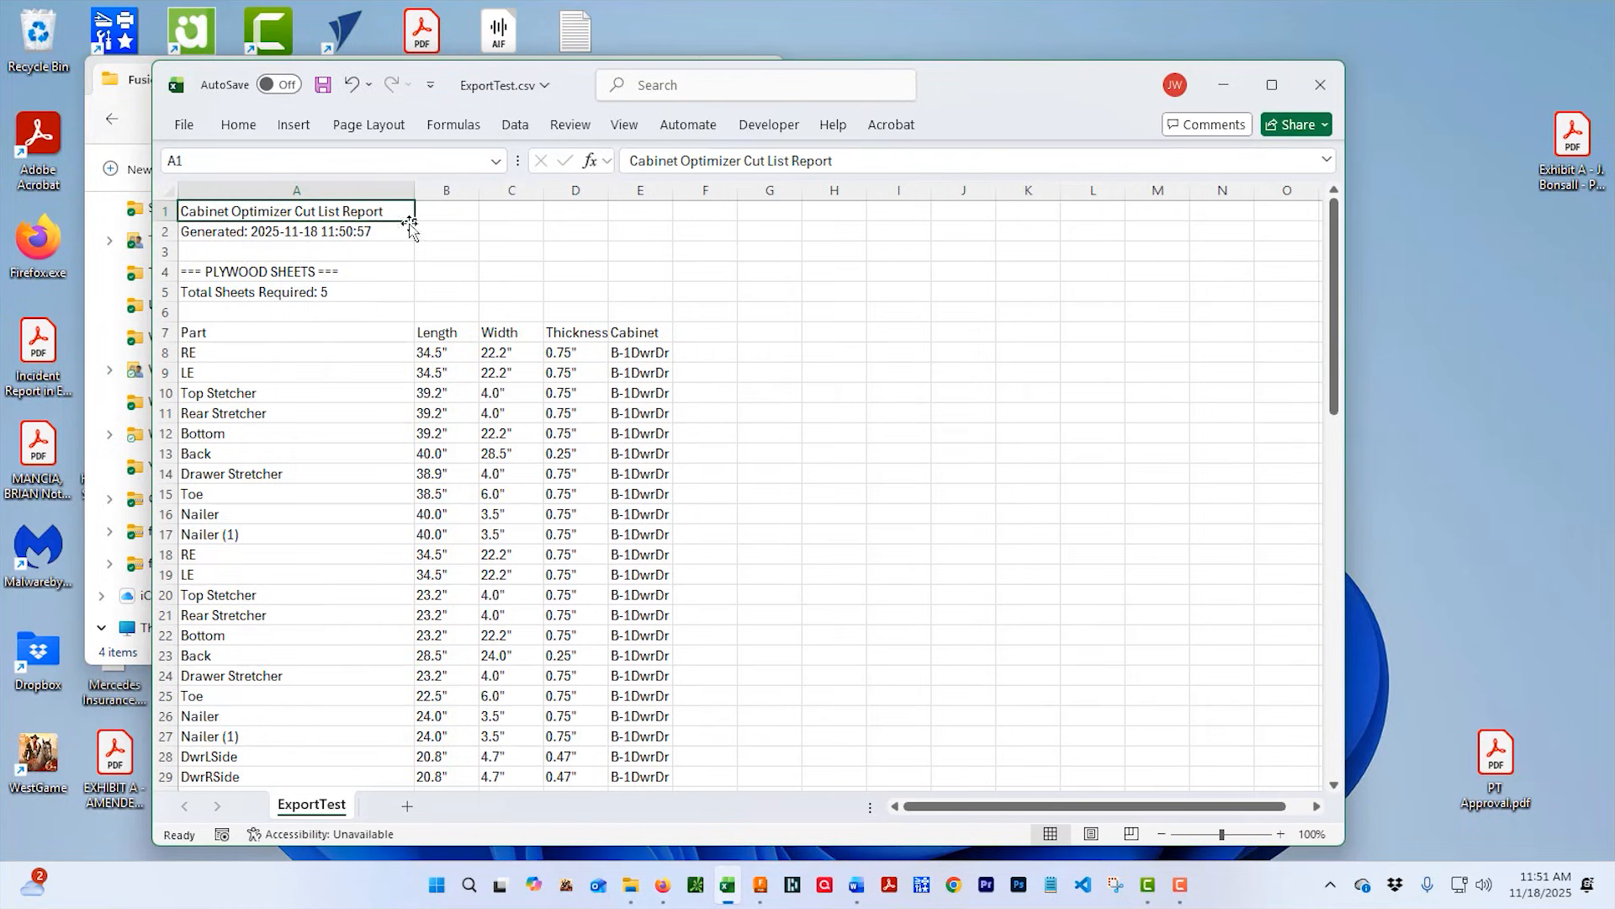
scroll(down, 3)
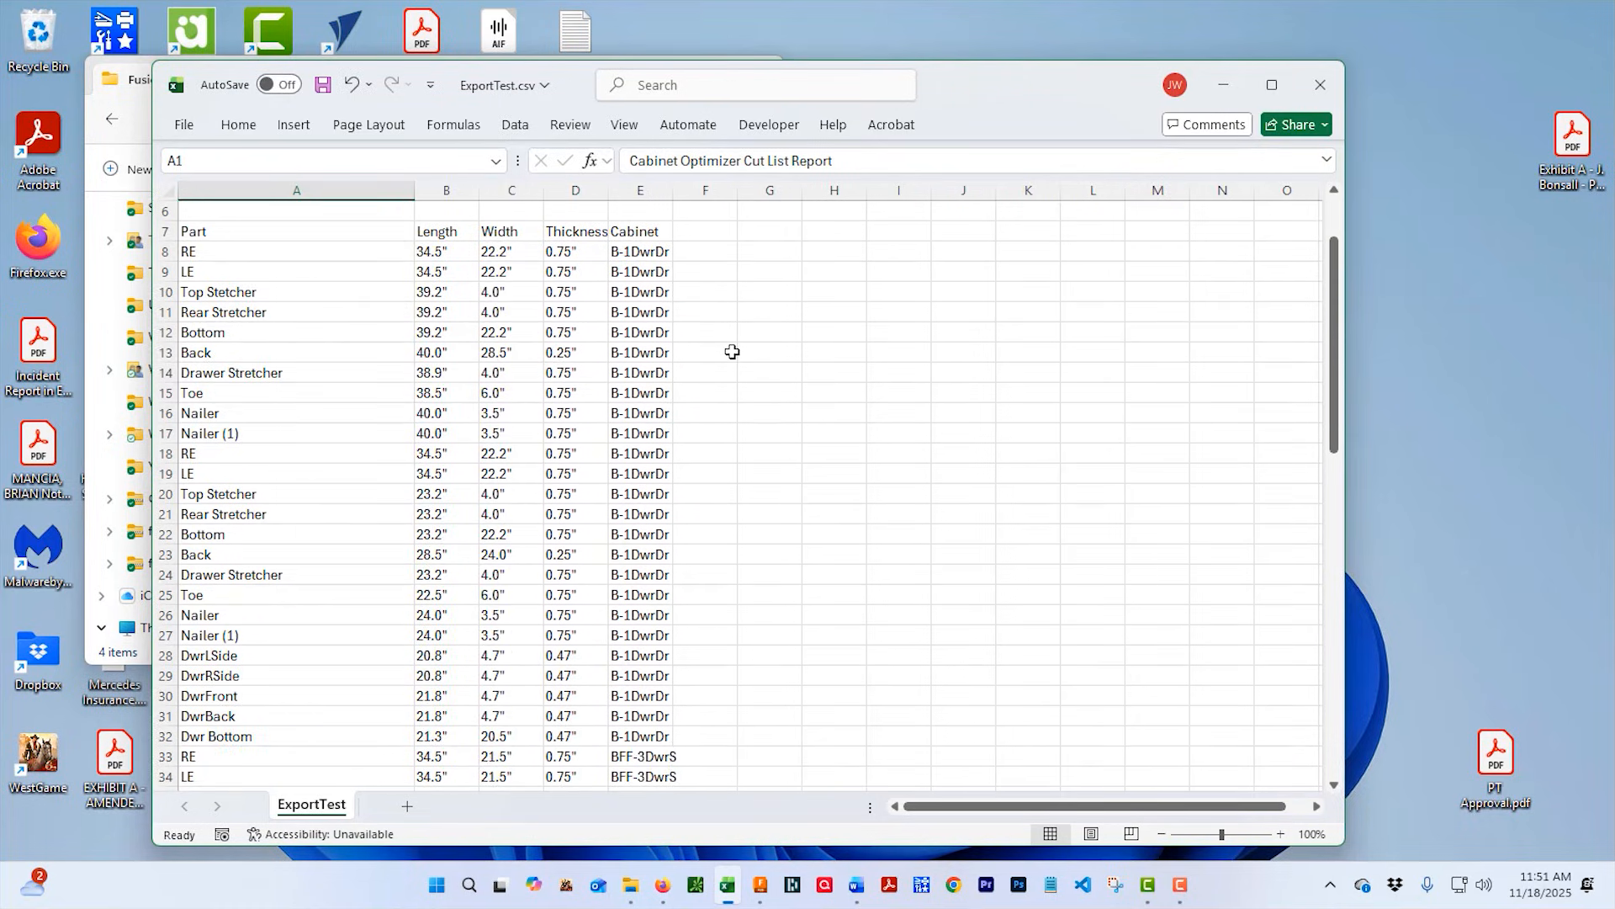
scroll(up, 3)
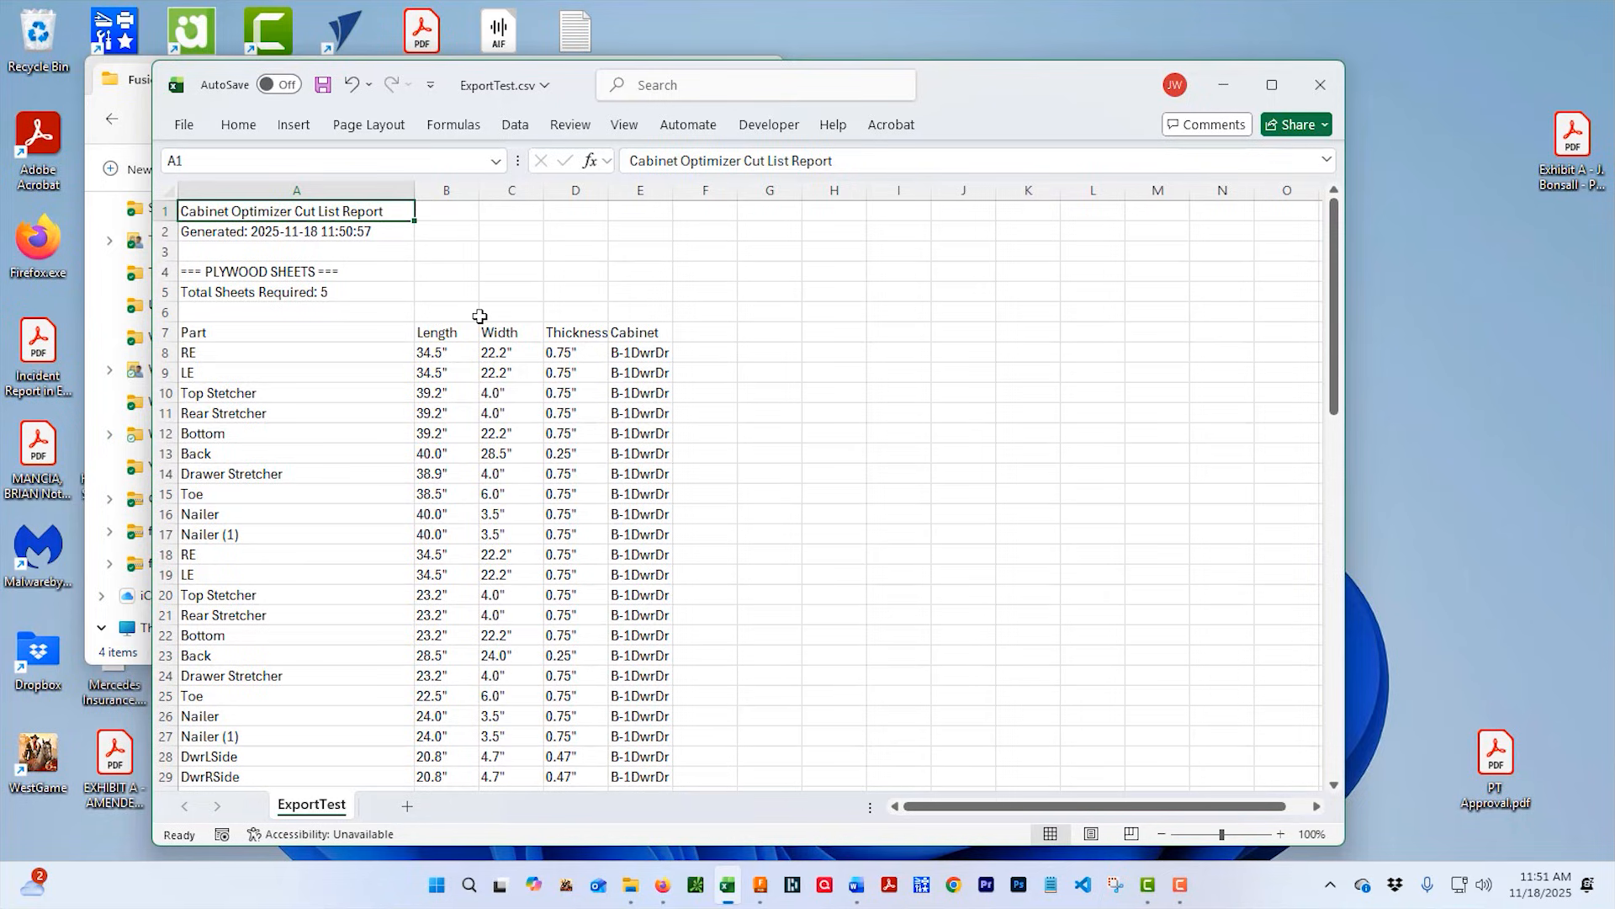
scroll(down, 3)
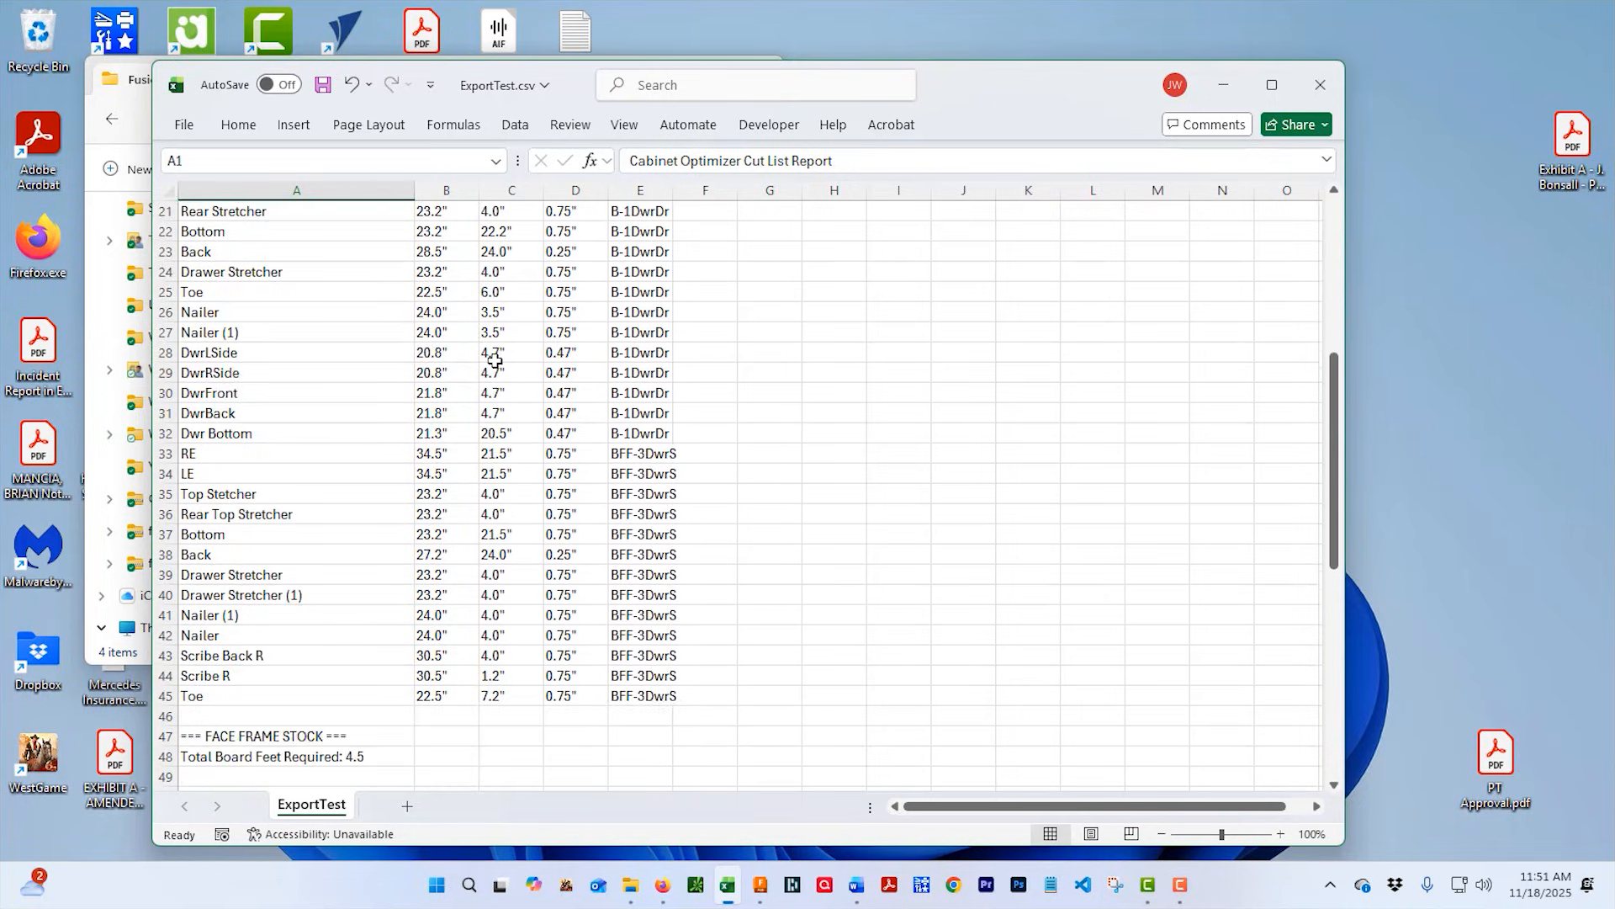
scroll(down, 3)
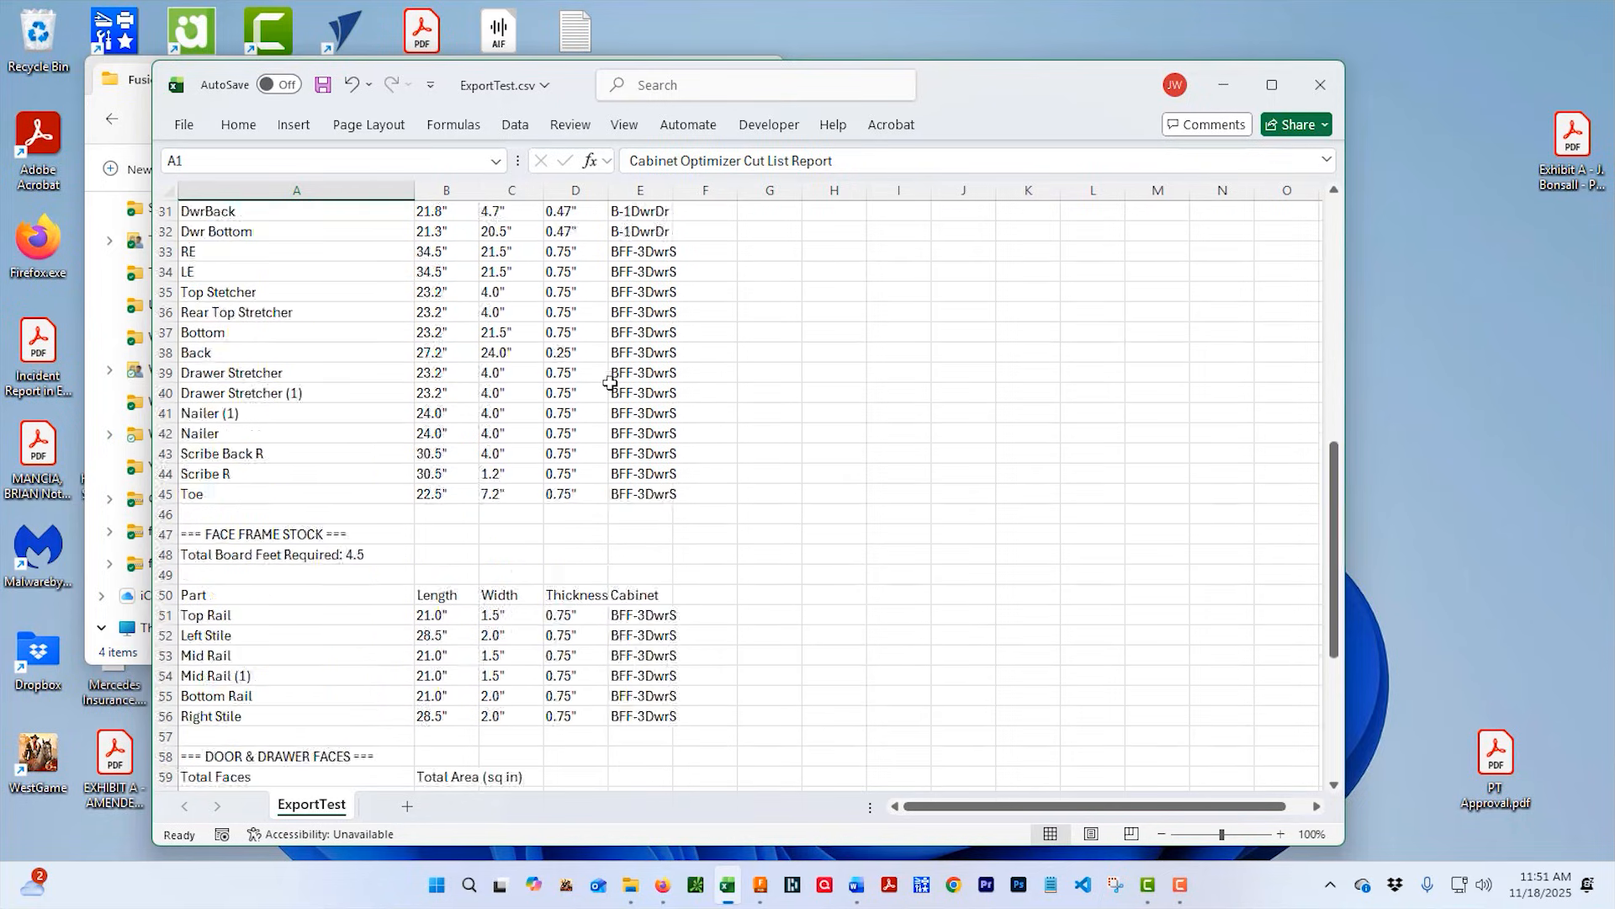